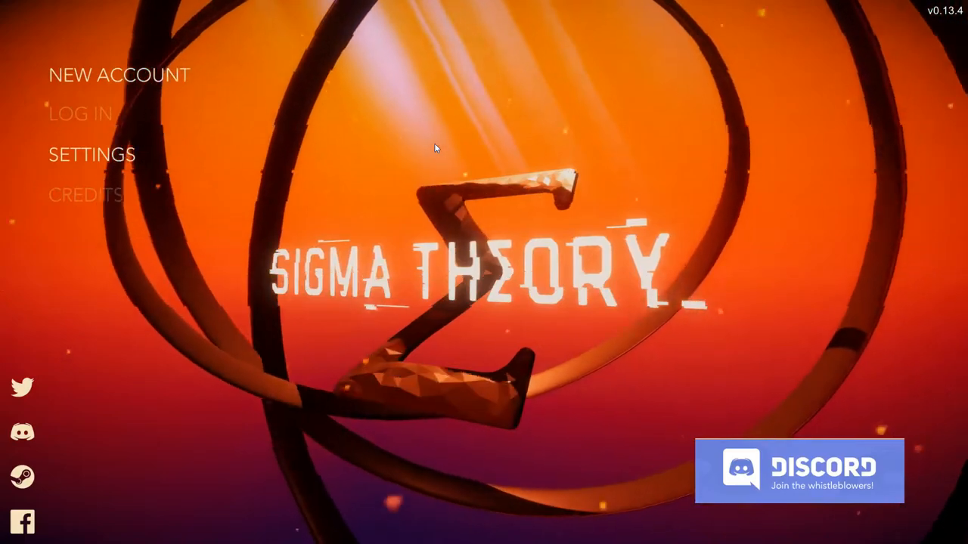
{"action": "mouse_move", "coordinate": [266, 135]}
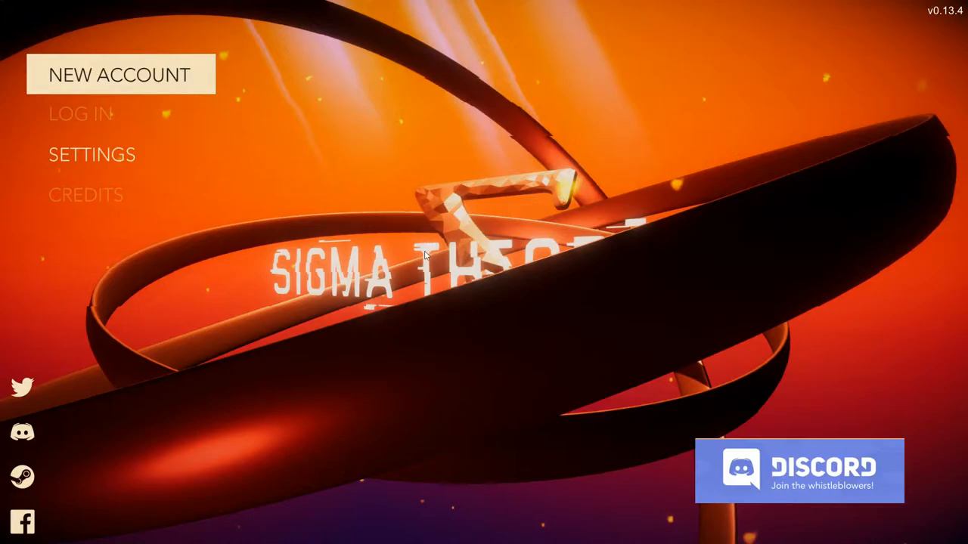
Start a new account and set its name to Man DaMaker
{"action": "left_click", "coordinate": [118, 74]}
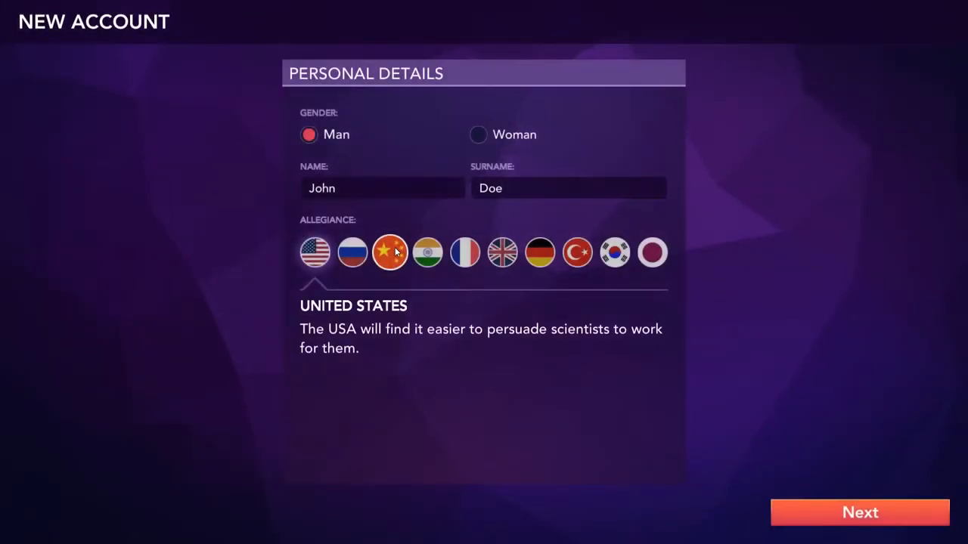
{"action": "mouse_move", "coordinate": [360, 212]}
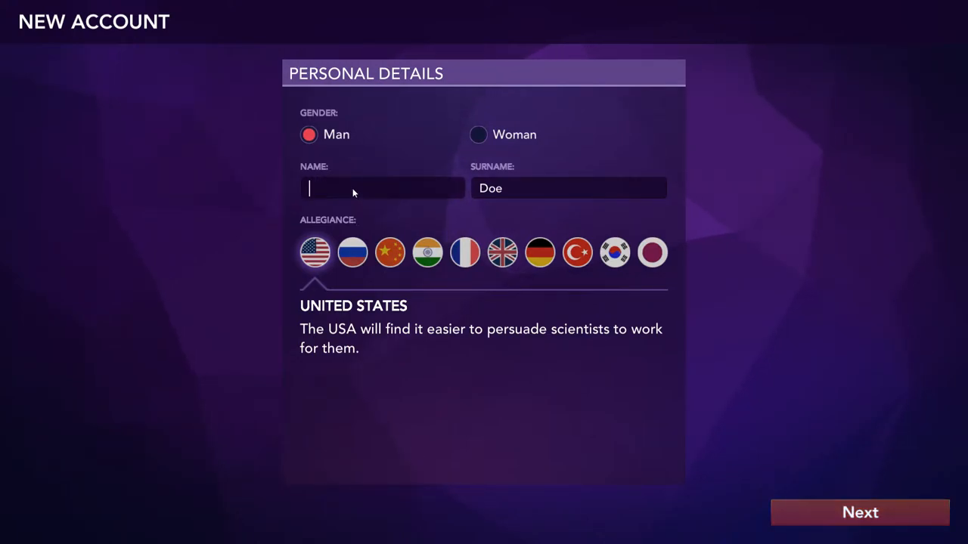
{"action": "type", "text": "Man"}
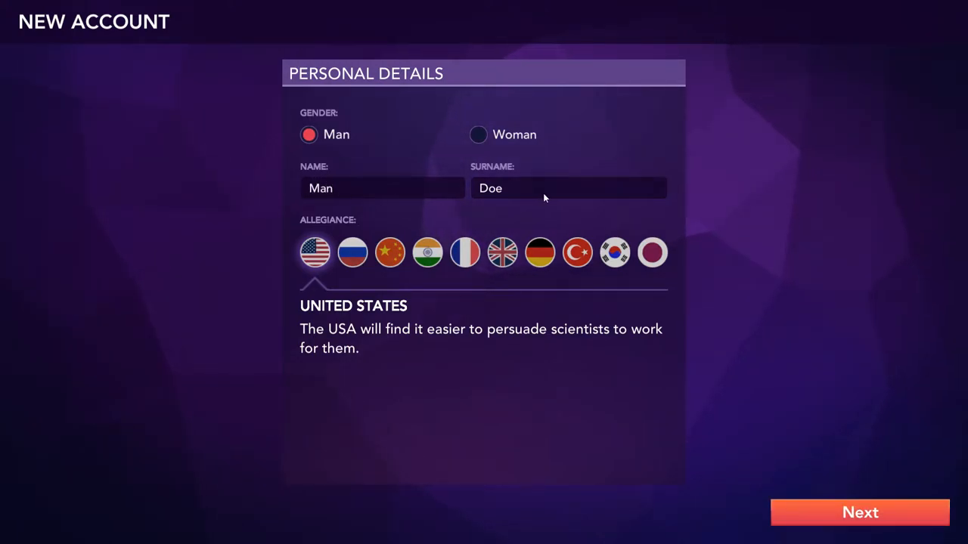
{"action": "double_click", "coordinate": [490, 187]}
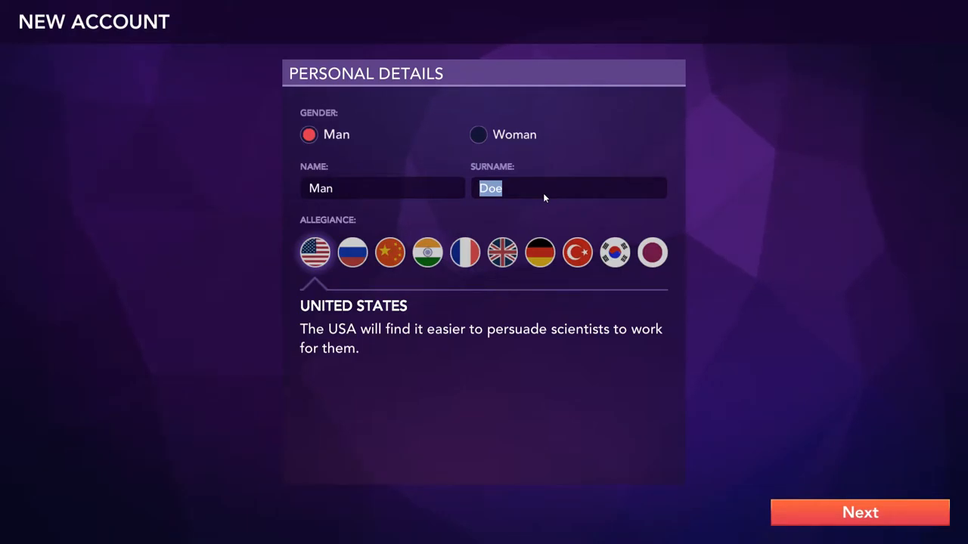
{"action": "type", "text": "DaMaker"}
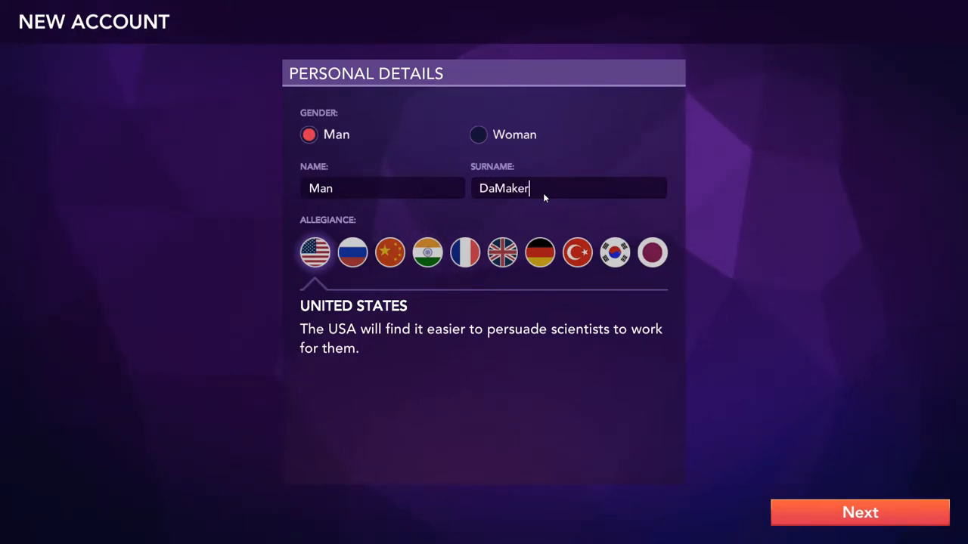
Compare Germany, Turkey, China, Japan and Korea bonuses, then keep United States as allegiance
{"action": "left_click", "coordinate": [539, 252]}
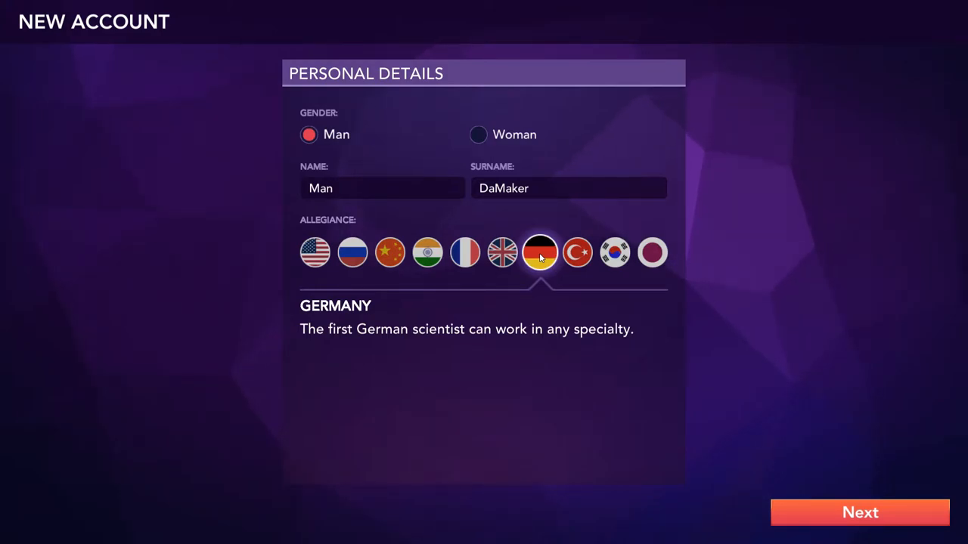
{"action": "mouse_move", "coordinate": [541, 225]}
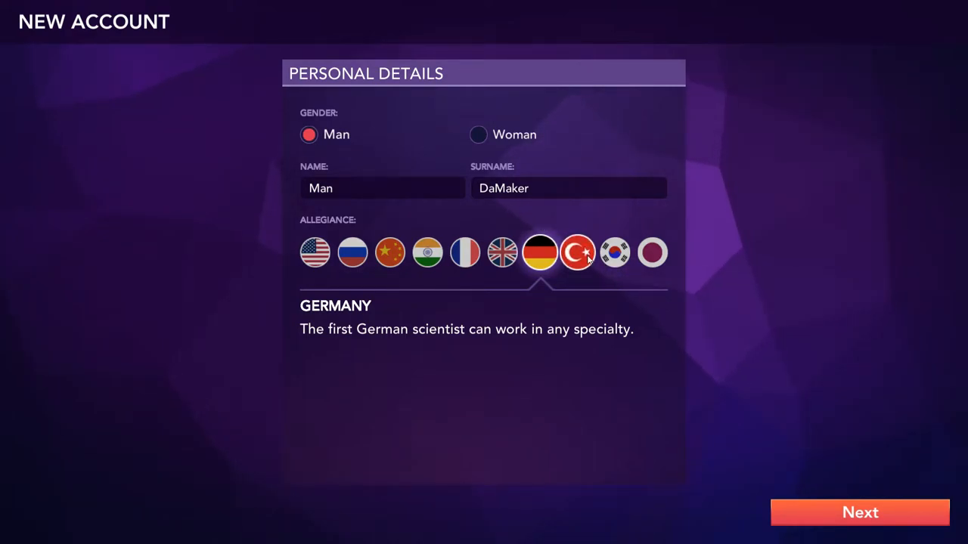
{"action": "left_click", "coordinate": [578, 254]}
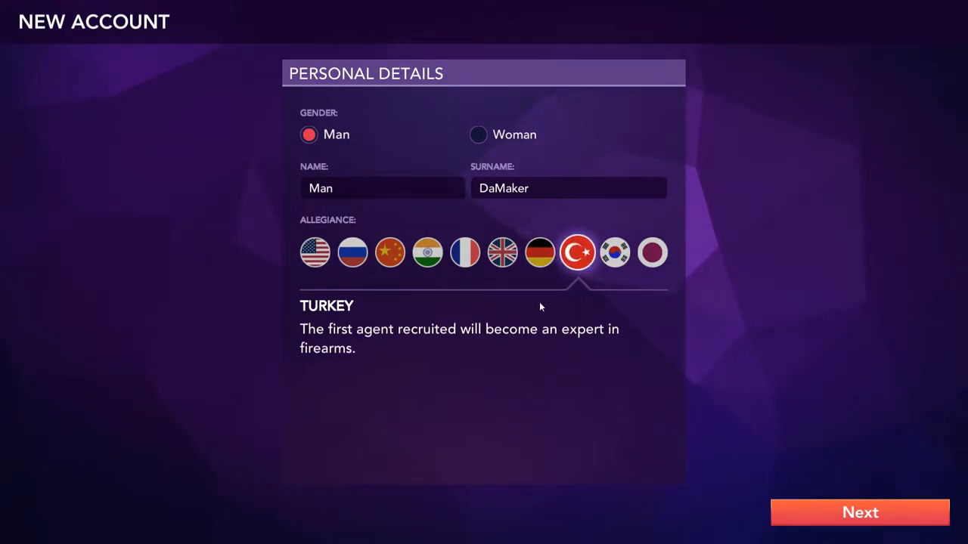
{"action": "left_click", "coordinate": [390, 252]}
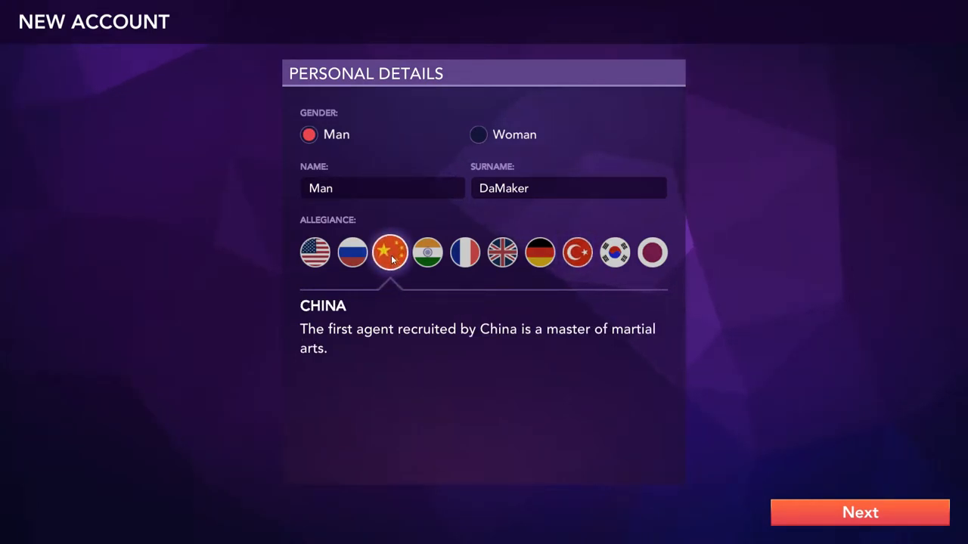
{"action": "left_click", "coordinate": [313, 253]}
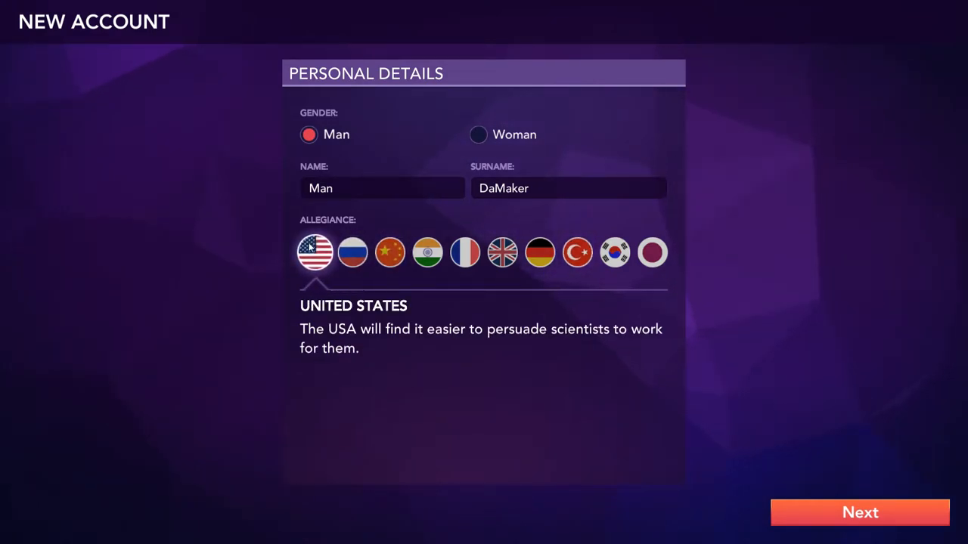
{"action": "mouse_move", "coordinate": [471, 275]}
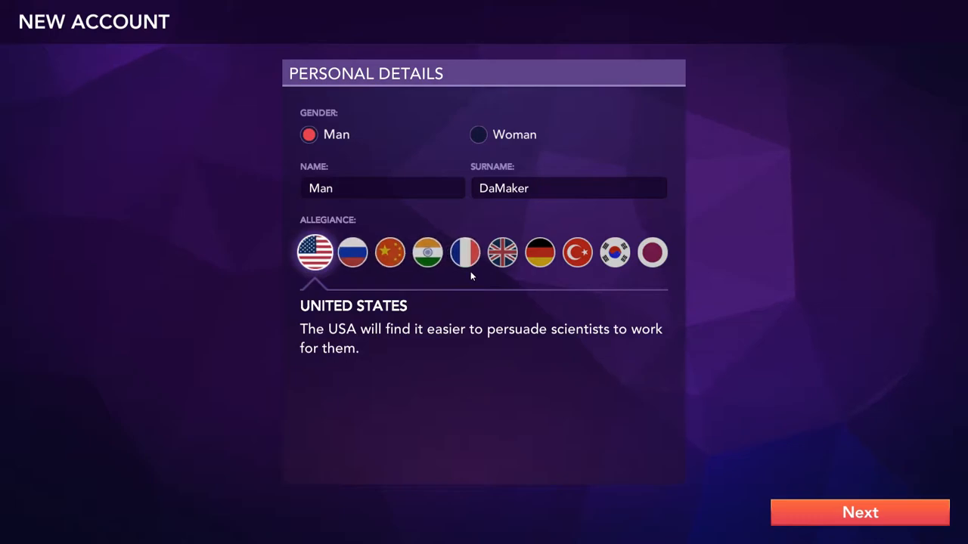
{"action": "left_click", "coordinate": [653, 251]}
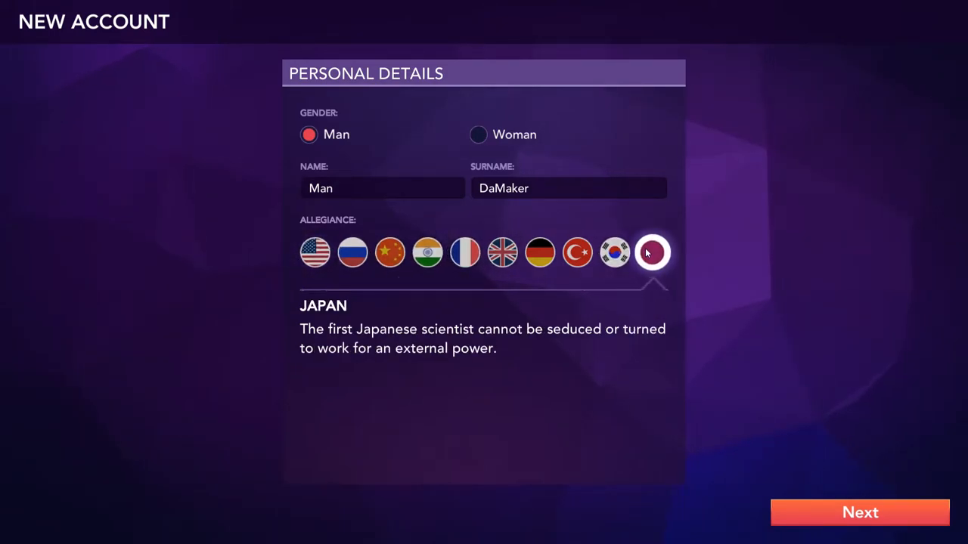
{"action": "left_click", "coordinate": [614, 253]}
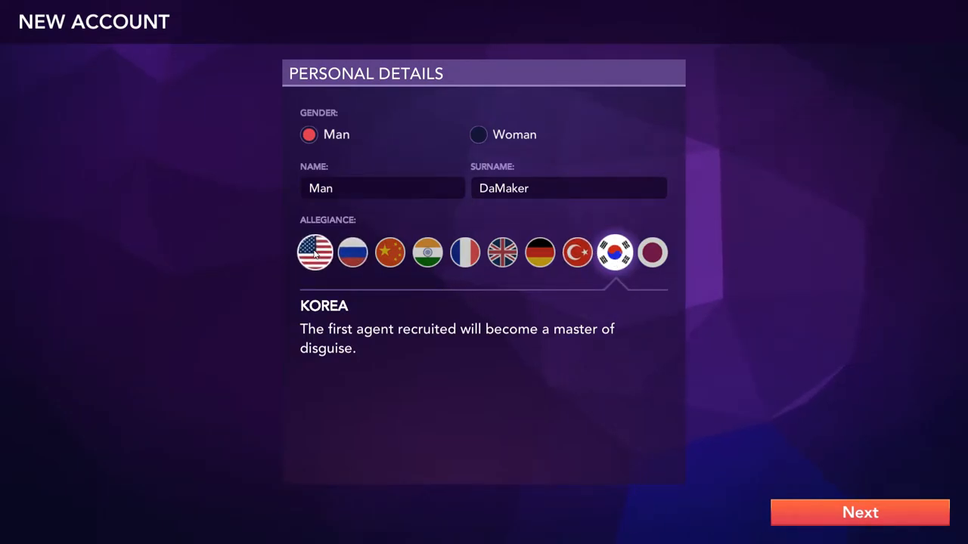
{"action": "left_click", "coordinate": [315, 251]}
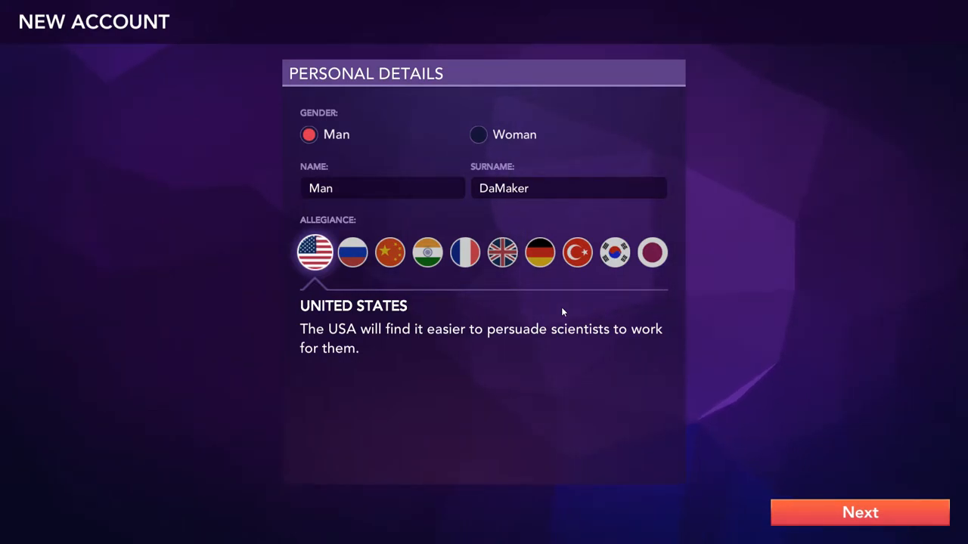
{"action": "mouse_move", "coordinate": [402, 336]}
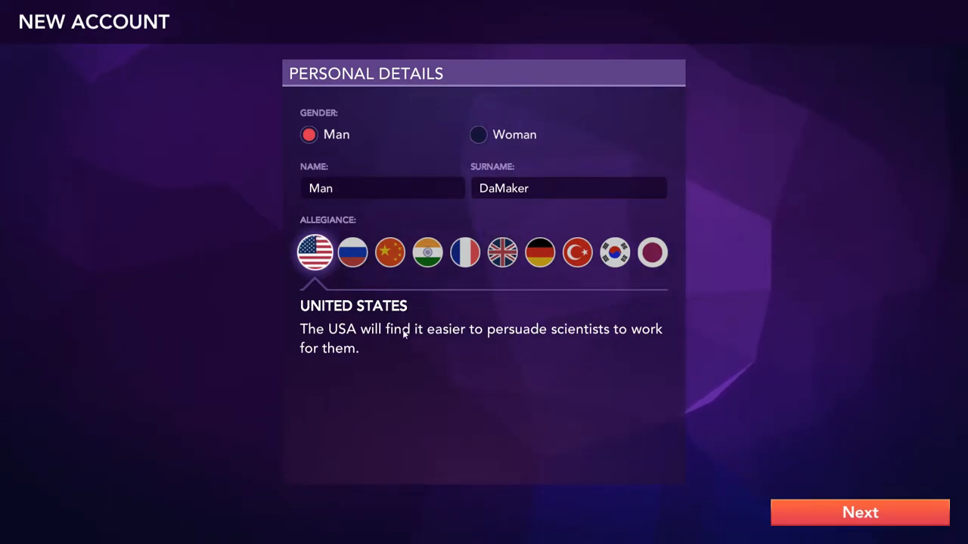
{"action": "mouse_move", "coordinate": [820, 432]}
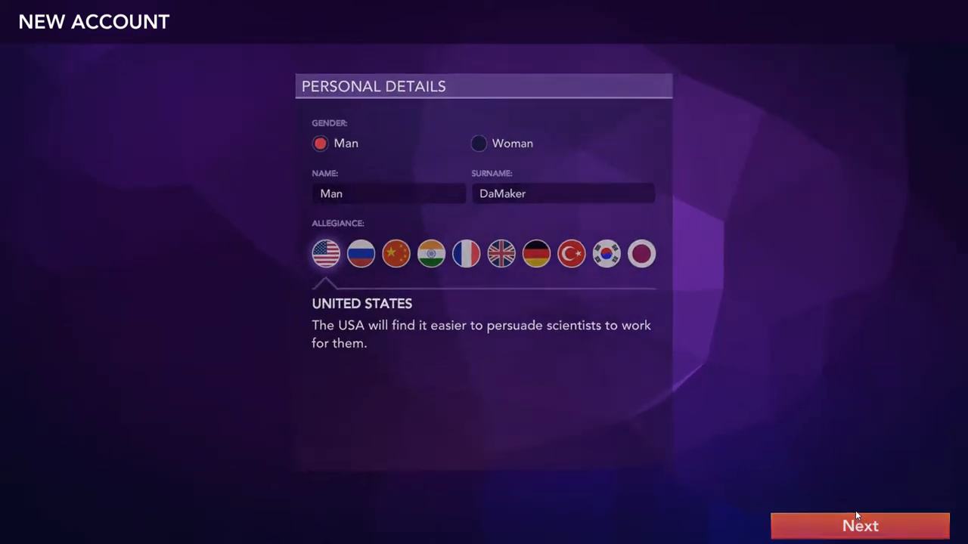
Move to spouse details and choose a woman, browsing Turkish, Chinese and Russian profiles
{"action": "left_click", "coordinate": [858, 526]}
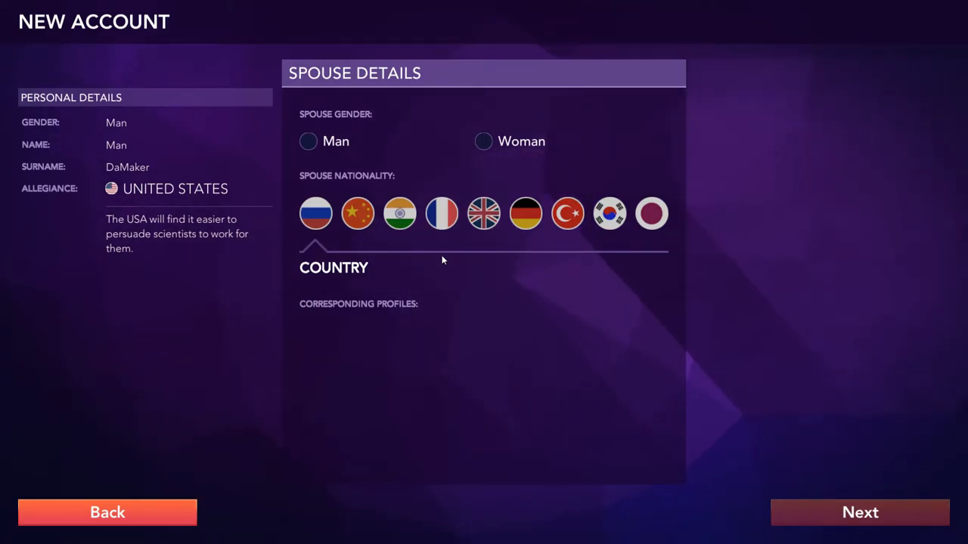
{"action": "mouse_move", "coordinate": [792, 237]}
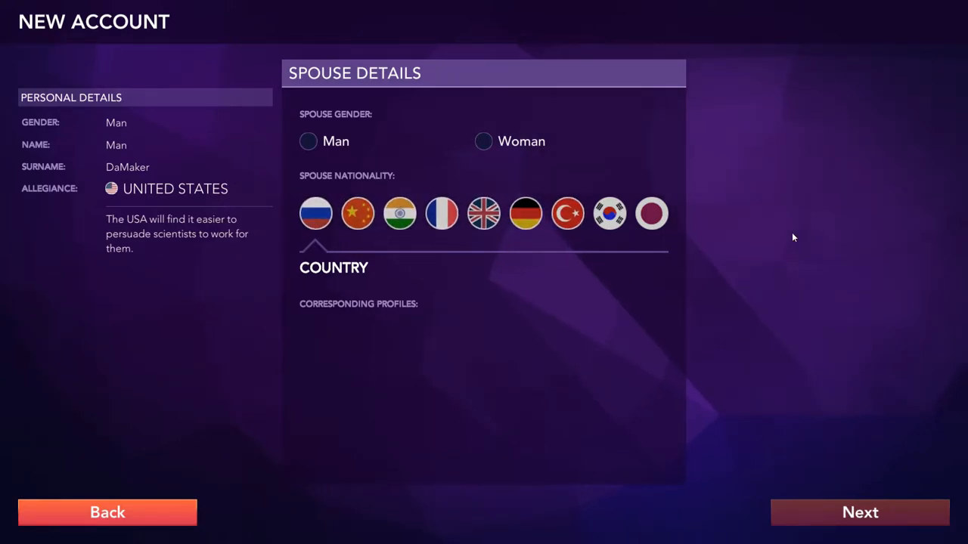
{"action": "mouse_move", "coordinate": [401, 291]}
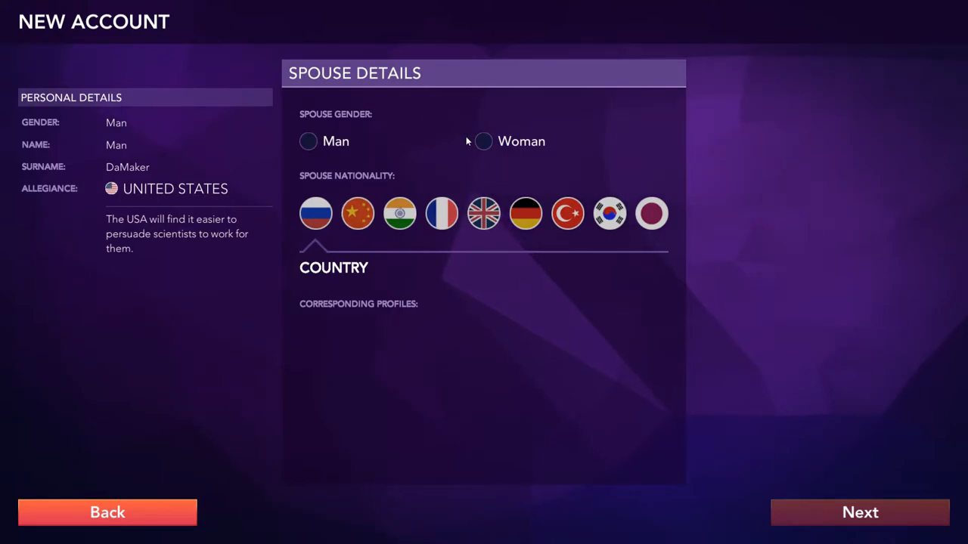
{"action": "left_click", "coordinate": [481, 143]}
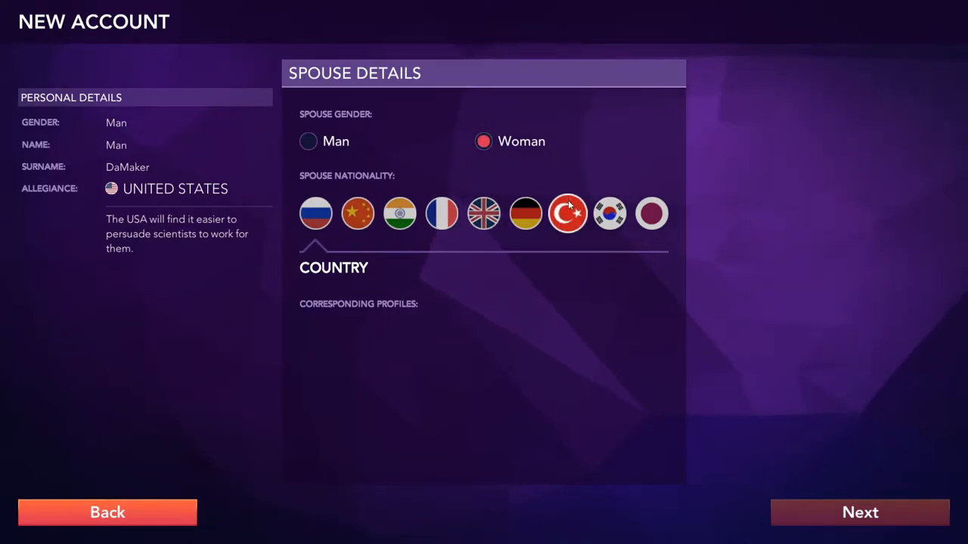
{"action": "left_click", "coordinate": [567, 215]}
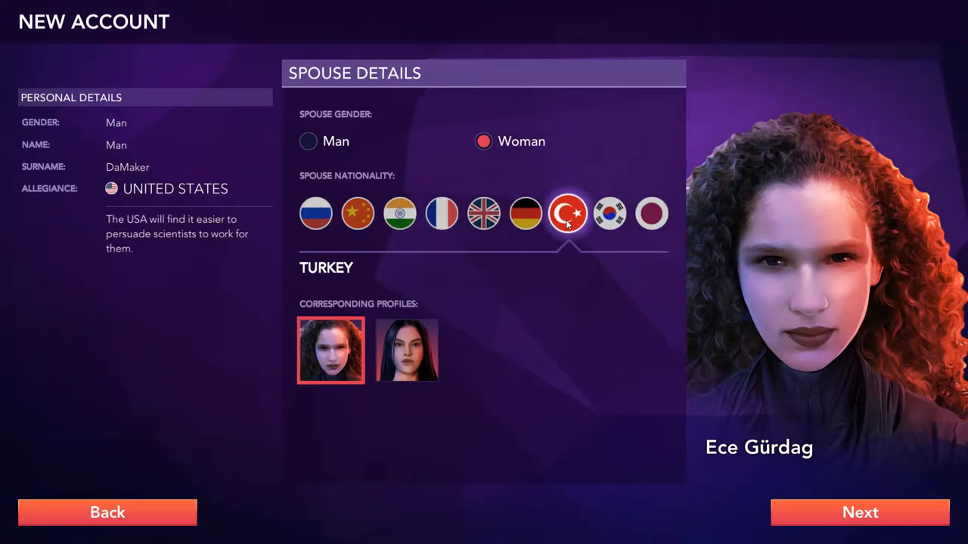
{"action": "mouse_move", "coordinate": [611, 168]}
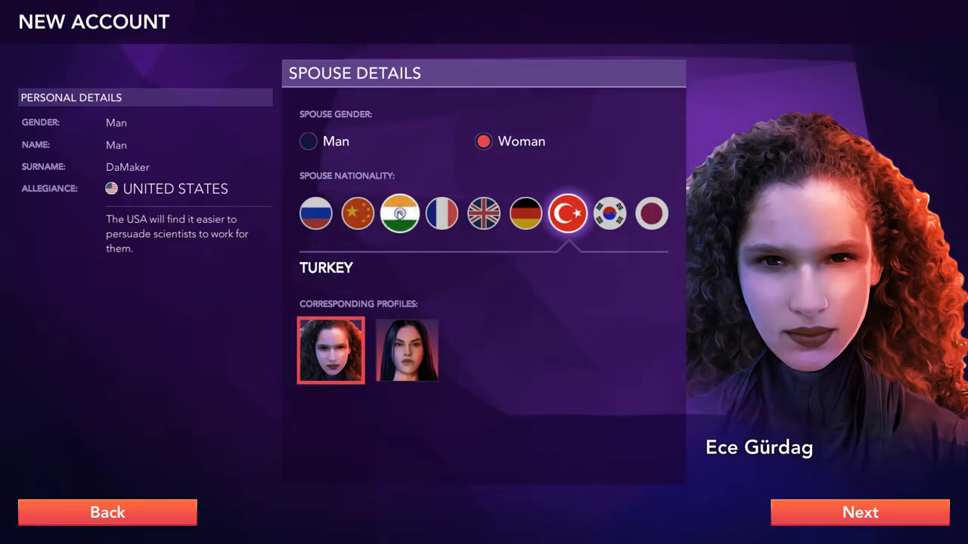
{"action": "left_click", "coordinate": [357, 213]}
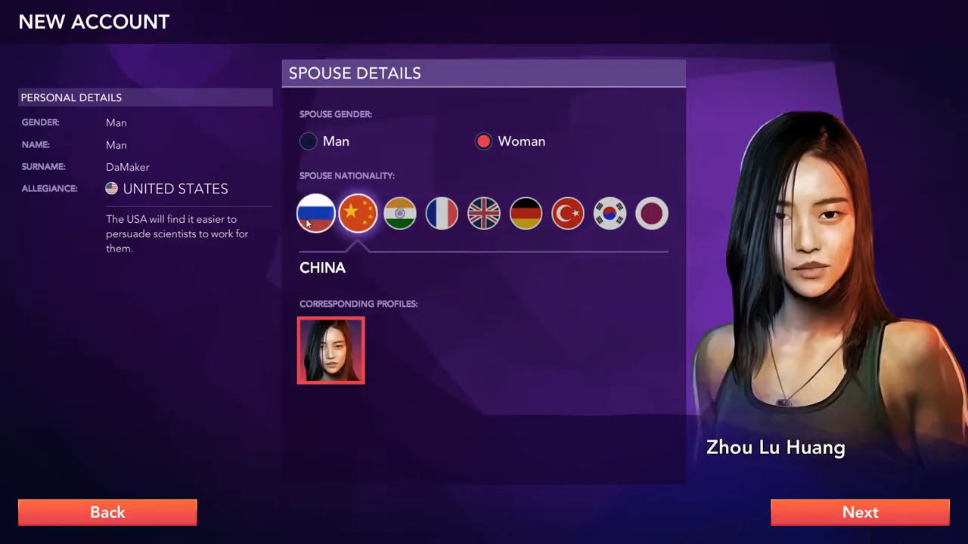
{"action": "left_click", "coordinate": [314, 213]}
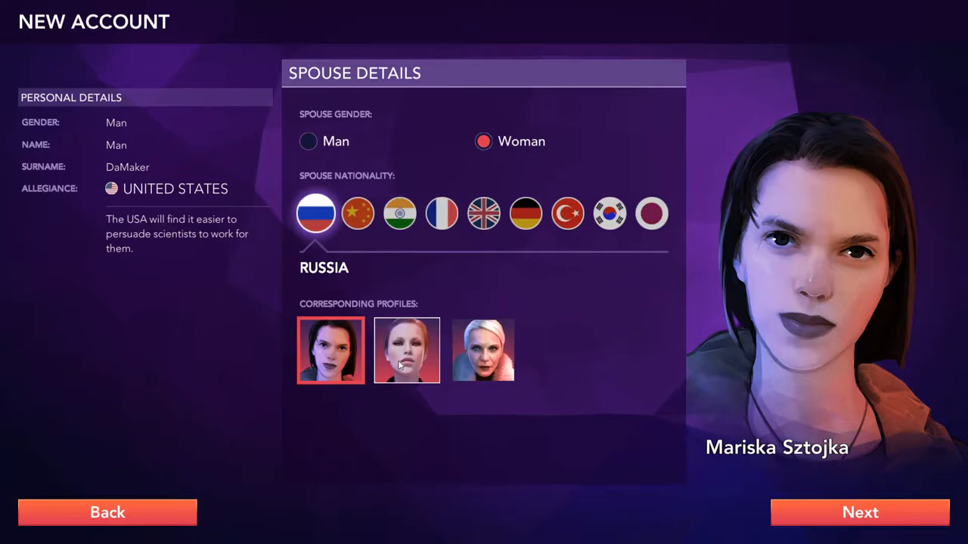
Pick the third Russian spouse, Yelena Ivanovna Kaperskaya, and confirm to the account summary
{"action": "left_click", "coordinate": [405, 351]}
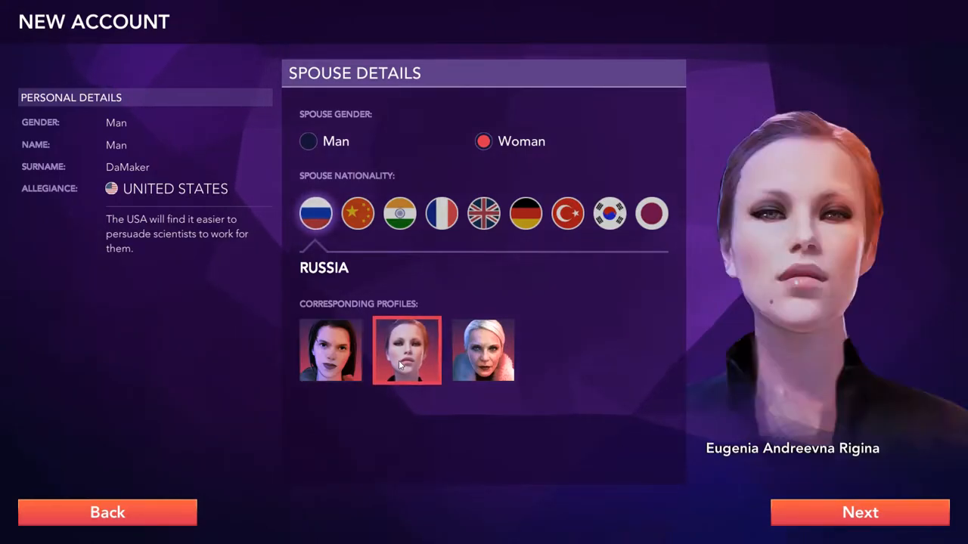
{"action": "left_click", "coordinate": [483, 351]}
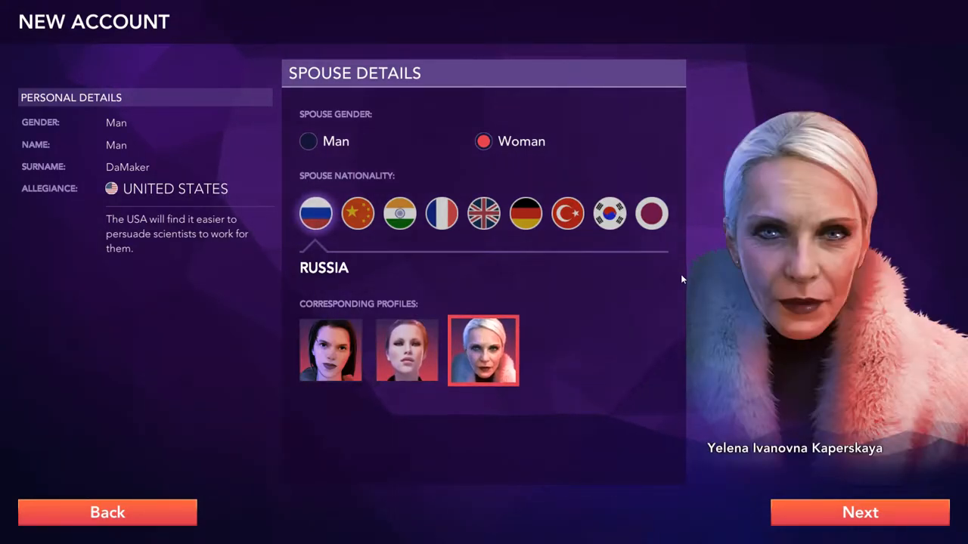
{"action": "mouse_move", "coordinate": [725, 344]}
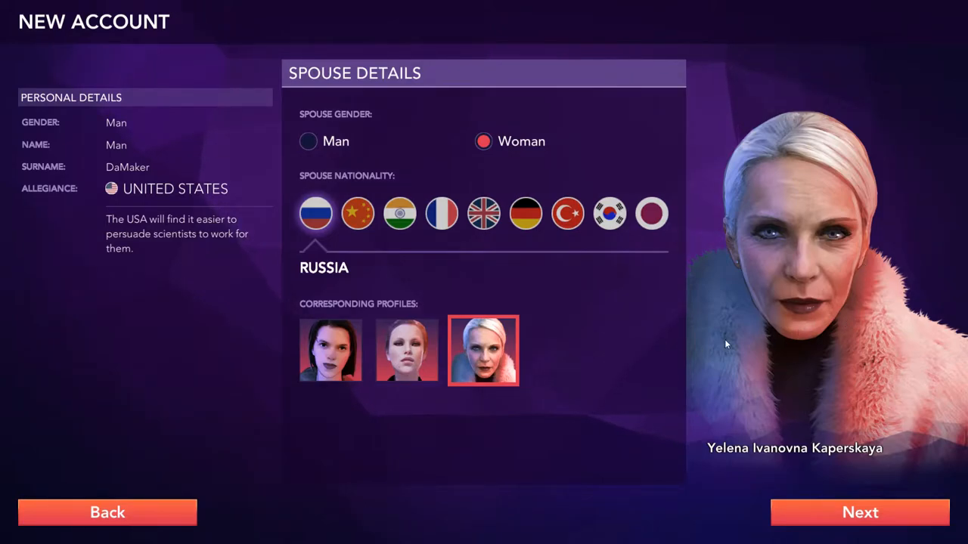
{"action": "mouse_move", "coordinate": [605, 293]}
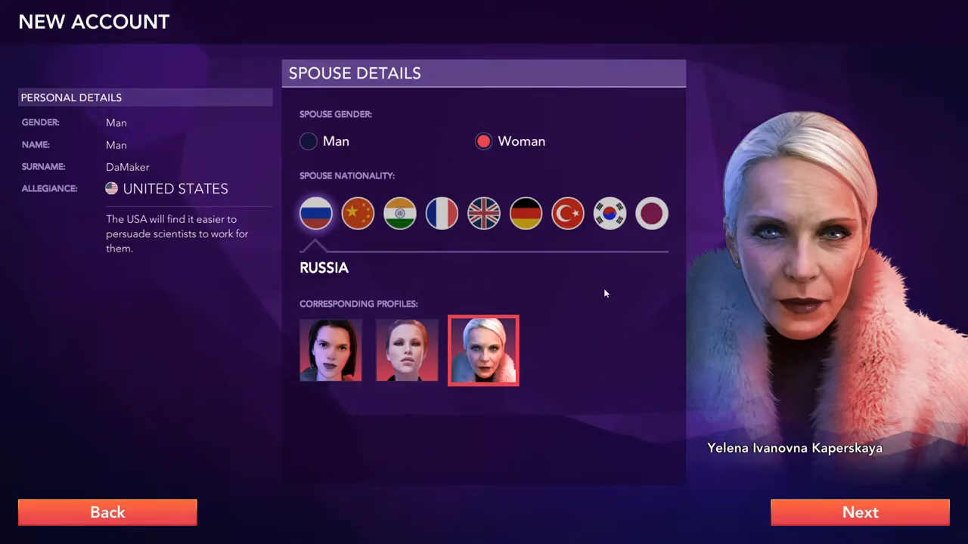
{"action": "mouse_move", "coordinate": [627, 284]}
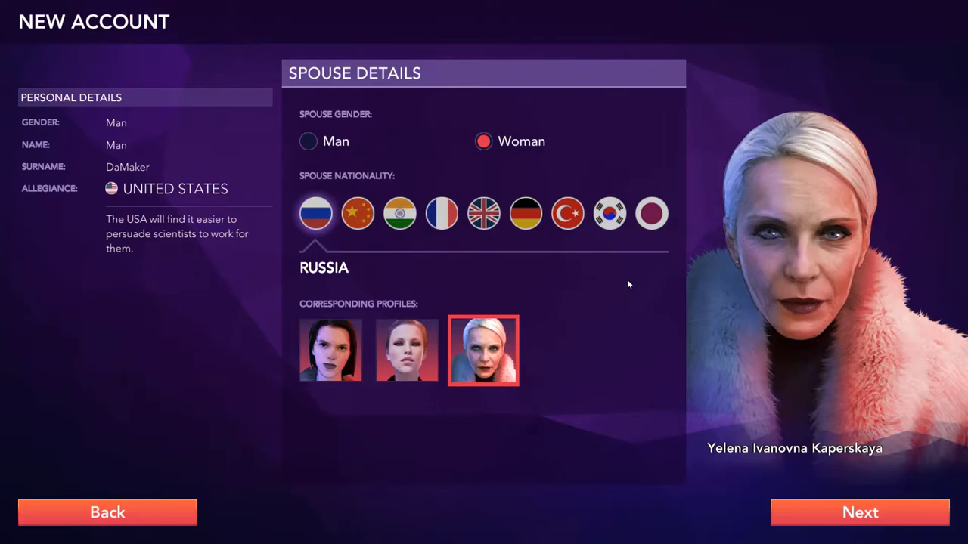
{"action": "mouse_move", "coordinate": [620, 300]}
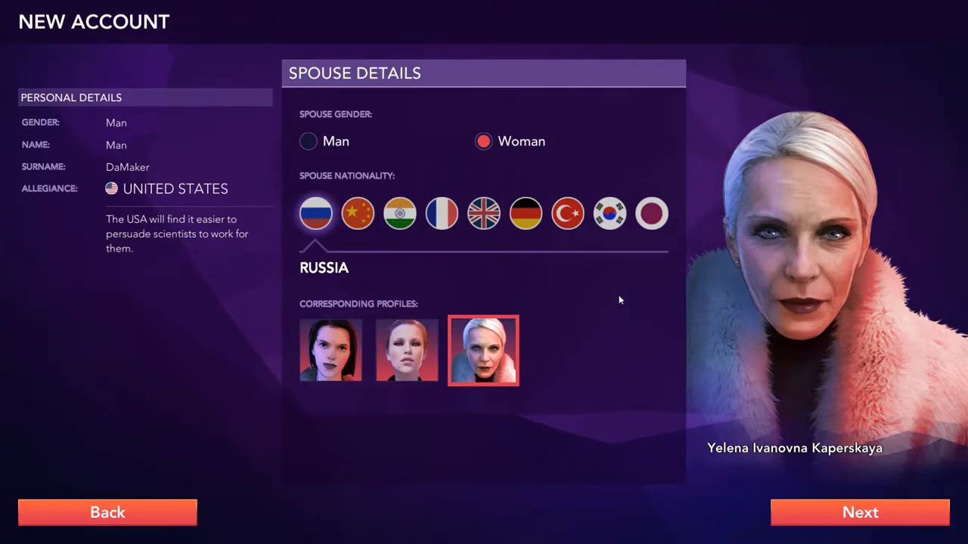
{"action": "mouse_move", "coordinate": [615, 299]}
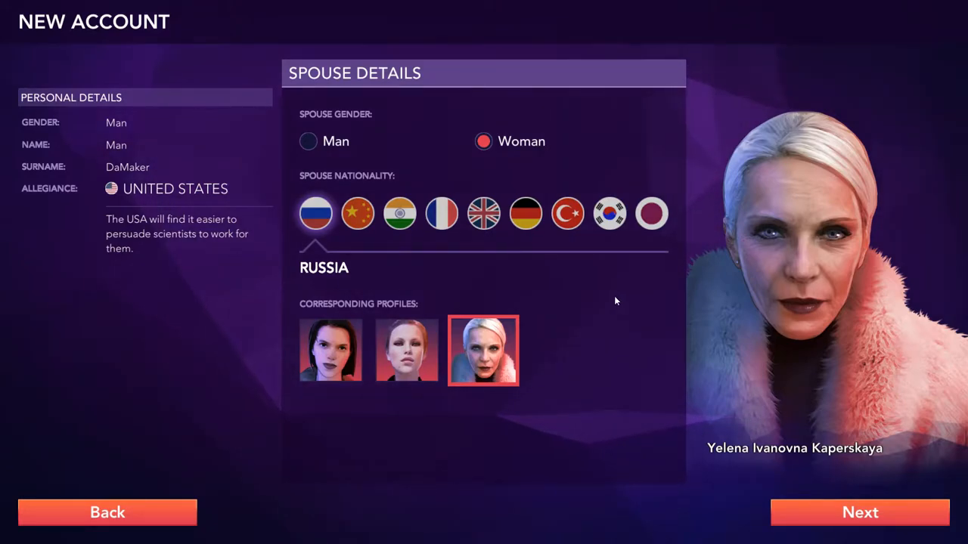
{"action": "left_click", "coordinate": [858, 512]}
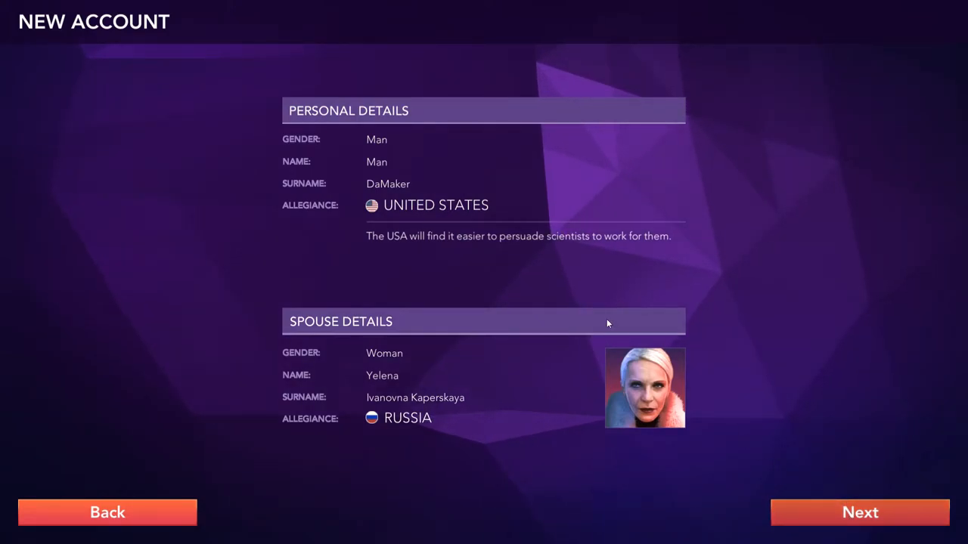
Finalize the account and advance the director's opening briefing
{"action": "left_click", "coordinate": [859, 511]}
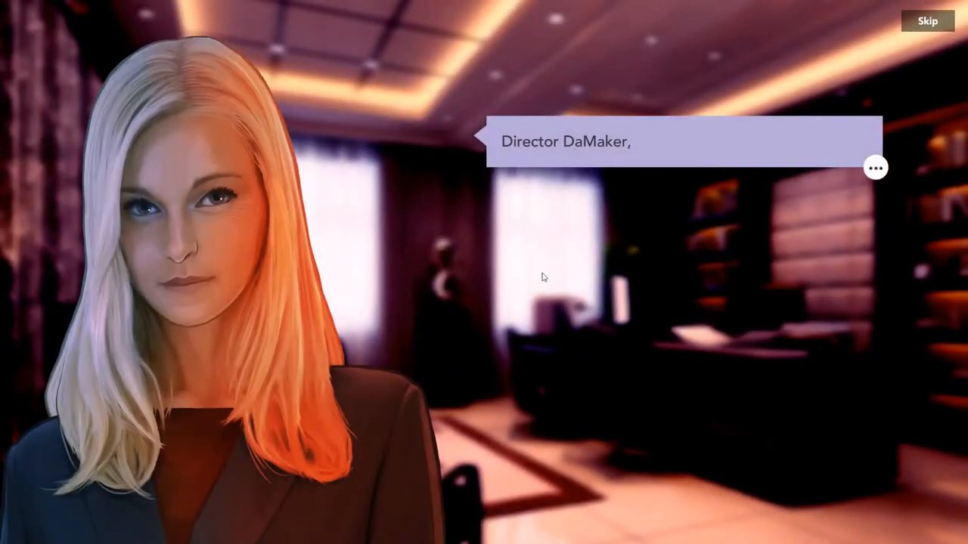
{"action": "left_click", "coordinate": [544, 288]}
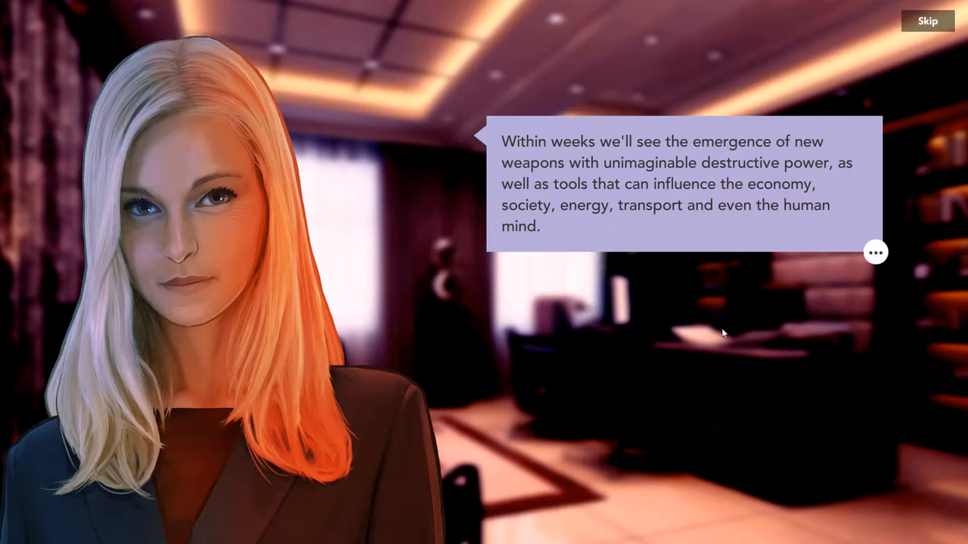
{"action": "mouse_move", "coordinate": [720, 334]}
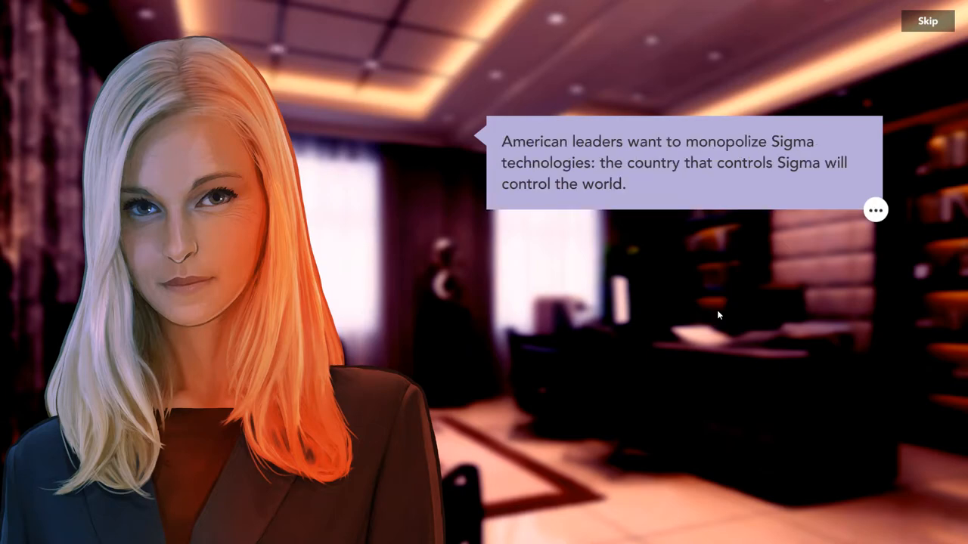
{"action": "mouse_move", "coordinate": [711, 316]}
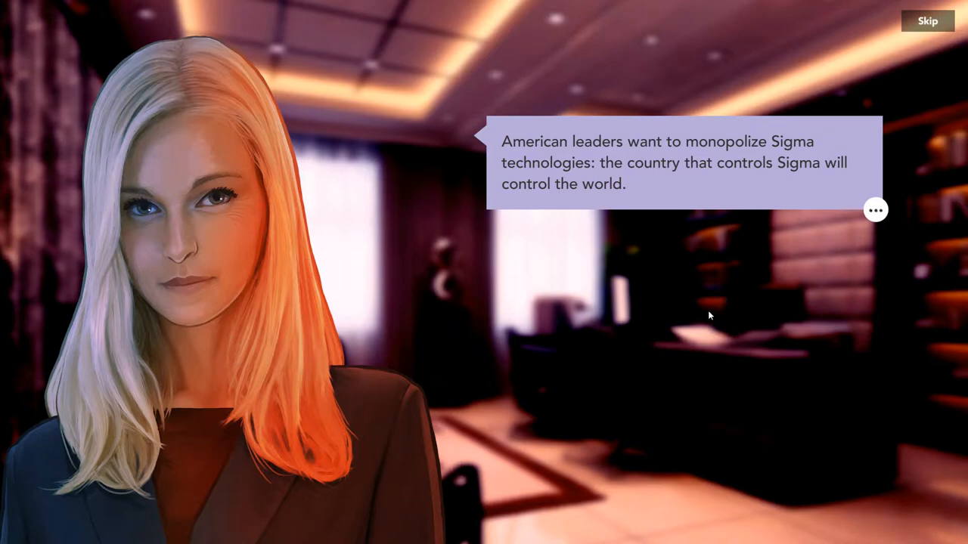
{"action": "mouse_move", "coordinate": [711, 302]}
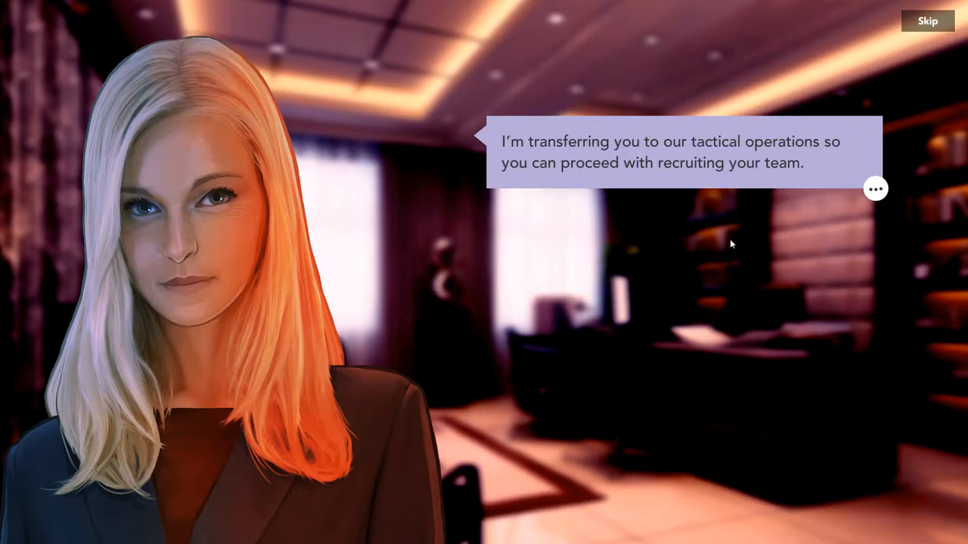
{"action": "mouse_move", "coordinate": [698, 256]}
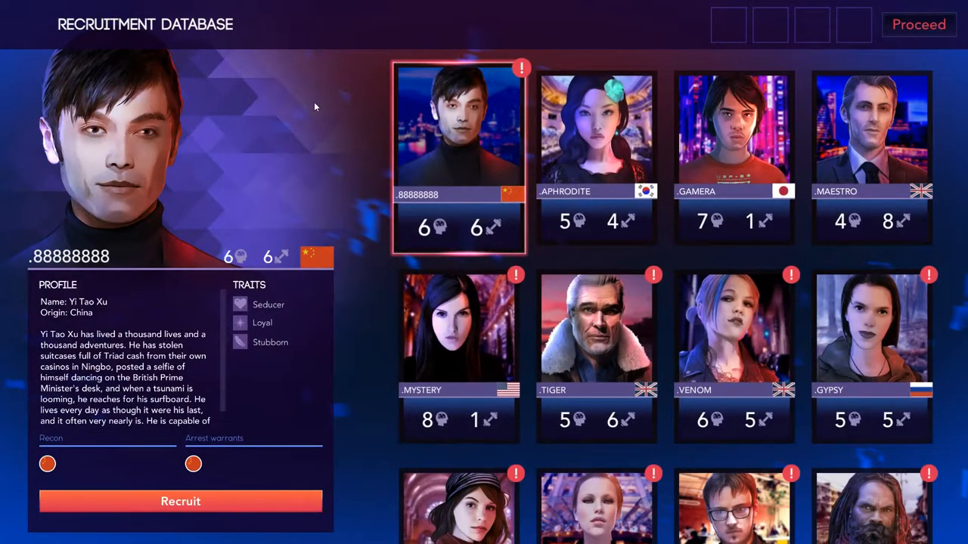
{"action": "mouse_move", "coordinate": [311, 110]}
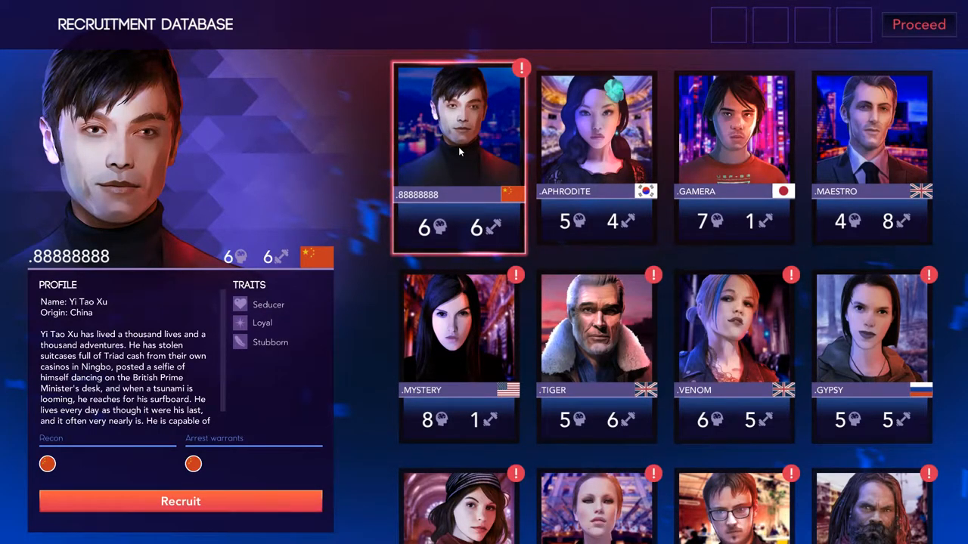
Review Aphrodite's, Gamera's and Mystery's agent profiles in the recruitment database
{"action": "left_click", "coordinate": [596, 136]}
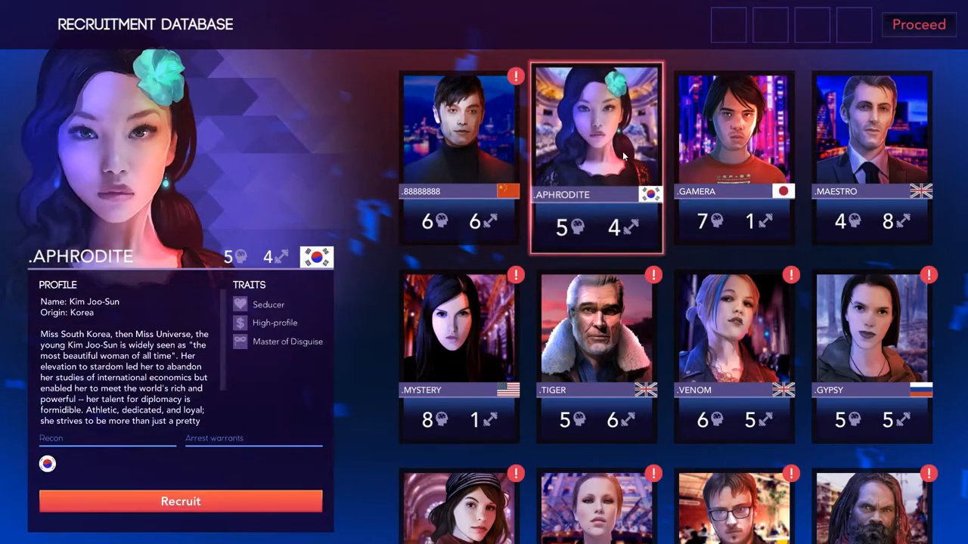
{"action": "mouse_move", "coordinate": [270, 306]}
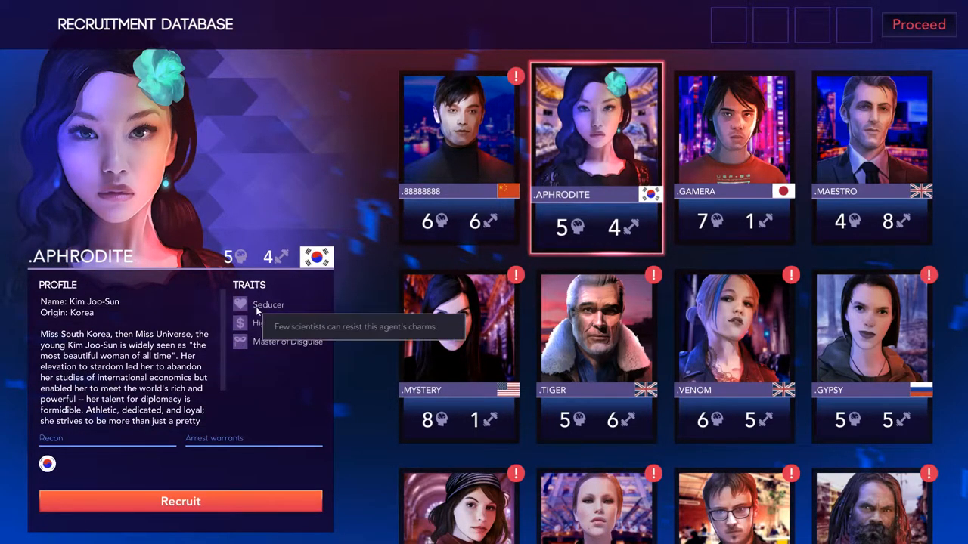
{"action": "mouse_move", "coordinate": [266, 346]}
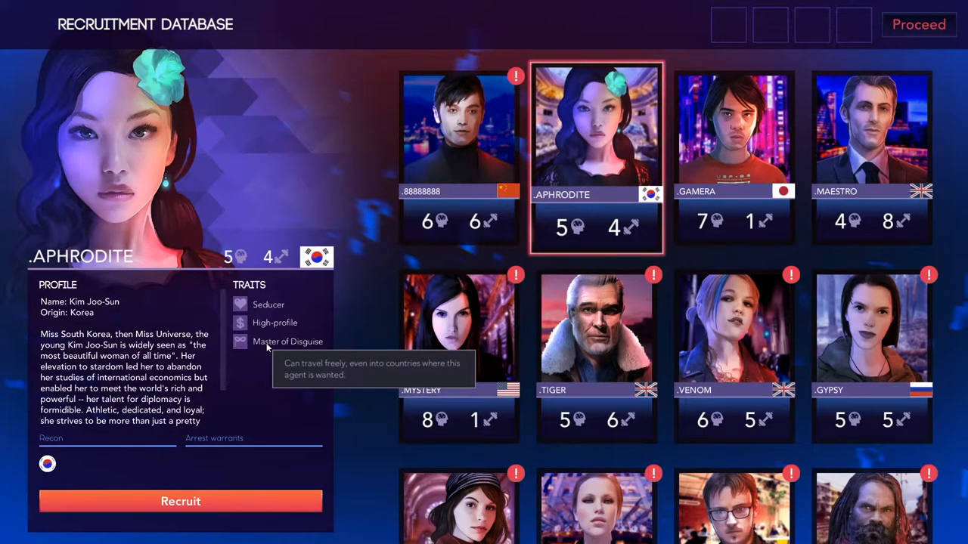
{"action": "mouse_move", "coordinate": [276, 330]}
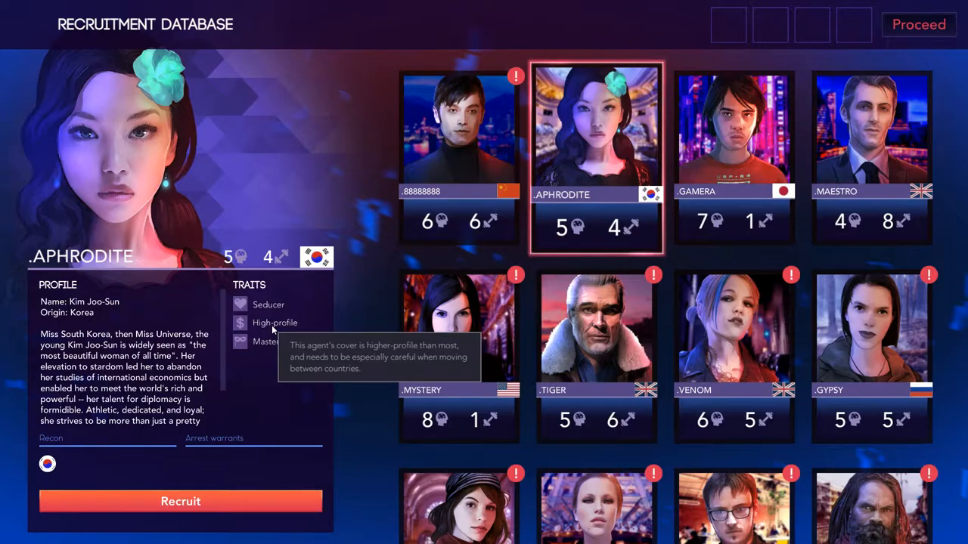
{"action": "mouse_move", "coordinate": [275, 342]}
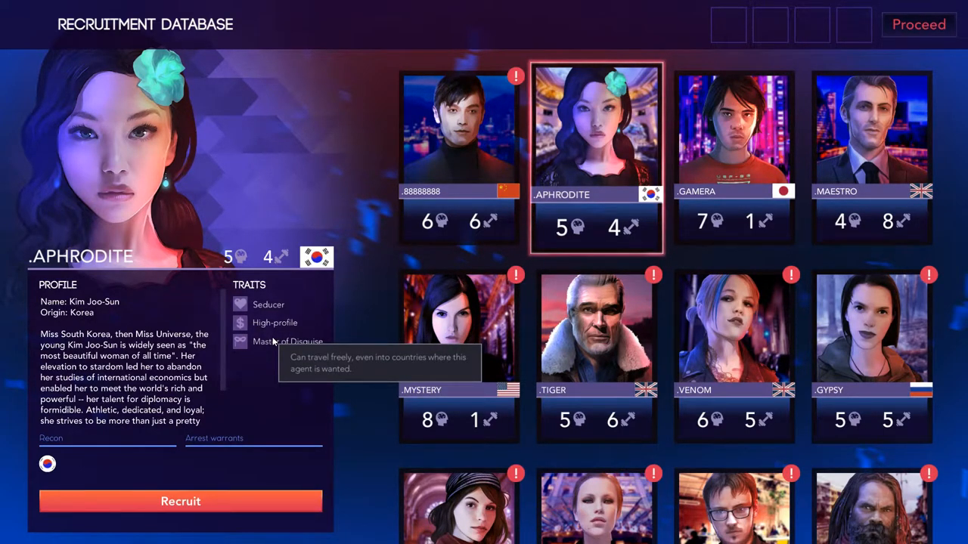
{"action": "mouse_move", "coordinate": [717, 143]}
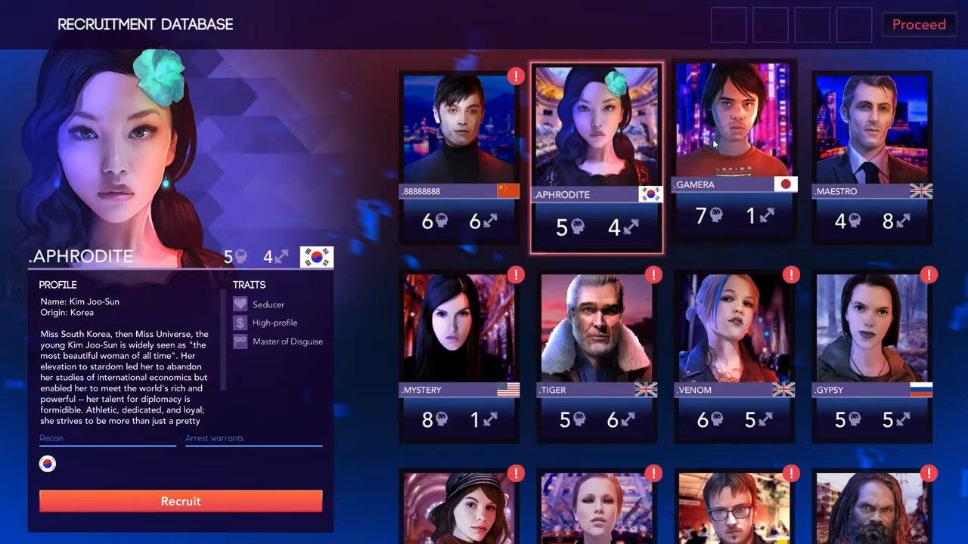
{"action": "left_click", "coordinate": [732, 124]}
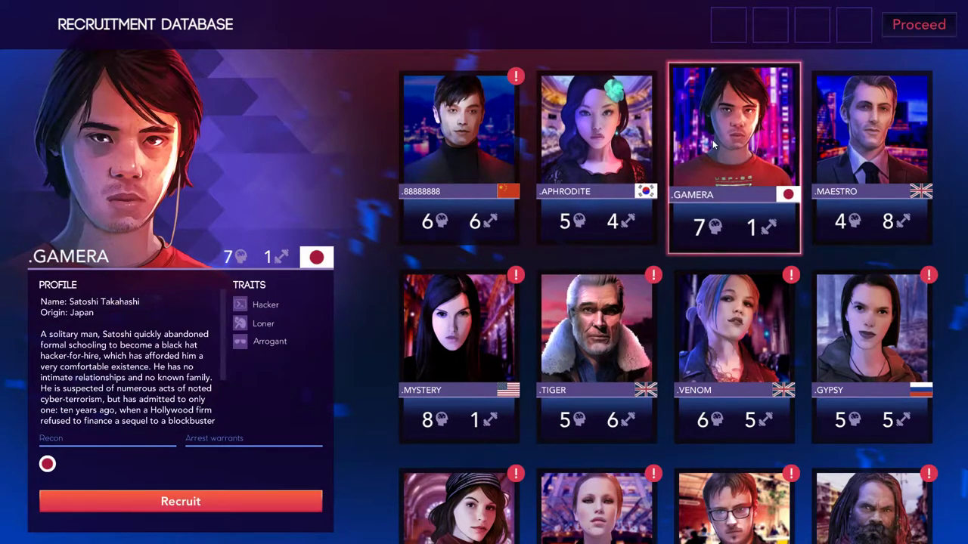
{"action": "mouse_move", "coordinate": [359, 244]}
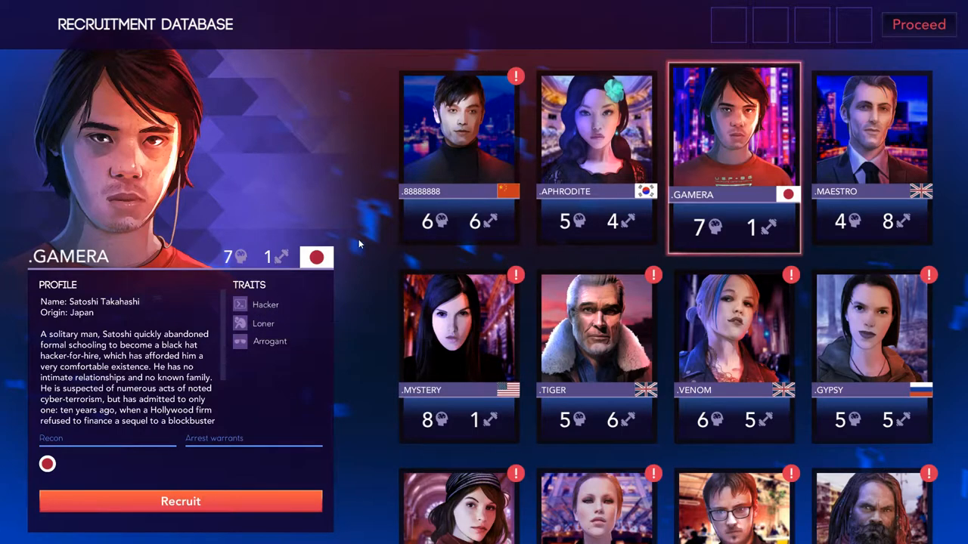
{"action": "left_click", "coordinate": [458, 336]}
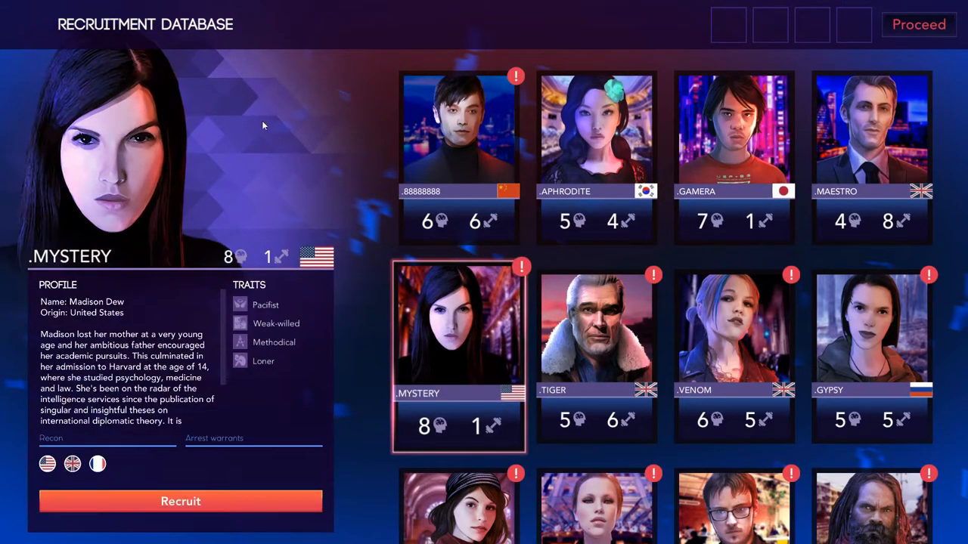
{"action": "mouse_move", "coordinate": [324, 245]}
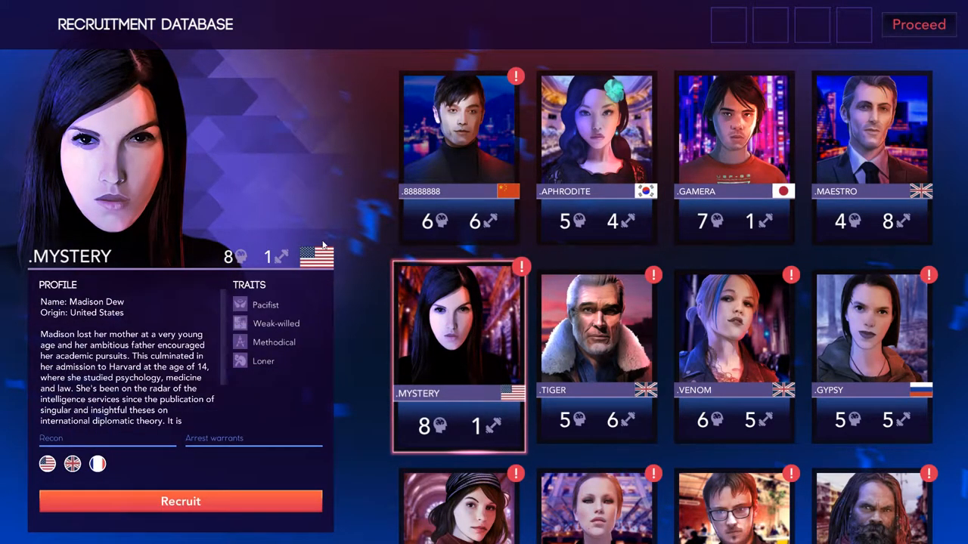
{"action": "mouse_move", "coordinate": [278, 330]}
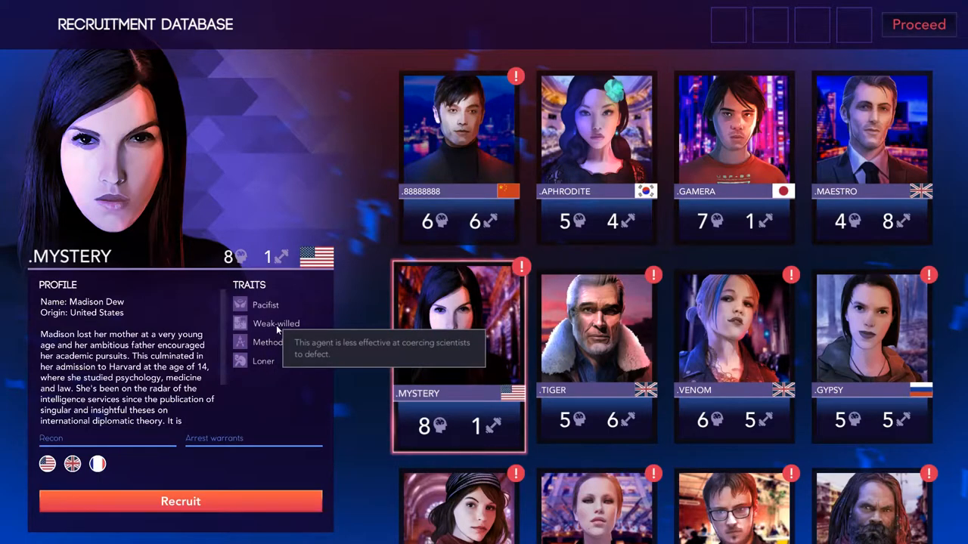
{"action": "mouse_move", "coordinate": [263, 305]}
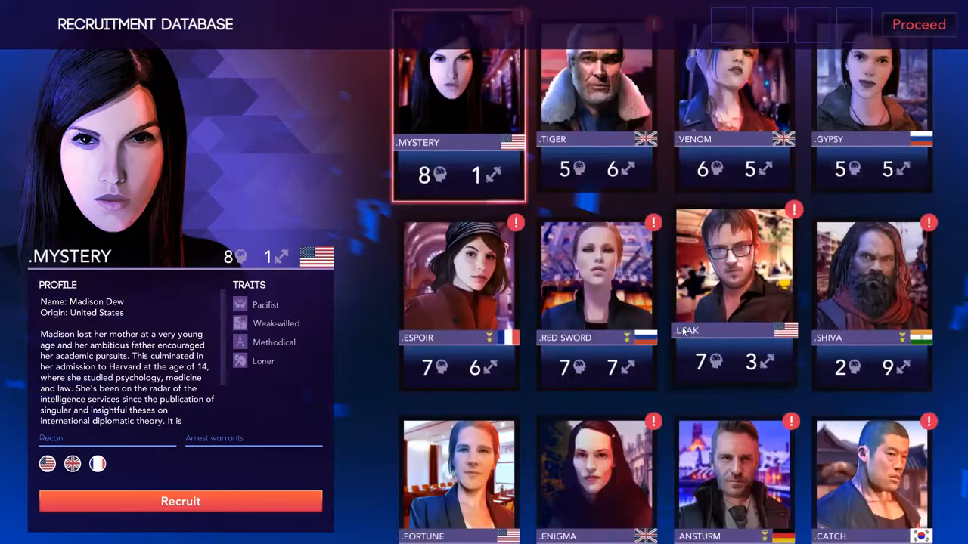
{"action": "scroll", "scroll_direction": "down", "scroll_amount": 3}
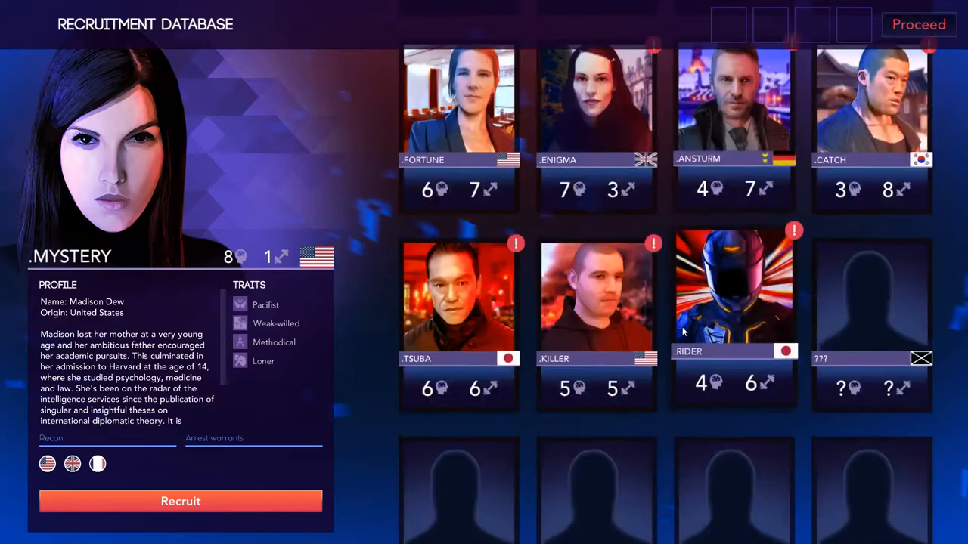
{"action": "mouse_move", "coordinate": [372, 272]}
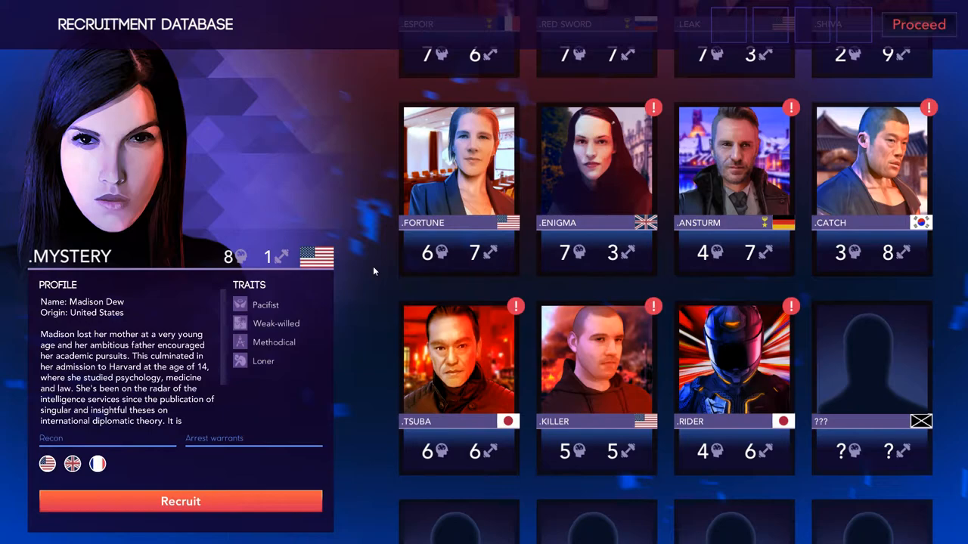
{"action": "mouse_move", "coordinate": [381, 257]}
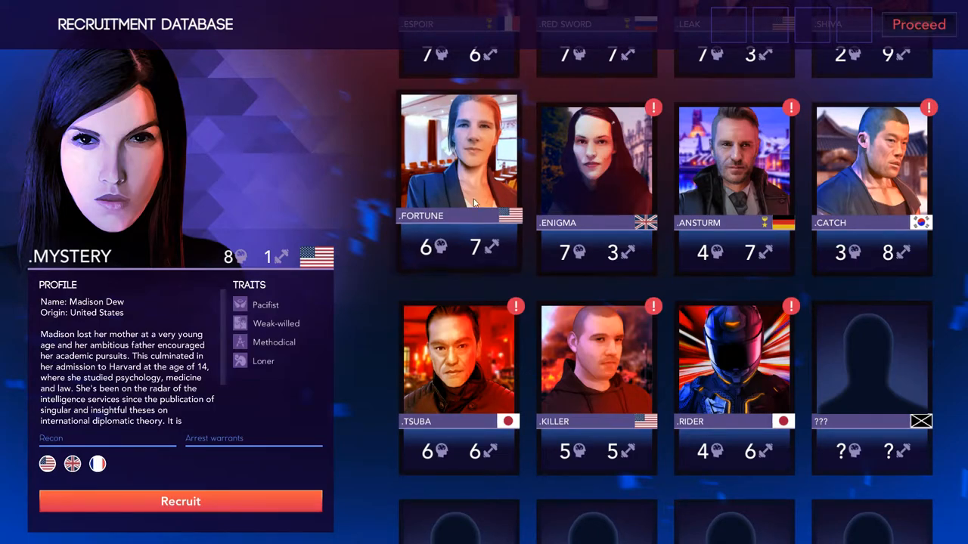
{"action": "left_click", "coordinate": [460, 166]}
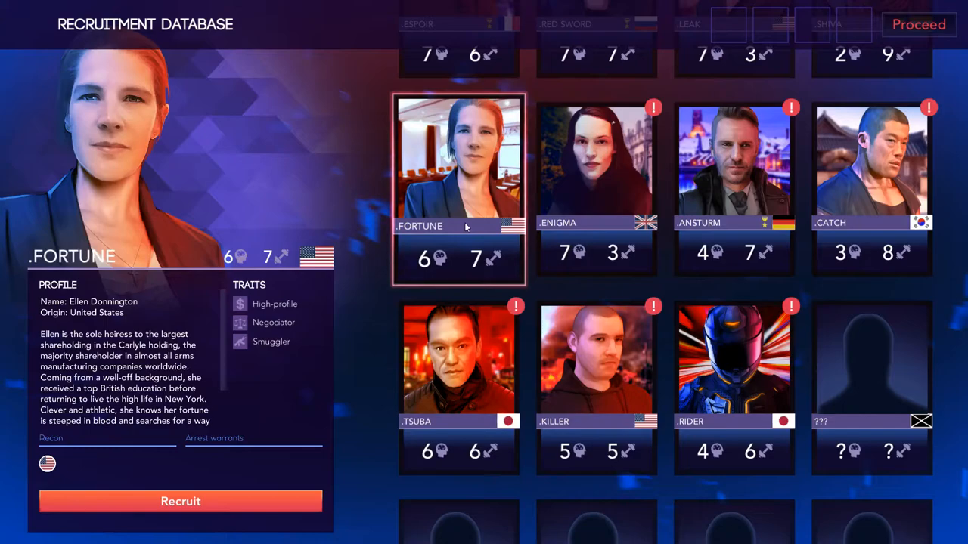
{"action": "left_click", "coordinate": [460, 381]}
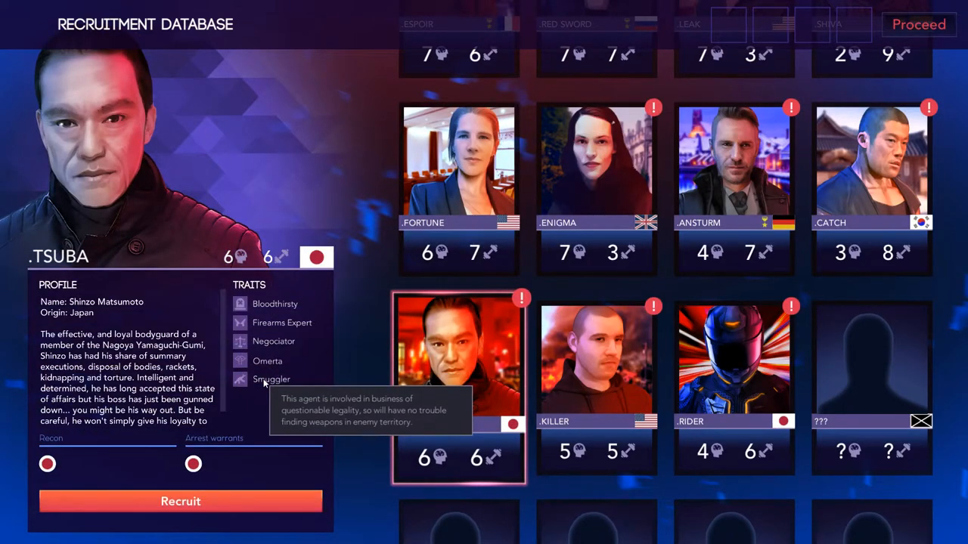
{"action": "mouse_move", "coordinate": [130, 478]}
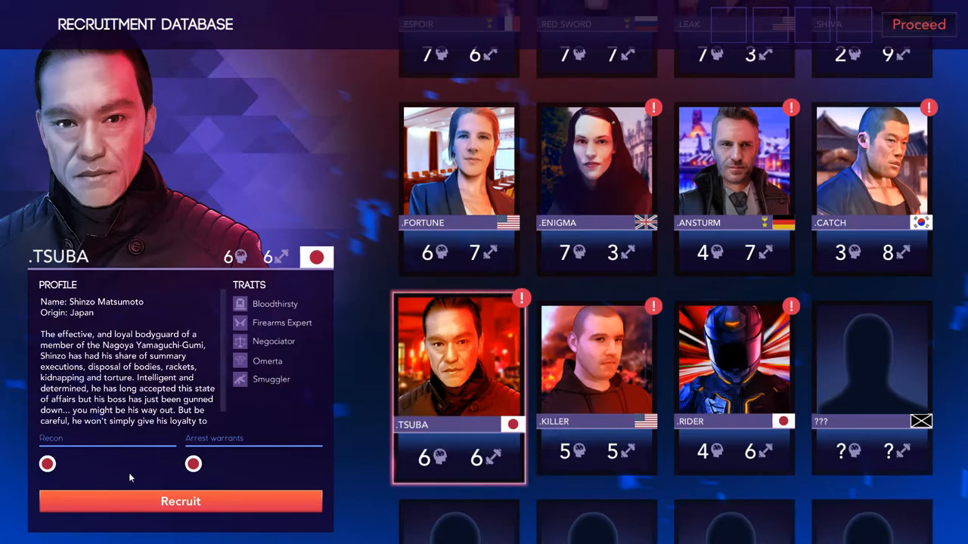
{"action": "mouse_move", "coordinate": [611, 363]}
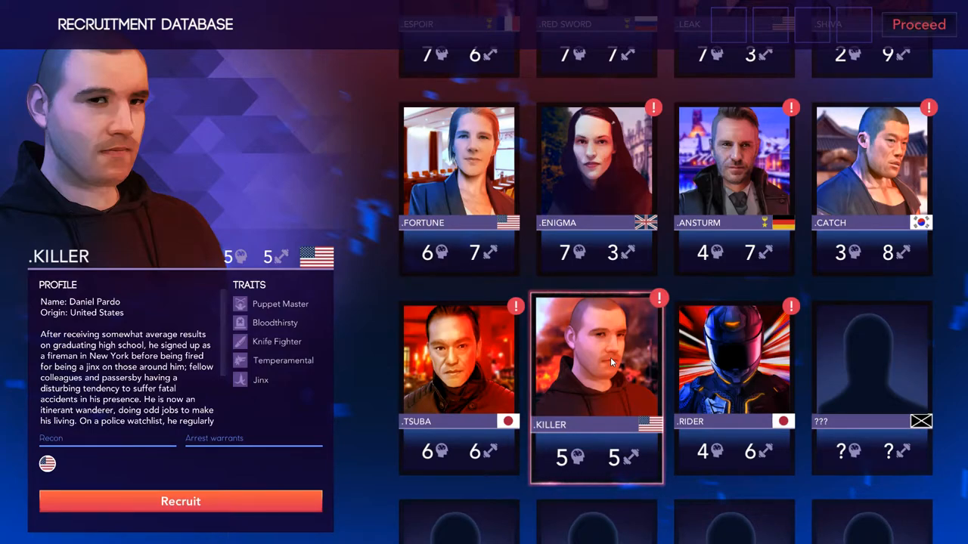
{"action": "left_click", "coordinate": [732, 355]}
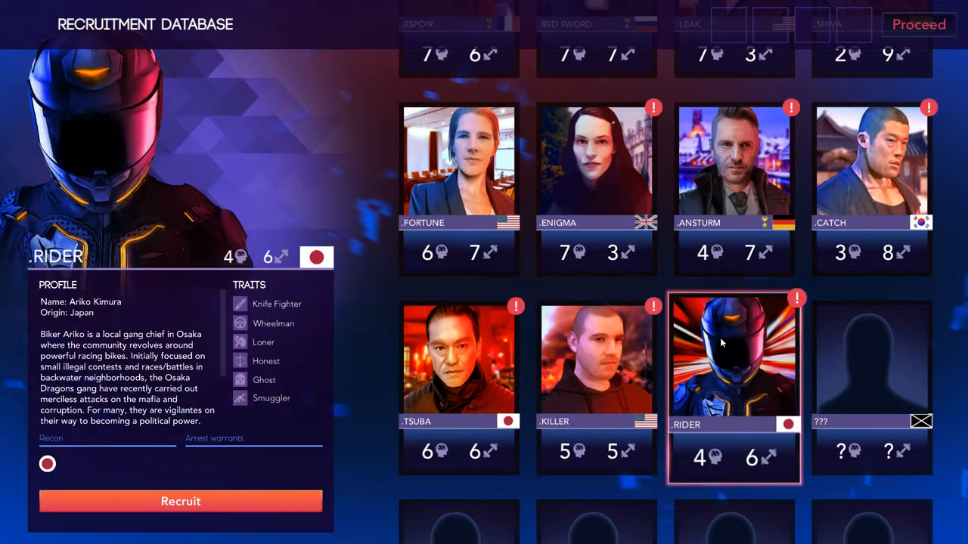
{"action": "mouse_move", "coordinate": [275, 324]}
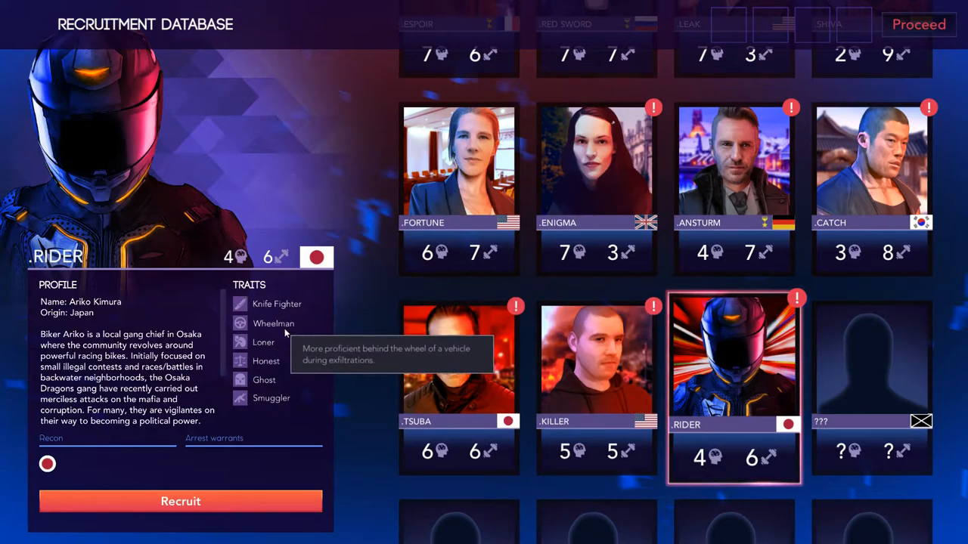
{"action": "mouse_move", "coordinate": [264, 387]}
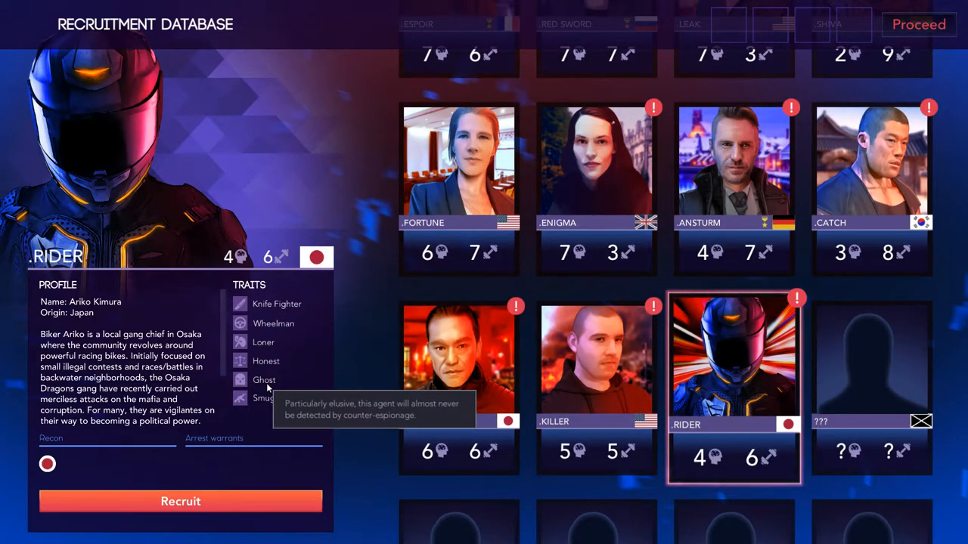
{"action": "mouse_move", "coordinate": [269, 399]}
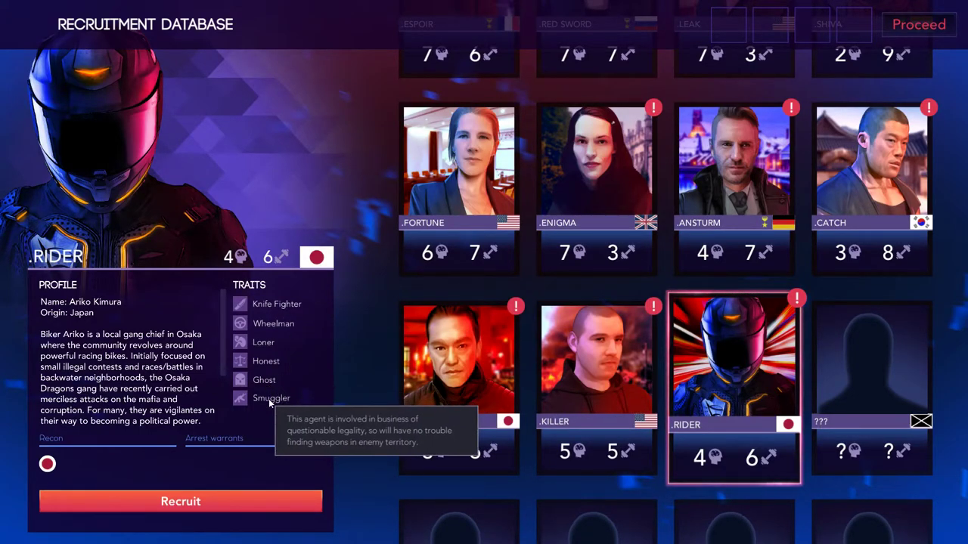
{"action": "mouse_move", "coordinate": [260, 345]}
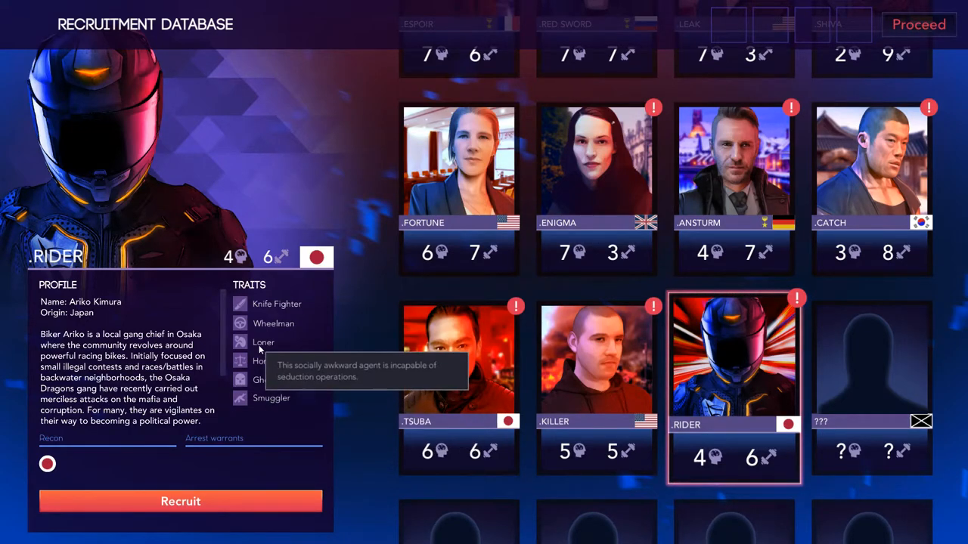
{"action": "mouse_move", "coordinate": [275, 306]}
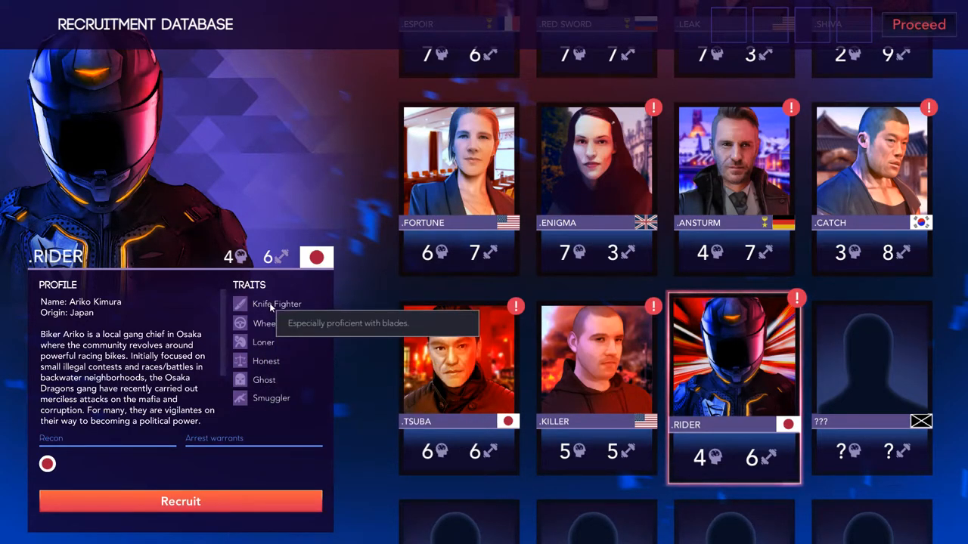
{"action": "mouse_move", "coordinate": [360, 328]}
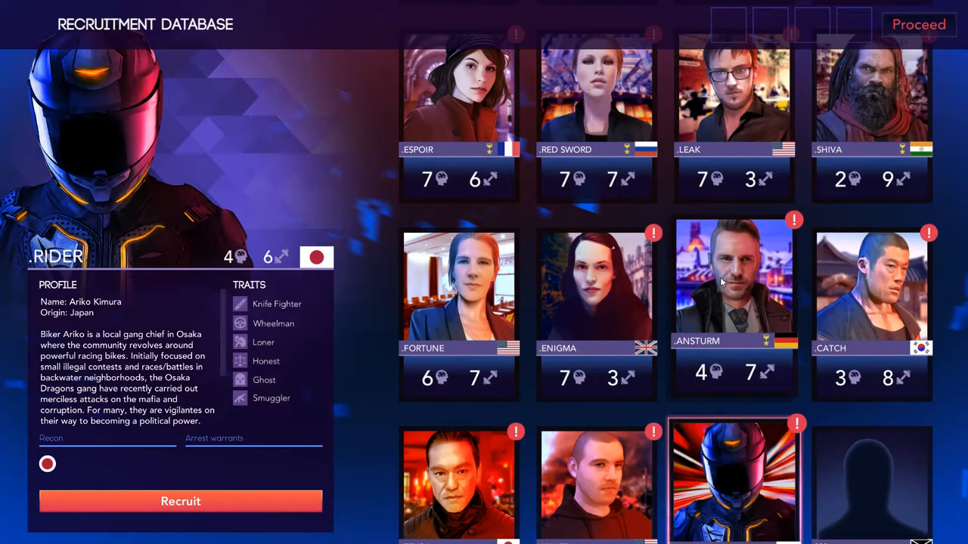
{"action": "left_click", "coordinate": [733, 287]}
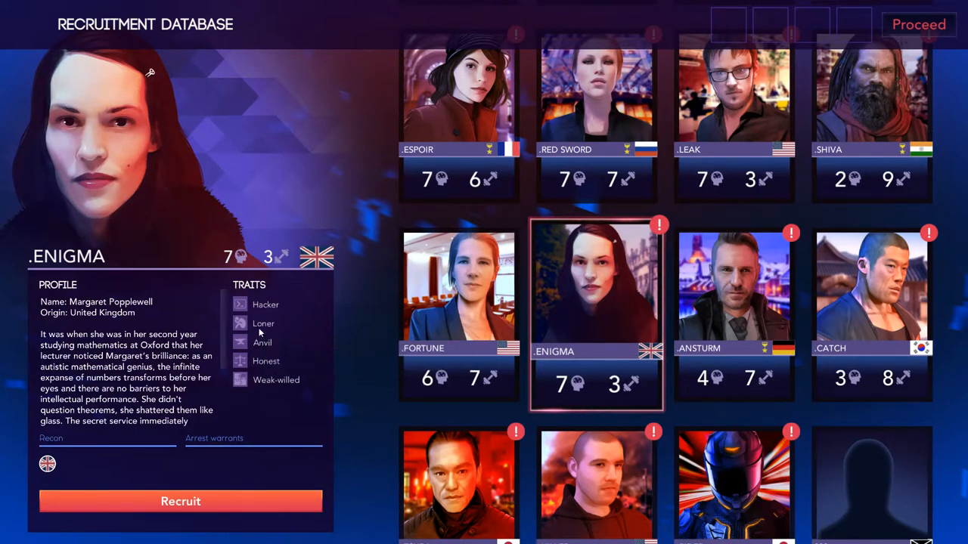
{"action": "scroll", "scroll_direction": "down", "scroll_amount": 3}
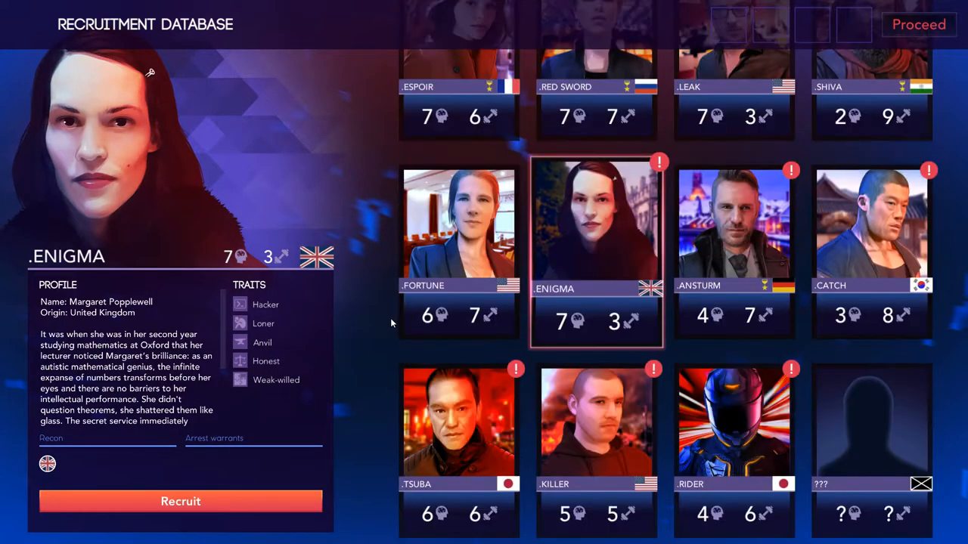
{"action": "left_click", "coordinate": [723, 430]}
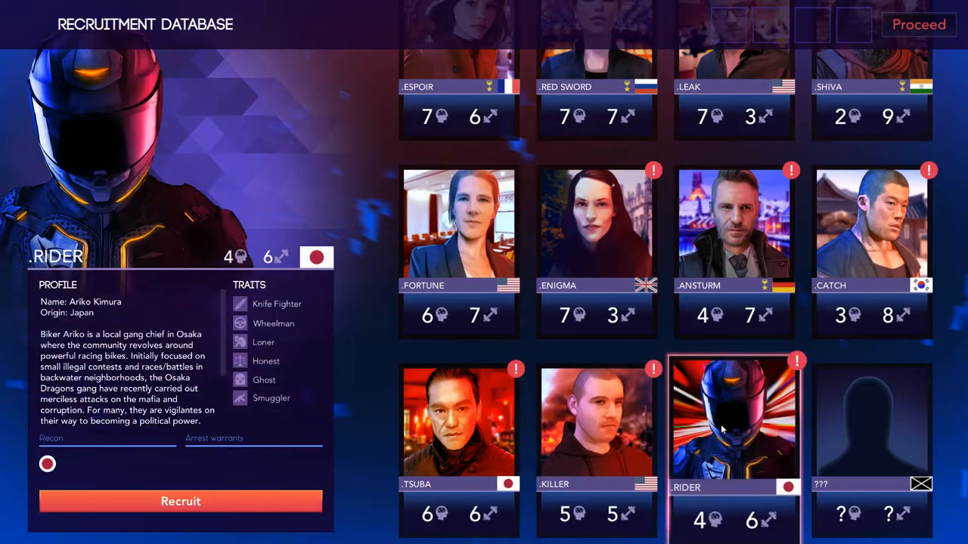
{"action": "mouse_move", "coordinate": [263, 379]}
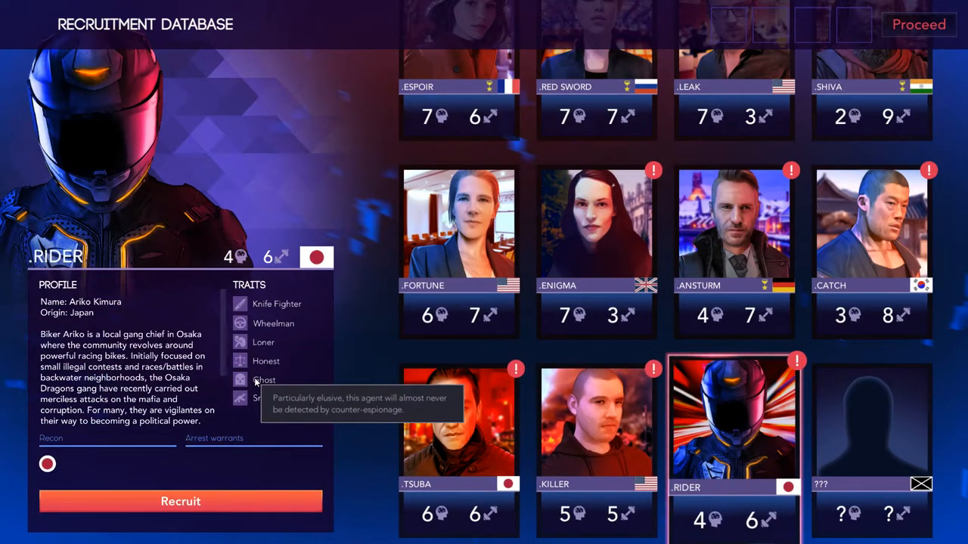
{"action": "mouse_move", "coordinate": [263, 361]}
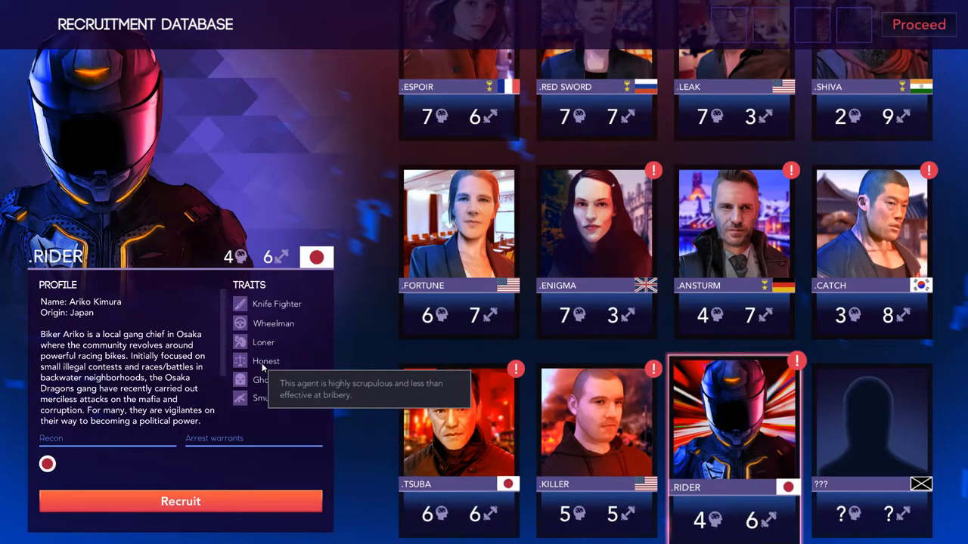
{"action": "mouse_move", "coordinate": [274, 324]}
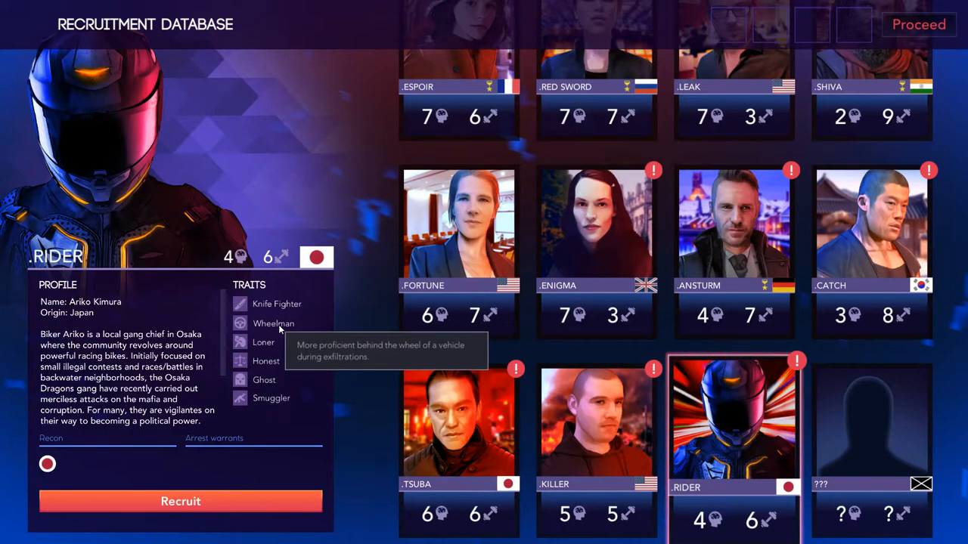
{"action": "mouse_move", "coordinate": [356, 343]}
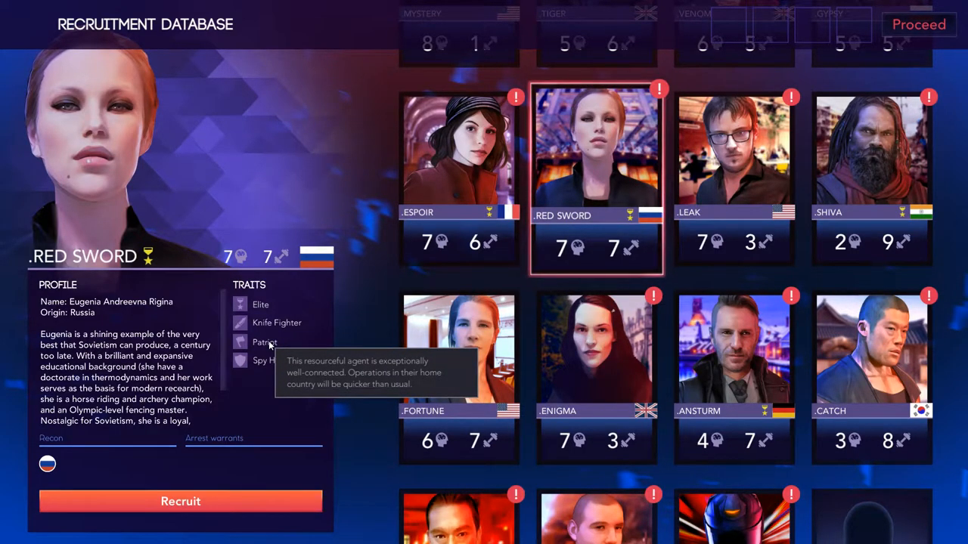
{"action": "mouse_move", "coordinate": [276, 368]}
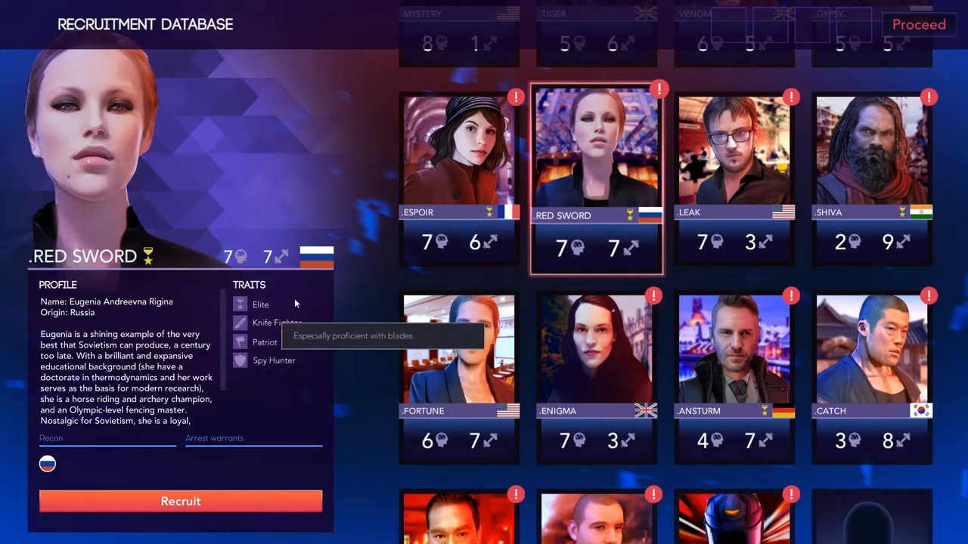
{"action": "mouse_move", "coordinate": [260, 306]}
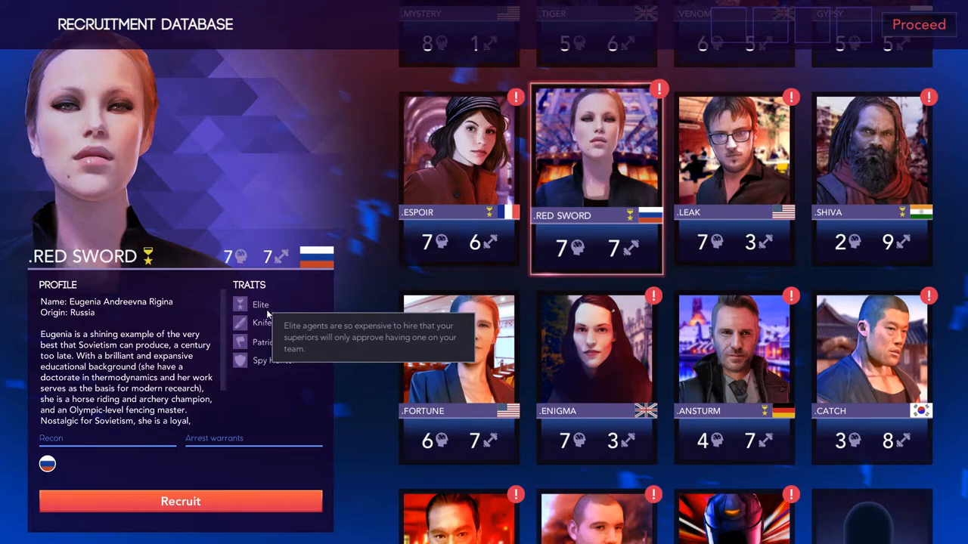
{"action": "mouse_move", "coordinate": [263, 342]}
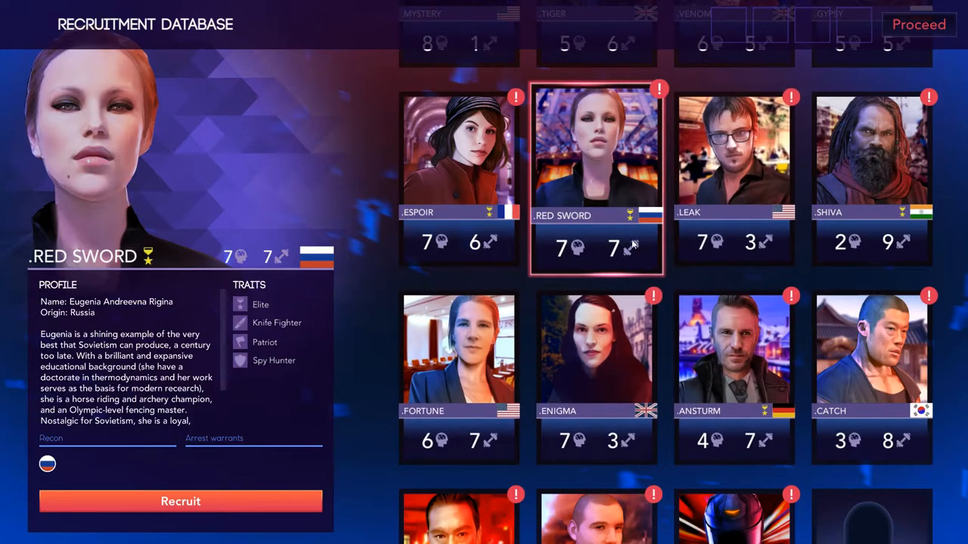
{"action": "mouse_move", "coordinate": [481, 185]}
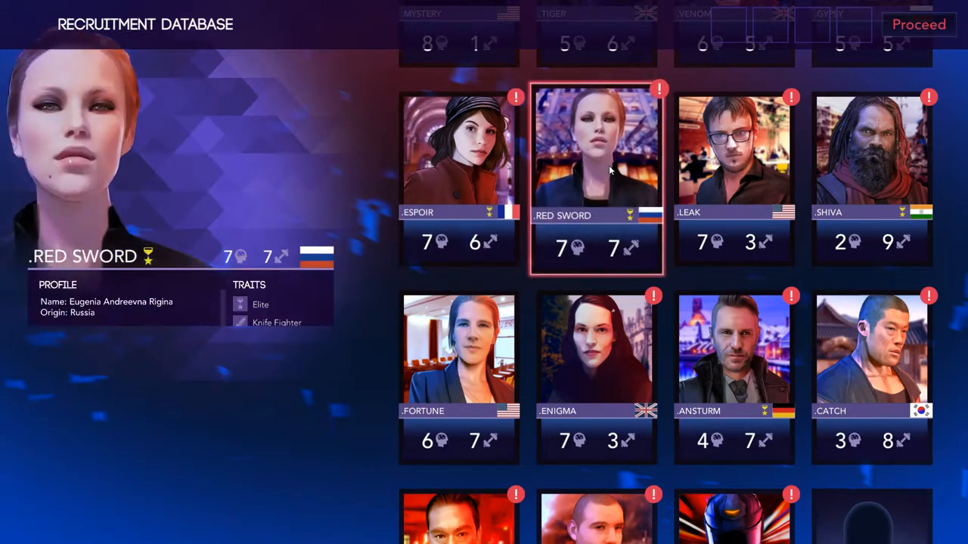
Bring up Red Sword's agent profile
{"action": "left_click", "coordinate": [609, 169]}
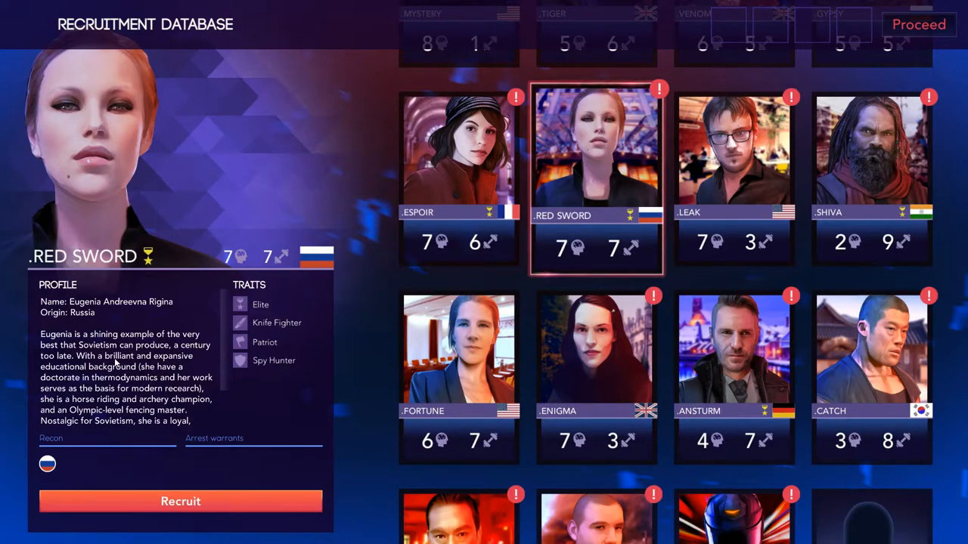
{"action": "mouse_move", "coordinate": [136, 399]}
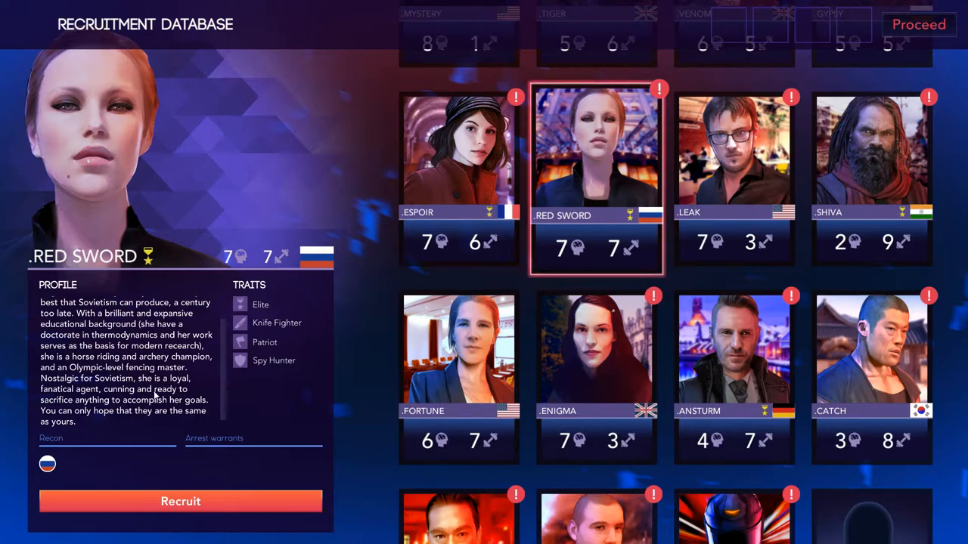
{"action": "mouse_move", "coordinate": [172, 357]}
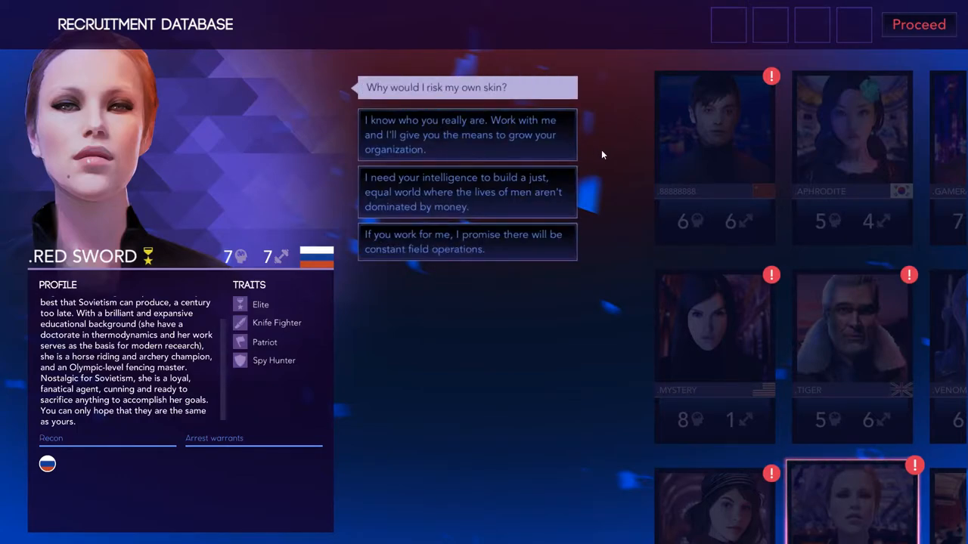
{"action": "mouse_move", "coordinate": [494, 127]}
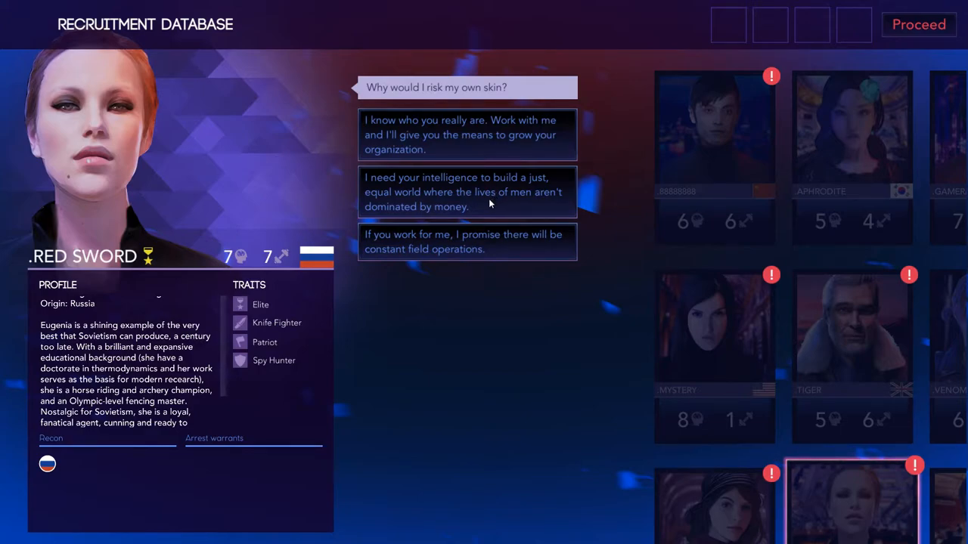
{"action": "mouse_move", "coordinate": [497, 202]}
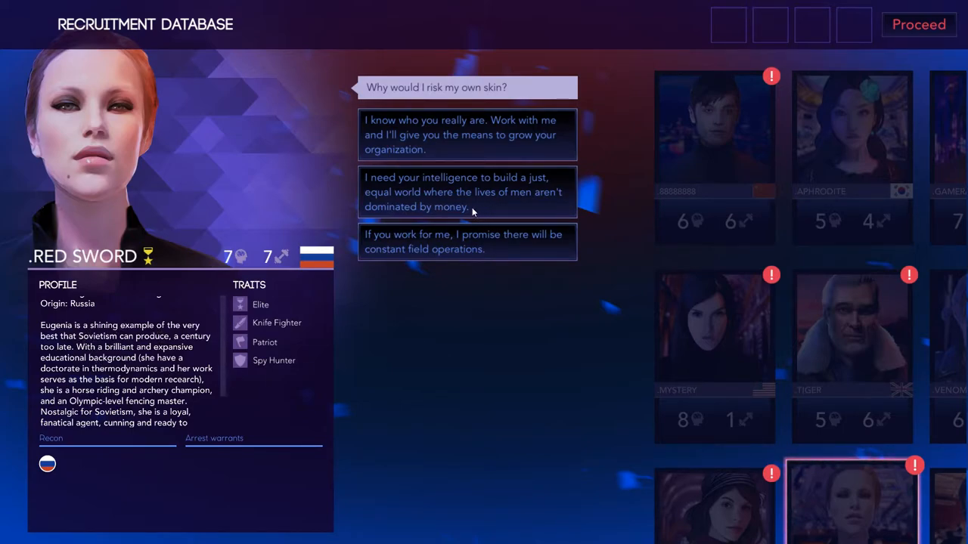
{"action": "mouse_move", "coordinate": [273, 221]}
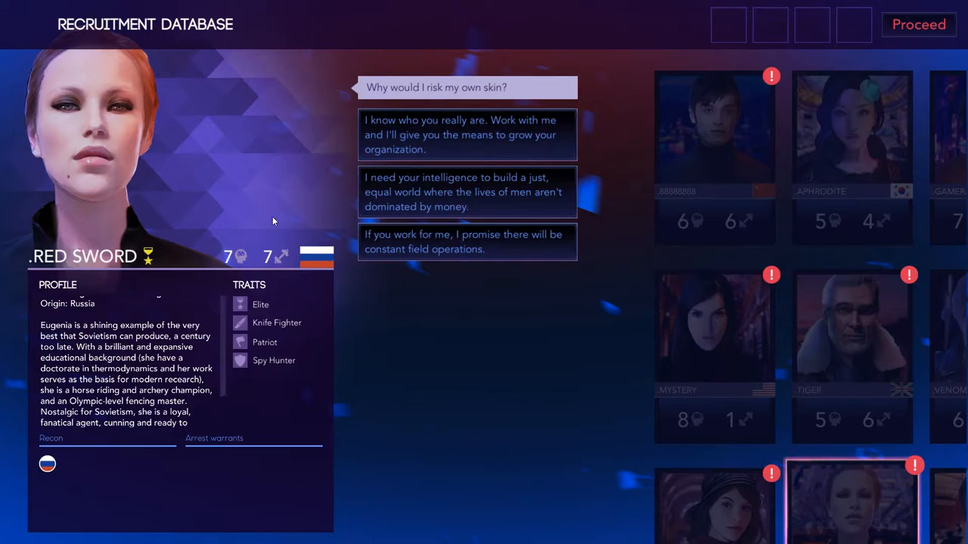
{"action": "mouse_move", "coordinate": [469, 198]}
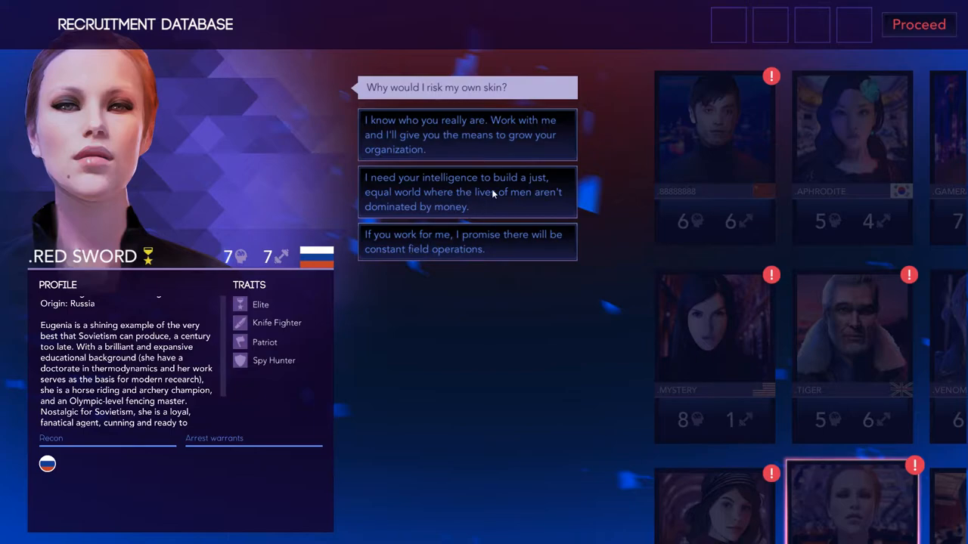
{"action": "mouse_move", "coordinate": [486, 199]}
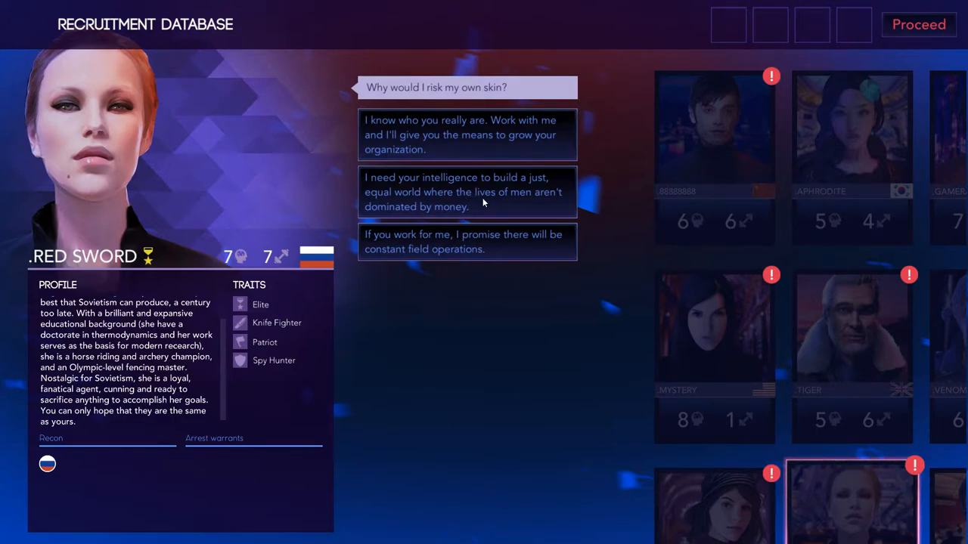
Persuade Red Sword to join, then recruit Gamera as the second agent
{"action": "left_click", "coordinate": [463, 190]}
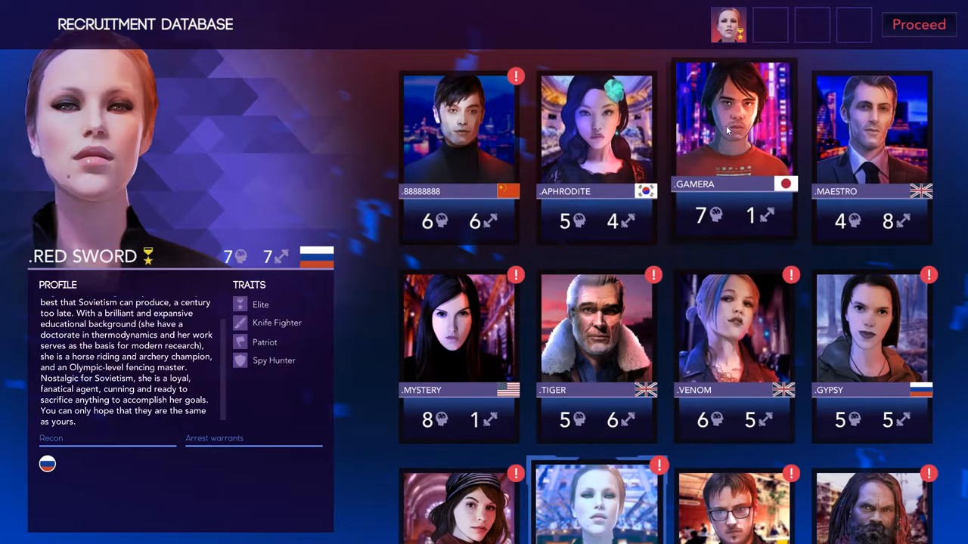
{"action": "left_click", "coordinate": [731, 133]}
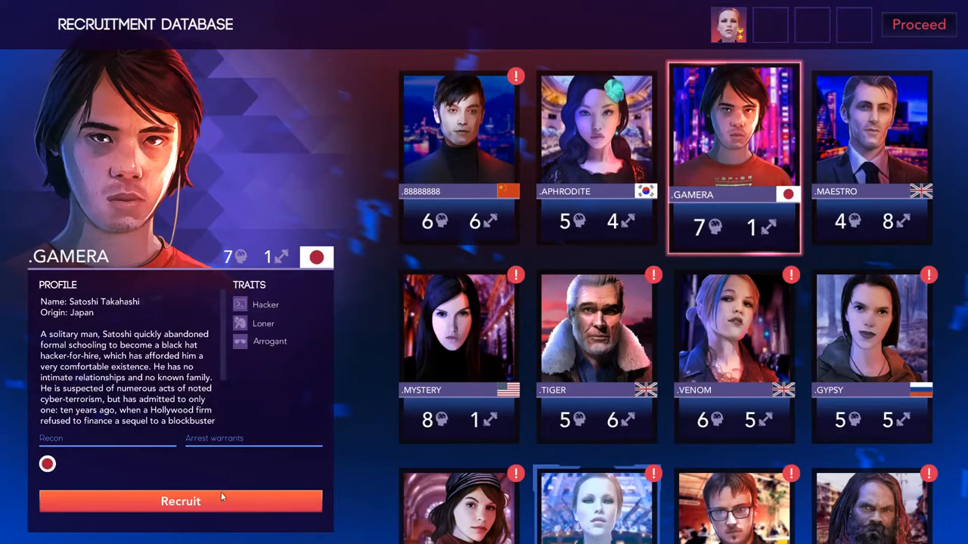
{"action": "left_click", "coordinate": [180, 502]}
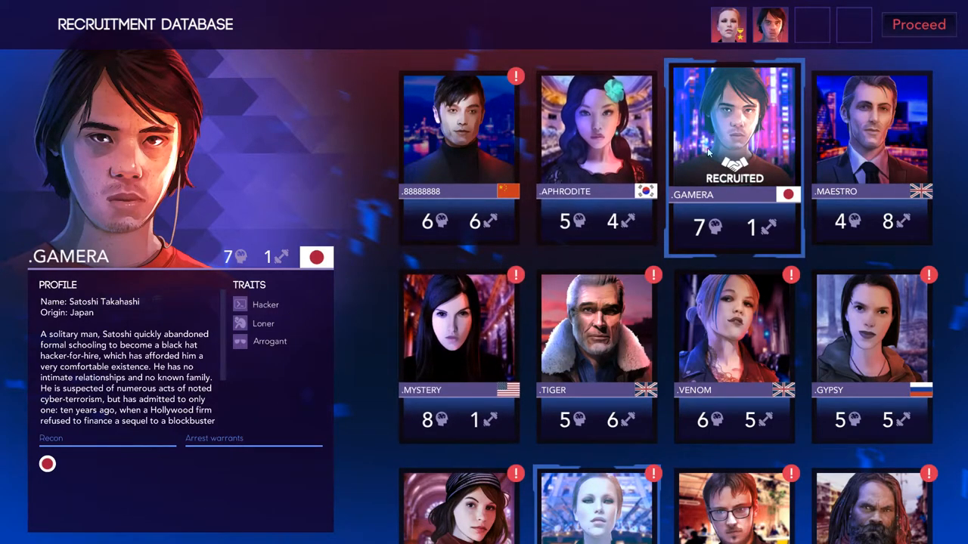
{"action": "mouse_move", "coordinate": [738, 196]}
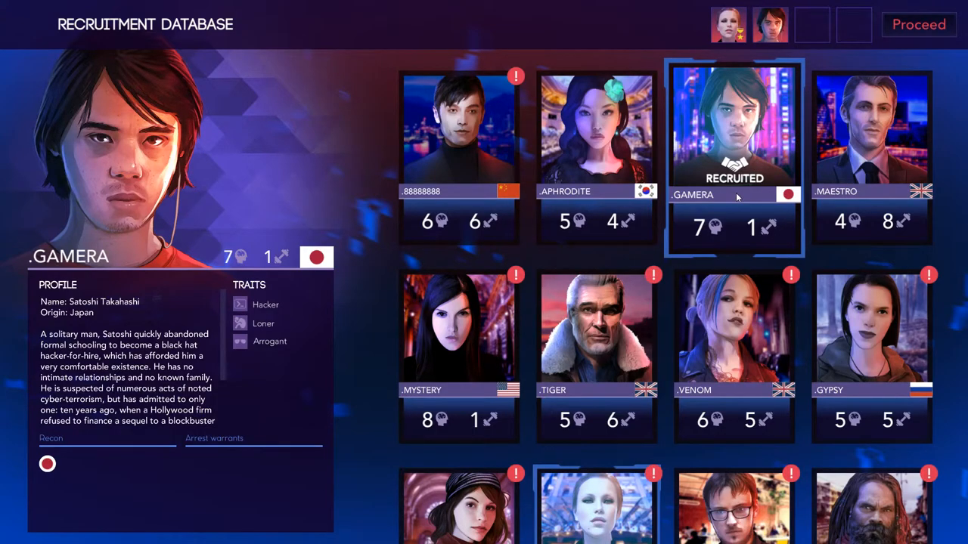
Browse down the database, viewing Espoir's and Leak's profiles
{"action": "scroll", "scroll_direction": "down", "scroll_amount": 3}
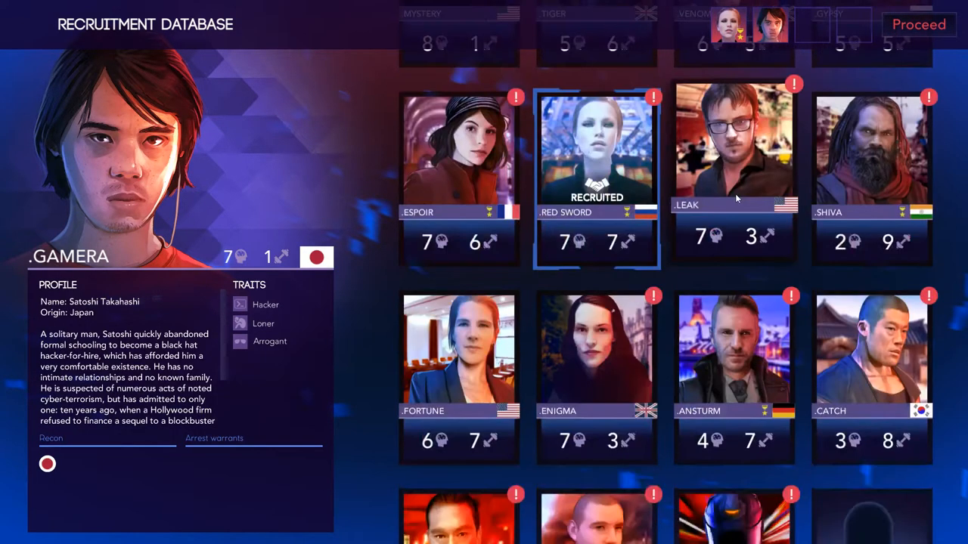
{"action": "scroll", "scroll_direction": "down", "scroll_amount": 3}
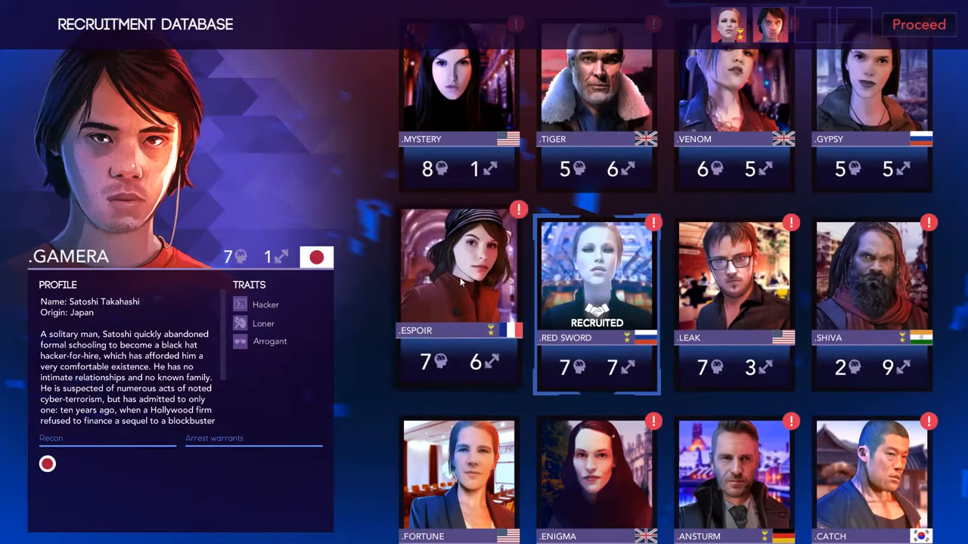
{"action": "left_click", "coordinate": [459, 287]}
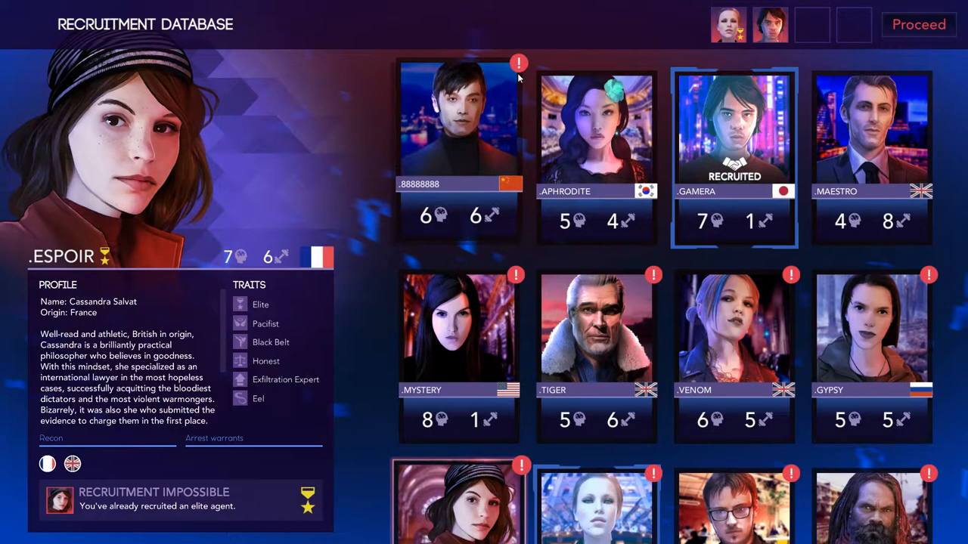
{"action": "scroll", "scroll_direction": "down", "scroll_amount": 3}
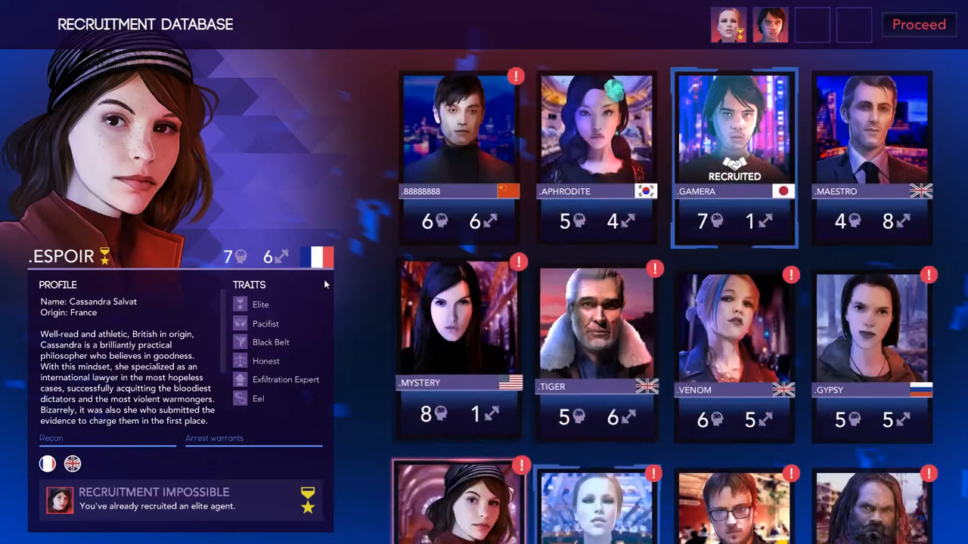
{"action": "mouse_move", "coordinate": [302, 160]}
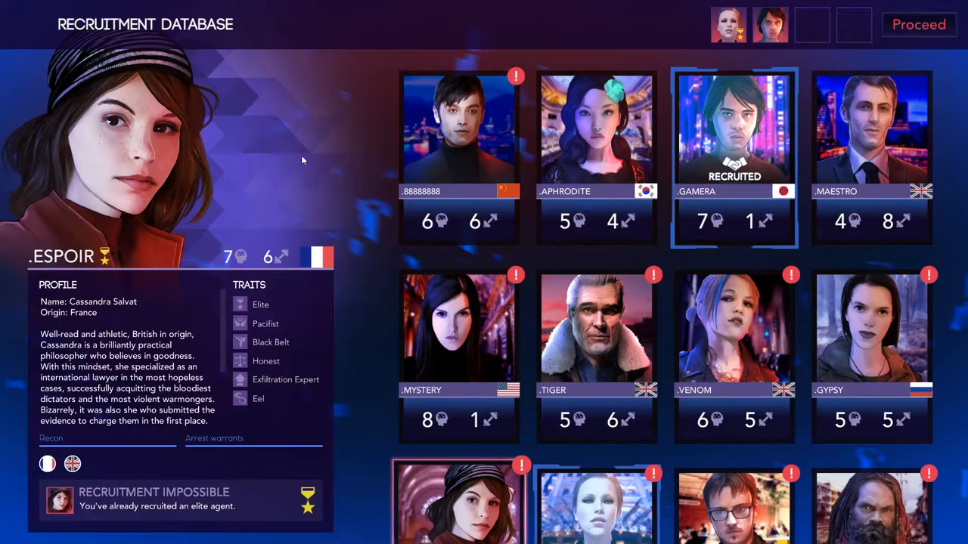
{"action": "scroll", "scroll_direction": "down", "scroll_amount": 3}
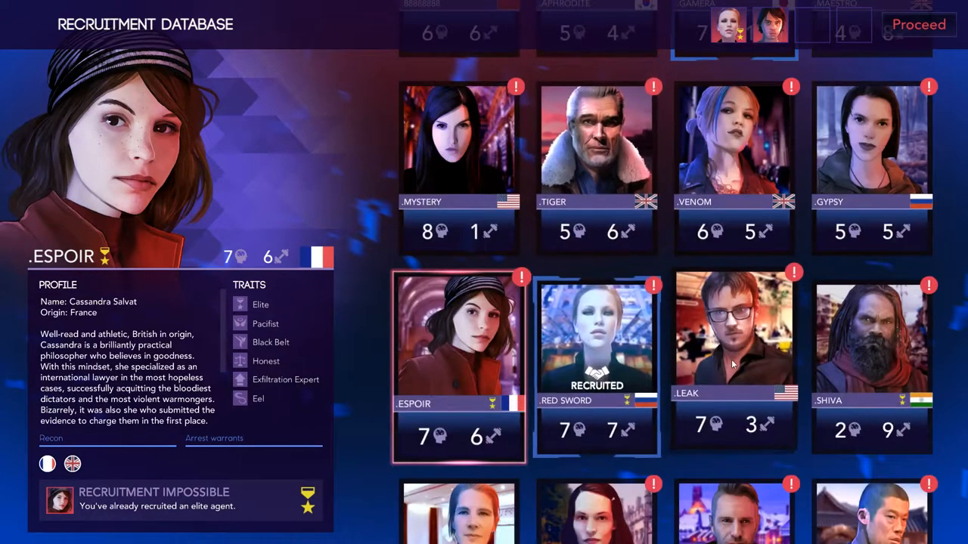
{"action": "left_click", "coordinate": [733, 344]}
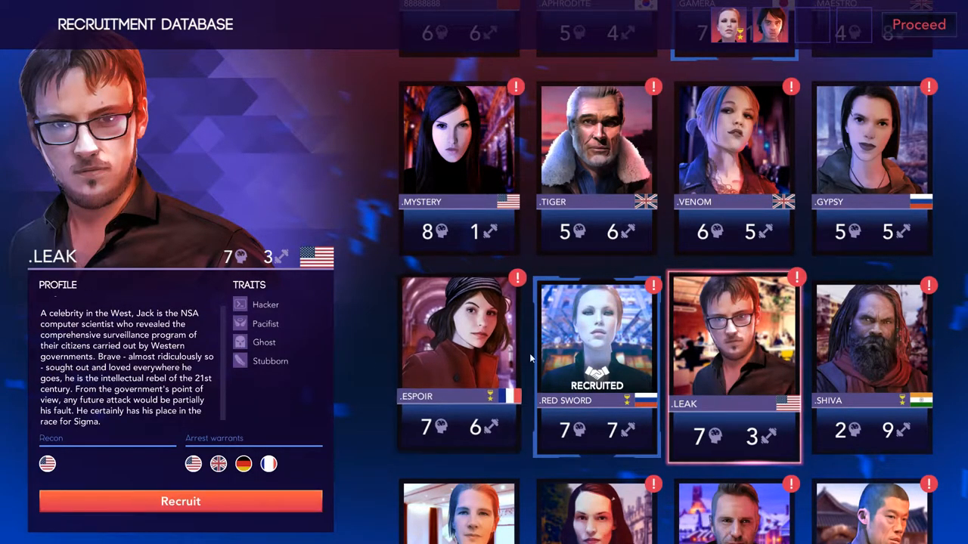
View Shiva's, Catch's and Tsuba's profiles
{"action": "left_click", "coordinate": [879, 356]}
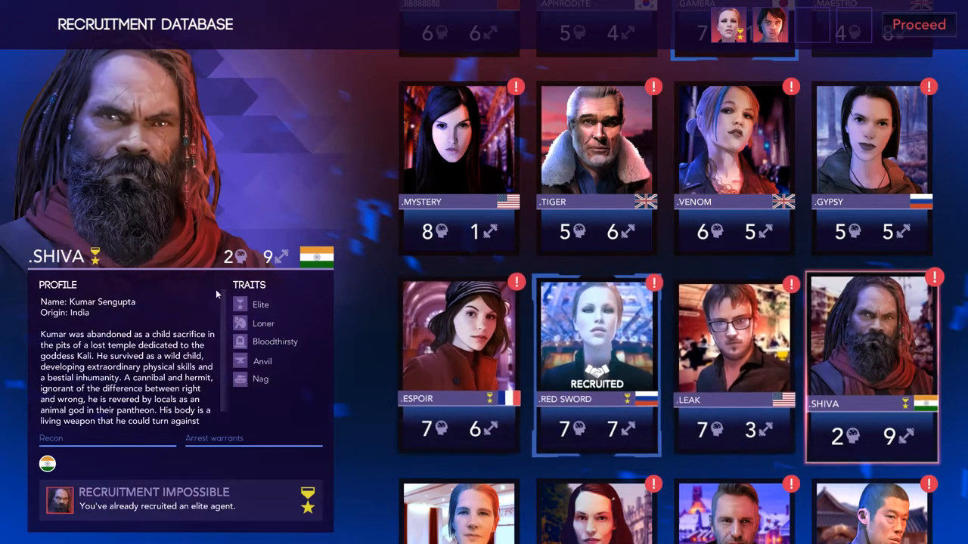
{"action": "mouse_move", "coordinate": [260, 305]}
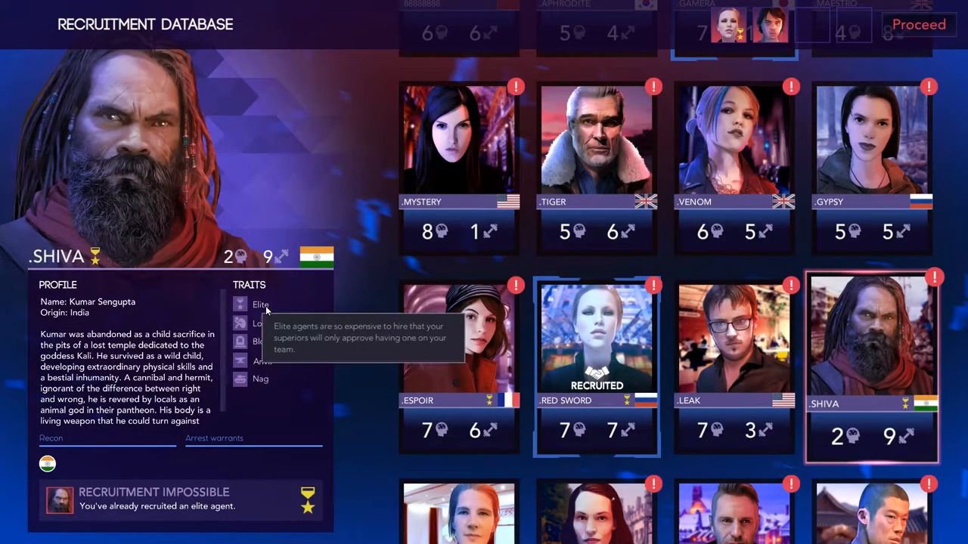
{"action": "scroll", "scroll_direction": "down", "scroll_amount": 3}
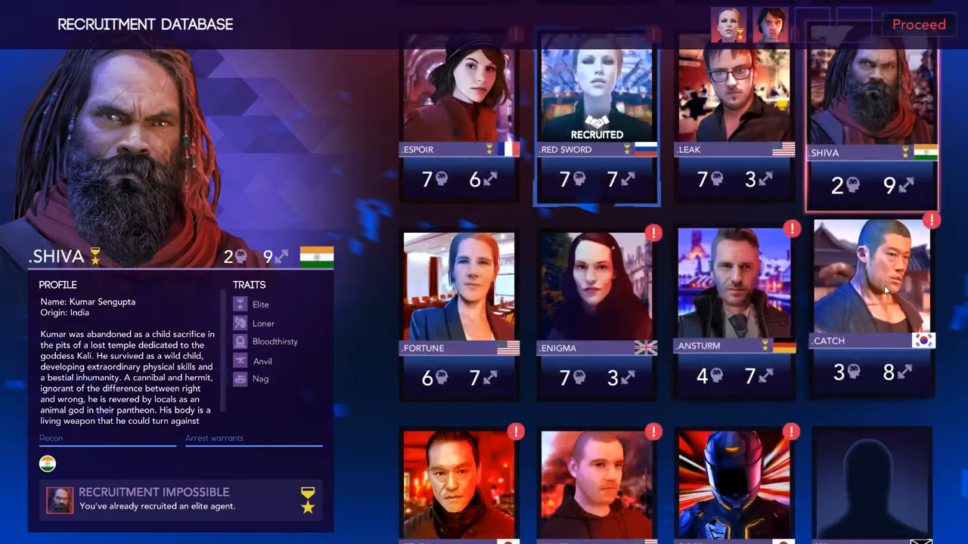
{"action": "left_click", "coordinate": [871, 290]}
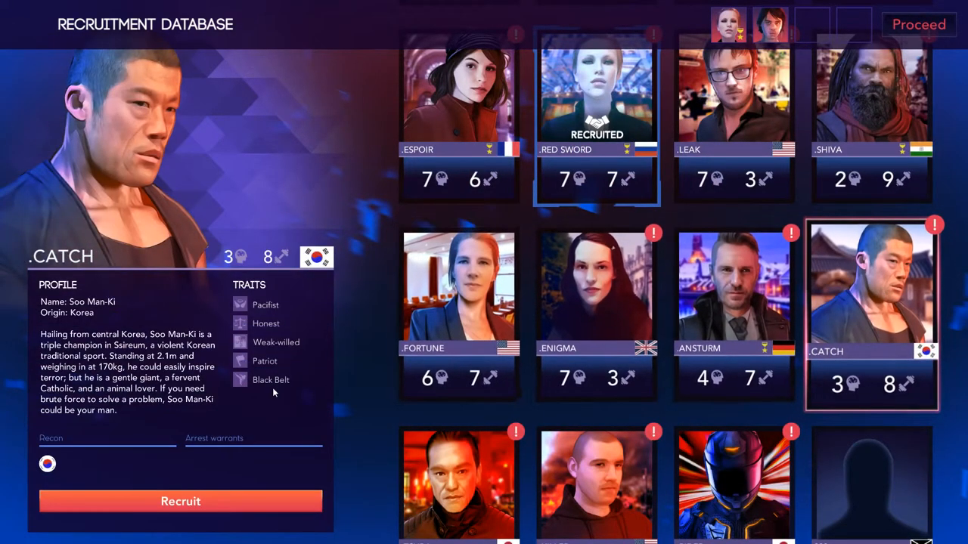
{"action": "mouse_move", "coordinate": [265, 360]}
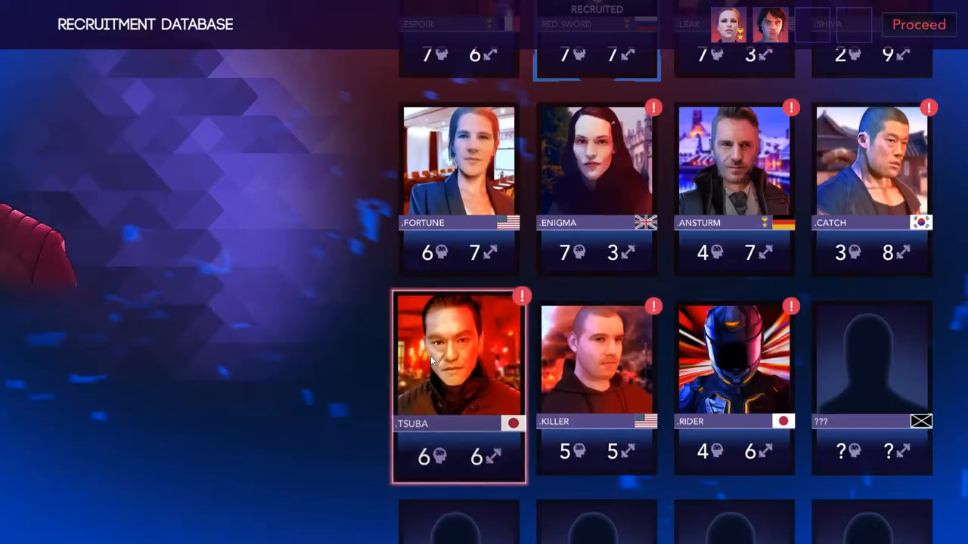
{"action": "left_click", "coordinate": [454, 370]}
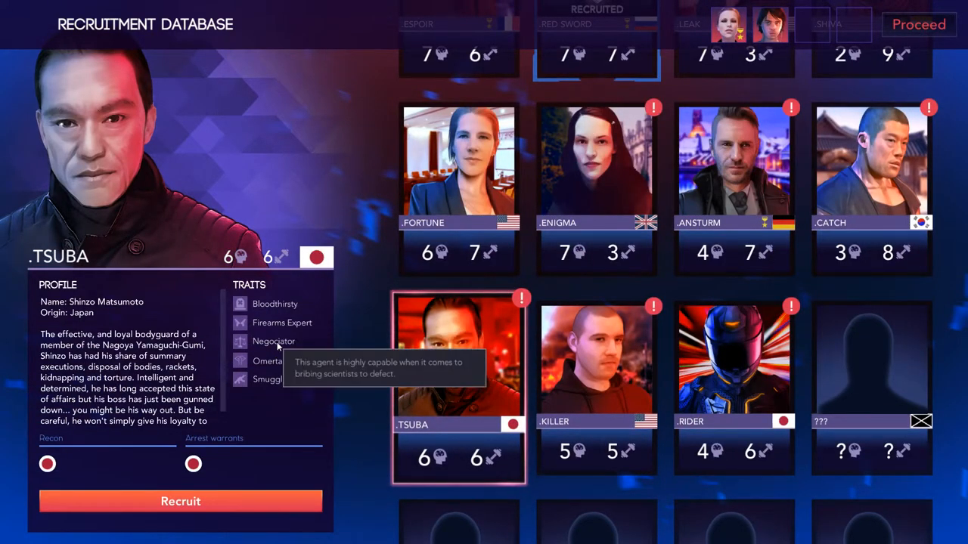
{"action": "mouse_move", "coordinate": [269, 360]}
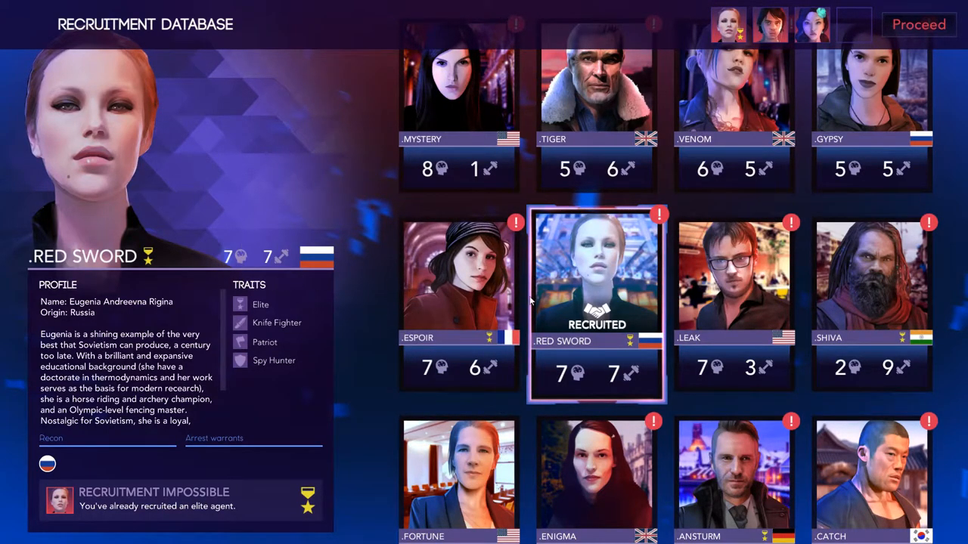
View Rider's, Ansturm's and Tiger's profiles and traits
{"action": "scroll", "scroll_direction": "down", "scroll_amount": 3}
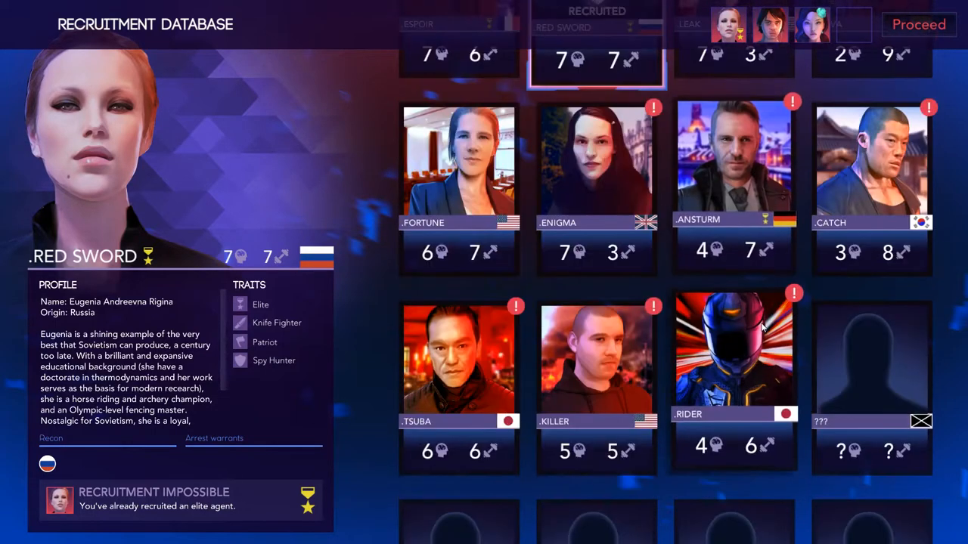
{"action": "left_click", "coordinate": [735, 368]}
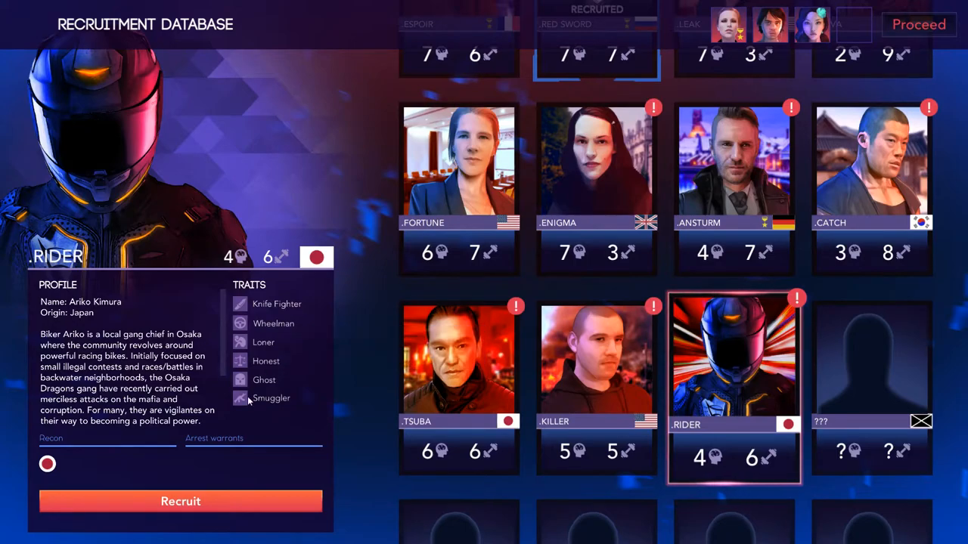
{"action": "mouse_move", "coordinate": [263, 381]}
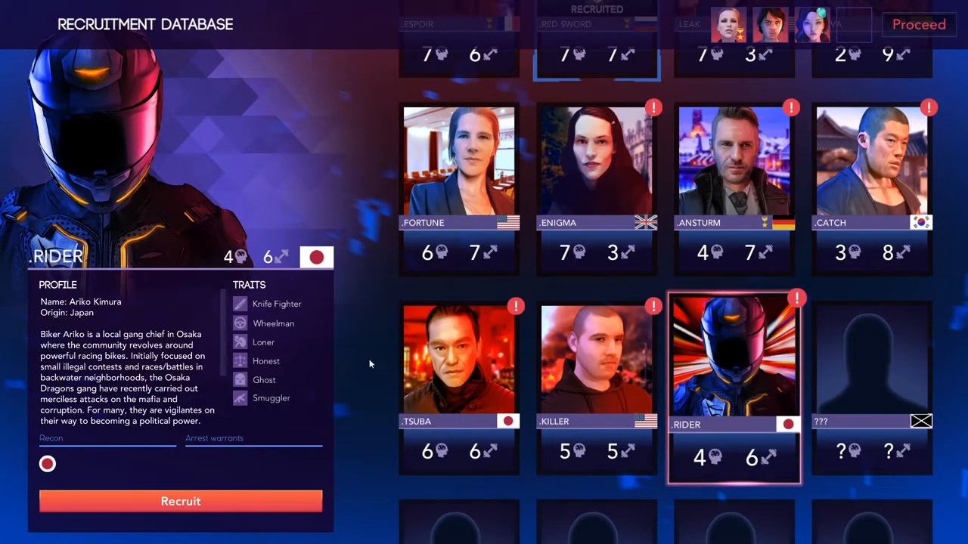
{"action": "left_click", "coordinate": [458, 375]}
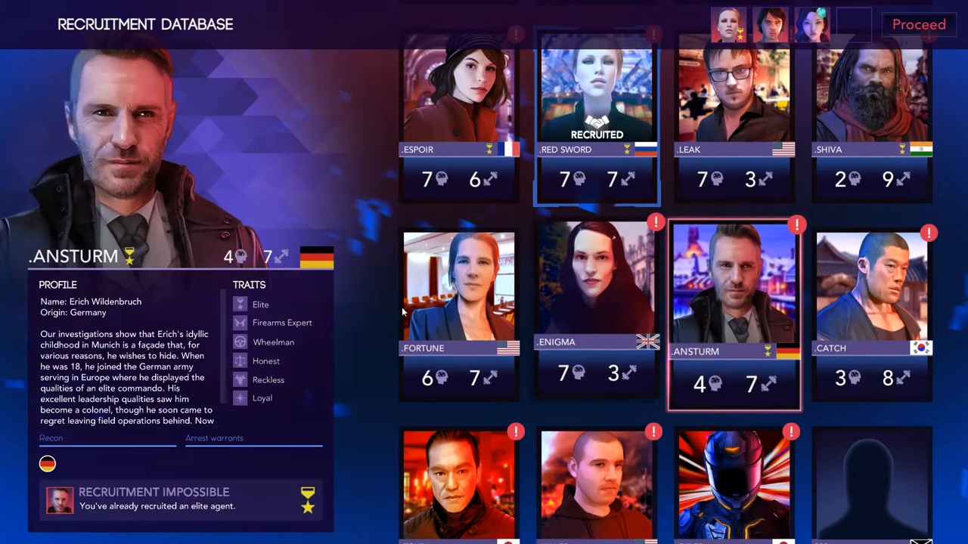
{"action": "mouse_move", "coordinate": [289, 333]}
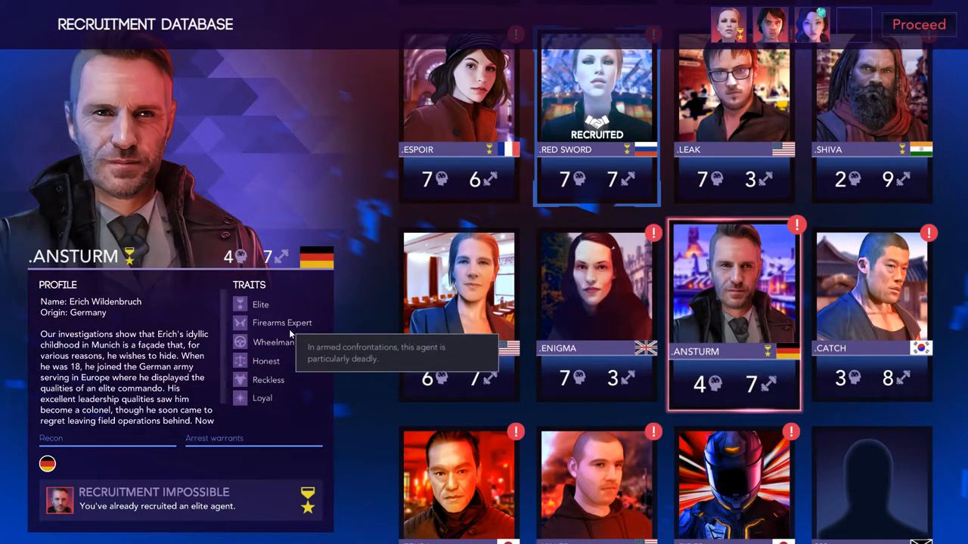
{"action": "mouse_move", "coordinate": [268, 390]}
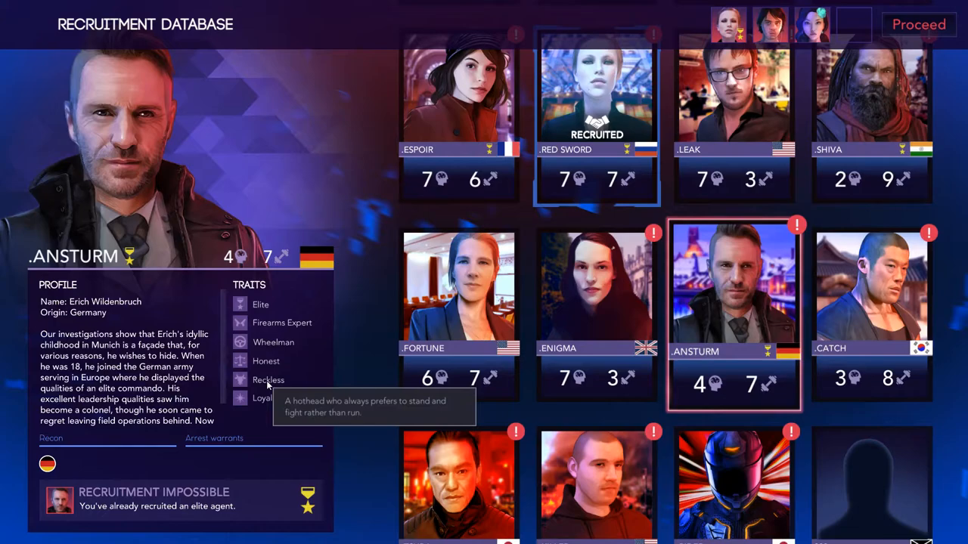
{"action": "mouse_move", "coordinate": [707, 312]}
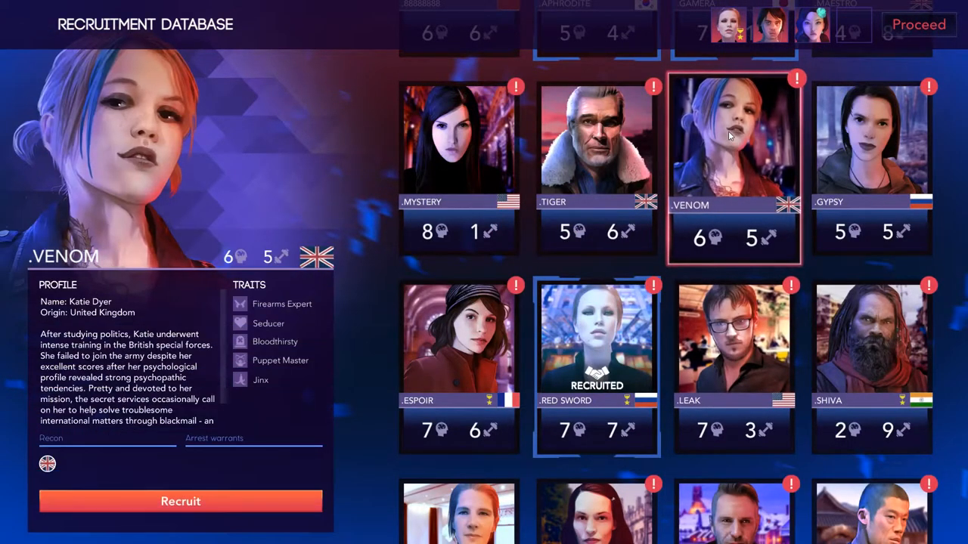
{"action": "left_click", "coordinate": [592, 151]}
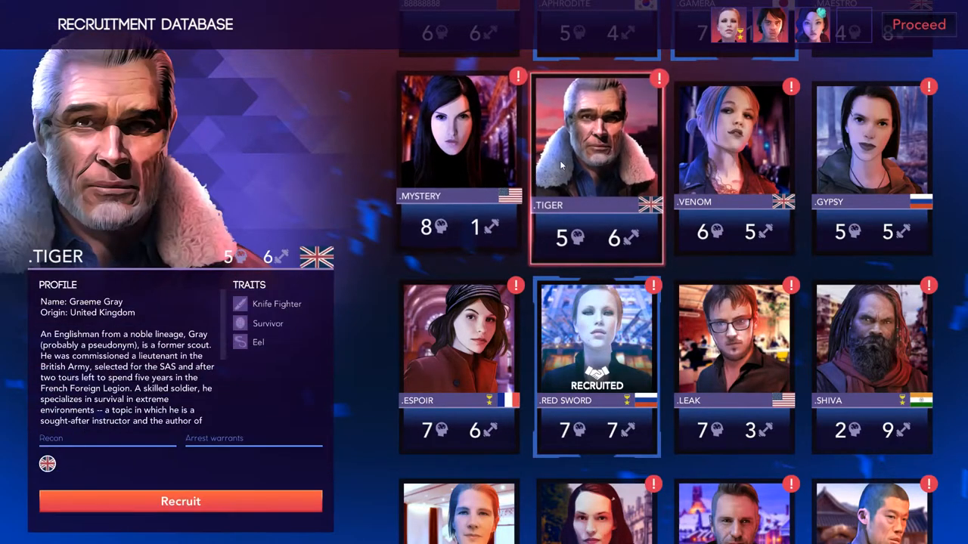
{"action": "mouse_move", "coordinate": [257, 342]}
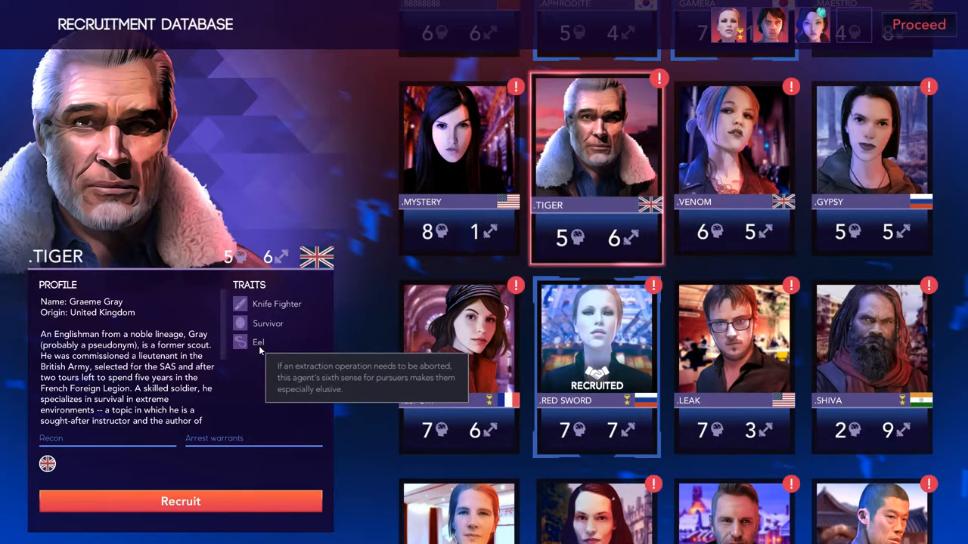
{"action": "mouse_move", "coordinate": [267, 324]}
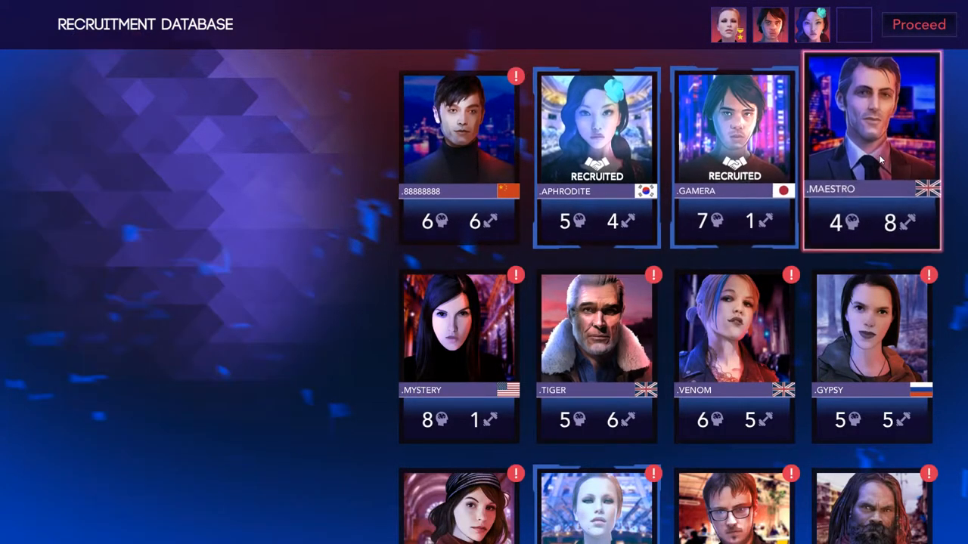
View Maestro's agent profile
{"action": "left_click", "coordinate": [871, 136]}
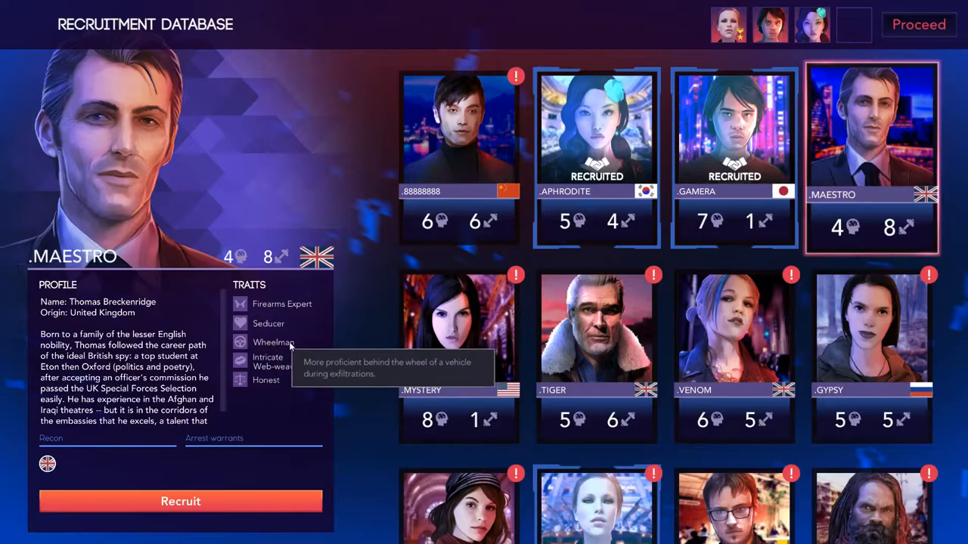
{"action": "mouse_move", "coordinate": [272, 367]}
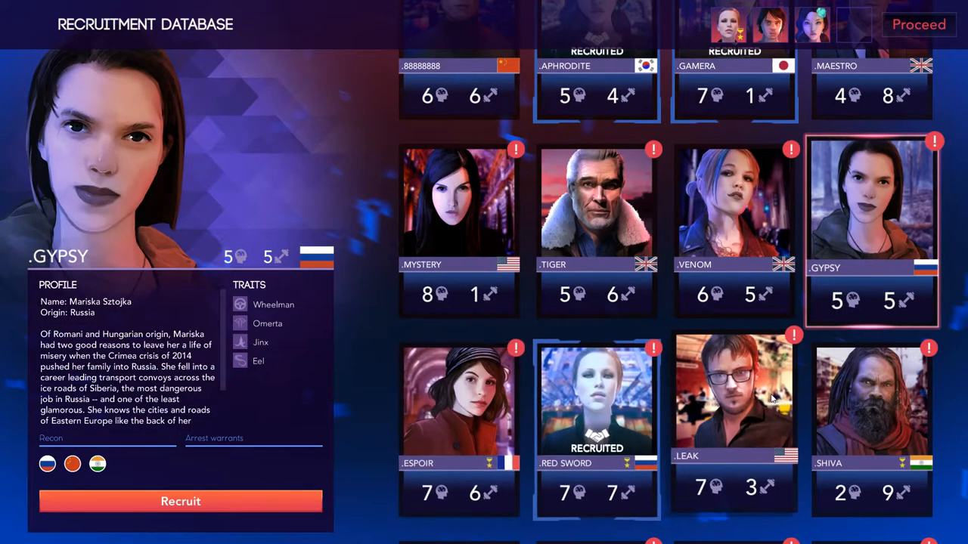
{"action": "mouse_move", "coordinate": [261, 342]}
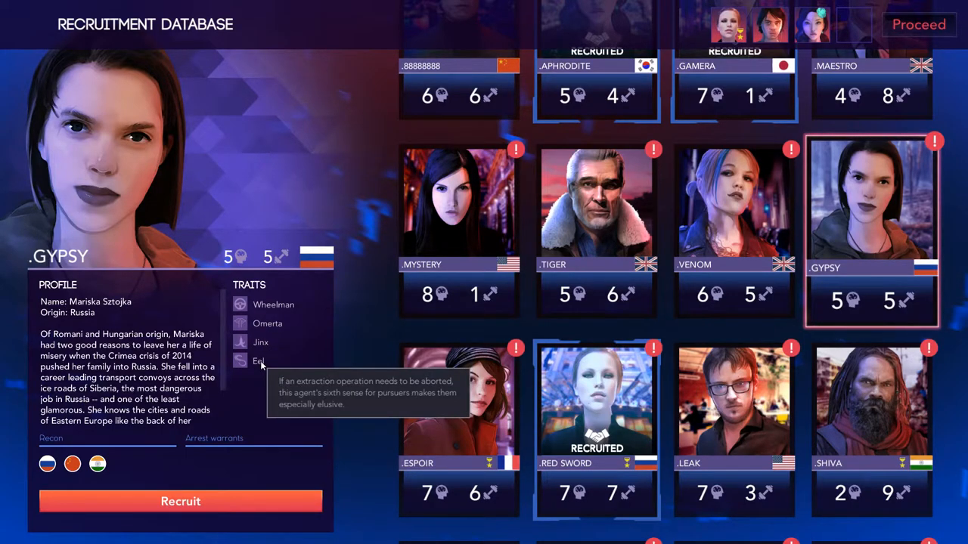
{"action": "mouse_move", "coordinate": [272, 306]}
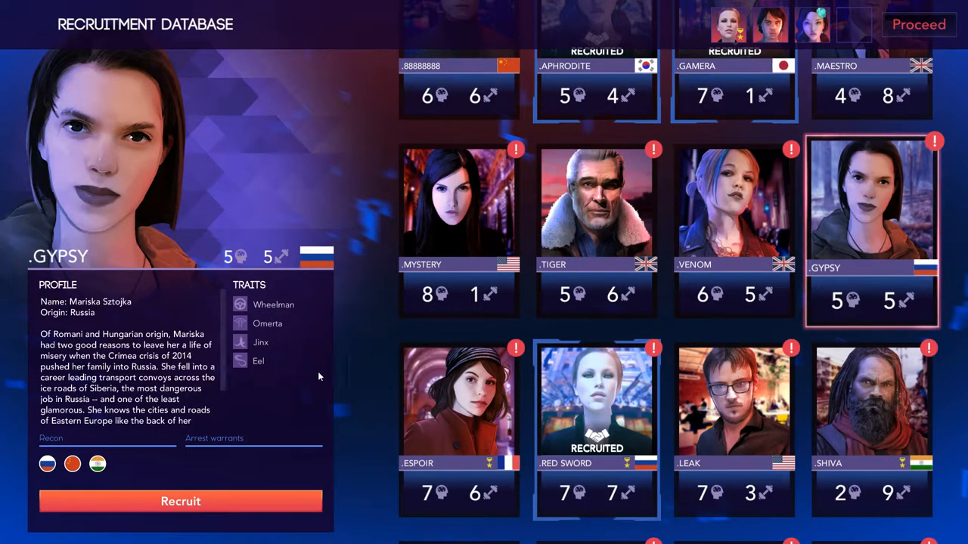
{"action": "mouse_move", "coordinate": [301, 381]}
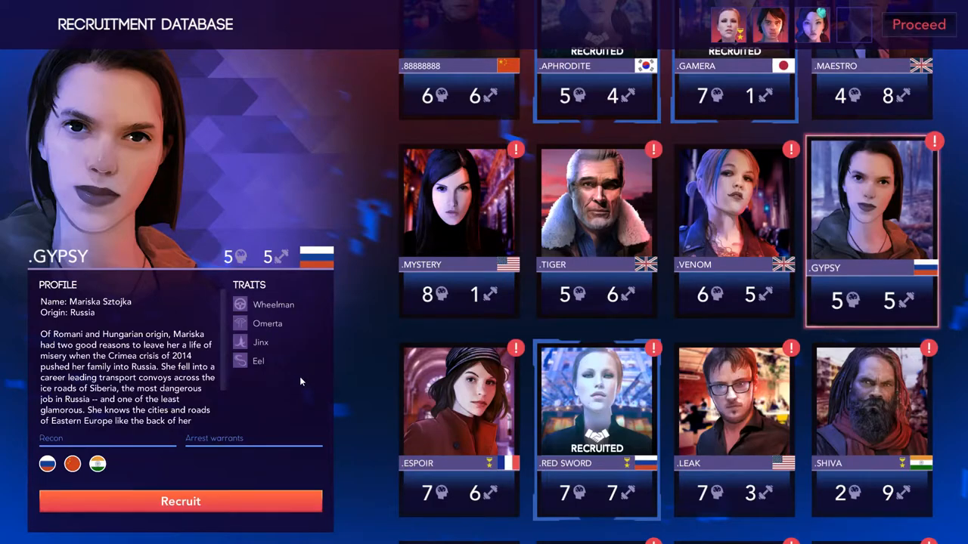
Review the profiles of Gypsy, Venom, Ansturm, Rider, Tsuba and Catch in the recruitment grid
{"action": "scroll", "scroll_direction": "down", "scroll_amount": 3}
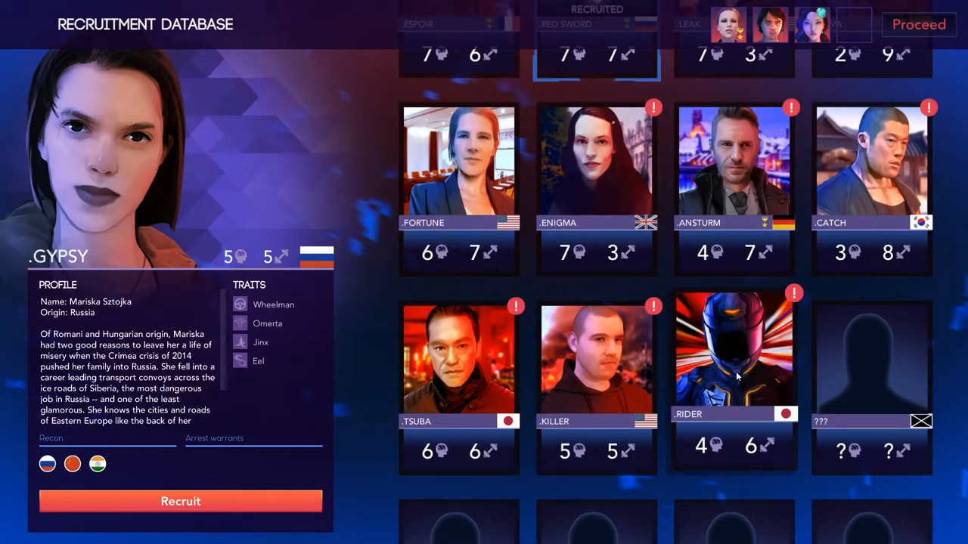
{"action": "mouse_move", "coordinate": [798, 375]}
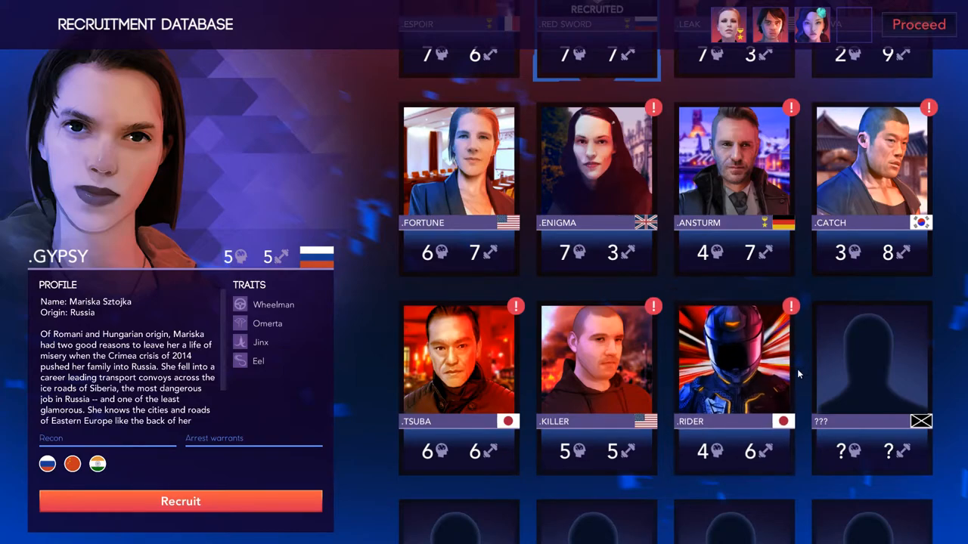
{"action": "left_click", "coordinate": [735, 159]}
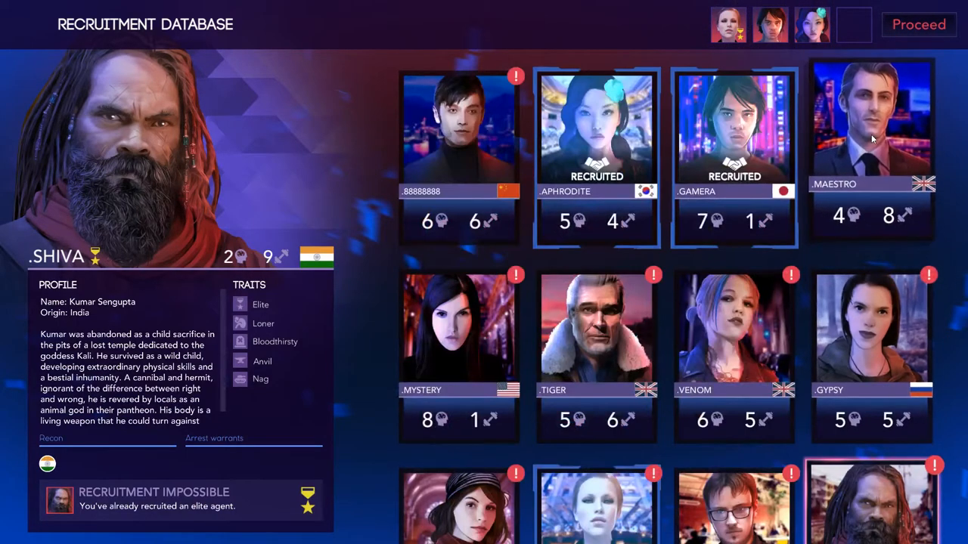
{"action": "left_click", "coordinate": [870, 340]}
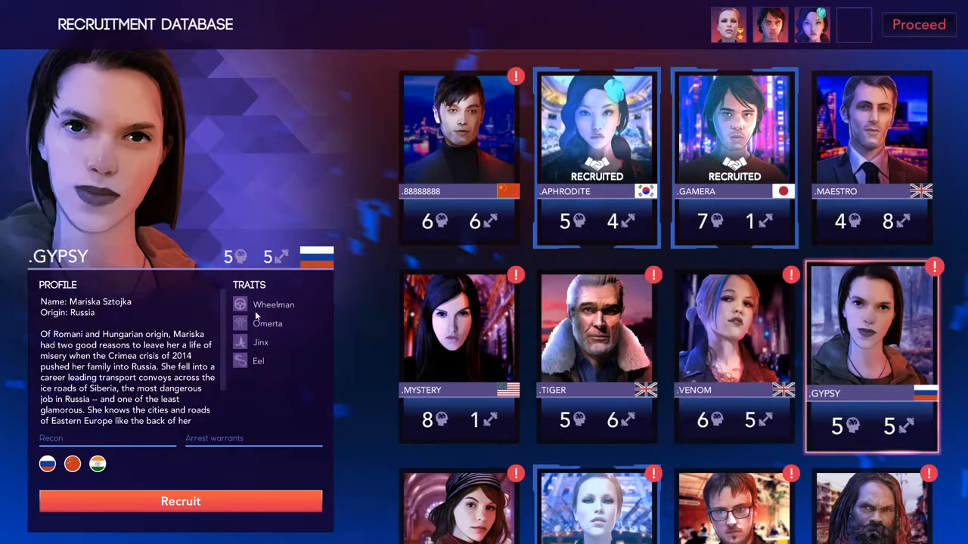
{"action": "left_click", "coordinate": [458, 330]}
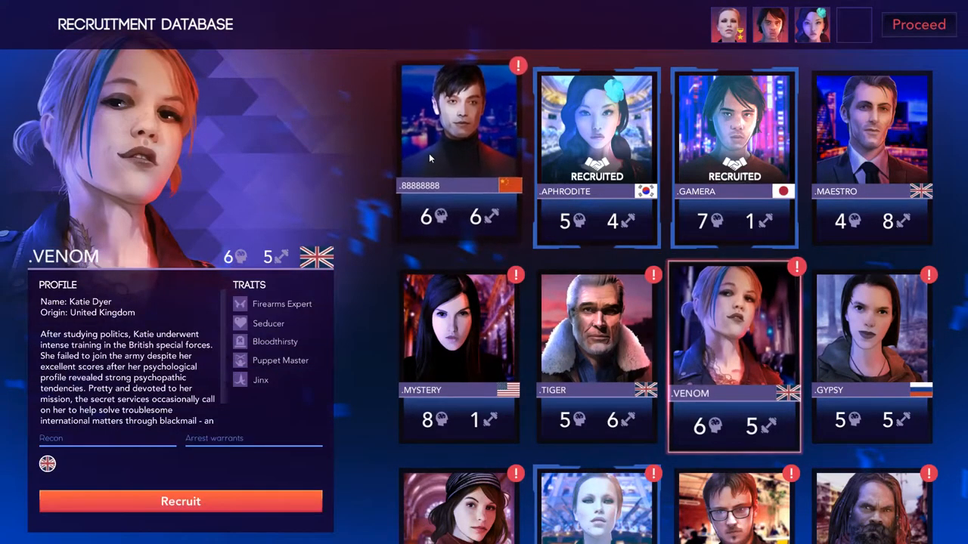
{"action": "scroll", "scroll_direction": "down", "scroll_amount": 3}
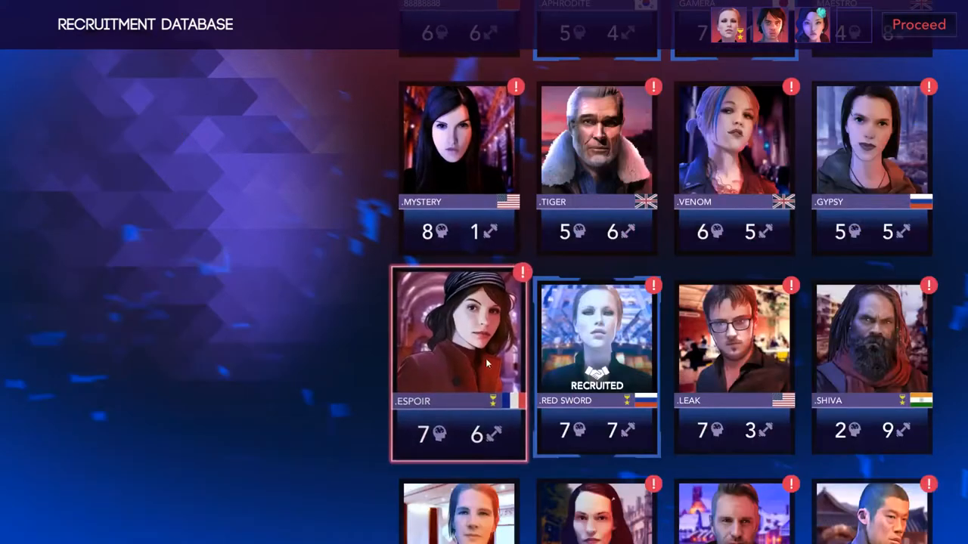
{"action": "left_click", "coordinate": [735, 355]}
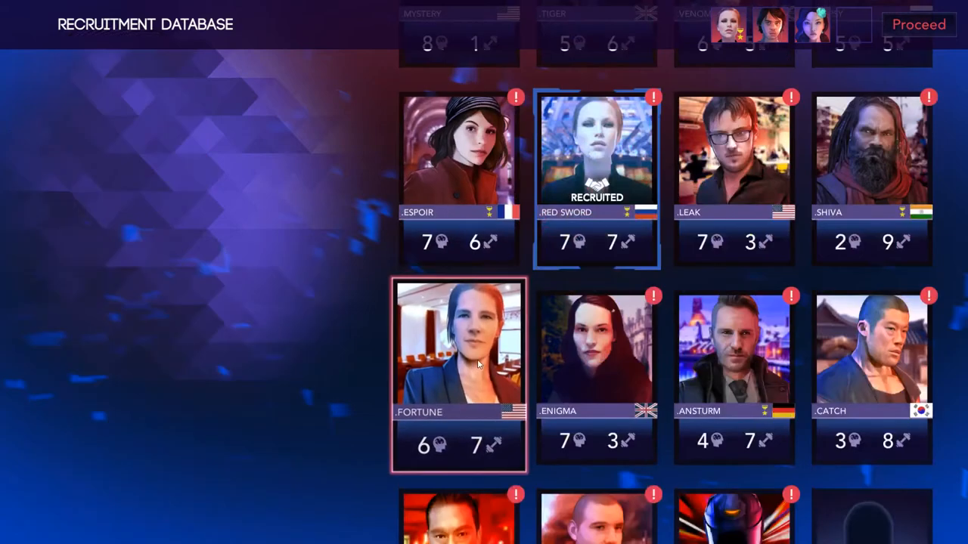
{"action": "left_click", "coordinate": [732, 363]}
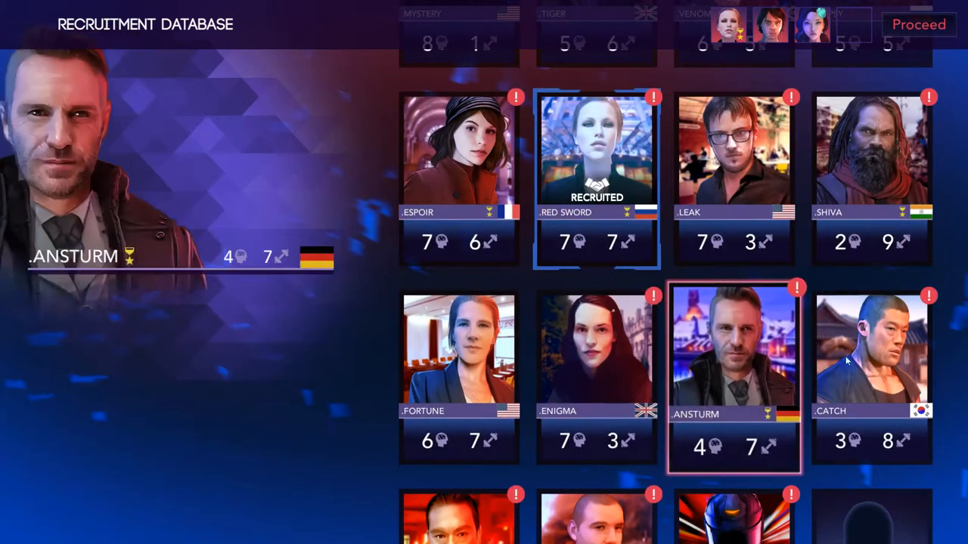
{"action": "left_click", "coordinate": [735, 360]}
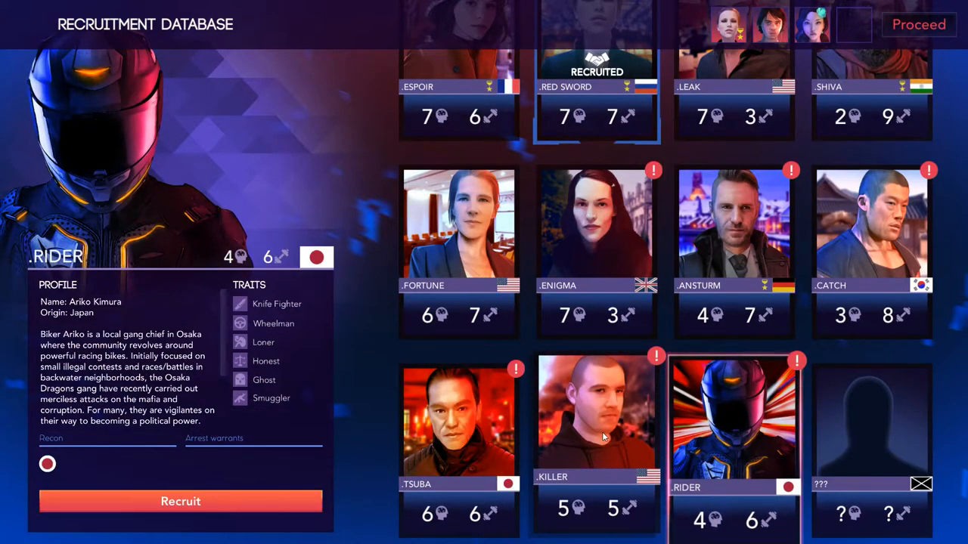
{"action": "left_click", "coordinate": [455, 436]}
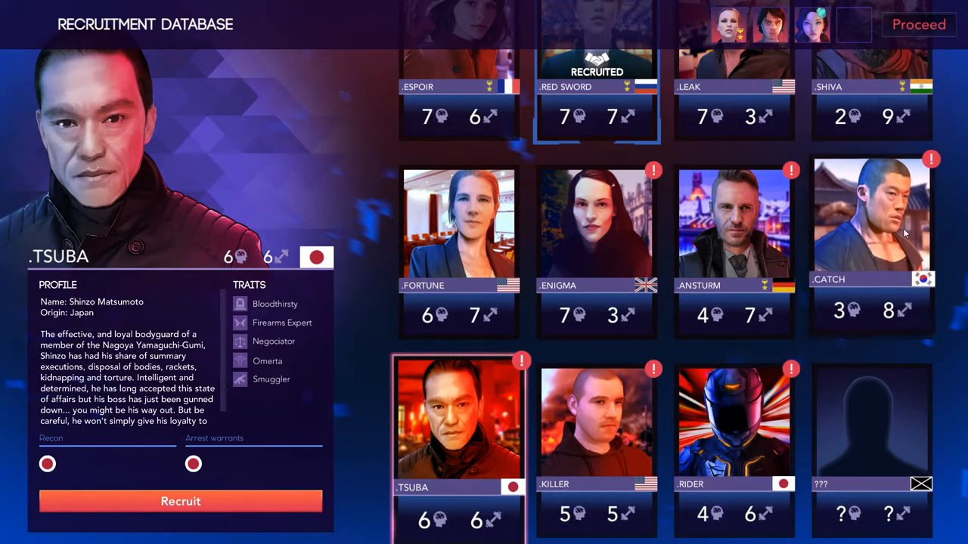
{"action": "left_click", "coordinate": [871, 226]}
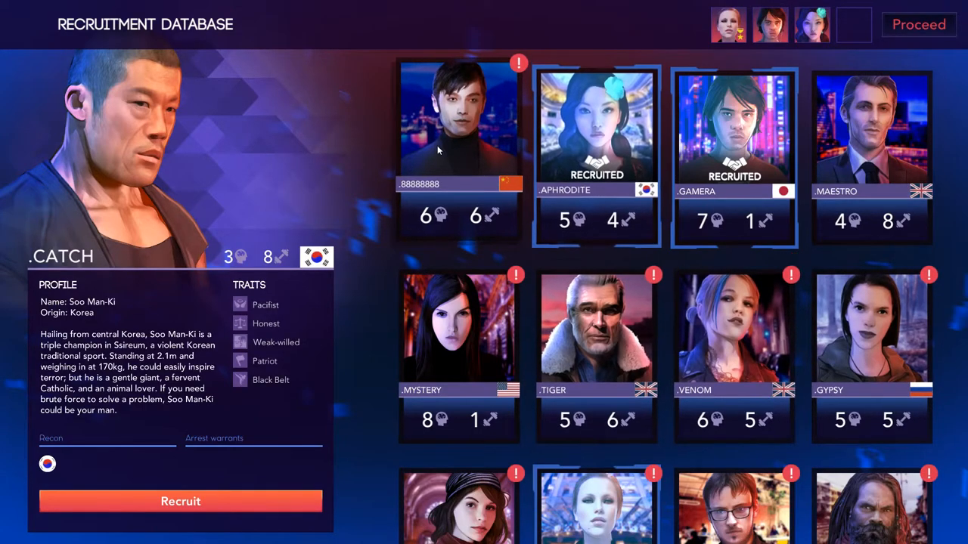
{"action": "scroll", "scroll_direction": "down", "scroll_amount": 3}
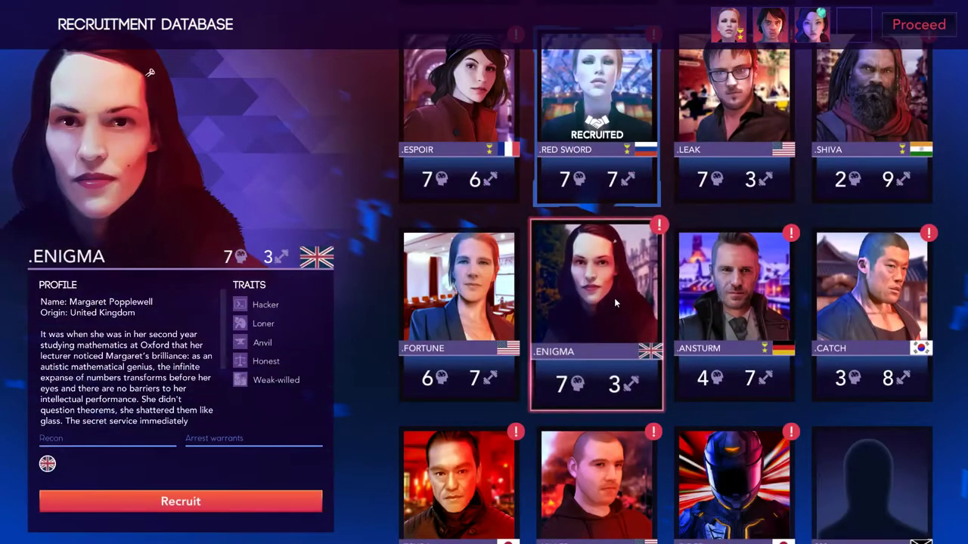
{"action": "scroll", "scroll_direction": "down", "scroll_amount": 3}
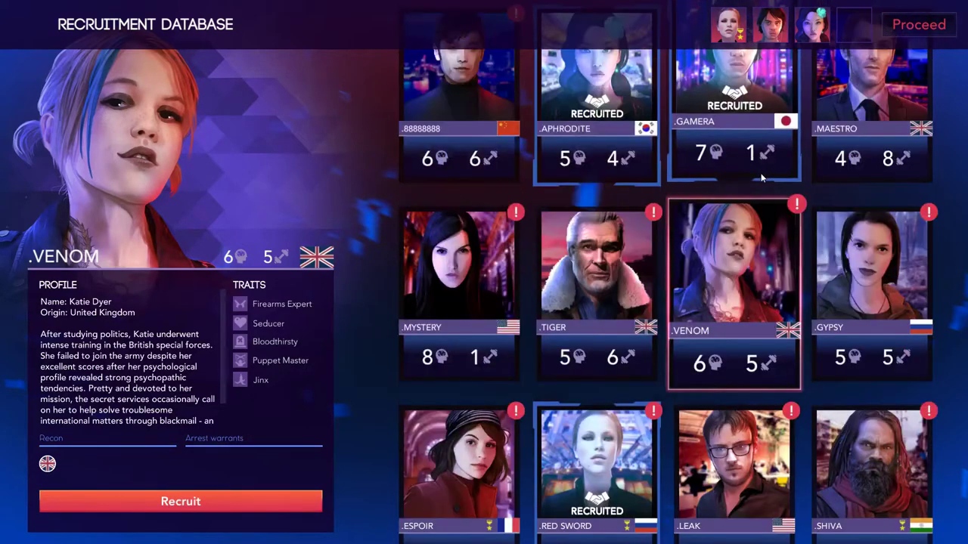
{"action": "left_click", "coordinate": [872, 288]}
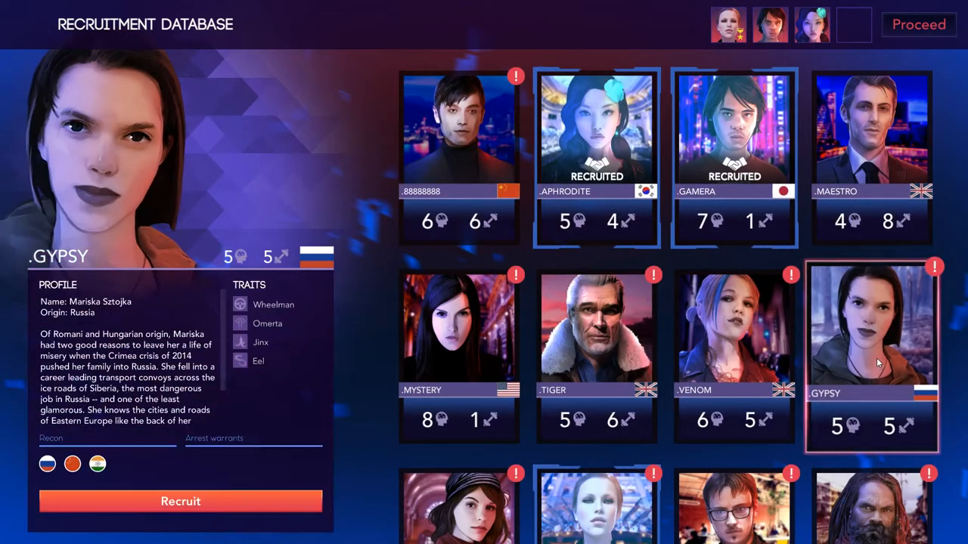
{"action": "mouse_move", "coordinate": [260, 342]}
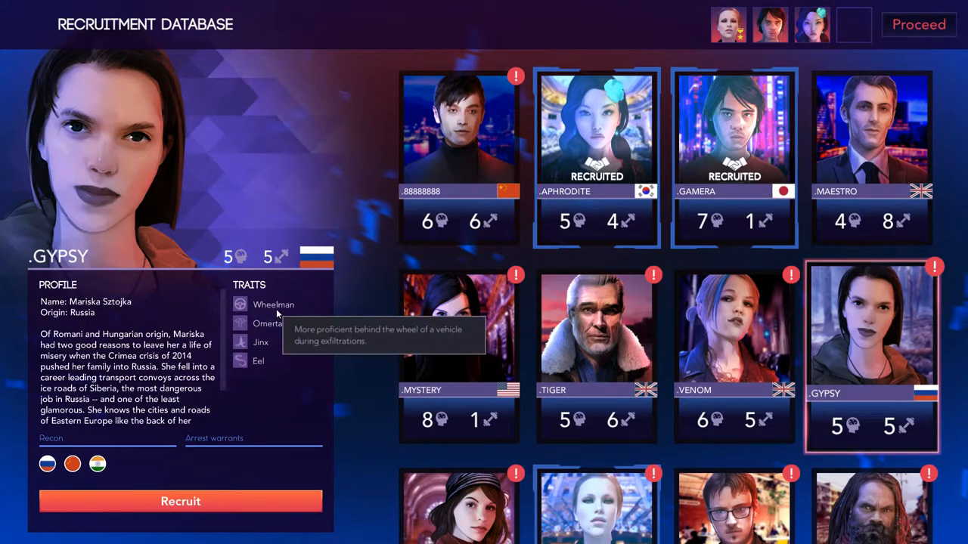
{"action": "mouse_move", "coordinate": [384, 331]}
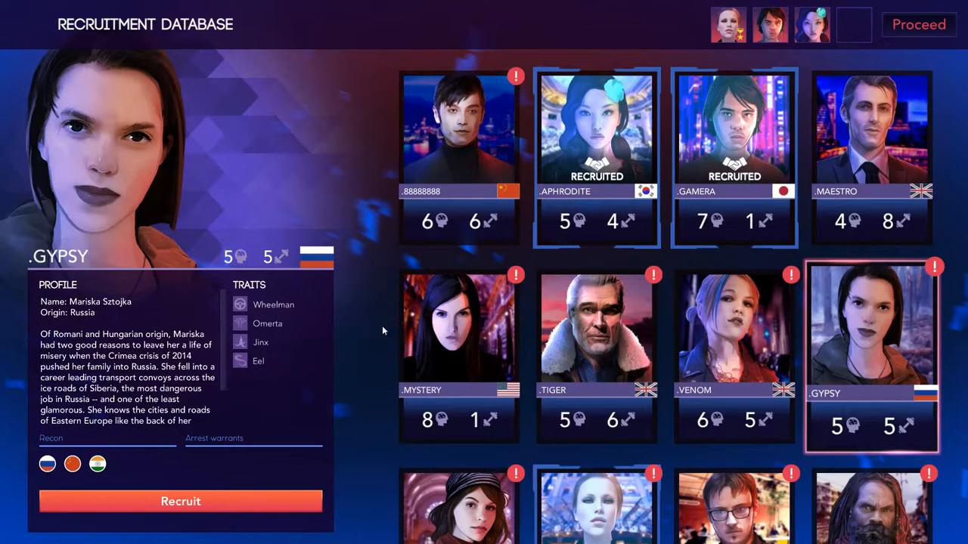
{"action": "scroll", "scroll_direction": "down", "scroll_amount": 3}
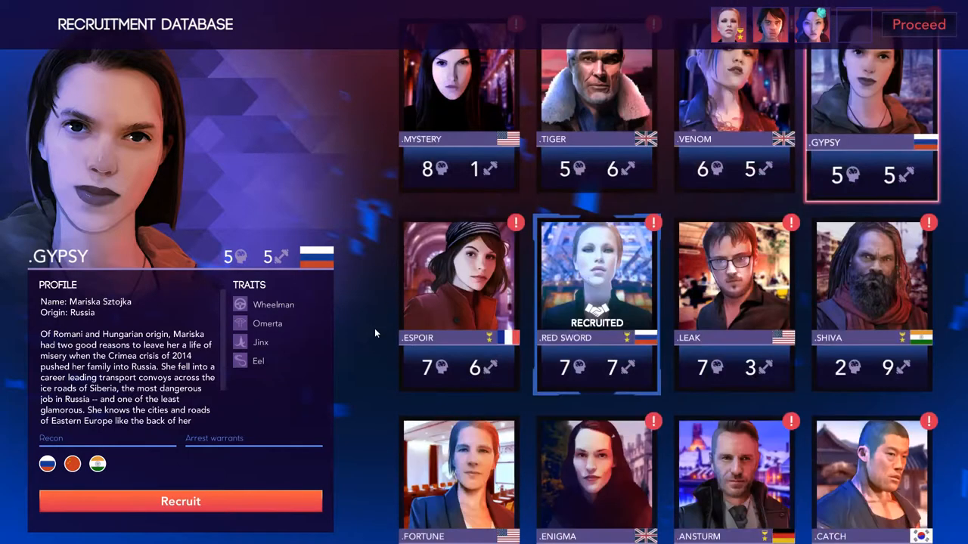
{"action": "scroll", "scroll_direction": "down", "scroll_amount": 3}
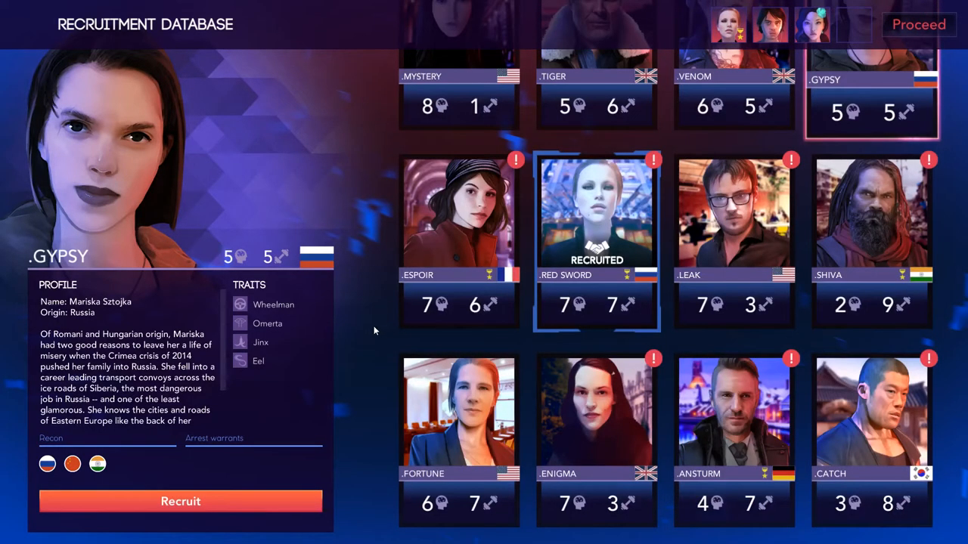
{"action": "scroll", "scroll_direction": "down", "scroll_amount": 3}
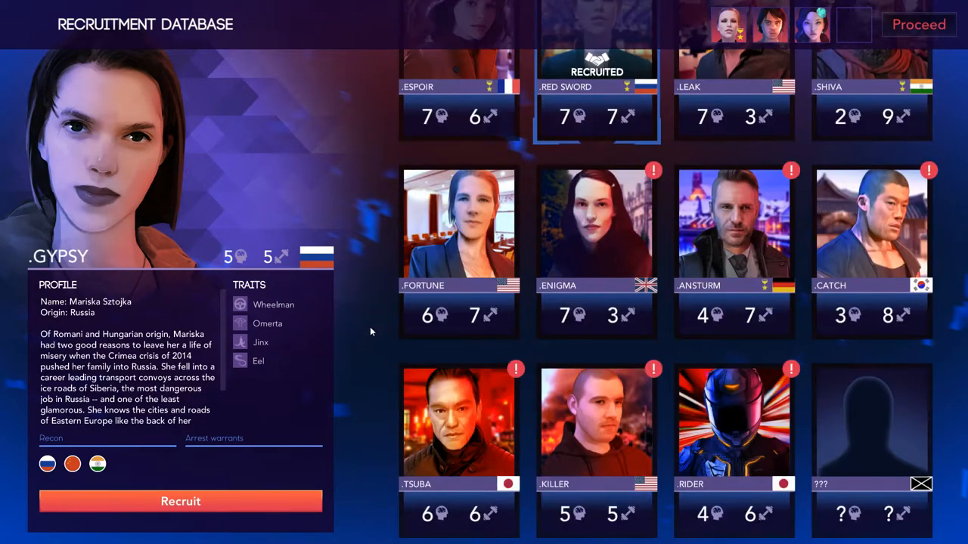
{"action": "scroll", "scroll_direction": "down", "scroll_amount": 3}
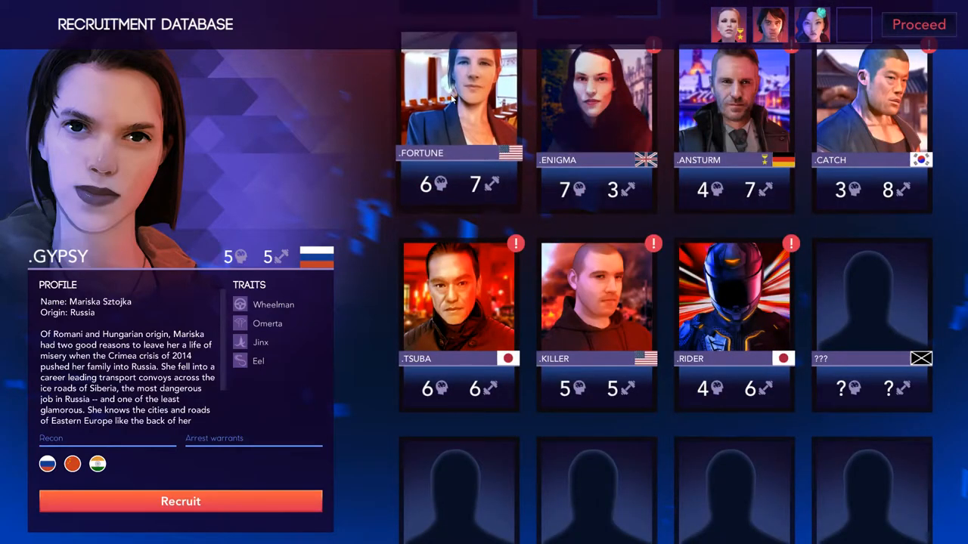
{"action": "left_click", "coordinate": [454, 98]}
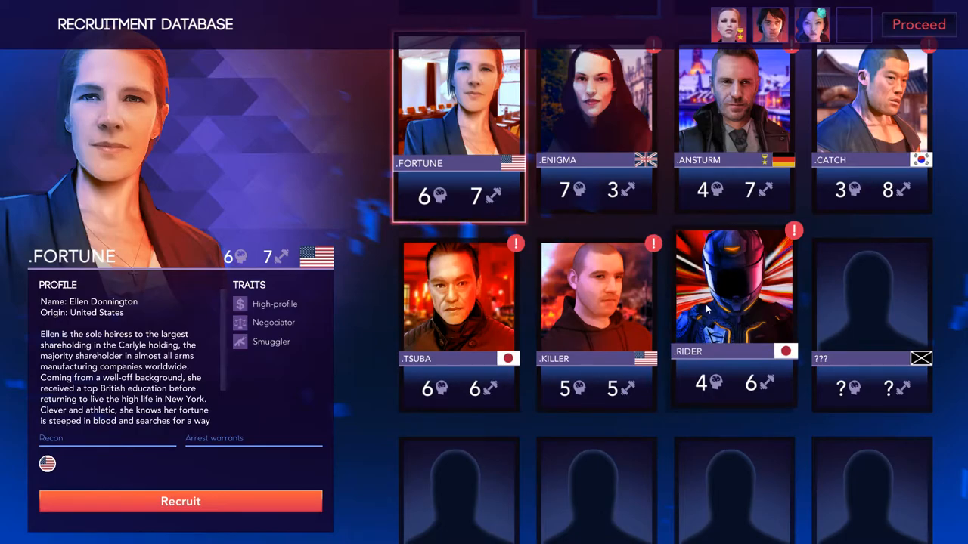
{"action": "scroll", "scroll_direction": "down", "scroll_amount": 3}
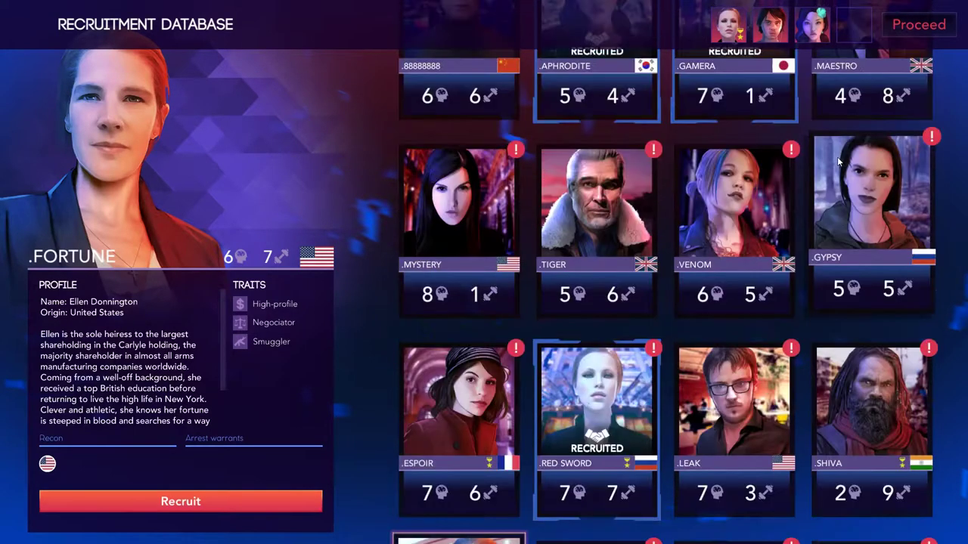
{"action": "mouse_move", "coordinate": [849, 208]}
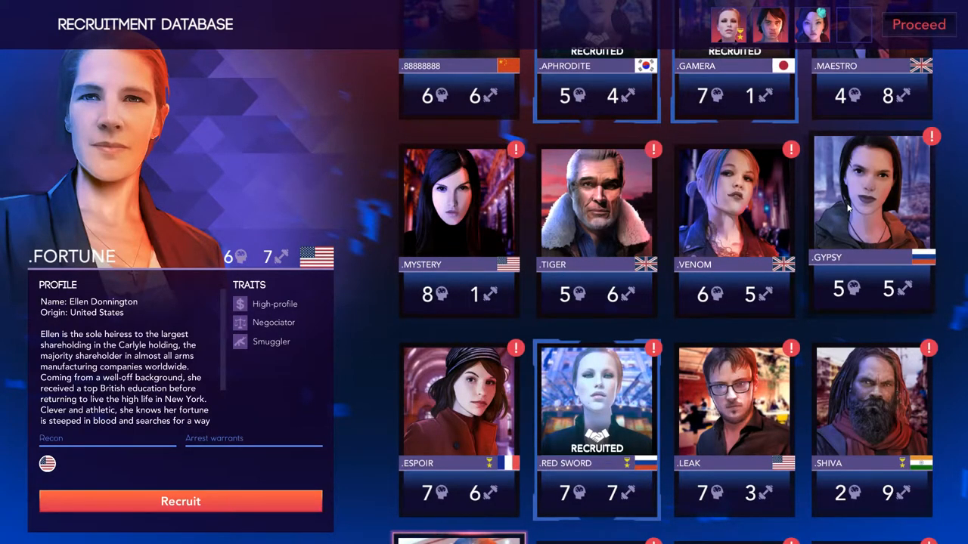
{"action": "left_click", "coordinate": [458, 76]}
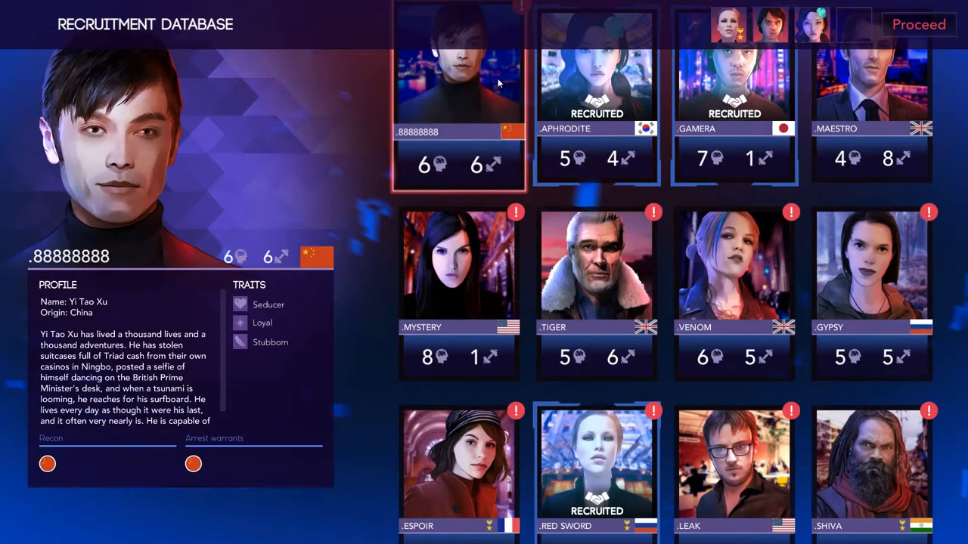
{"action": "scroll", "scroll_direction": "down", "scroll_amount": 3}
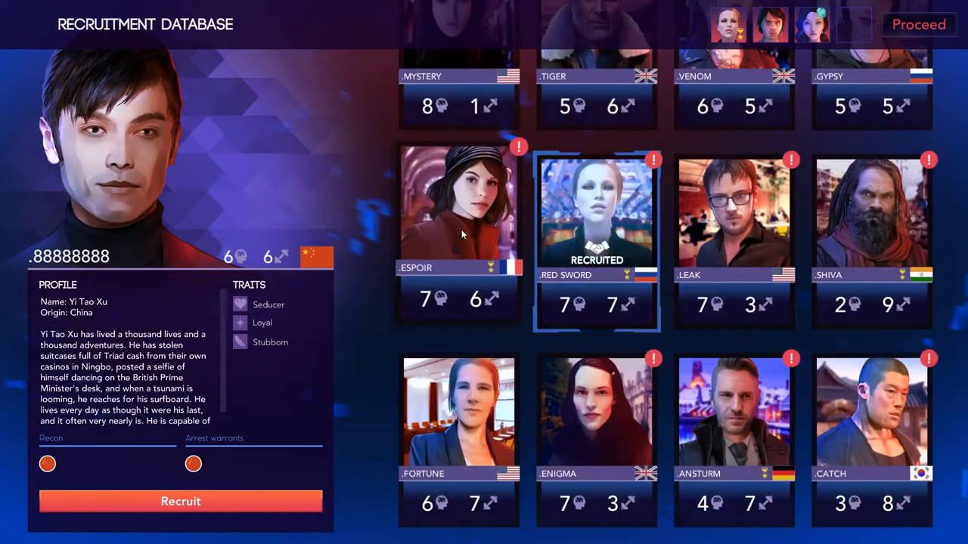
{"action": "left_click", "coordinate": [458, 211]}
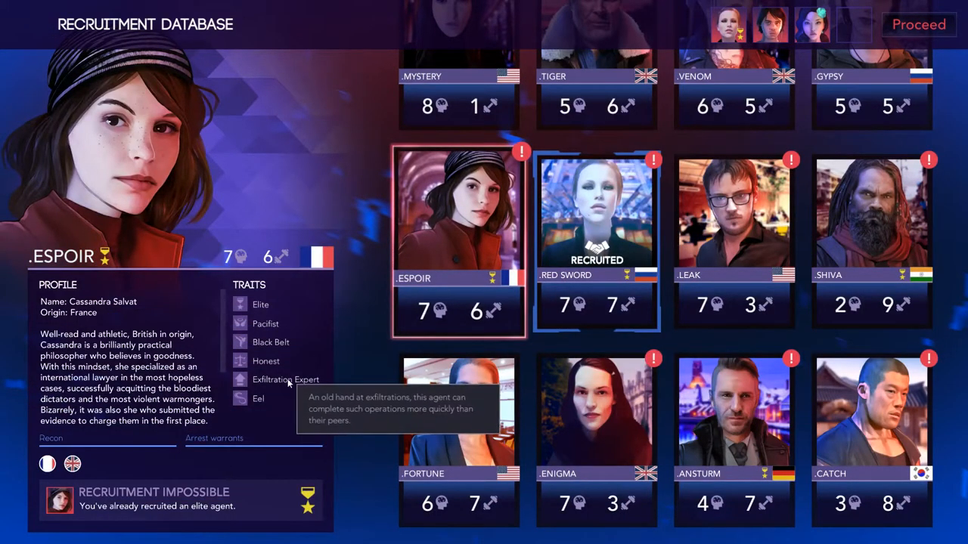
{"action": "scroll", "scroll_direction": "down", "scroll_amount": 3}
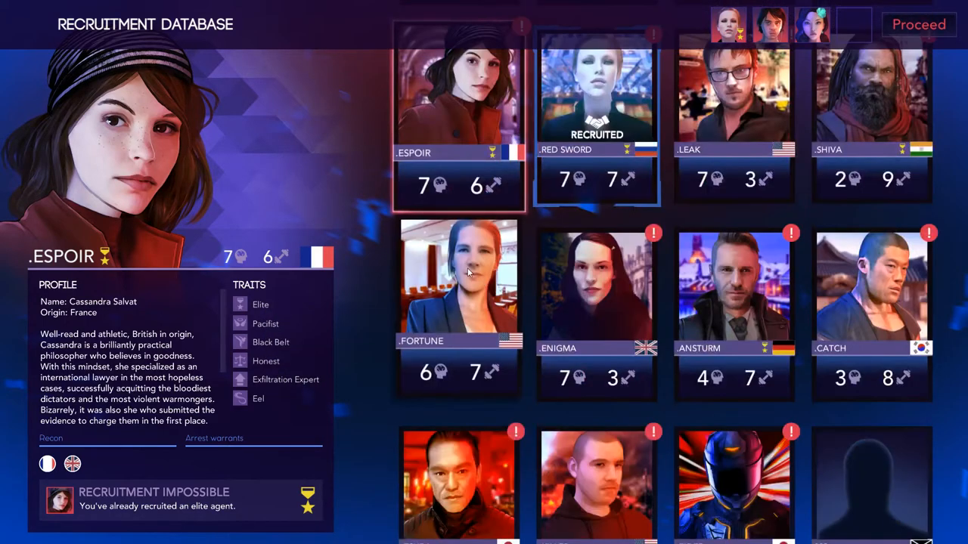
{"action": "mouse_move", "coordinate": [735, 22]}
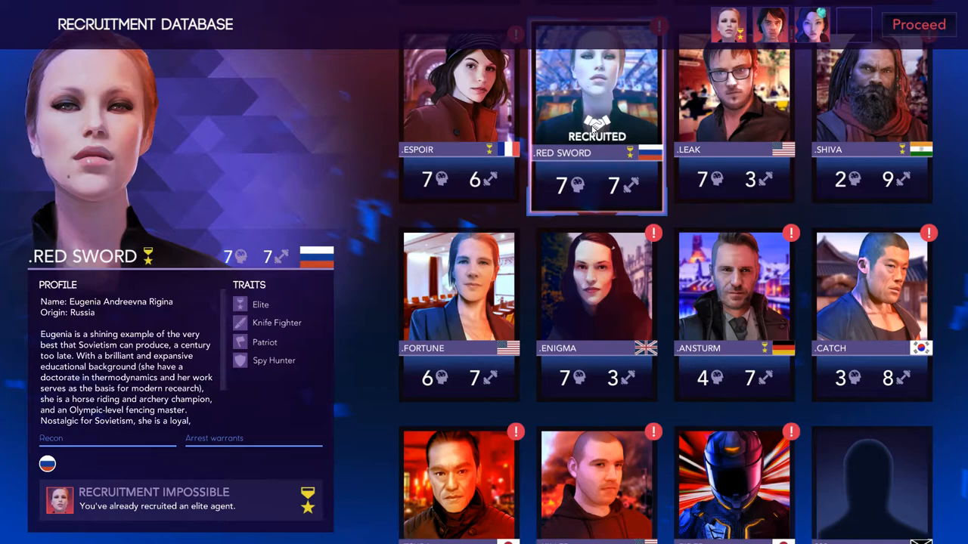
{"action": "scroll", "scroll_direction": "down", "scroll_amount": 3}
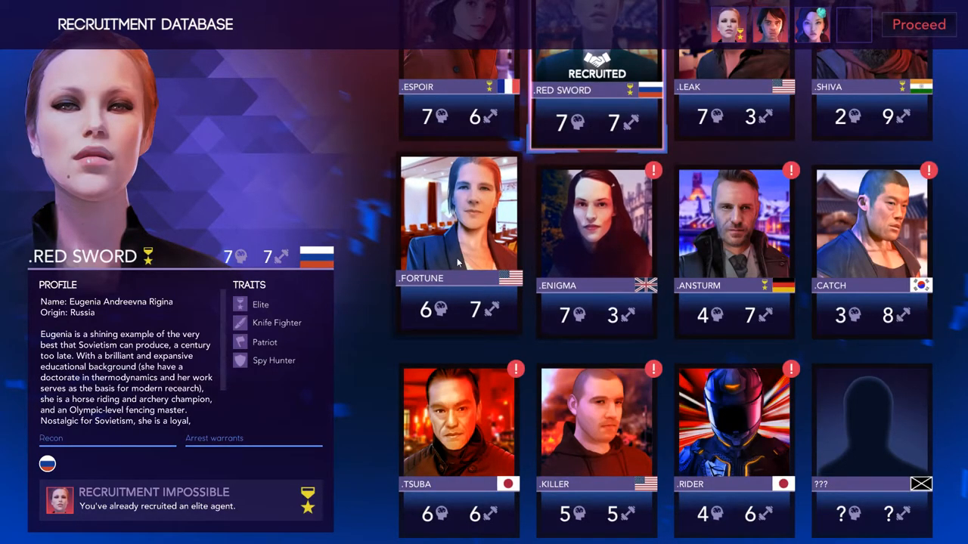
{"action": "scroll", "scroll_direction": "down", "scroll_amount": 3}
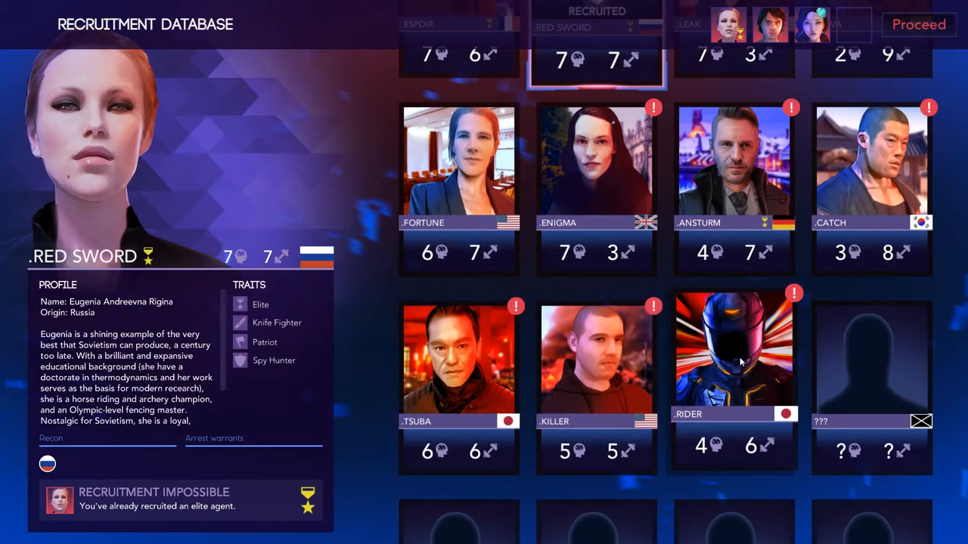
Recruit Rider with the 'I know who you really are' reply as the fourth agent
{"action": "left_click", "coordinate": [735, 361]}
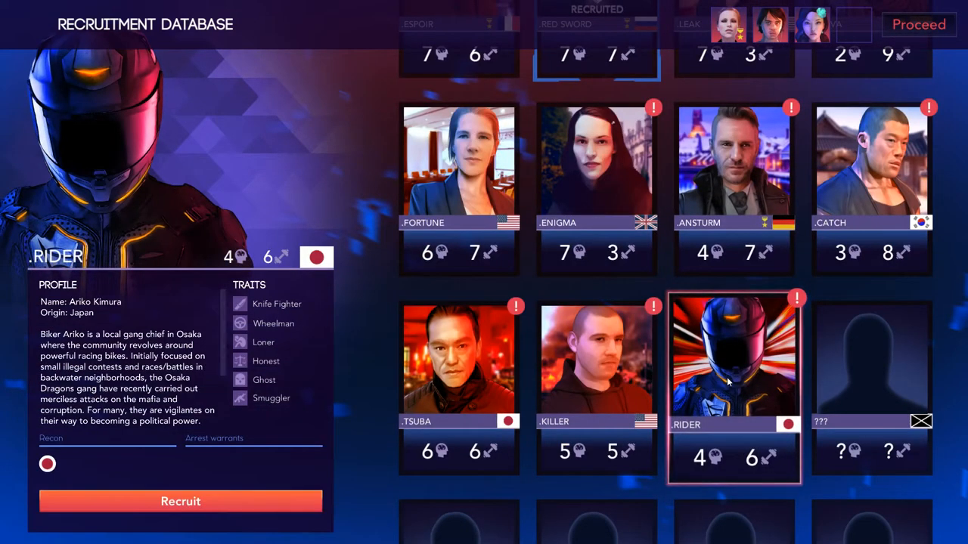
{"action": "mouse_move", "coordinate": [233, 150]}
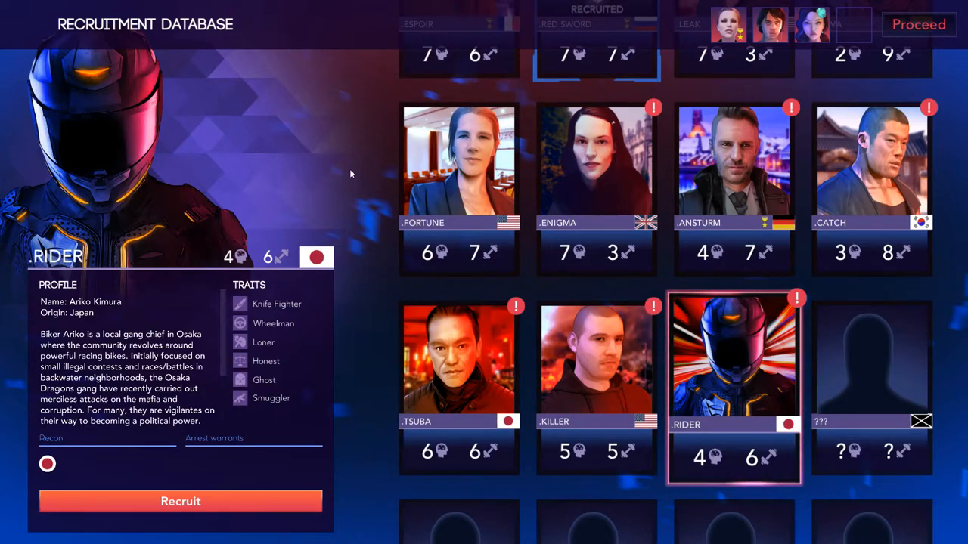
{"action": "mouse_move", "coordinate": [359, 272]}
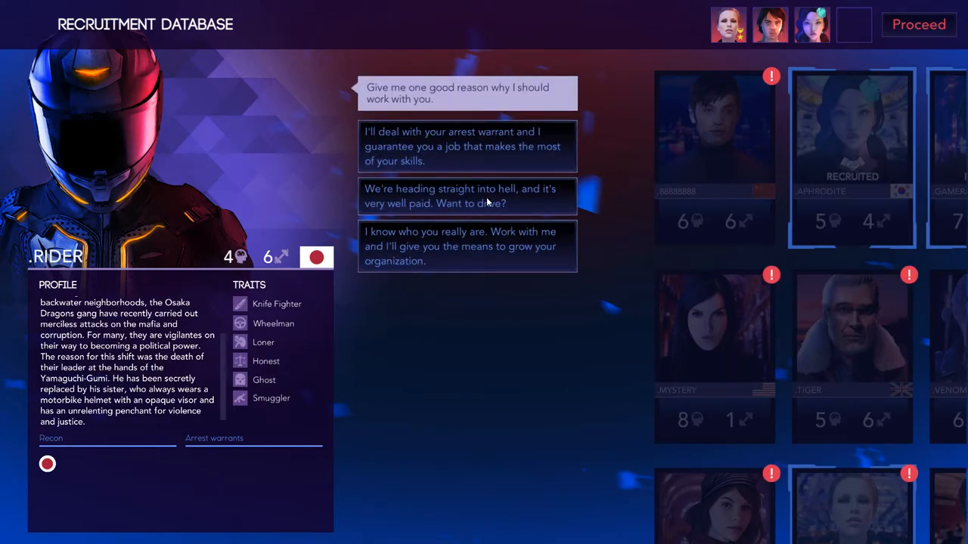
{"action": "mouse_move", "coordinate": [706, 133]}
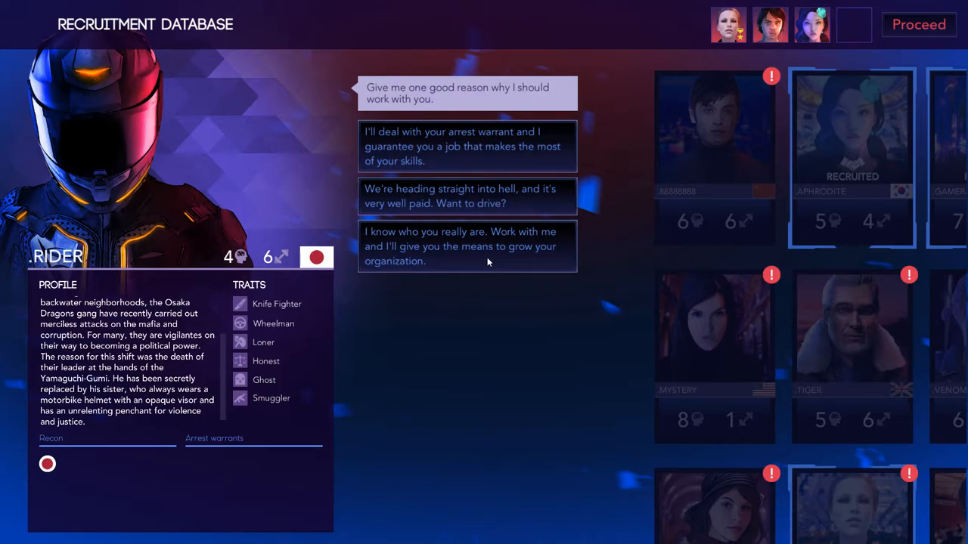
{"action": "left_click", "coordinate": [466, 245]}
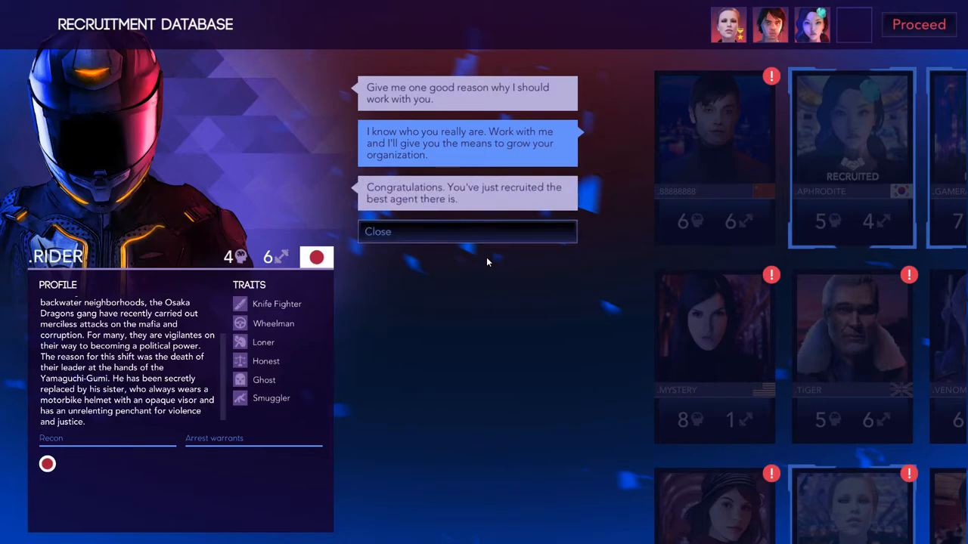
{"action": "left_click", "coordinate": [465, 232]}
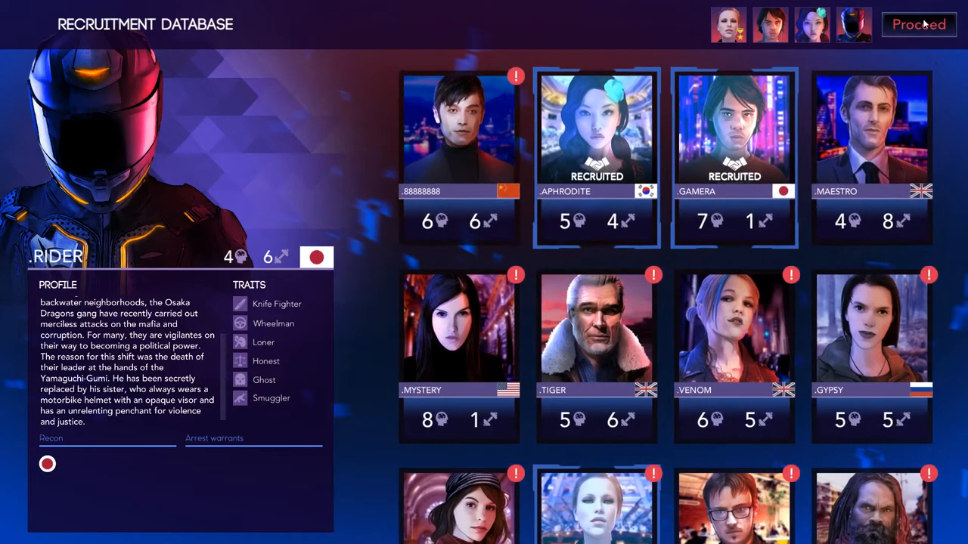
Confirm the four-agent team of Red Sword, Aphrodite, Gamera and Rider and reach the world map
{"action": "left_click", "coordinate": [919, 24]}
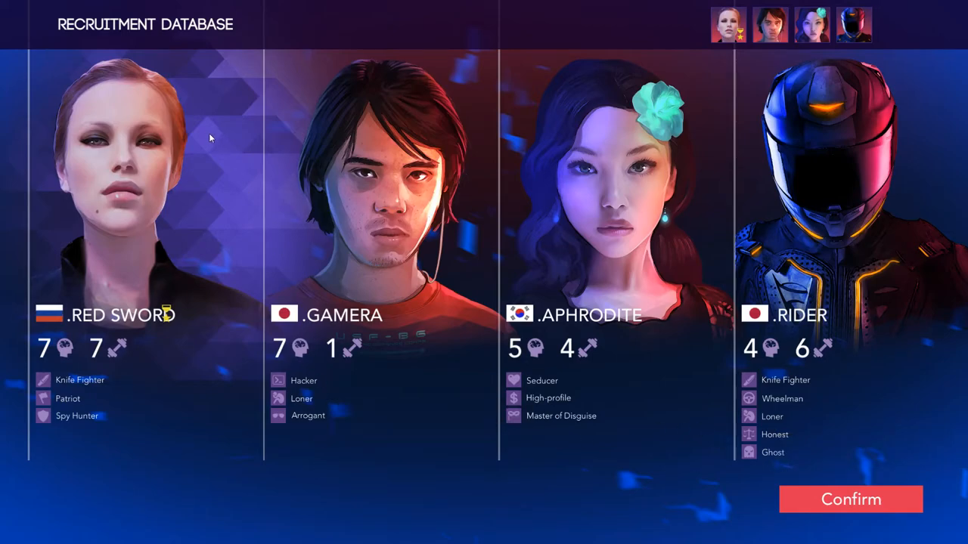
{"action": "left_click", "coordinate": [853, 499]}
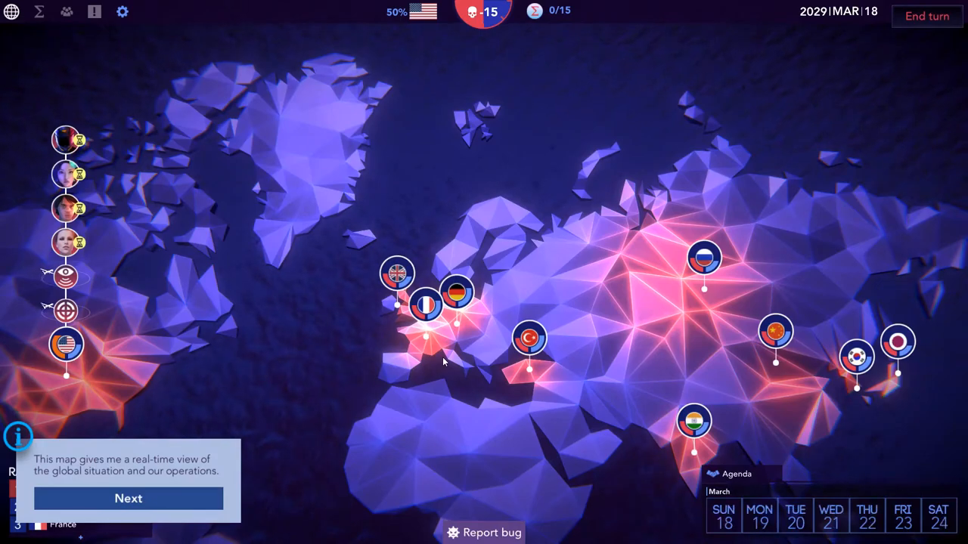
Advance past the world map tutorial tips toward the Sigma technology tree
{"action": "left_click", "coordinate": [129, 499]}
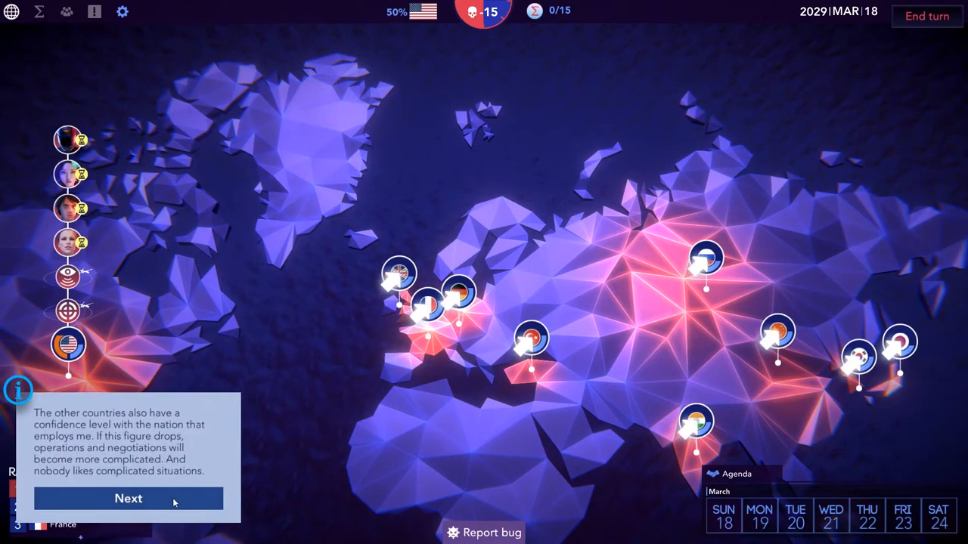
{"action": "left_click", "coordinate": [133, 498]}
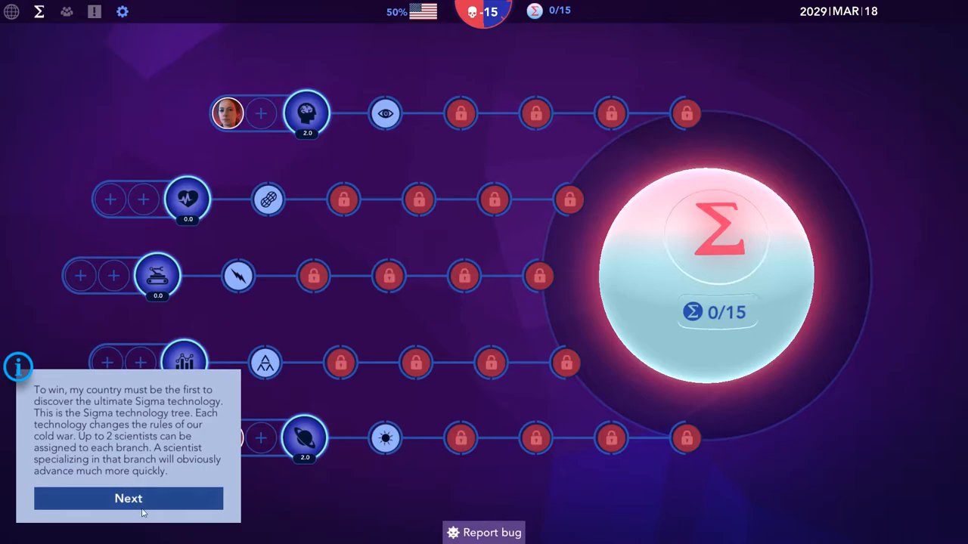
Dismiss the technology tree tip so the tree and its two assigned scientists show unobstructed
{"action": "left_click", "coordinate": [127, 499]}
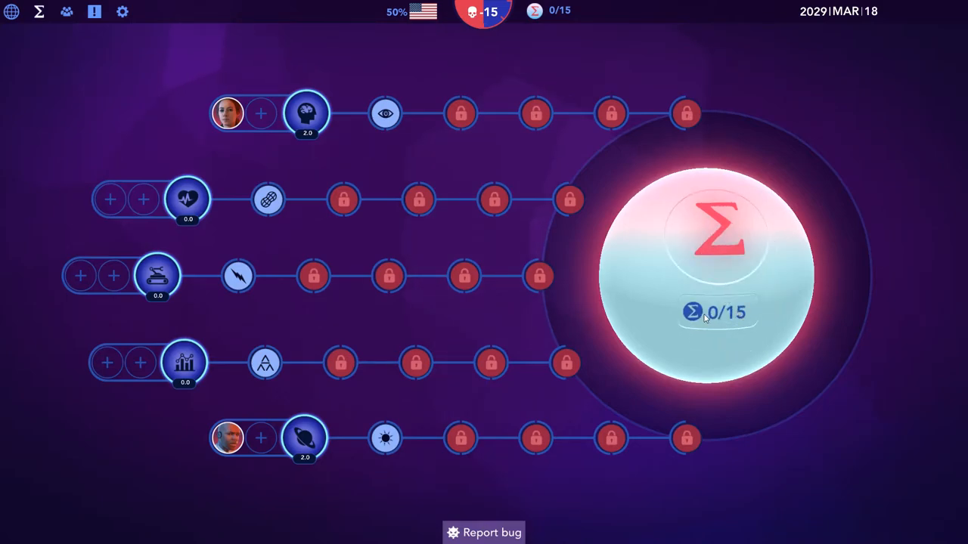
{"action": "mouse_move", "coordinate": [482, 21]}
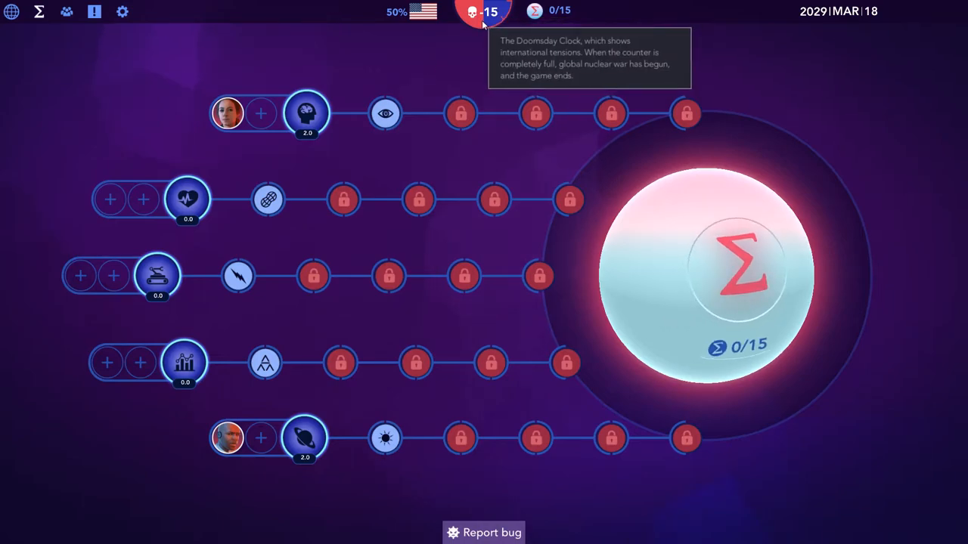
{"action": "mouse_move", "coordinate": [306, 114]}
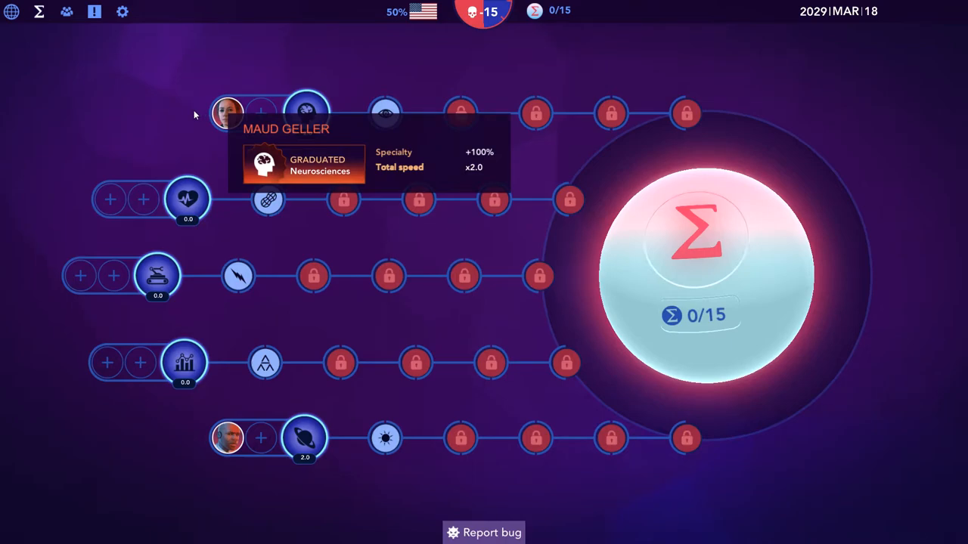
{"action": "mouse_move", "coordinate": [227, 372]}
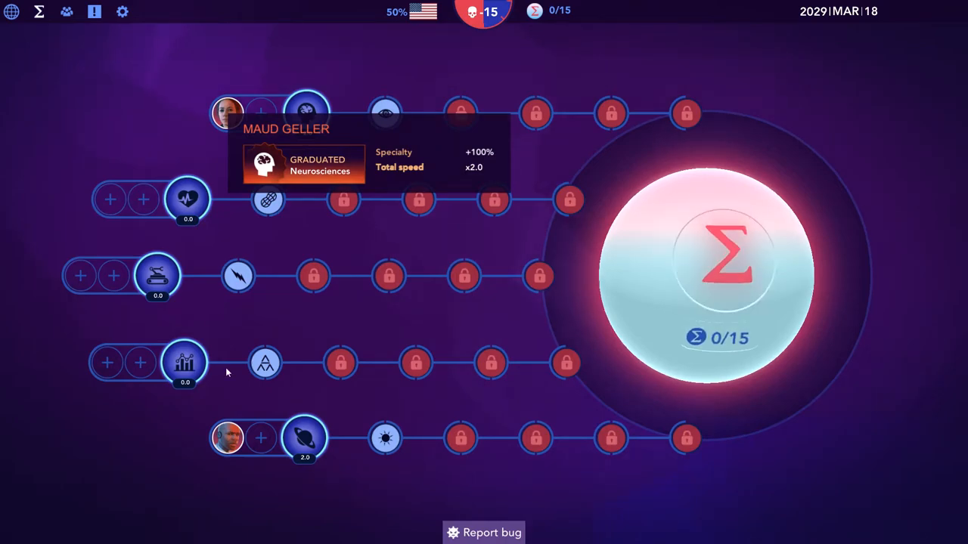
{"action": "mouse_move", "coordinate": [300, 452]}
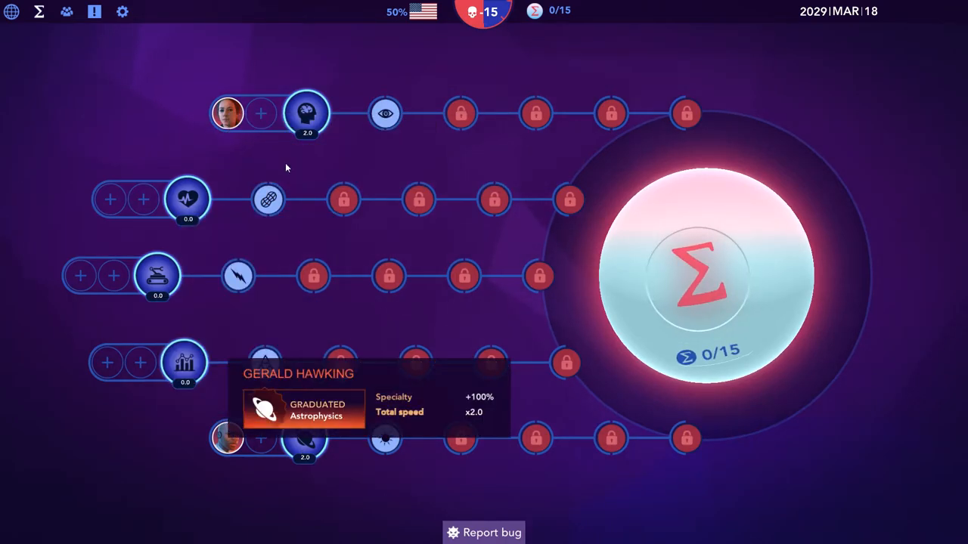
{"action": "mouse_move", "coordinate": [384, 114]}
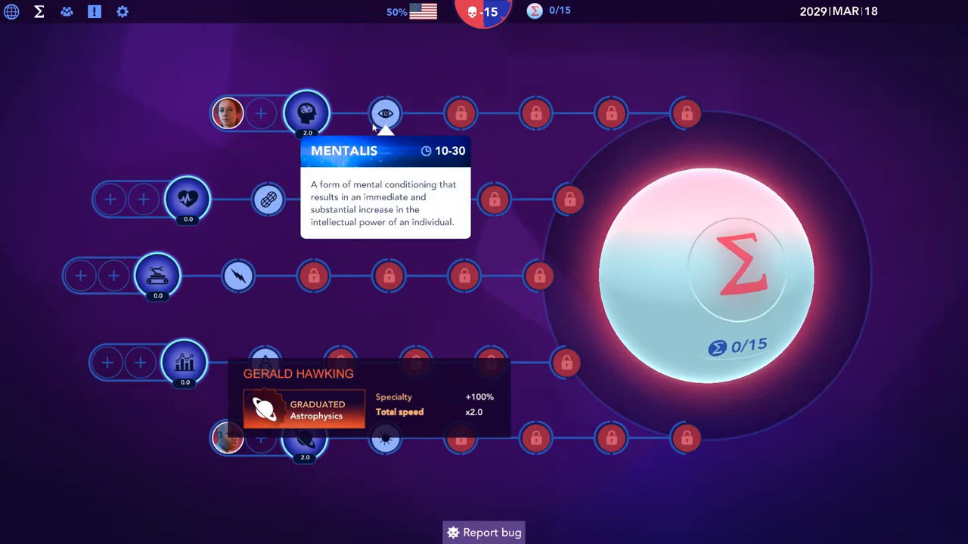
{"action": "mouse_move", "coordinate": [288, 250]}
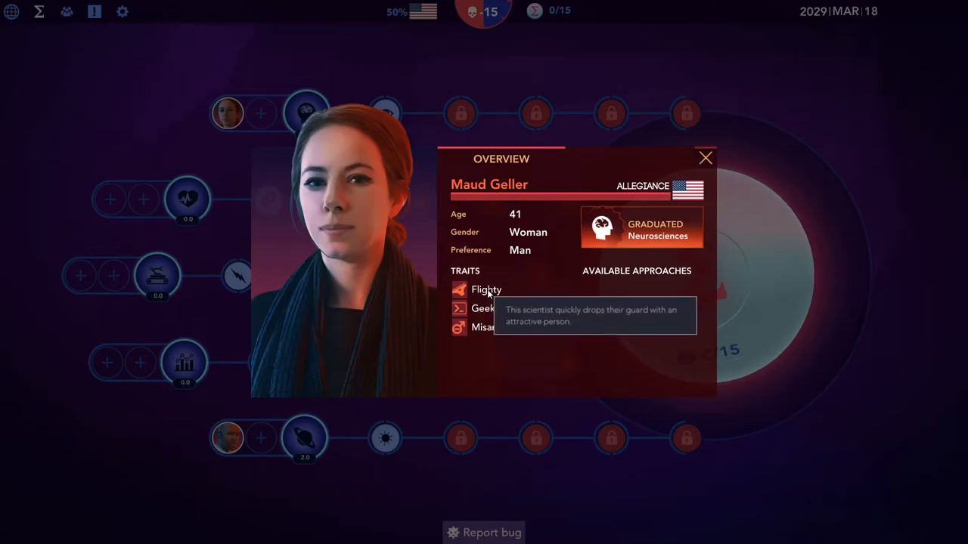
{"action": "mouse_move", "coordinate": [490, 309]}
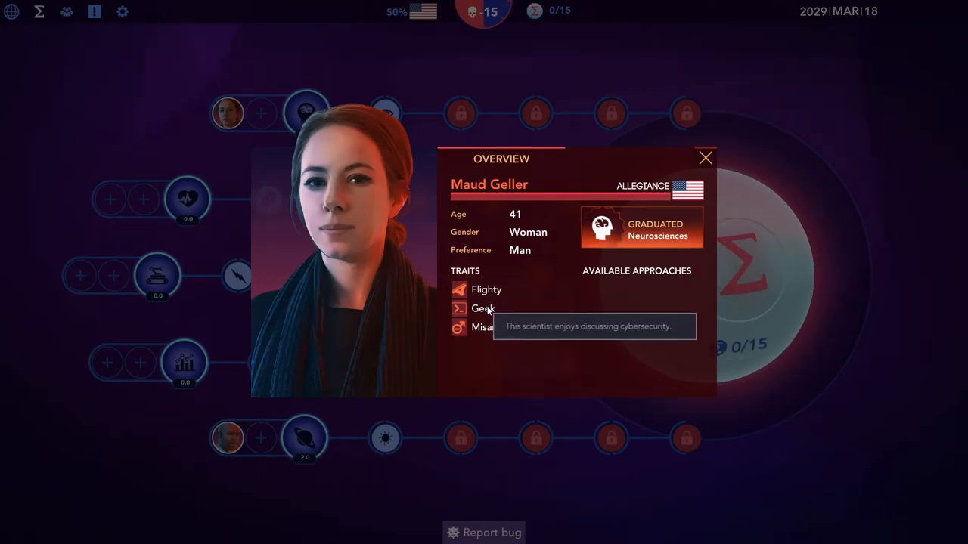
{"action": "mouse_move", "coordinate": [493, 326]}
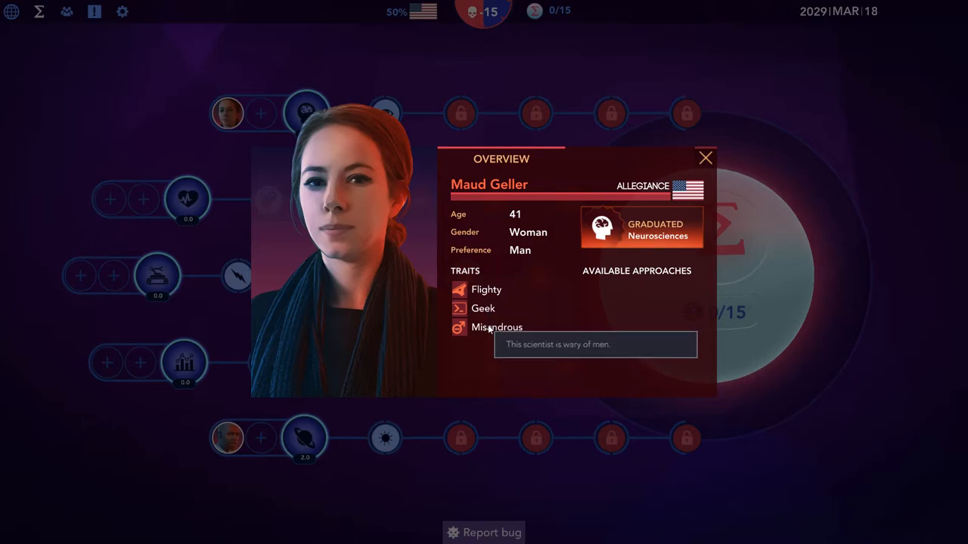
{"action": "mouse_move", "coordinate": [717, 160]}
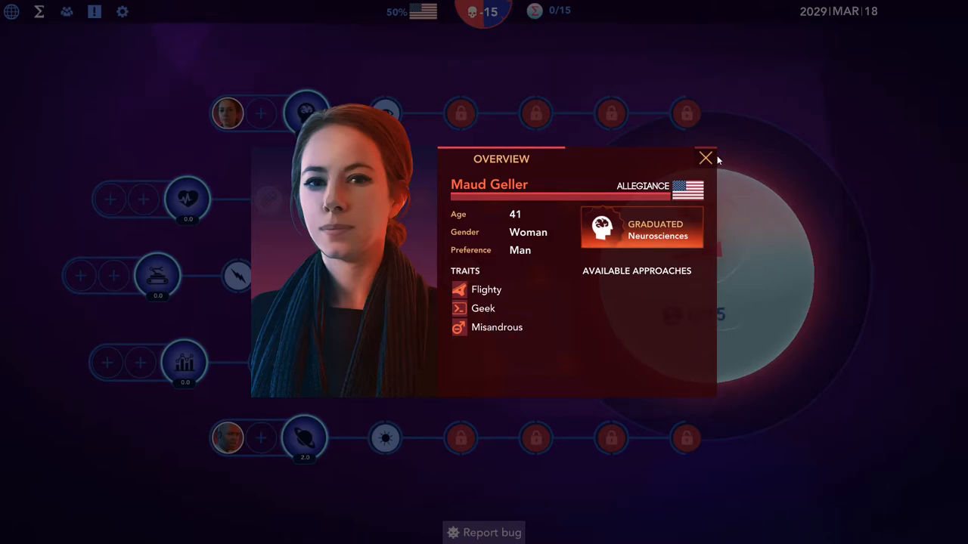
Close Maud Geller's neuroscientist overview, returning to the technology tree
{"action": "left_click", "coordinate": [705, 158]}
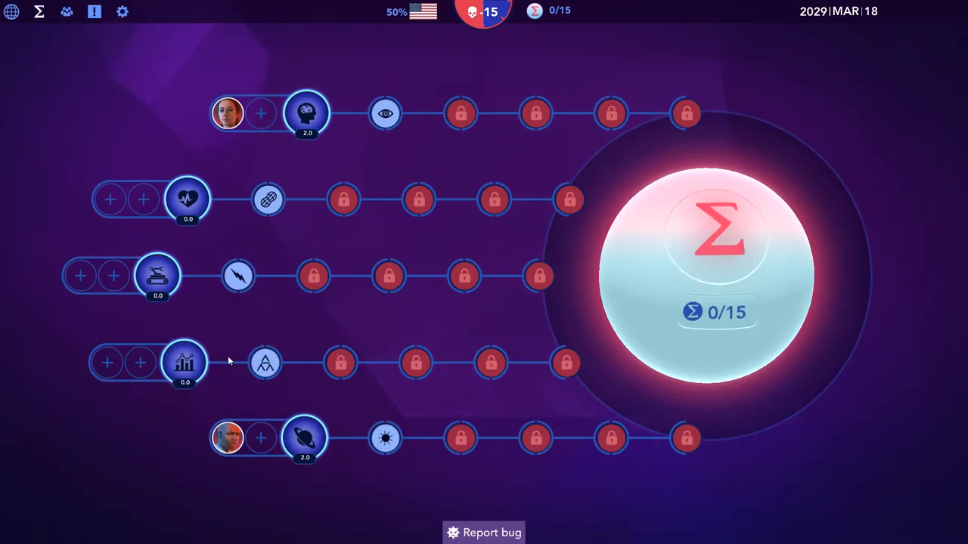
{"action": "mouse_move", "coordinate": [266, 348]}
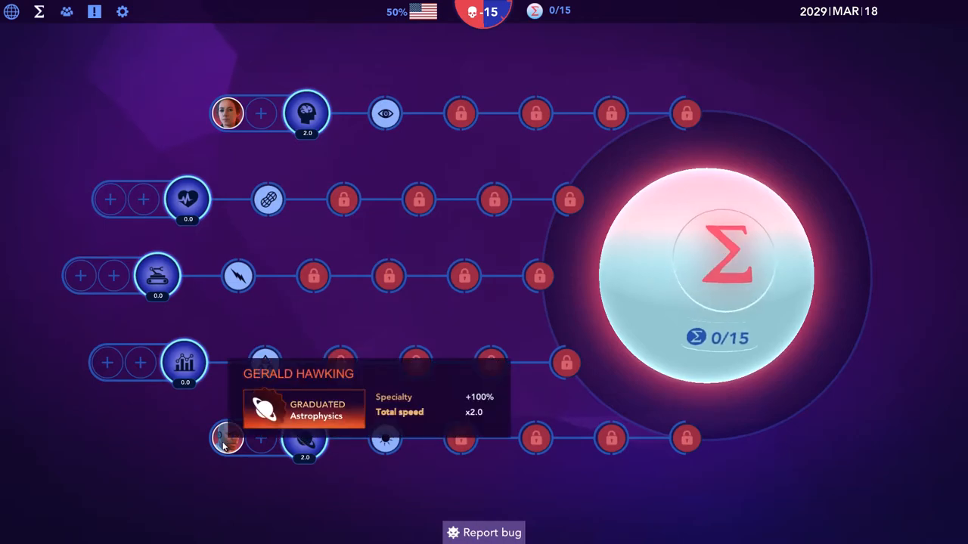
{"action": "mouse_move", "coordinate": [264, 363]}
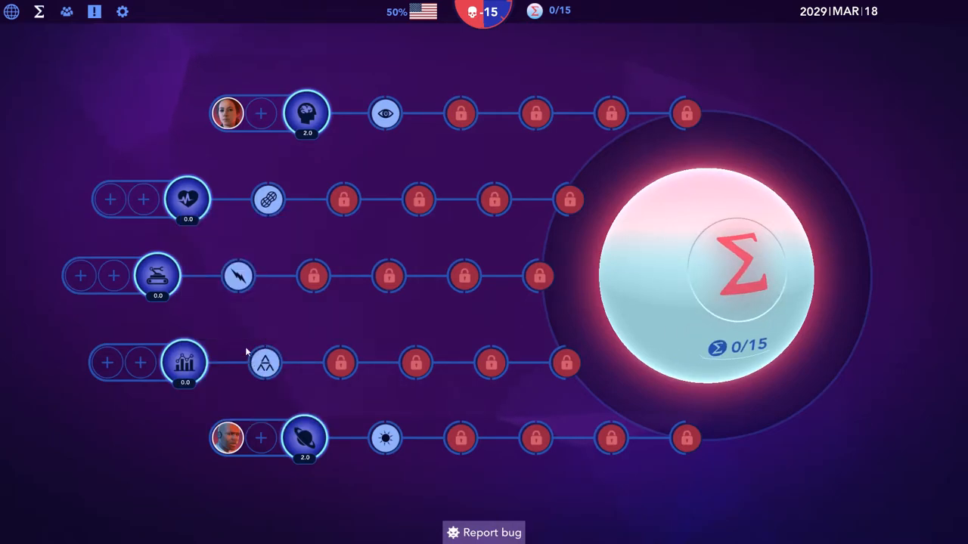
{"action": "mouse_move", "coordinate": [229, 442]}
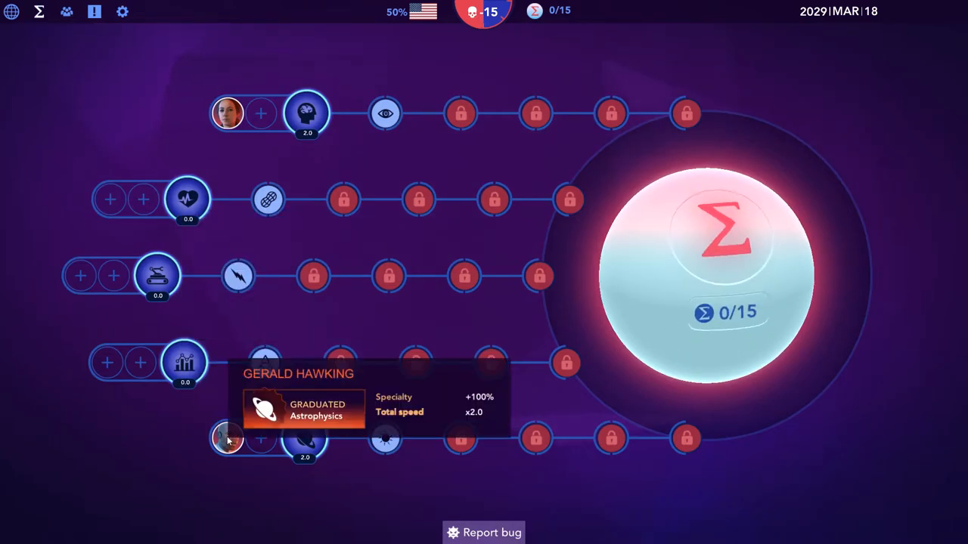
Bring up Gerald Hawking's astrophysicist overview with his age, preferences and Geek trait
{"action": "left_click", "coordinate": [230, 440]}
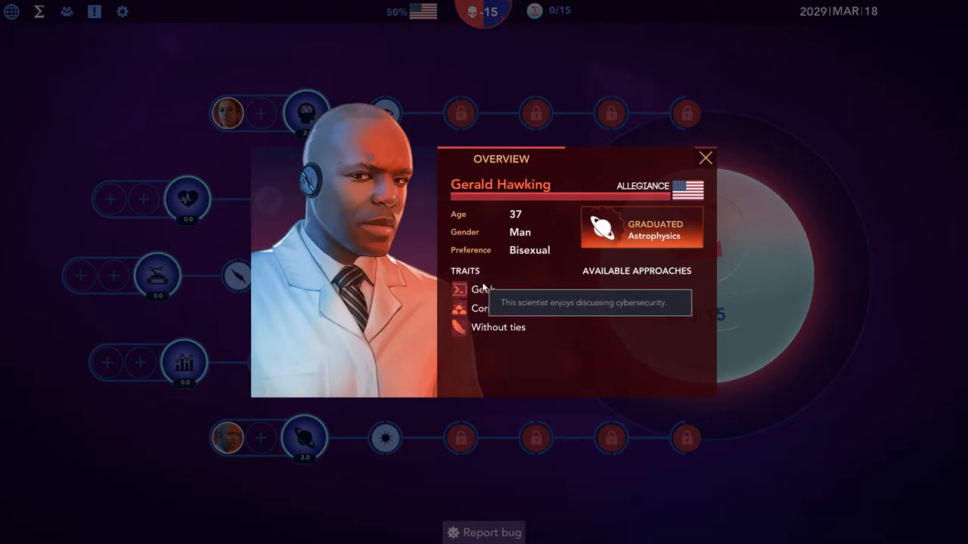
{"action": "mouse_move", "coordinate": [499, 326]}
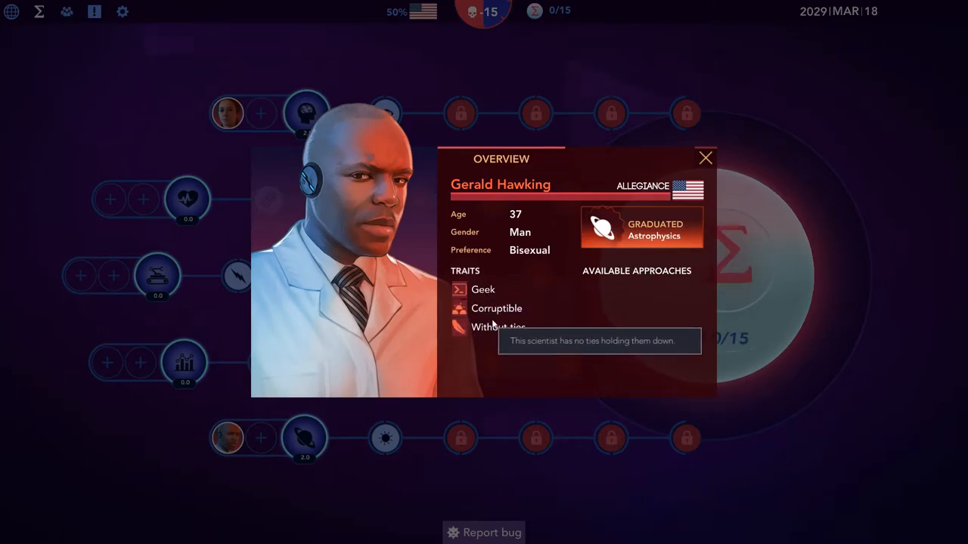
{"action": "mouse_move", "coordinate": [546, 262]}
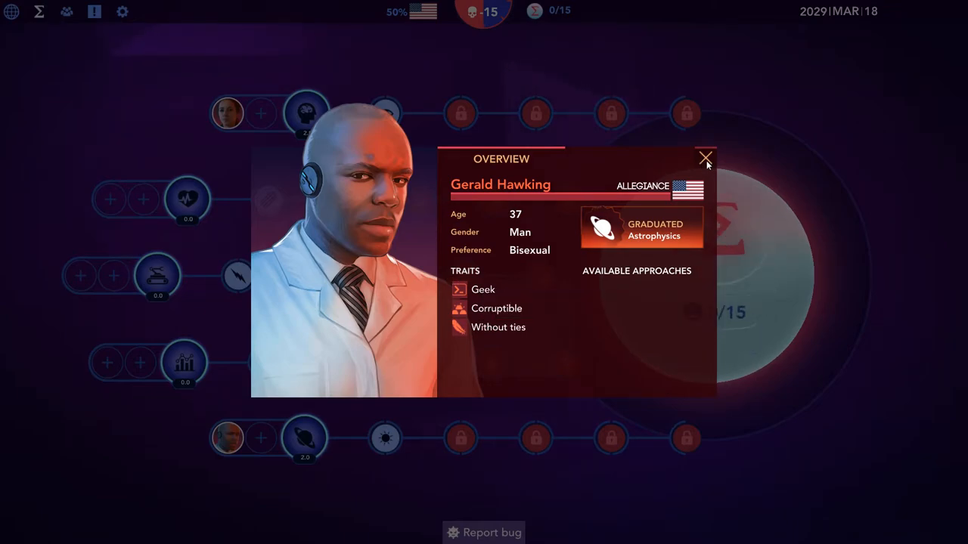
{"action": "left_click", "coordinate": [705, 158]}
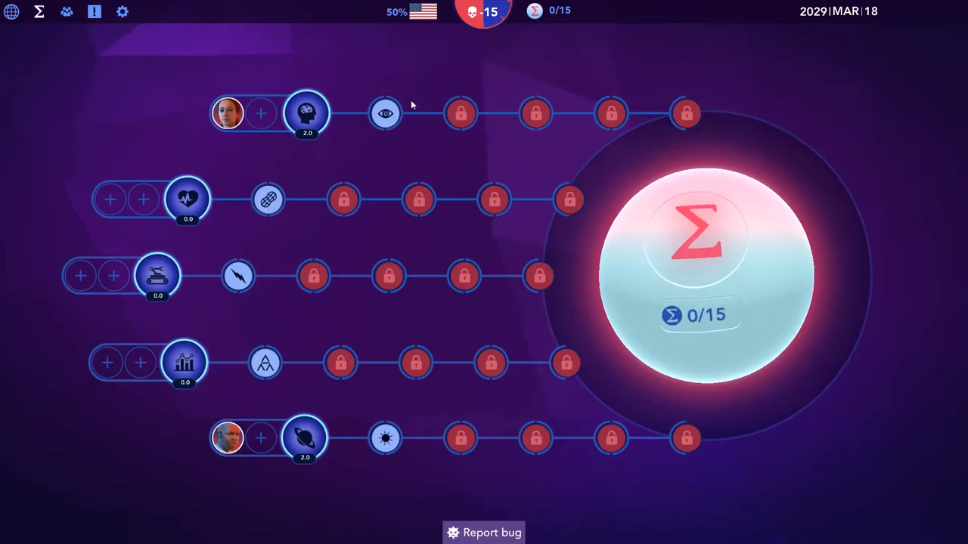
{"action": "mouse_move", "coordinate": [384, 113]}
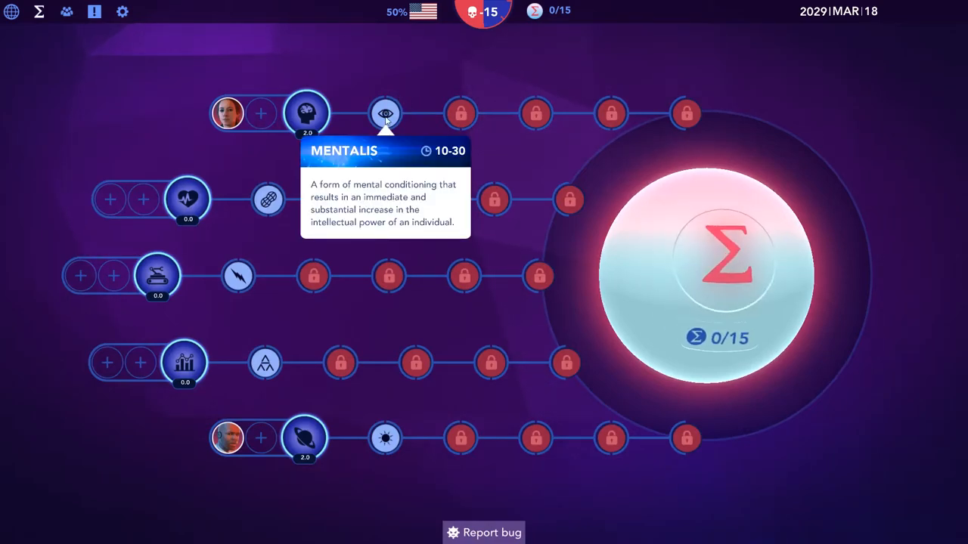
{"action": "mouse_move", "coordinate": [461, 120]}
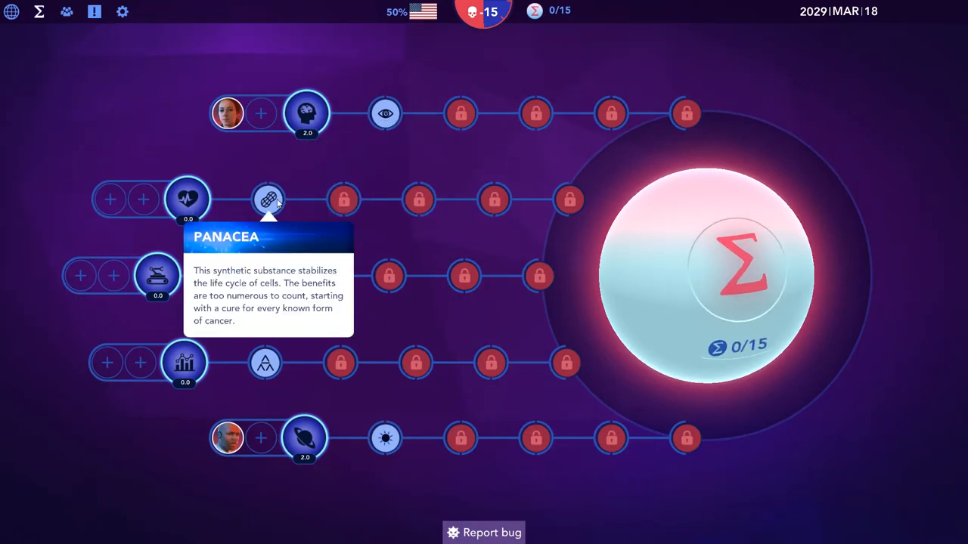
{"action": "mouse_move", "coordinate": [235, 275]}
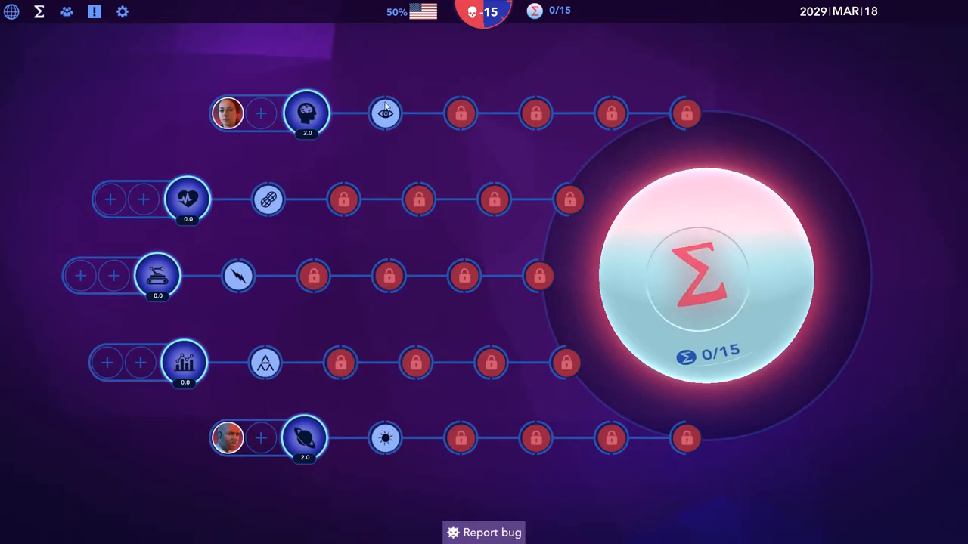
{"action": "mouse_move", "coordinate": [384, 113]}
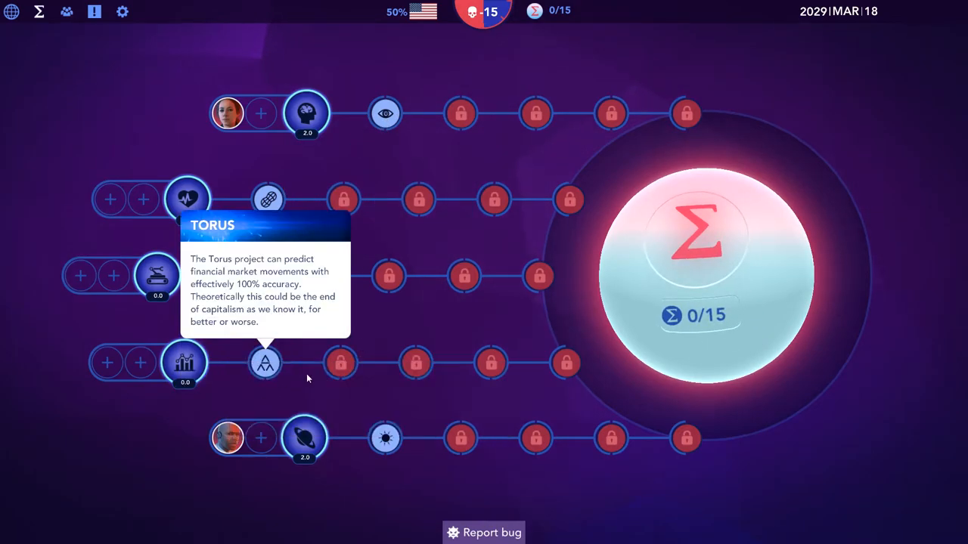
{"action": "mouse_move", "coordinate": [309, 393]}
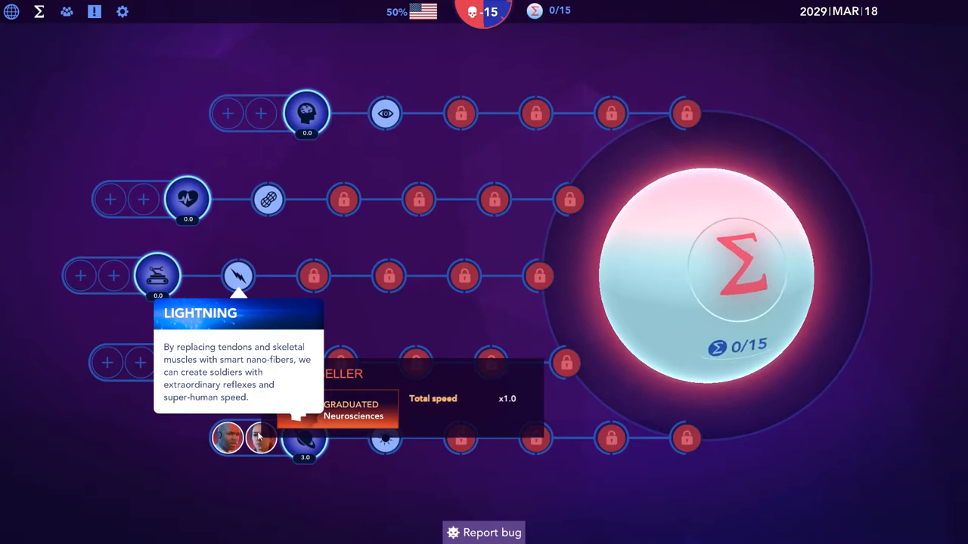
{"action": "mouse_move", "coordinate": [233, 336]}
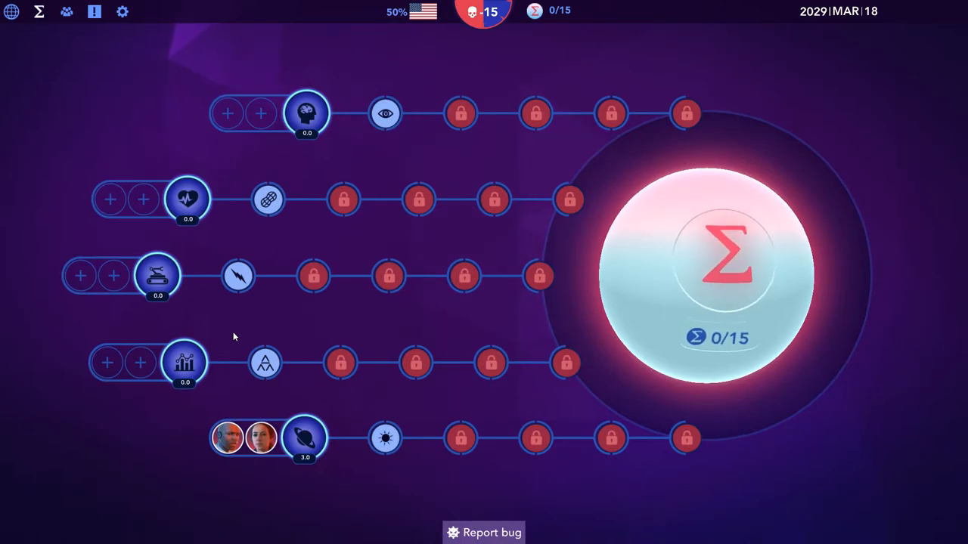
{"action": "mouse_move", "coordinate": [384, 444]}
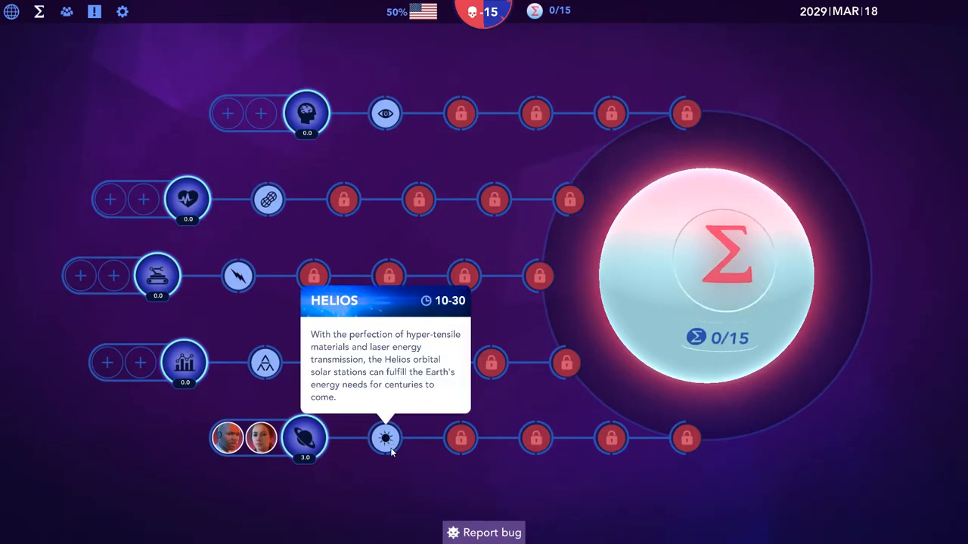
{"action": "mouse_move", "coordinate": [260, 438]}
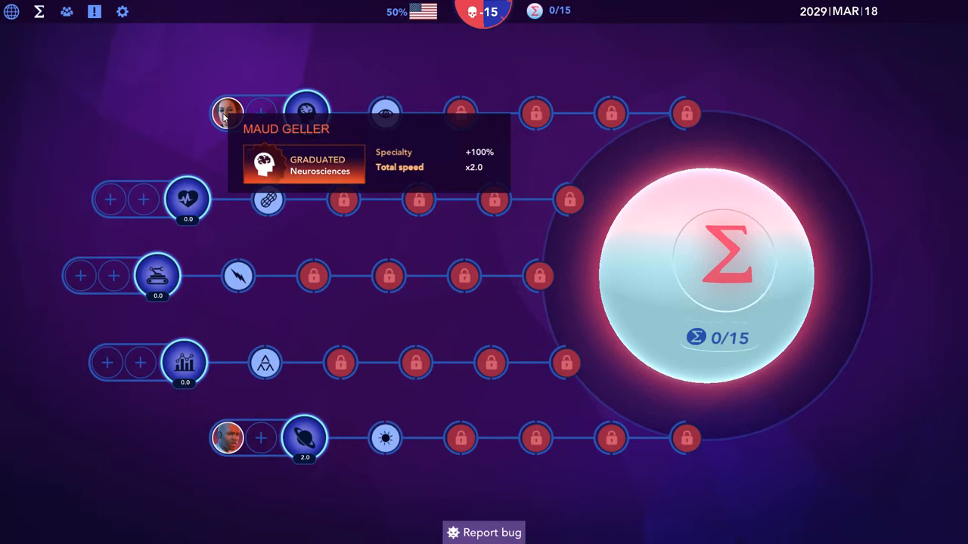
{"action": "mouse_move", "coordinate": [215, 414]}
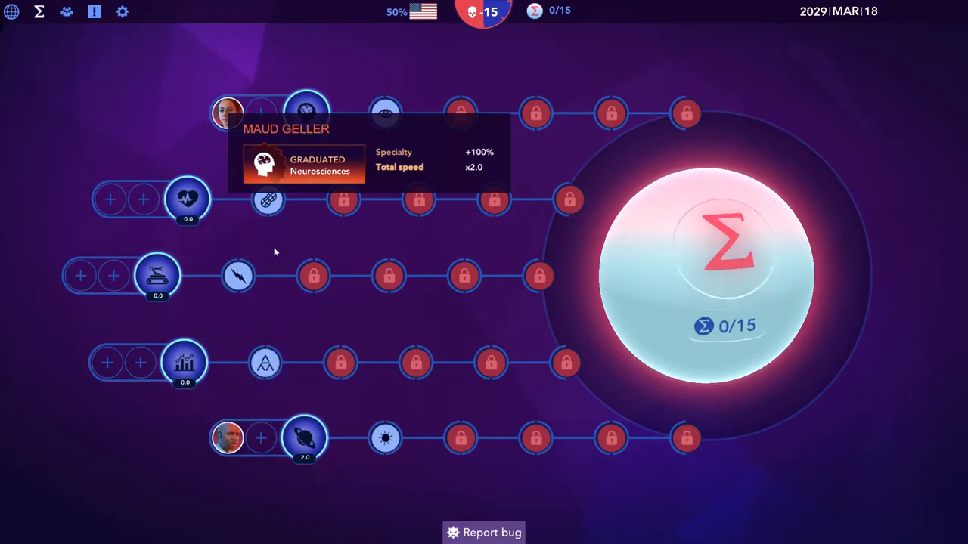
{"action": "mouse_move", "coordinate": [3, 305]}
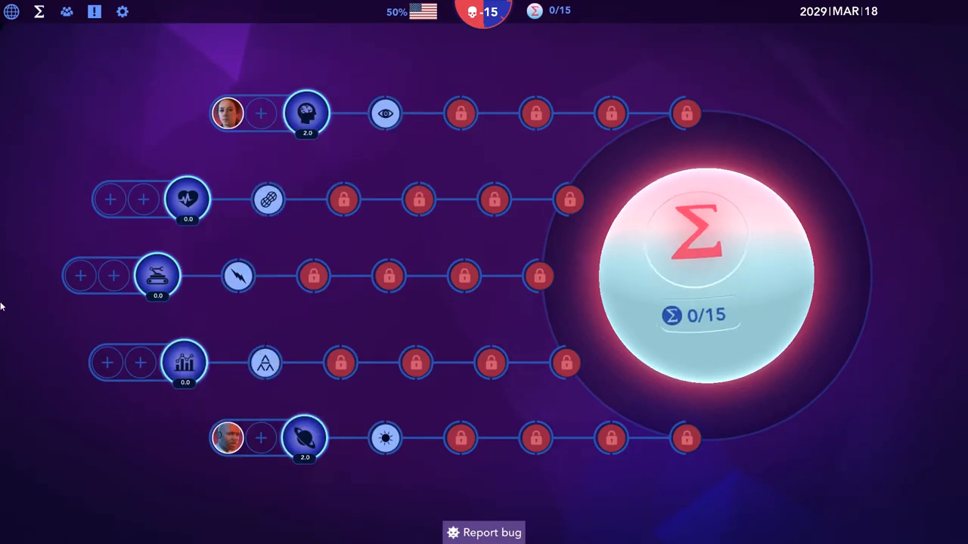
{"action": "mouse_move", "coordinate": [74, 110]}
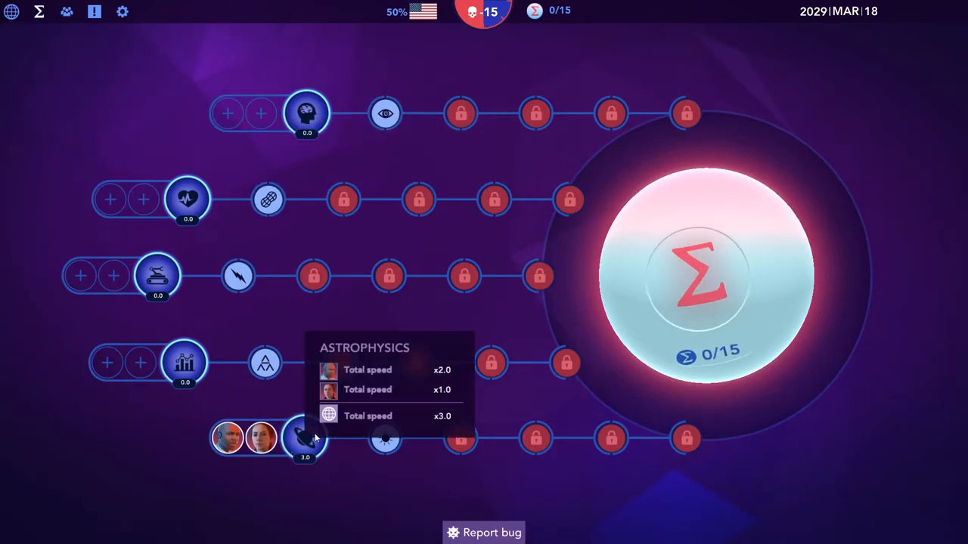
{"action": "mouse_move", "coordinate": [384, 444]}
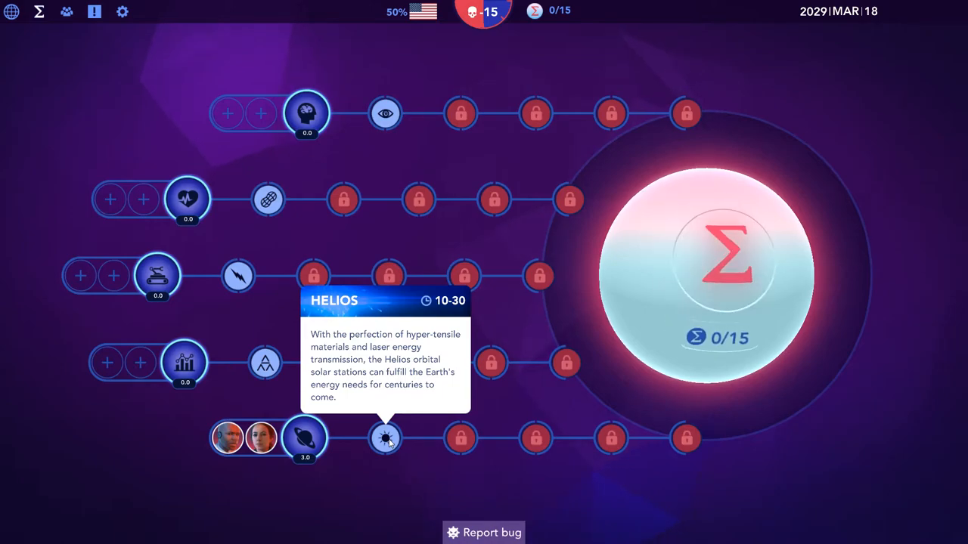
{"action": "mouse_move", "coordinate": [60, 57]}
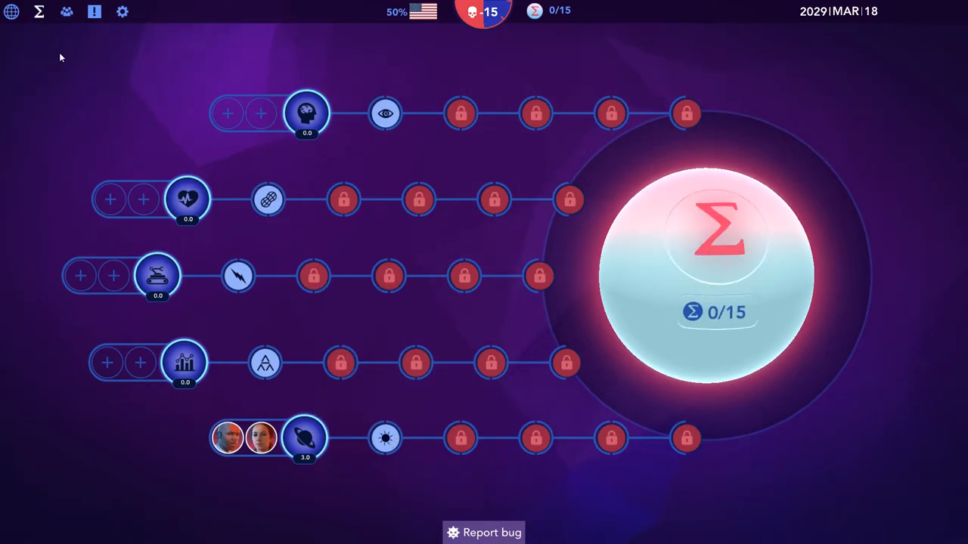
Check the game settings briefly and leave the research tree for the world map
{"action": "left_click", "coordinate": [121, 12]}
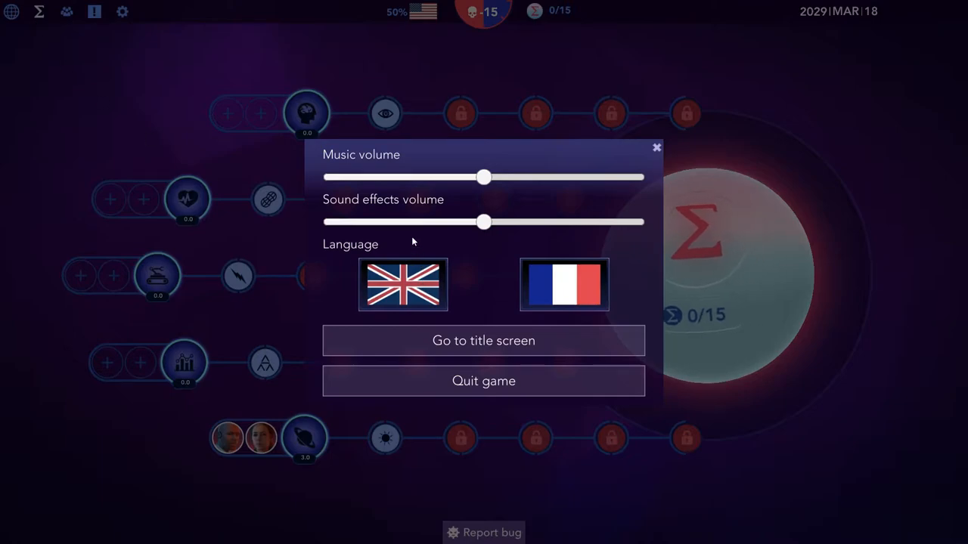
{"action": "left_click", "coordinate": [654, 146]}
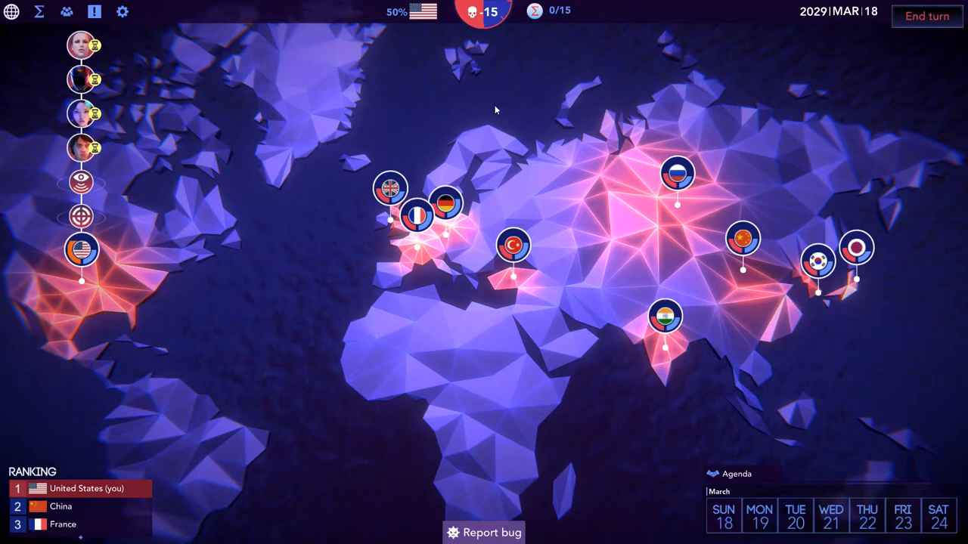
{"action": "mouse_move", "coordinate": [475, 14]}
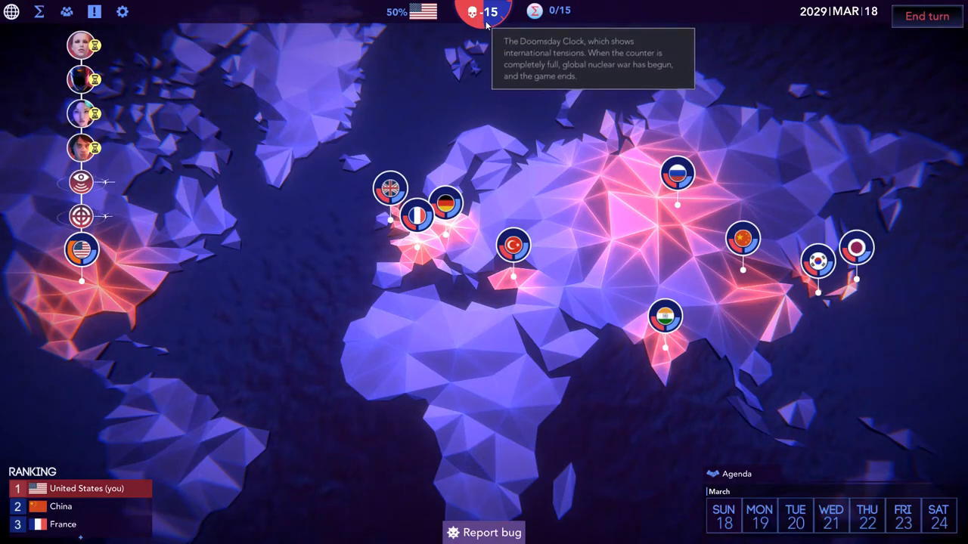
{"action": "mouse_move", "coordinate": [325, 163]}
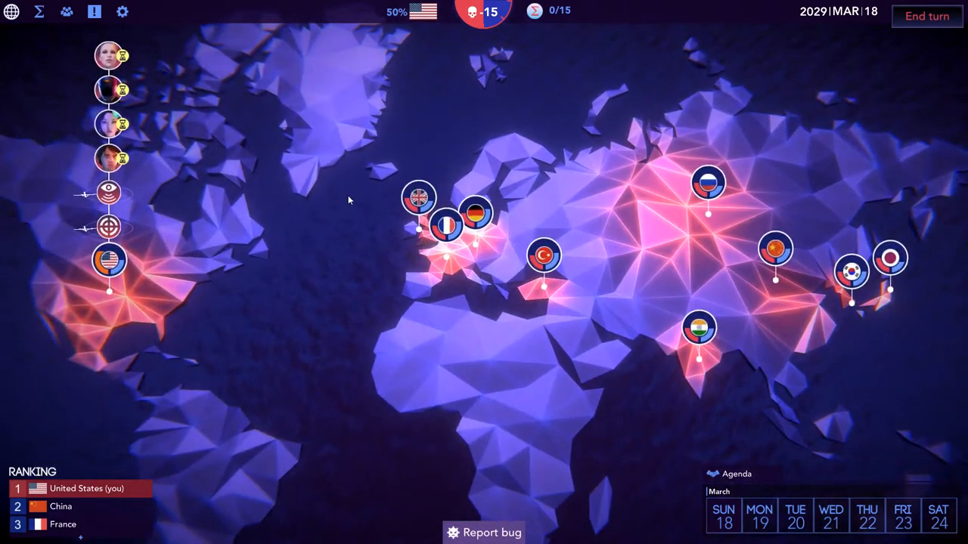
{"action": "mouse_move", "coordinate": [315, 142]}
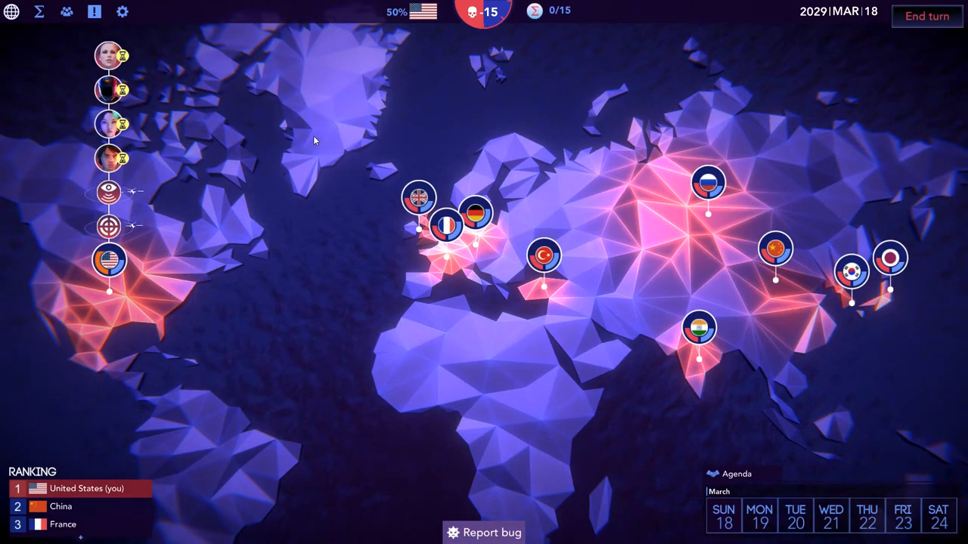
{"action": "left_click", "coordinate": [852, 272]}
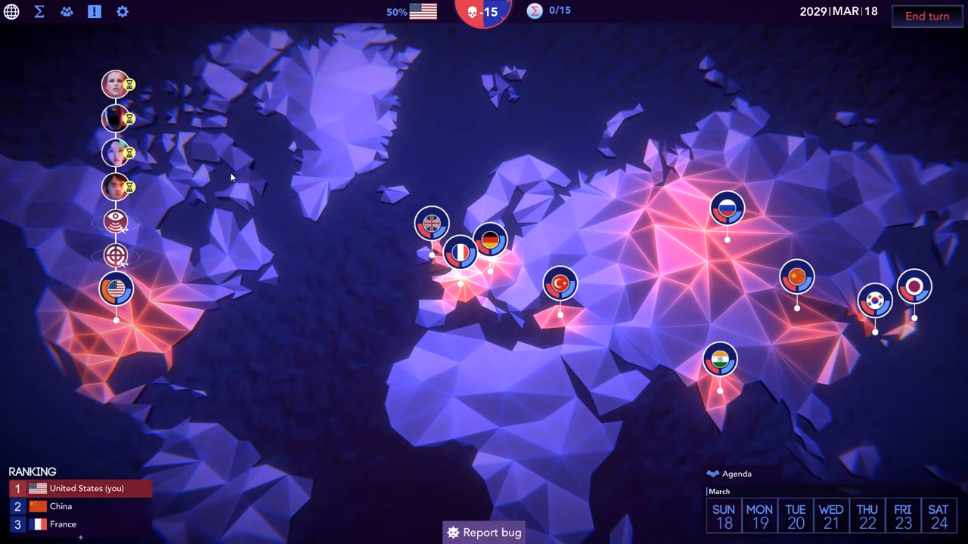
{"action": "left_click", "coordinate": [490, 241]}
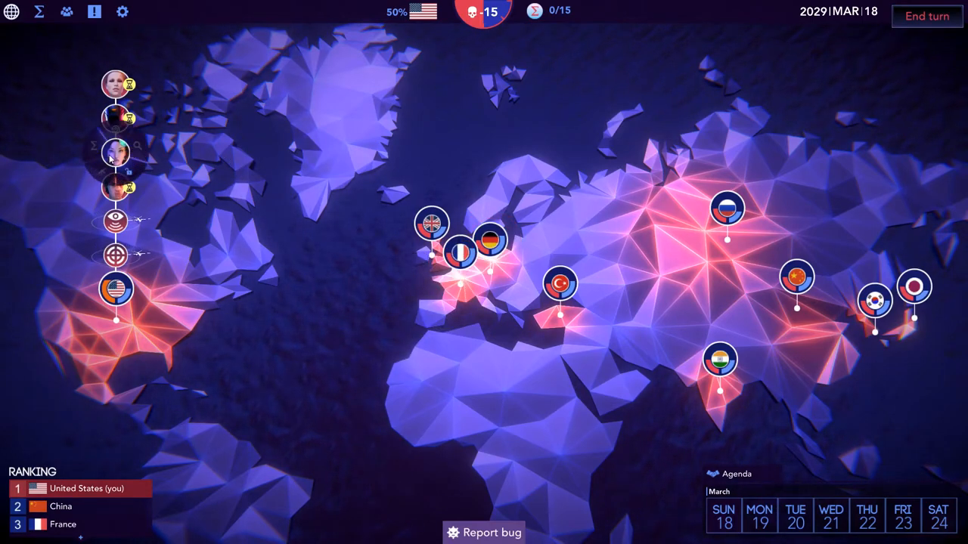
Glance at Rider's dossier, then bring up another agent's dossier from the left list
{"action": "left_click", "coordinate": [115, 151]}
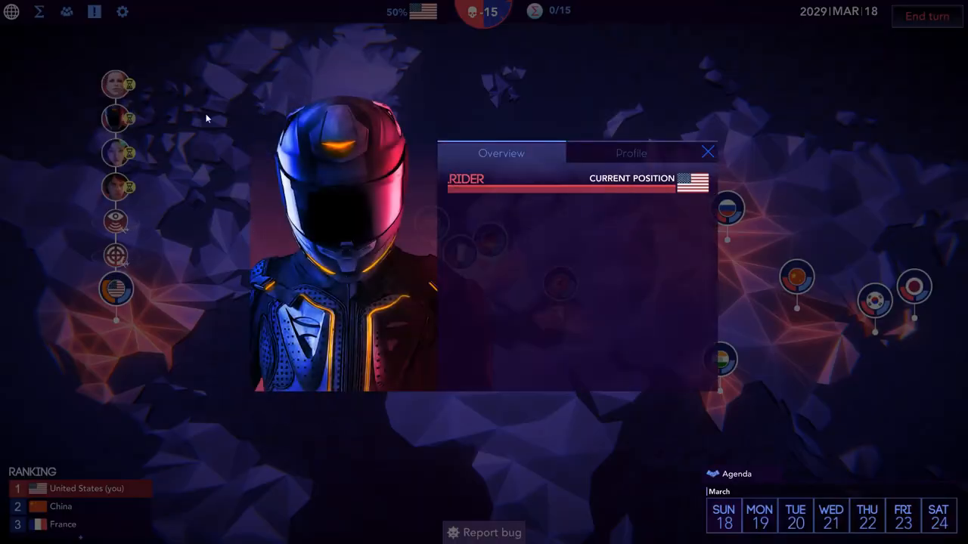
{"action": "left_click", "coordinate": [707, 151]}
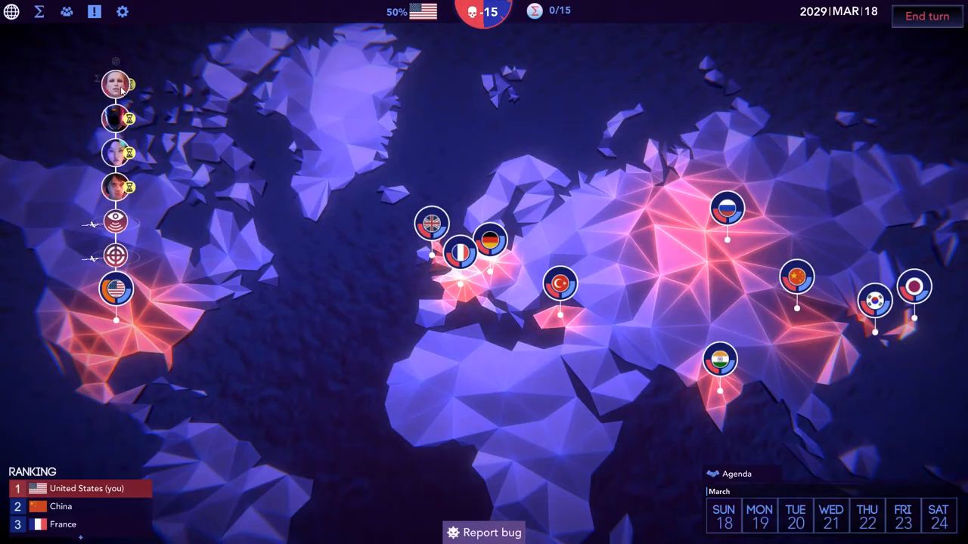
{"action": "left_click", "coordinate": [116, 187]}
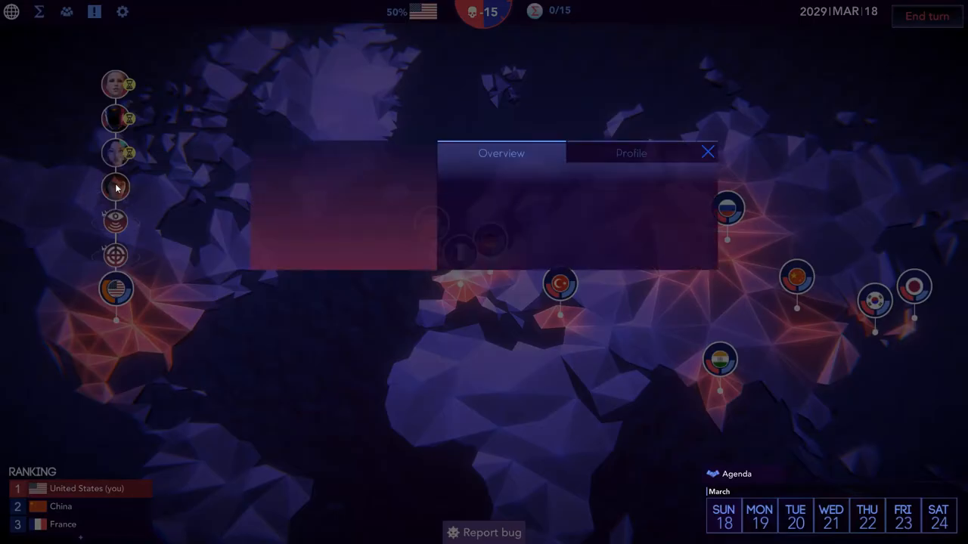
Start Gamera's hack, target Germany's Sigma database and list the available hack actions
{"action": "left_click", "coordinate": [115, 185]}
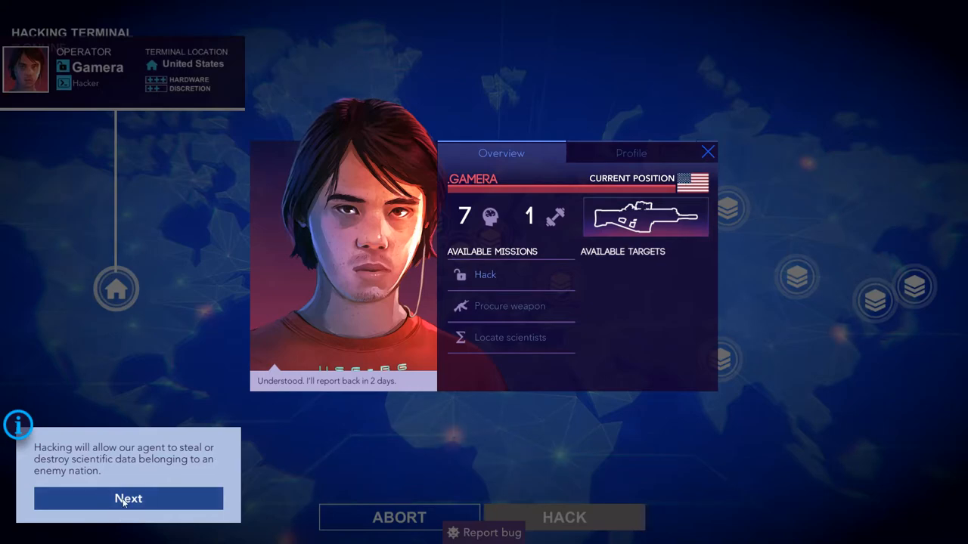
{"action": "left_click", "coordinate": [127, 499]}
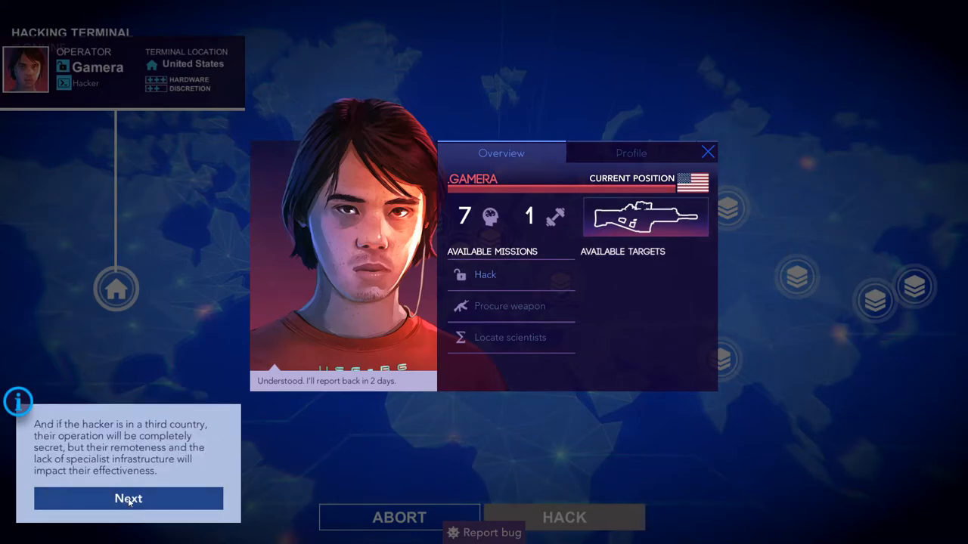
{"action": "left_click", "coordinate": [127, 499]}
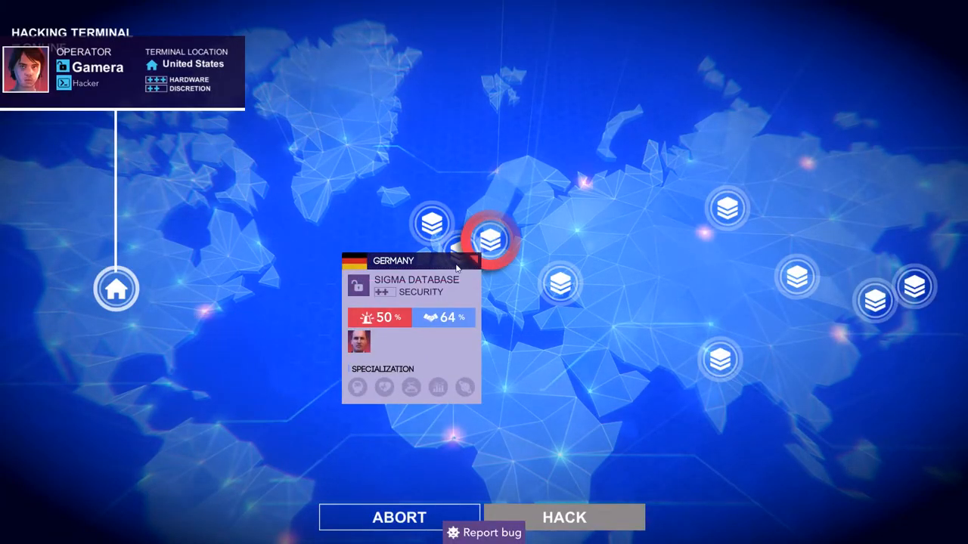
{"action": "left_click", "coordinate": [457, 244]}
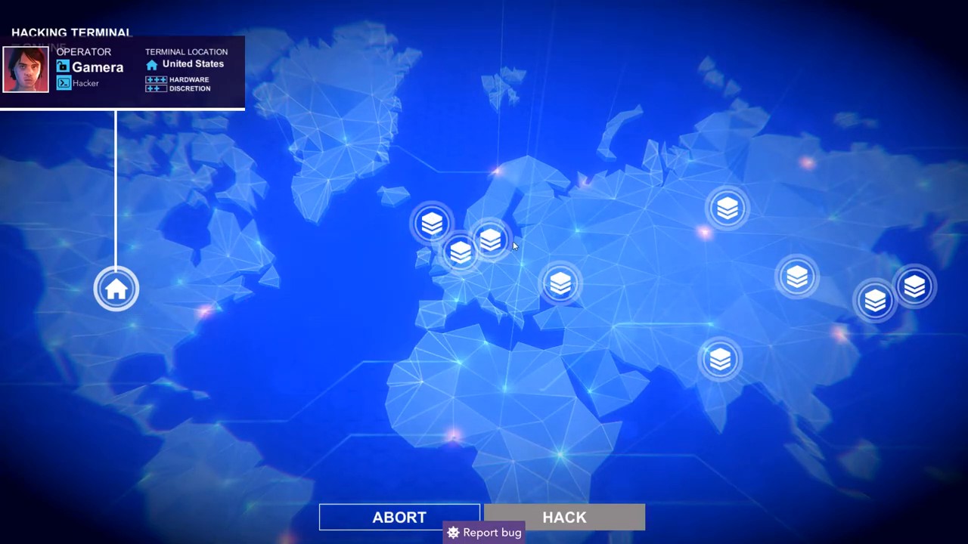
{"action": "left_click", "coordinate": [493, 235]}
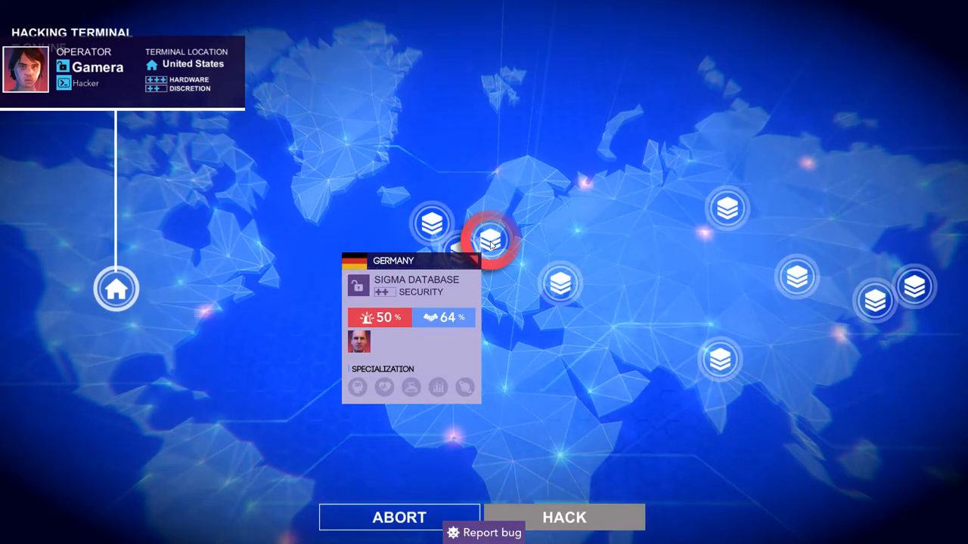
{"action": "left_click", "coordinate": [490, 241]}
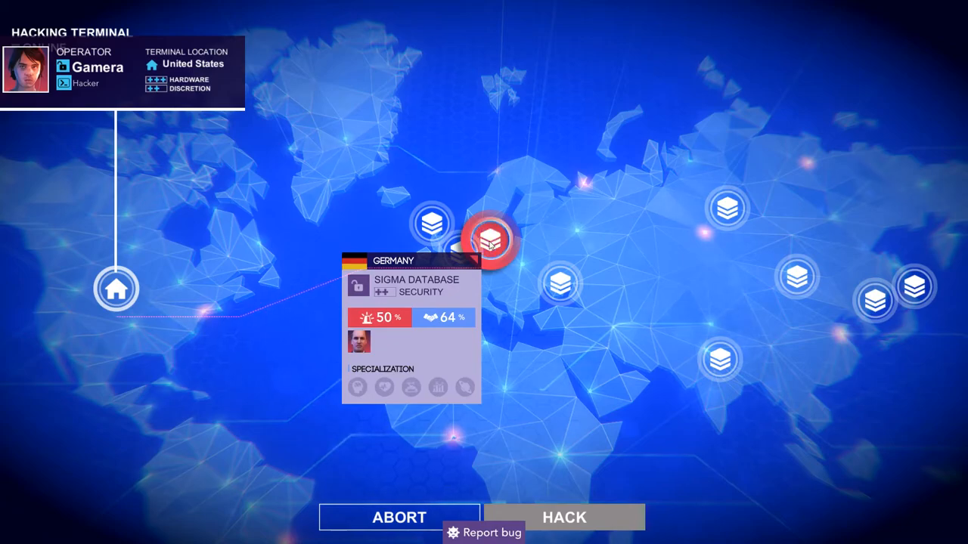
{"action": "left_click", "coordinate": [565, 517]}
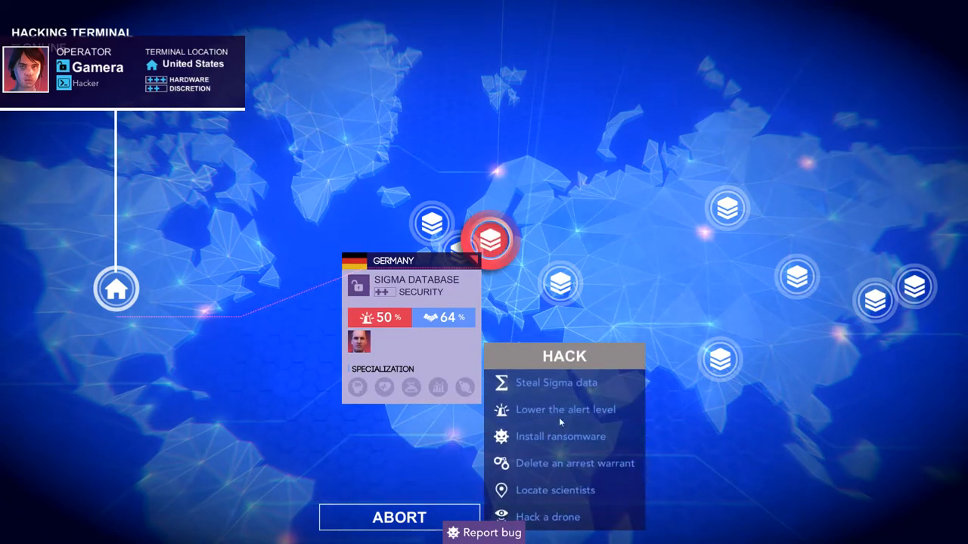
{"action": "mouse_move", "coordinate": [584, 387]}
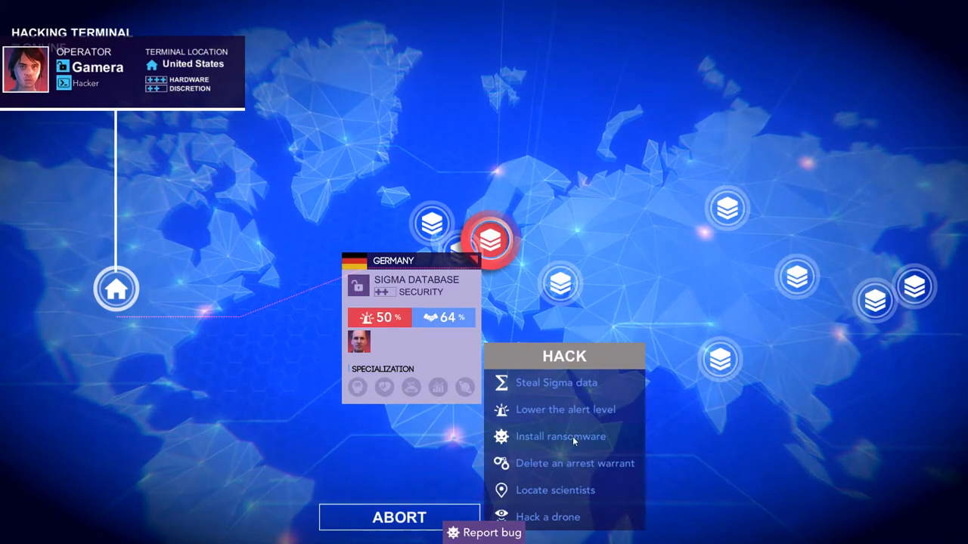
{"action": "mouse_move", "coordinate": [579, 463]}
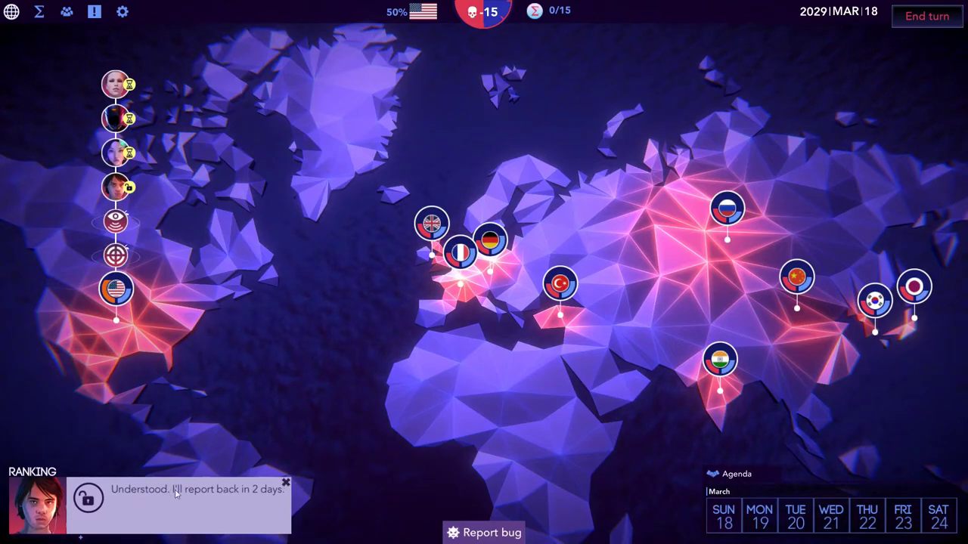
{"action": "left_click", "coordinate": [285, 481]}
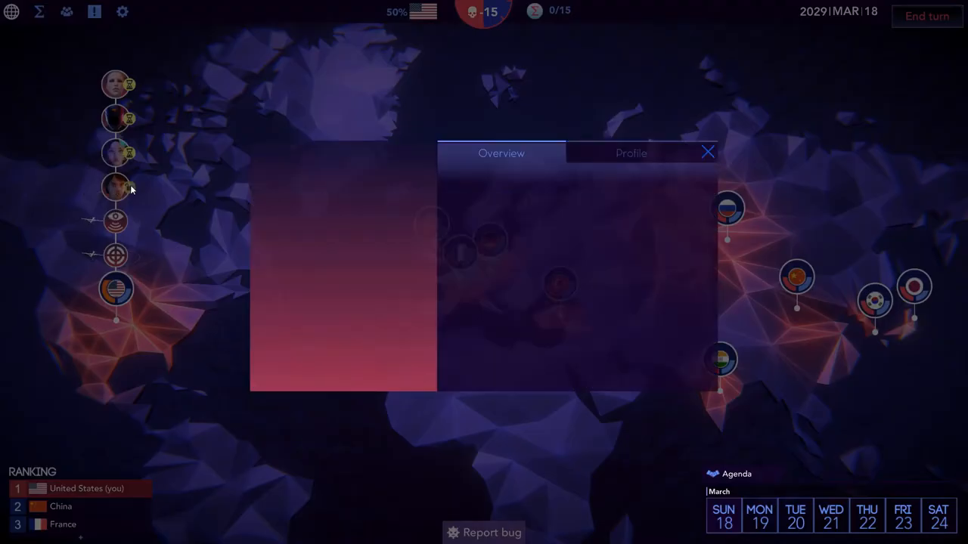
{"action": "left_click", "coordinate": [708, 151]}
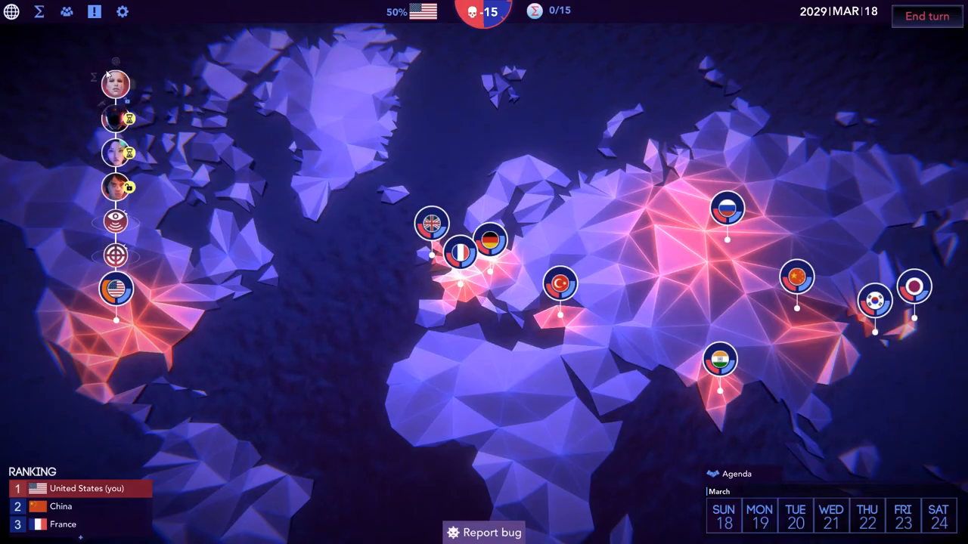
{"action": "left_click", "coordinate": [115, 87]}
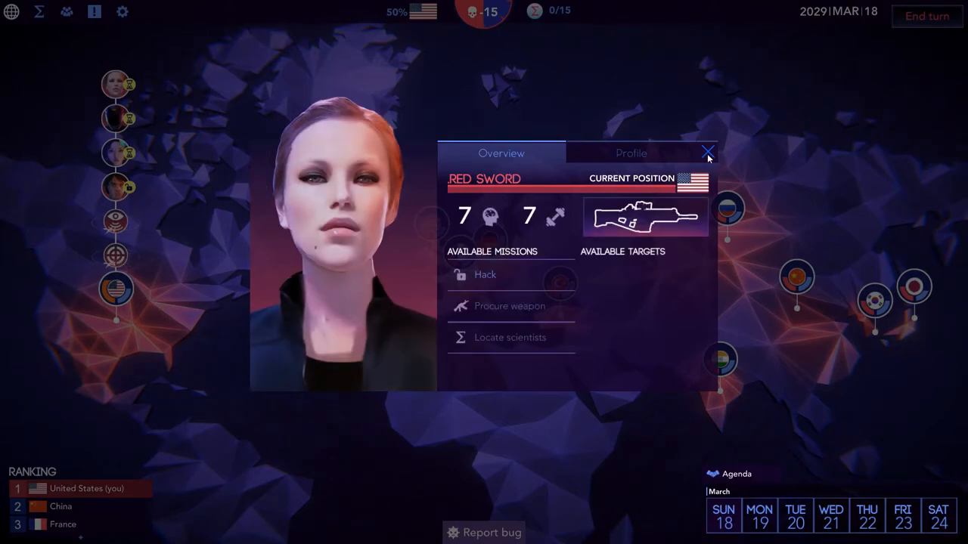
{"action": "left_click", "coordinate": [706, 152]}
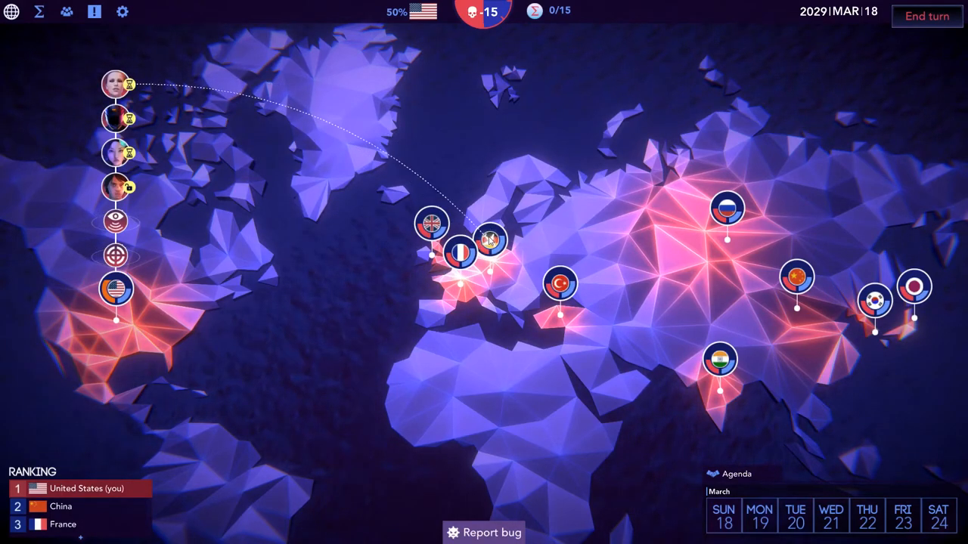
{"action": "left_click", "coordinate": [490, 242]}
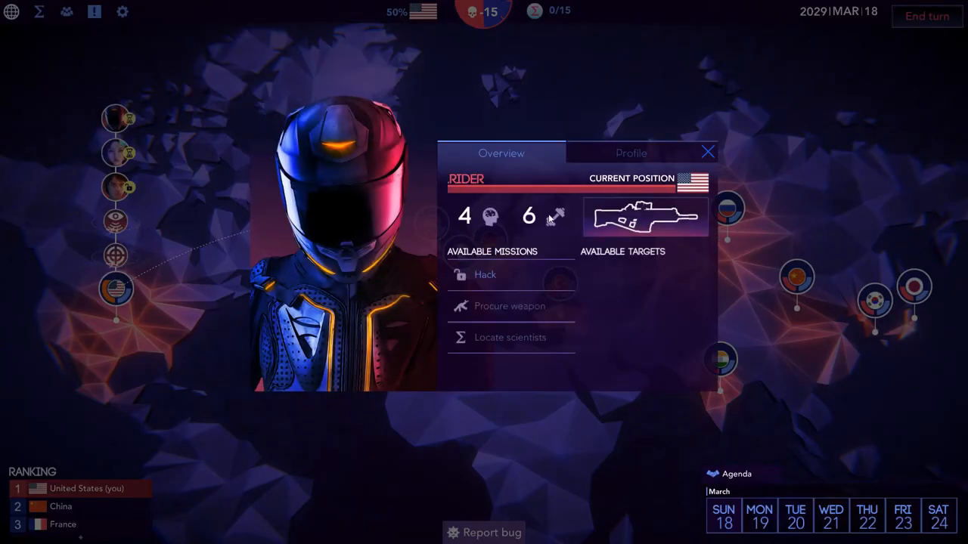
{"action": "left_click", "coordinate": [631, 153]}
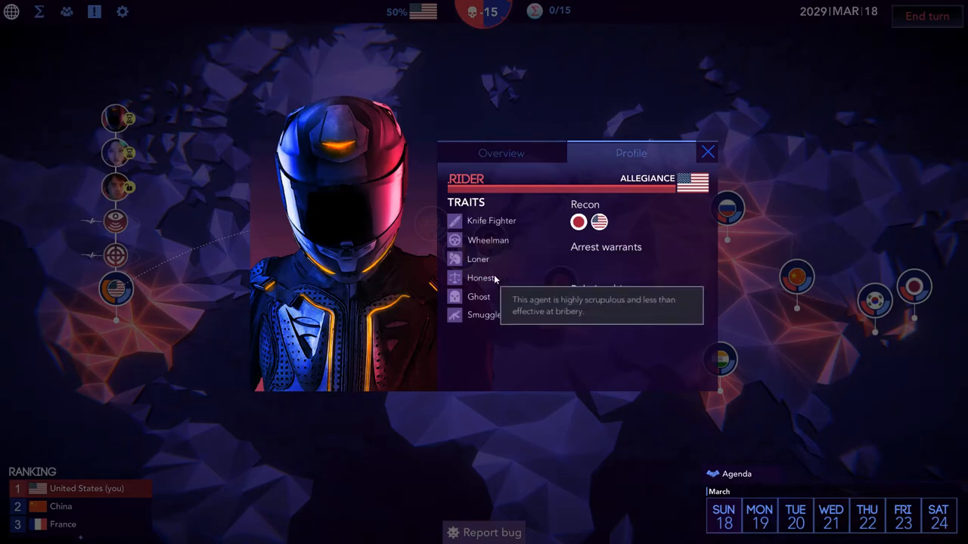
{"action": "mouse_move", "coordinate": [687, 165]}
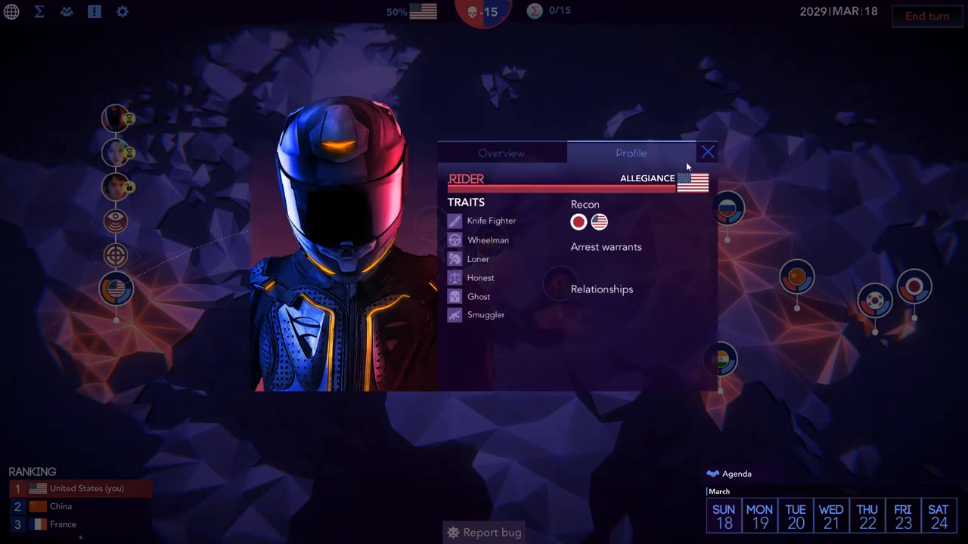
{"action": "left_click", "coordinate": [706, 151]}
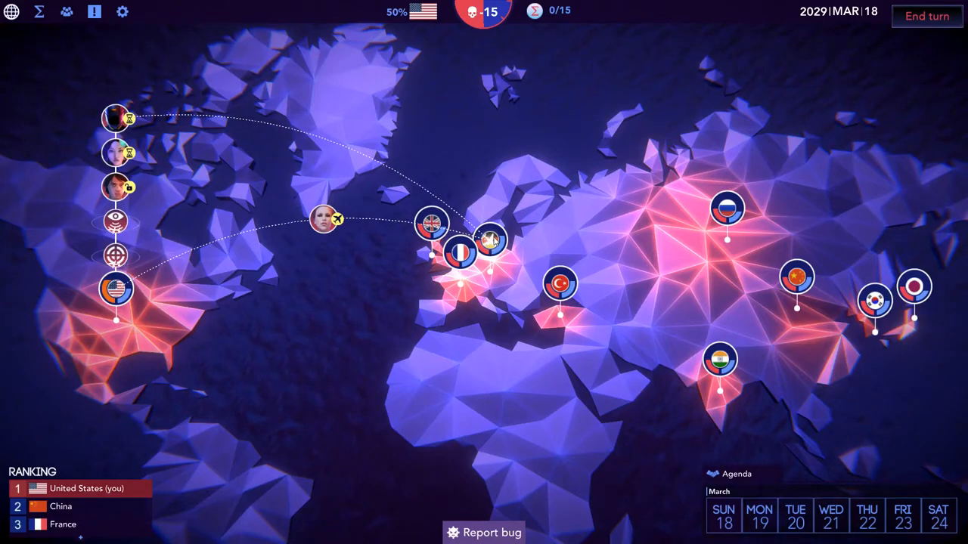
{"action": "left_click", "coordinate": [490, 242]}
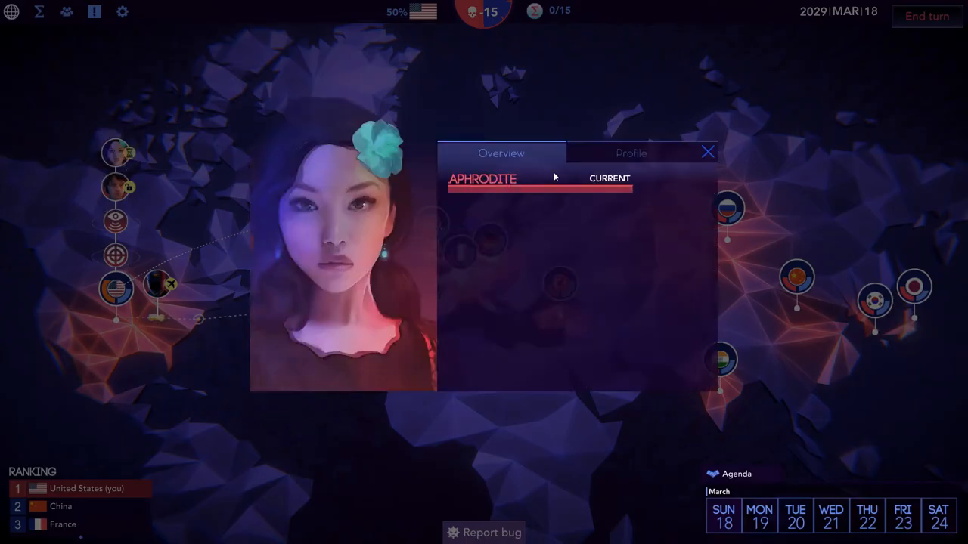
{"action": "left_click", "coordinate": [631, 153]}
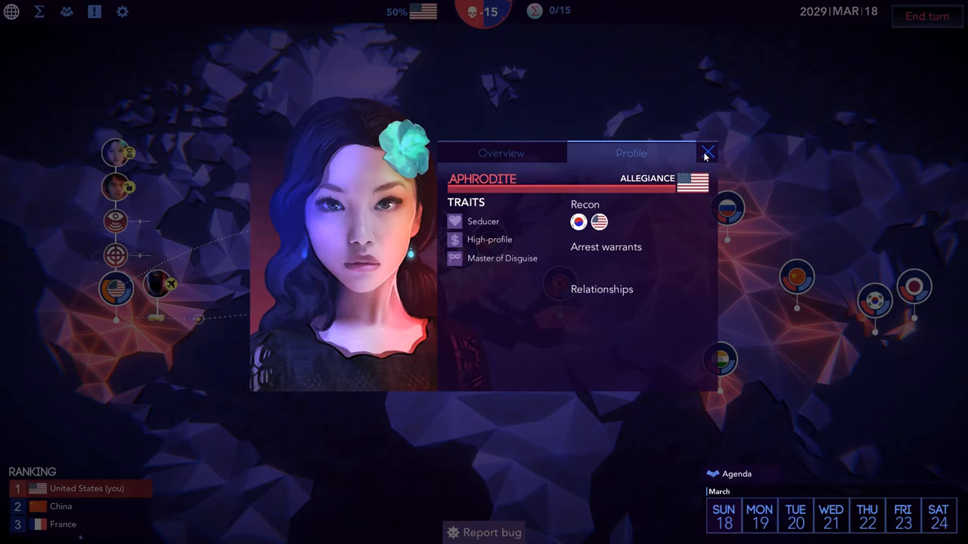
{"action": "left_click", "coordinate": [704, 152]}
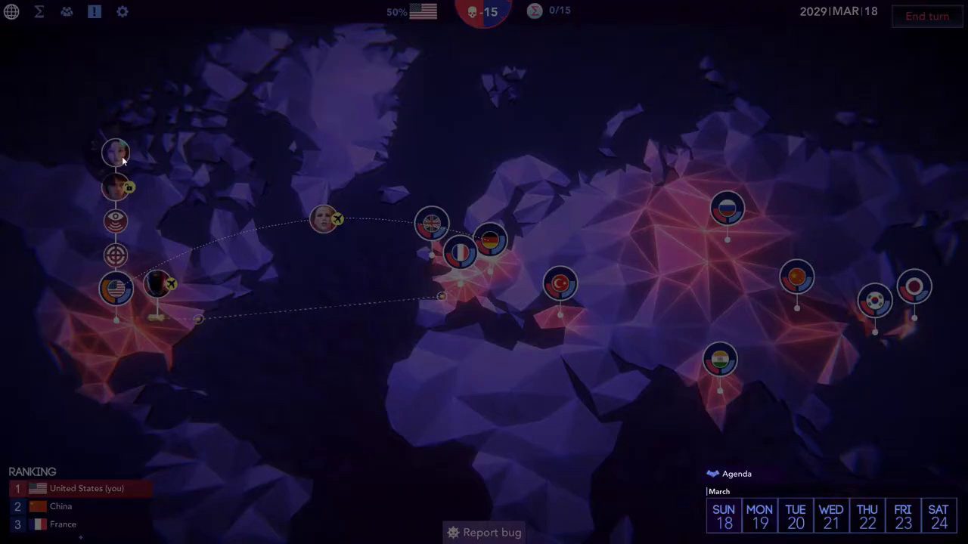
{"action": "left_click", "coordinate": [116, 151]}
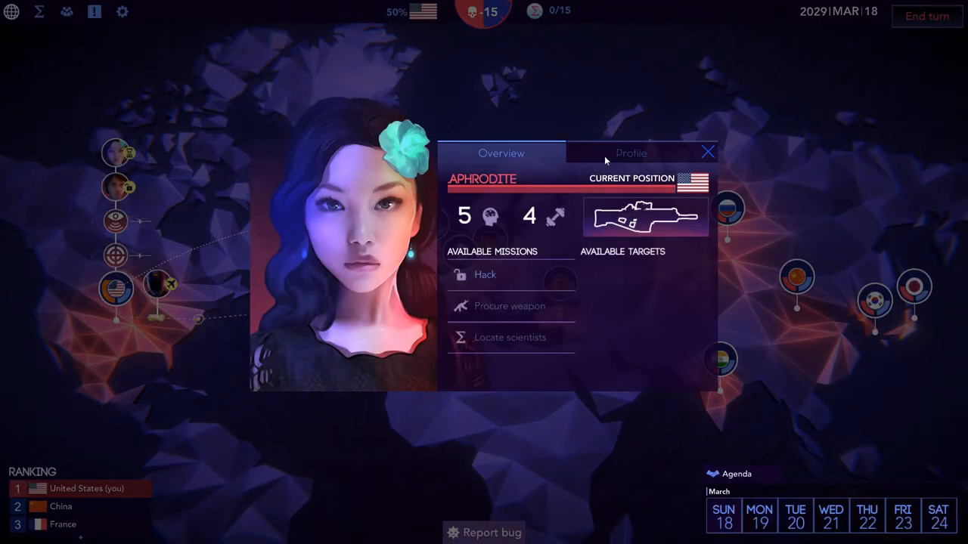
{"action": "left_click", "coordinate": [630, 152]}
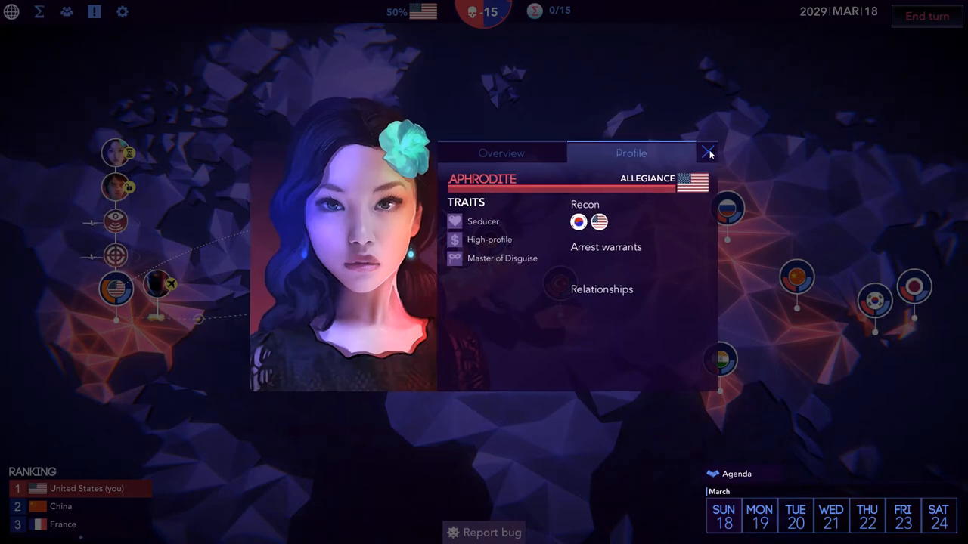
{"action": "left_click", "coordinate": [706, 153]}
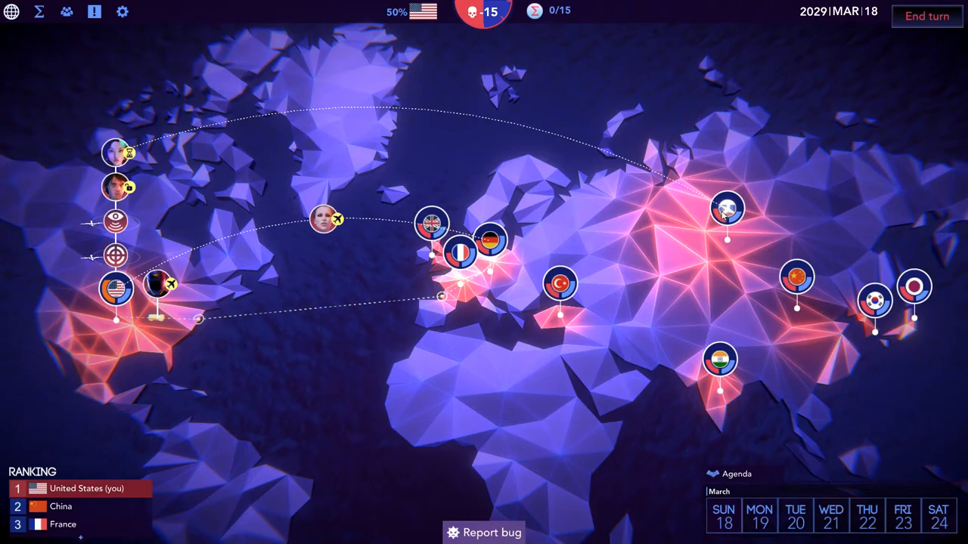
Order Aphrodite to travel to Japan and dismiss her 'unavailable until tomorrow' message
{"action": "left_click", "coordinate": [726, 211]}
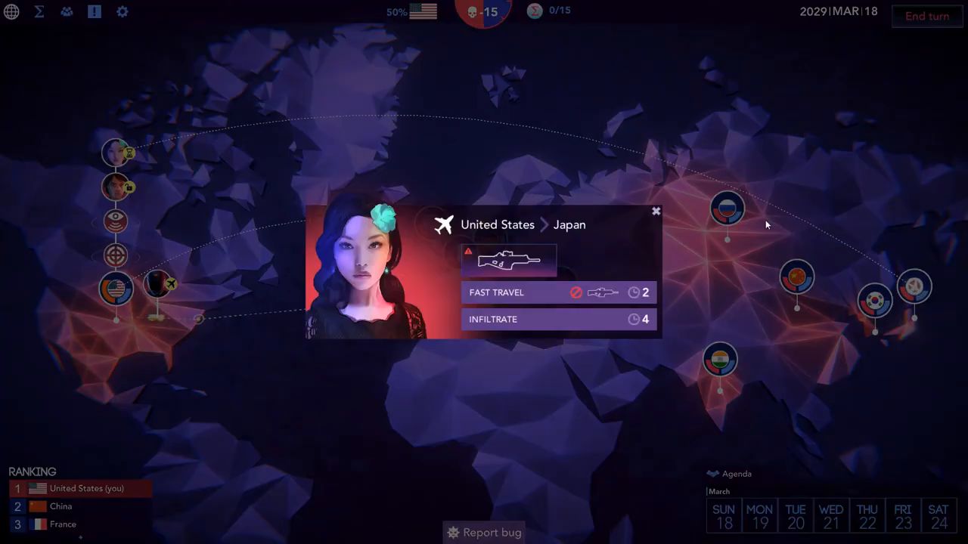
{"action": "left_click", "coordinate": [654, 212]}
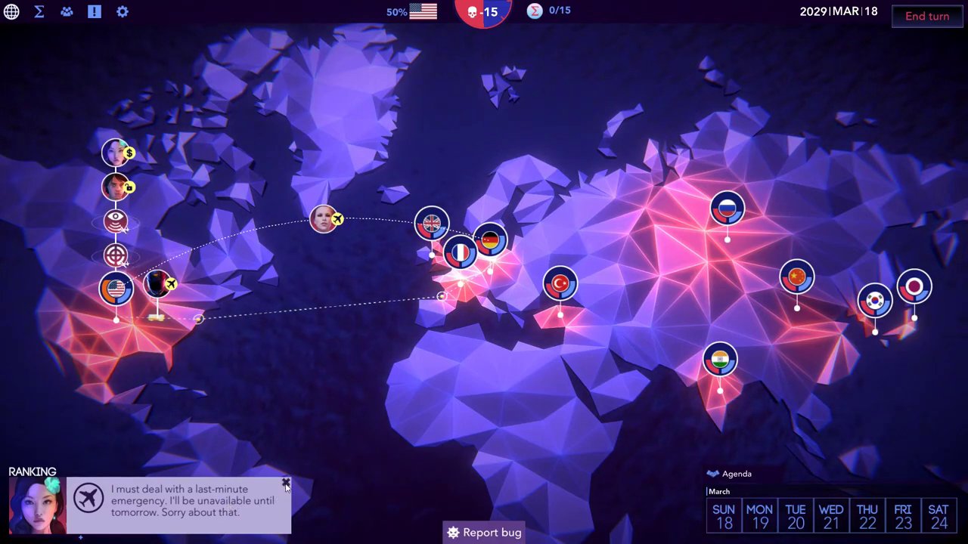
{"action": "mouse_move", "coordinate": [260, 504]}
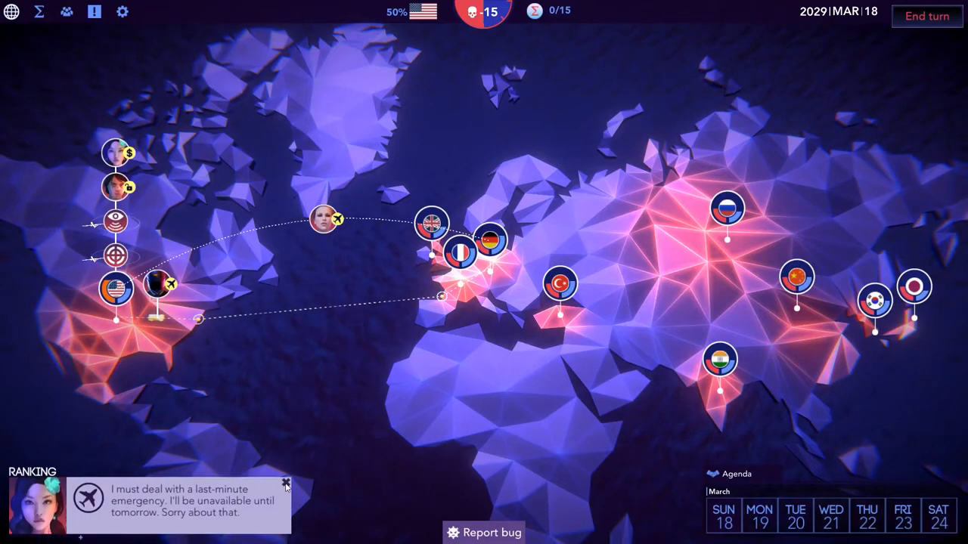
{"action": "left_click", "coordinate": [284, 481]}
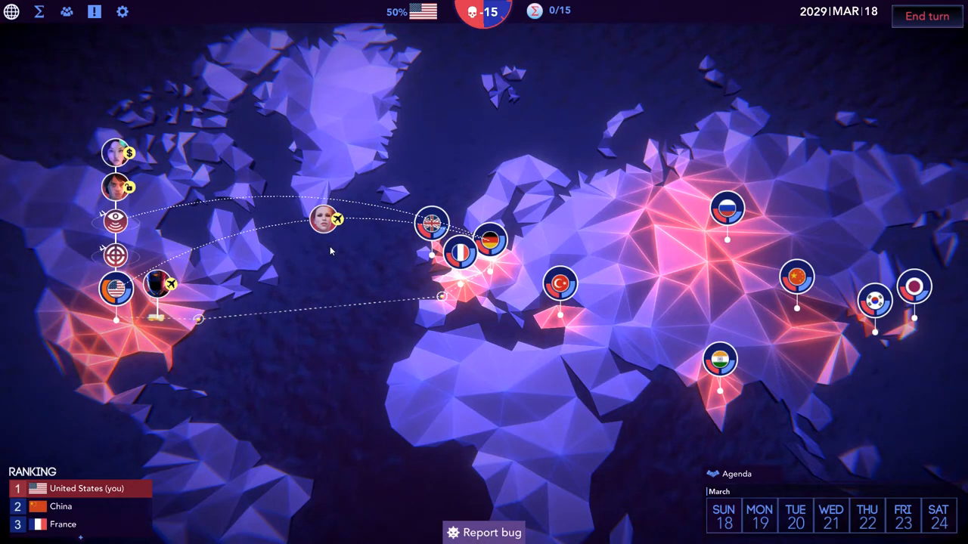
{"action": "mouse_move", "coordinate": [114, 255]}
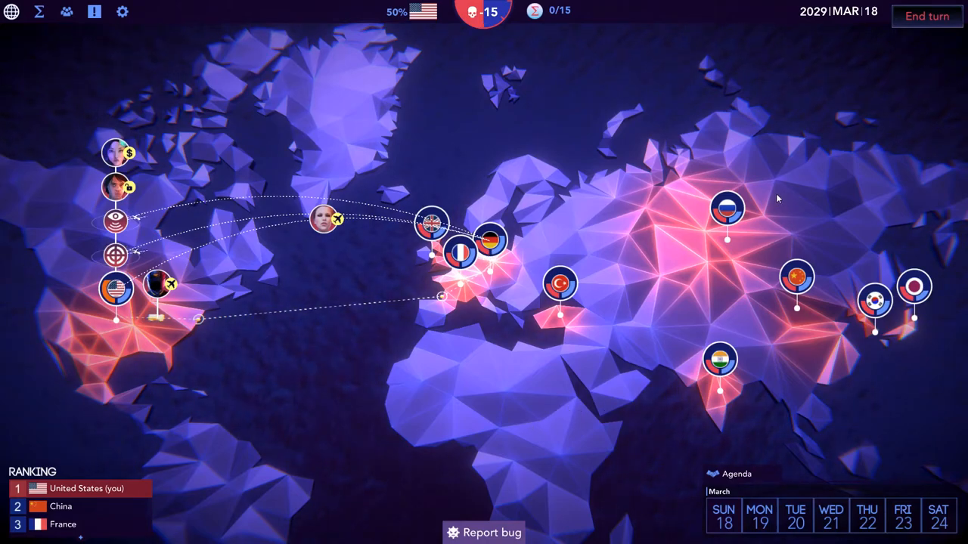
{"action": "mouse_move", "coordinate": [565, 176]}
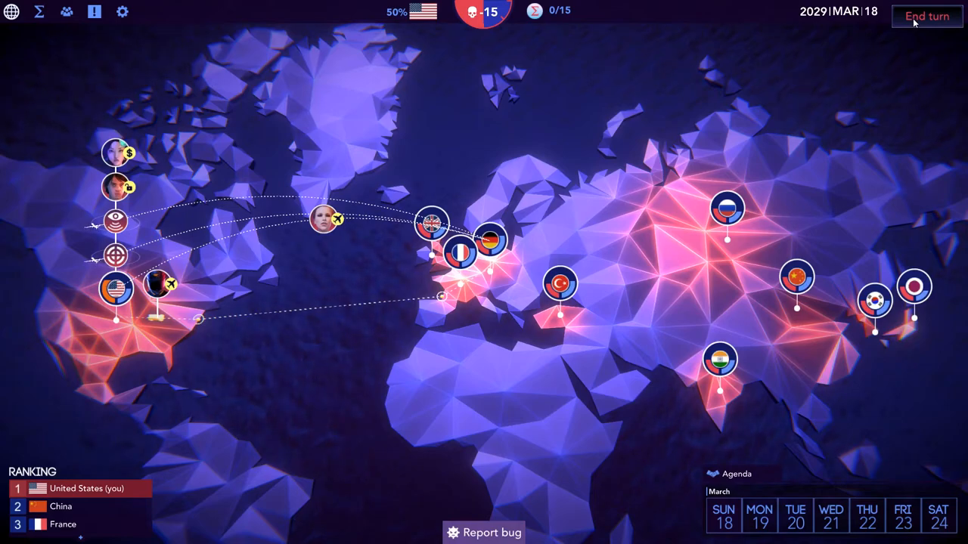
{"action": "mouse_move", "coordinate": [99, 160]}
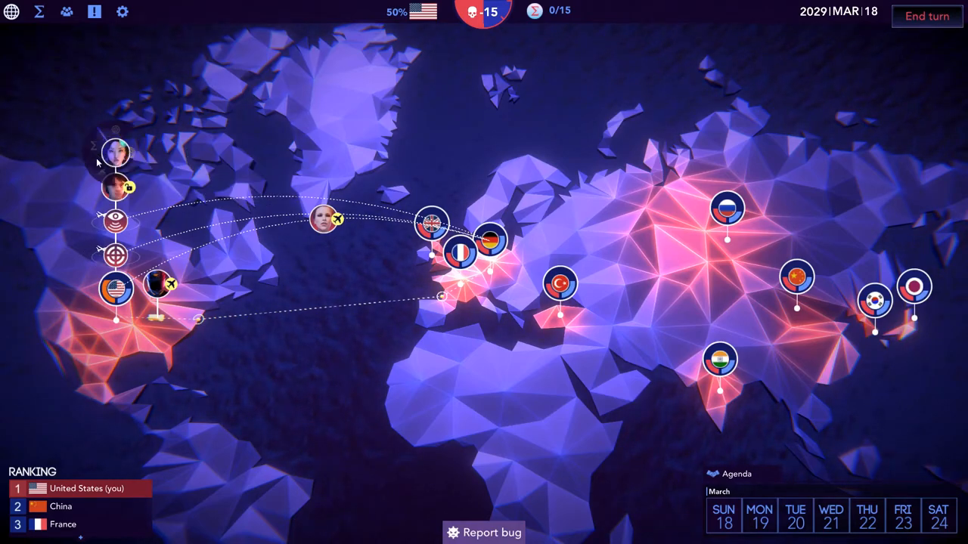
{"action": "mouse_move", "coordinate": [889, 45]}
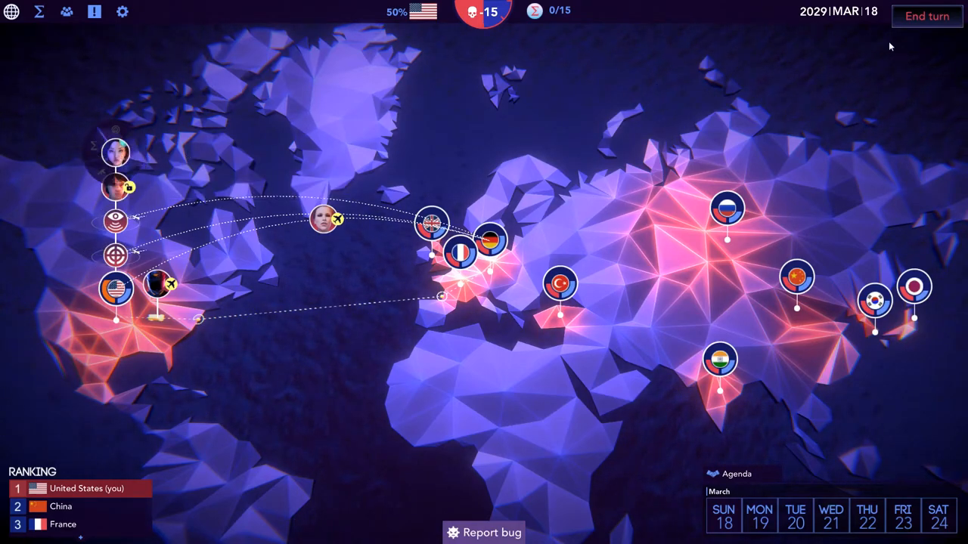
{"action": "left_click", "coordinate": [925, 15]}
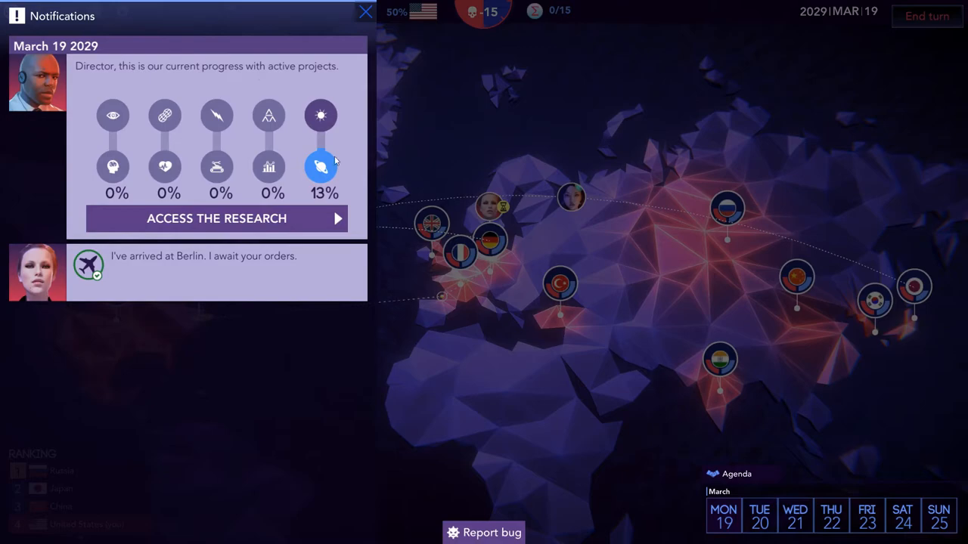
{"action": "mouse_move", "coordinate": [298, 145]}
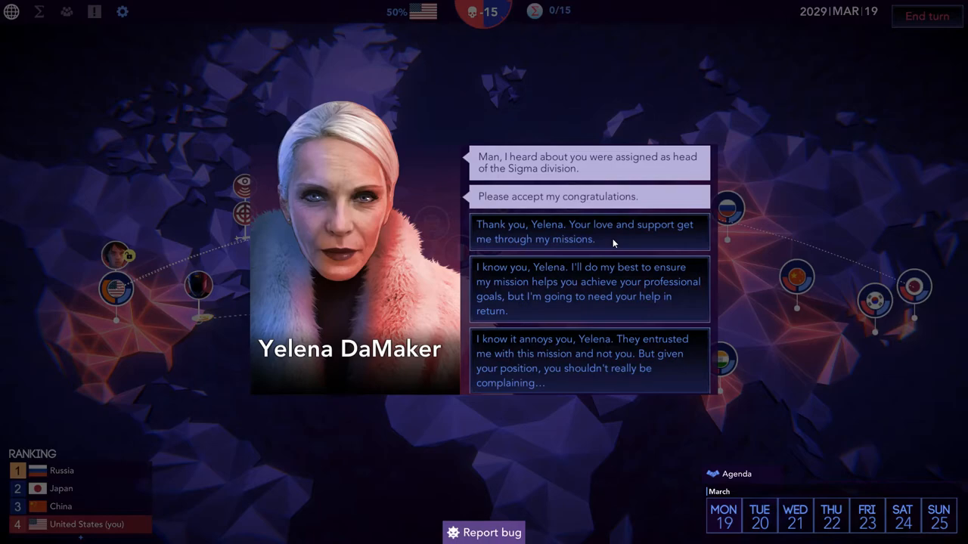
{"action": "left_click", "coordinate": [589, 233]}
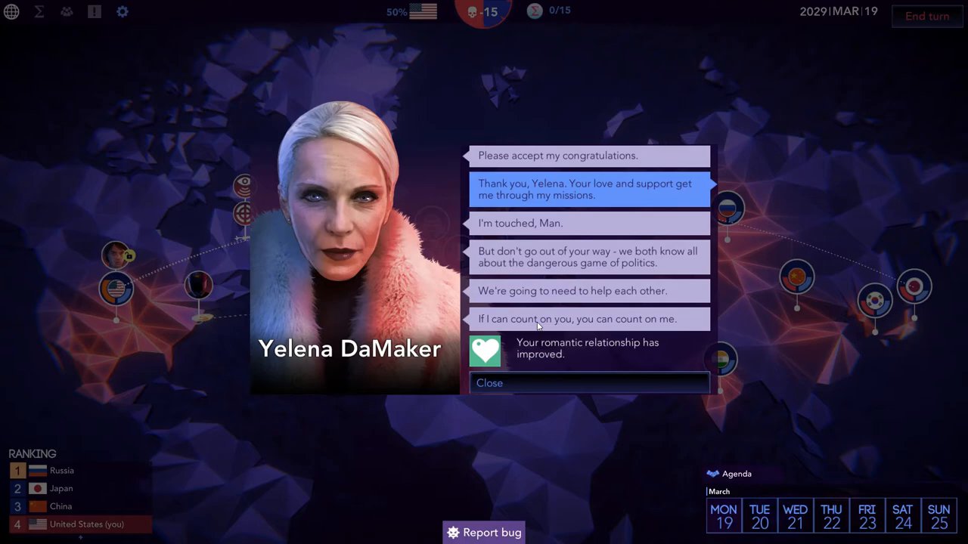
{"action": "mouse_move", "coordinate": [601, 354]}
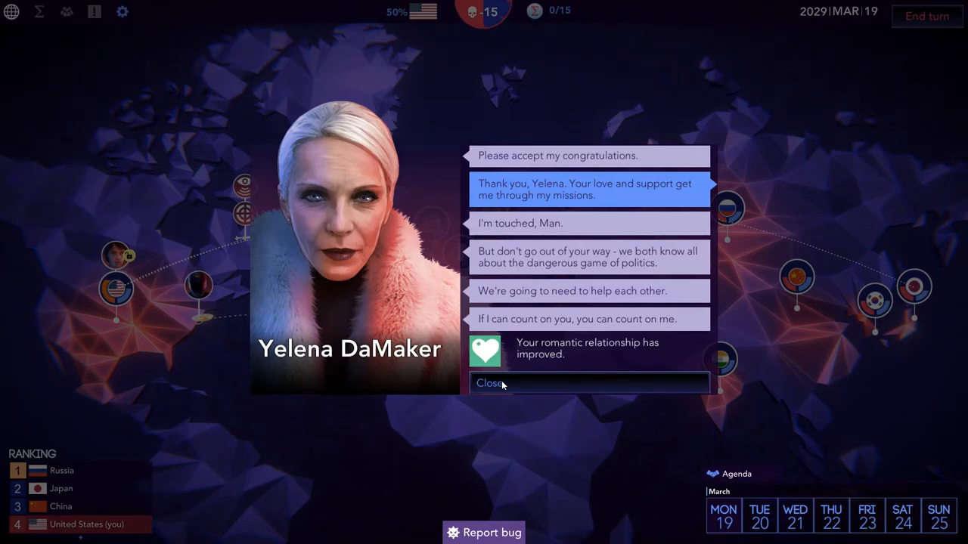
{"action": "left_click", "coordinate": [490, 384]}
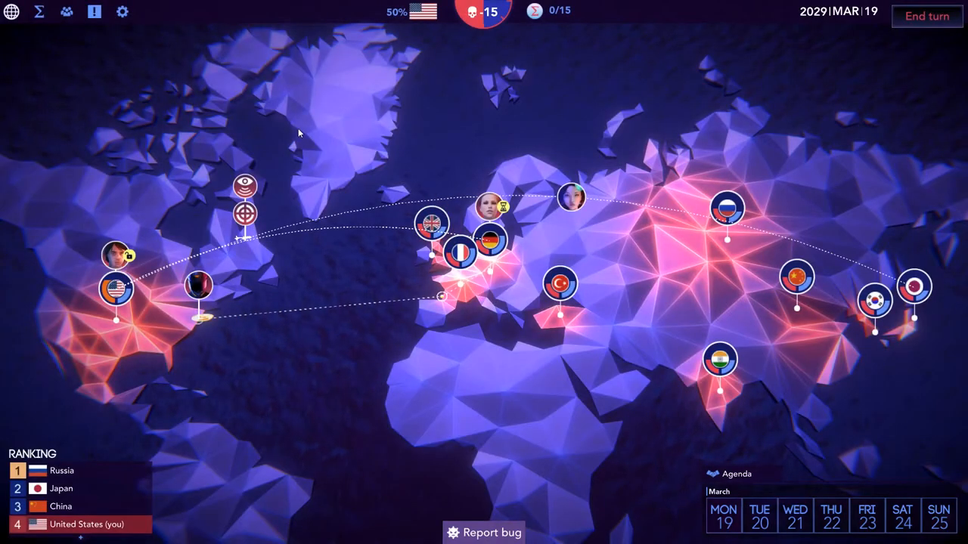
{"action": "mouse_move", "coordinate": [254, 309]}
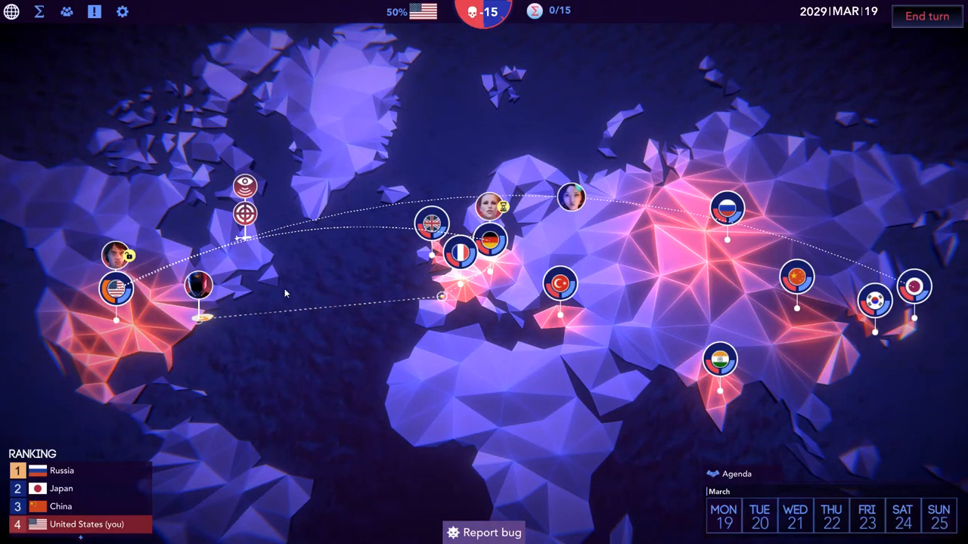
Send Red Sword on a three-day recon mission in Germany from his dossier
{"action": "left_click", "coordinate": [485, 215]}
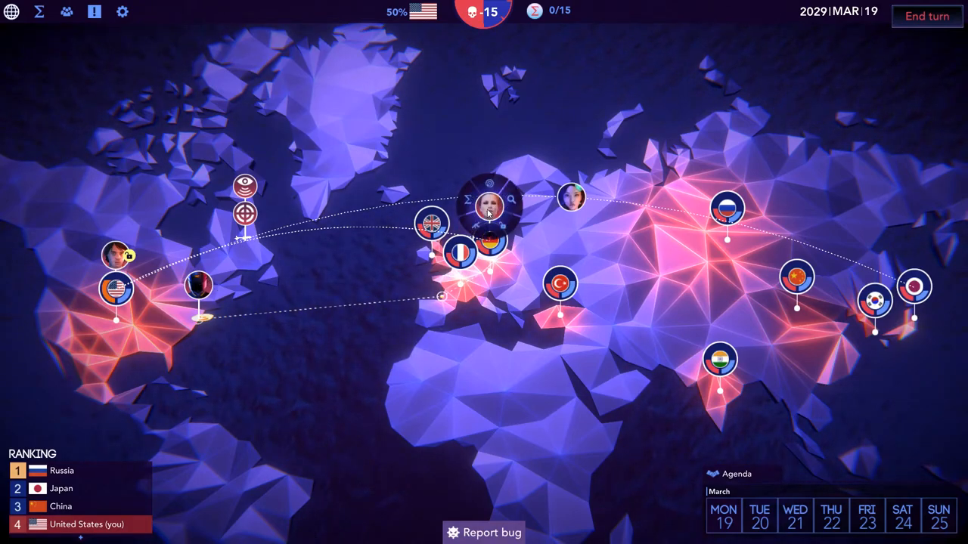
{"action": "left_click", "coordinate": [487, 211]}
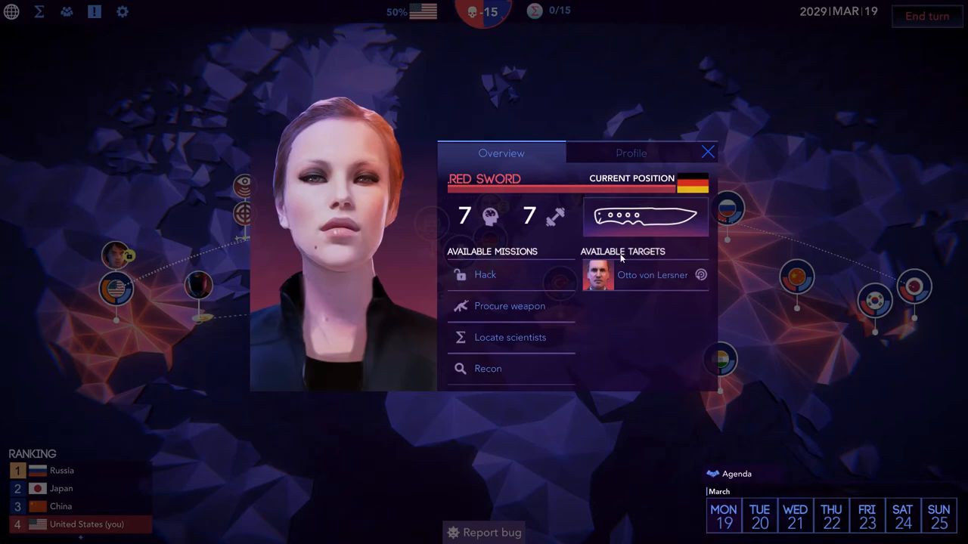
{"action": "mouse_move", "coordinate": [502, 339]}
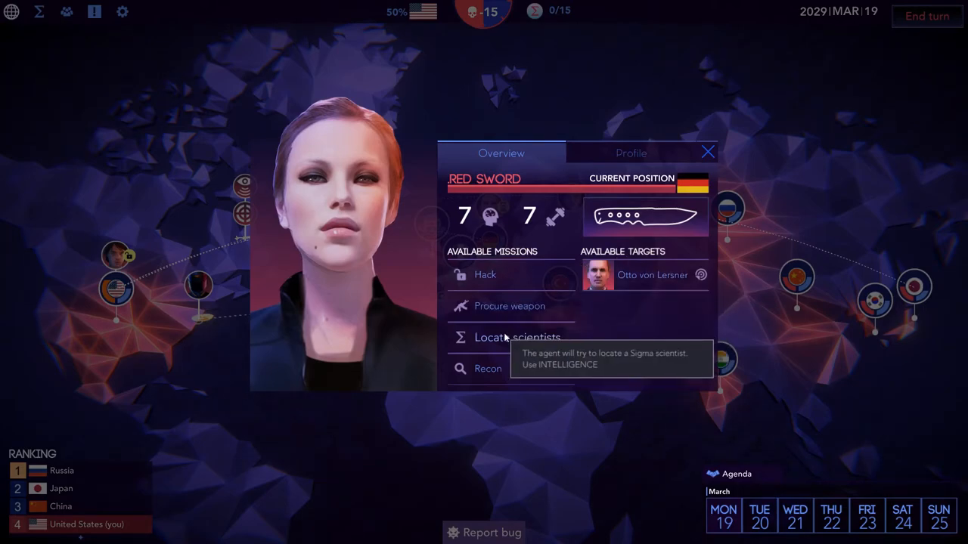
{"action": "mouse_move", "coordinate": [514, 369]}
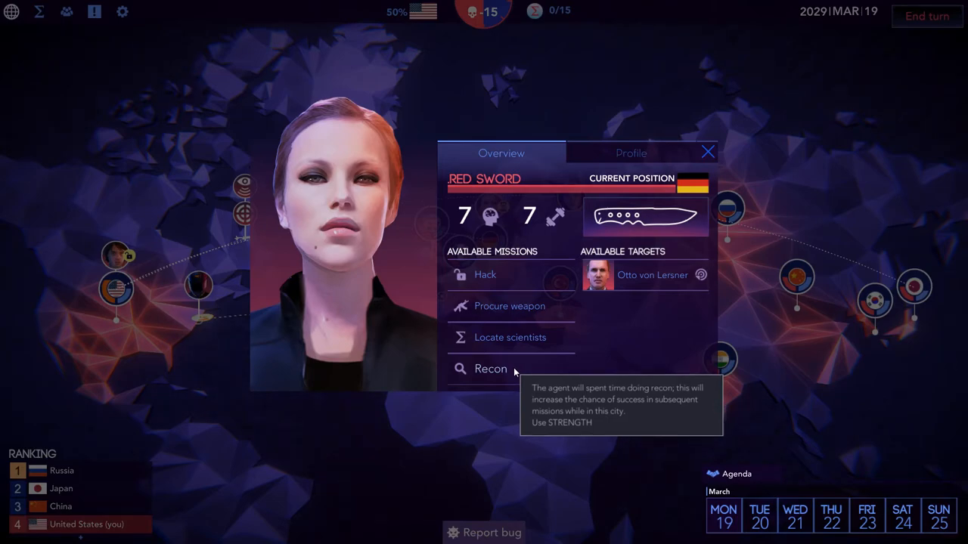
{"action": "mouse_move", "coordinate": [638, 281]}
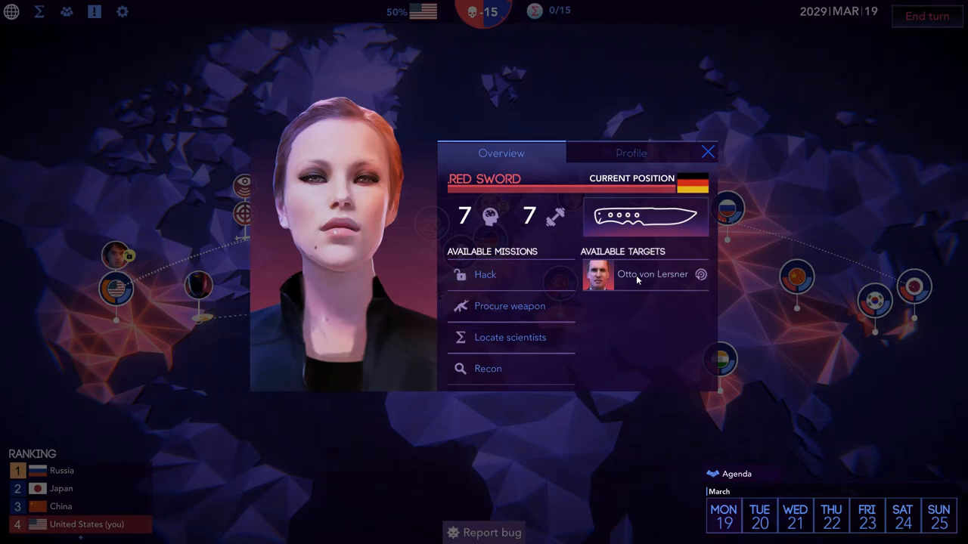
{"action": "mouse_move", "coordinate": [656, 275]}
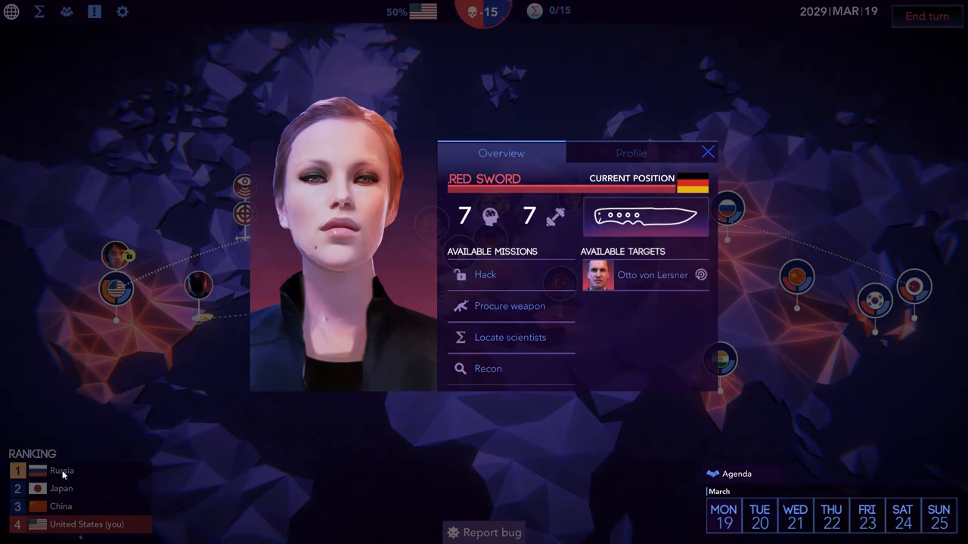
{"action": "mouse_move", "coordinate": [647, 280]}
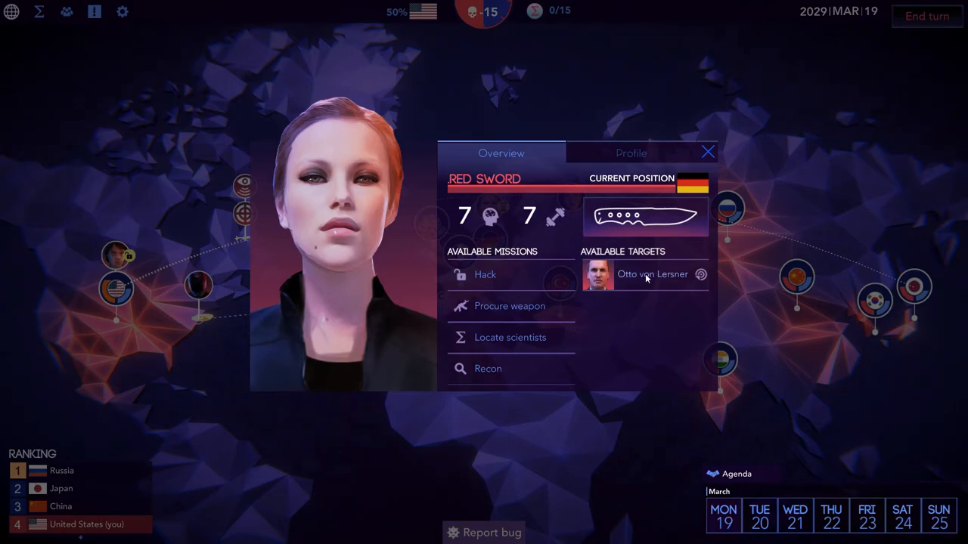
{"action": "mouse_move", "coordinate": [629, 331]}
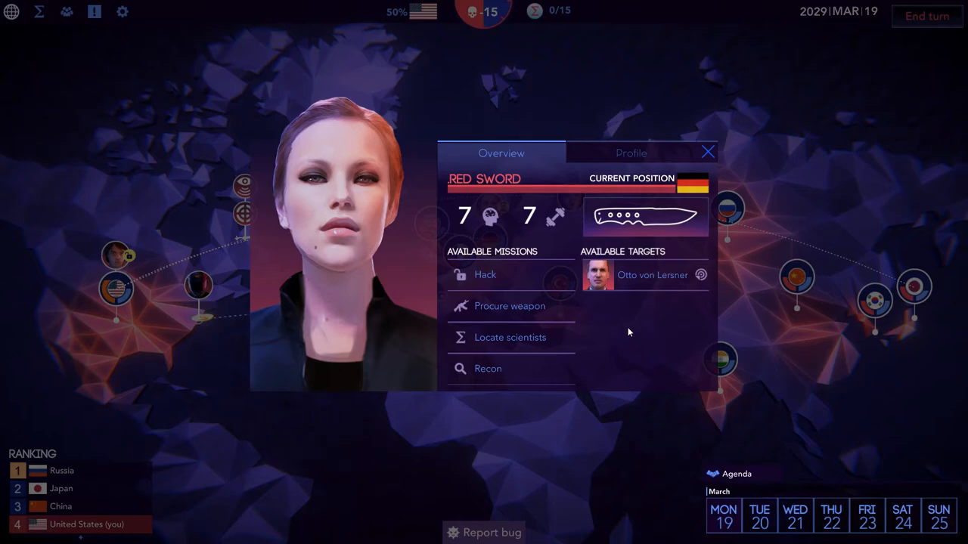
{"action": "mouse_move", "coordinate": [623, 335]}
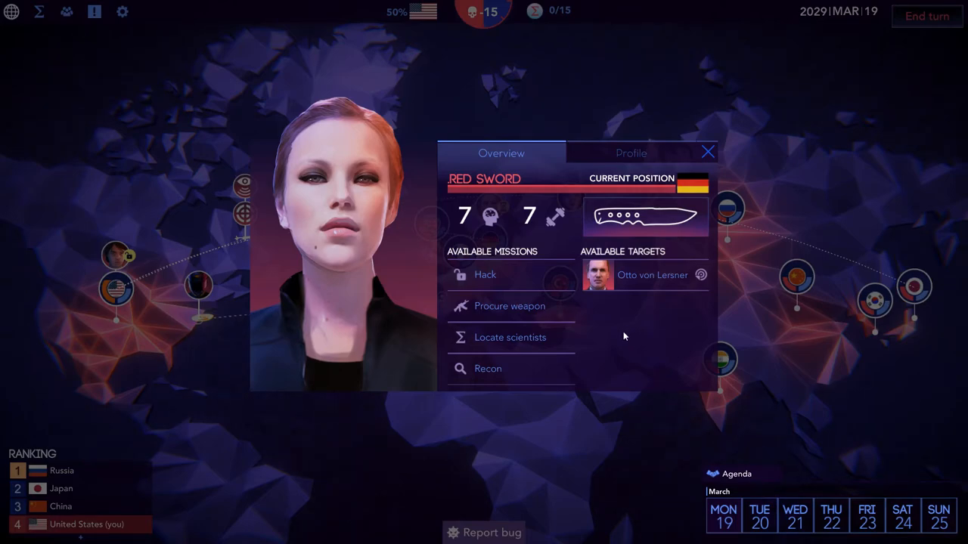
{"action": "mouse_move", "coordinate": [619, 341]}
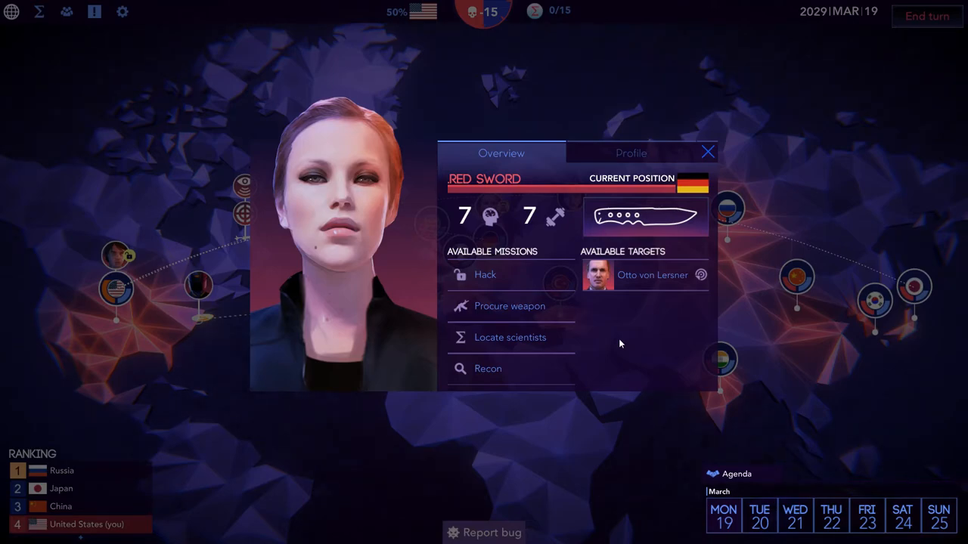
{"action": "mouse_move", "coordinate": [486, 369]}
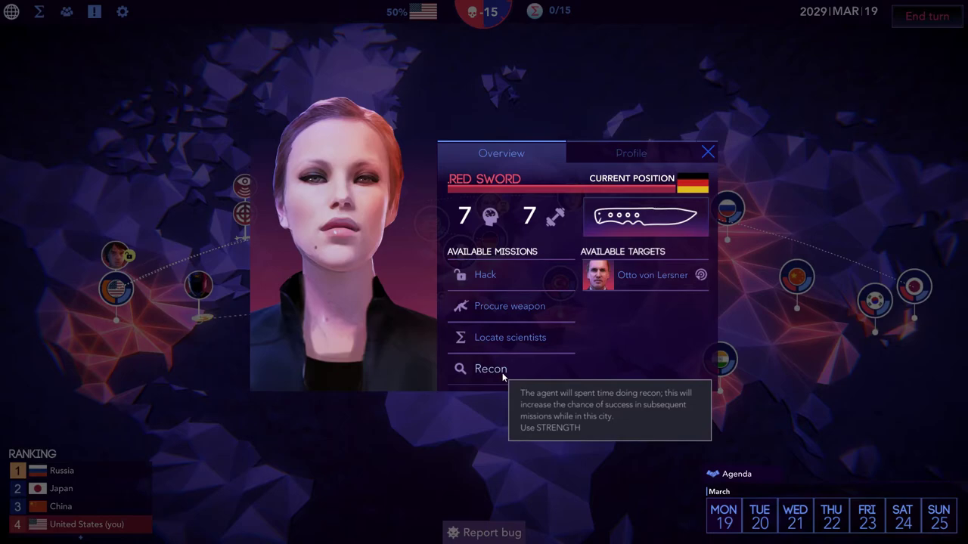
{"action": "left_click", "coordinate": [490, 369]}
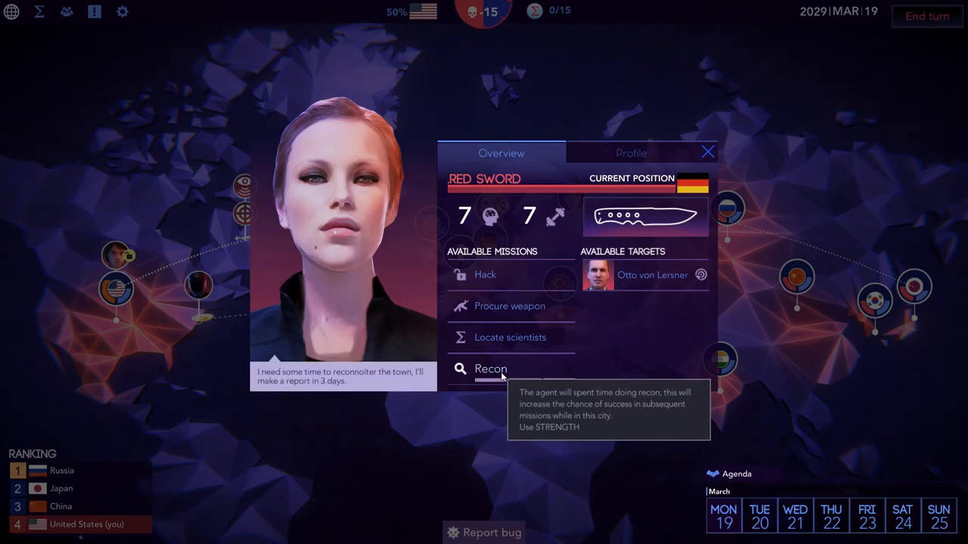
{"action": "mouse_move", "coordinate": [650, 121]}
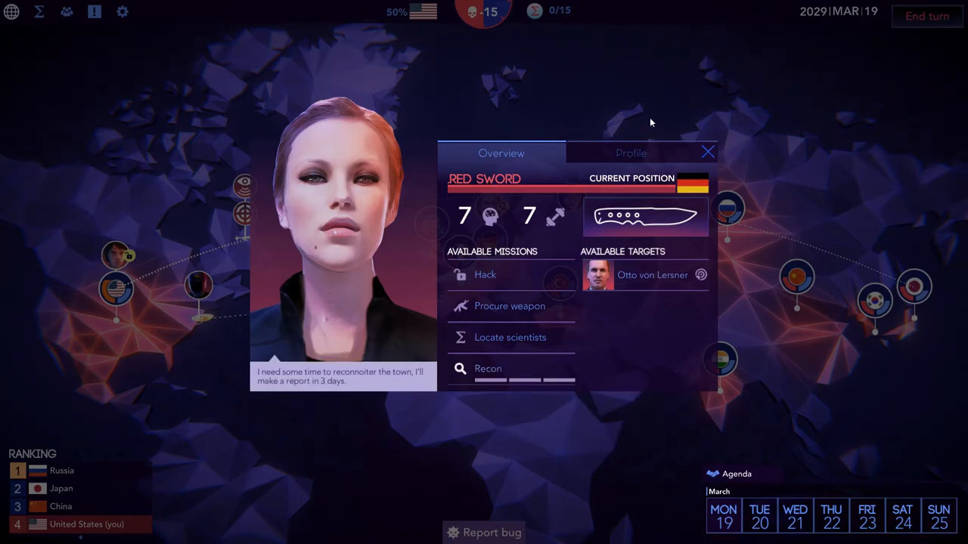
{"action": "left_click", "coordinate": [708, 152]}
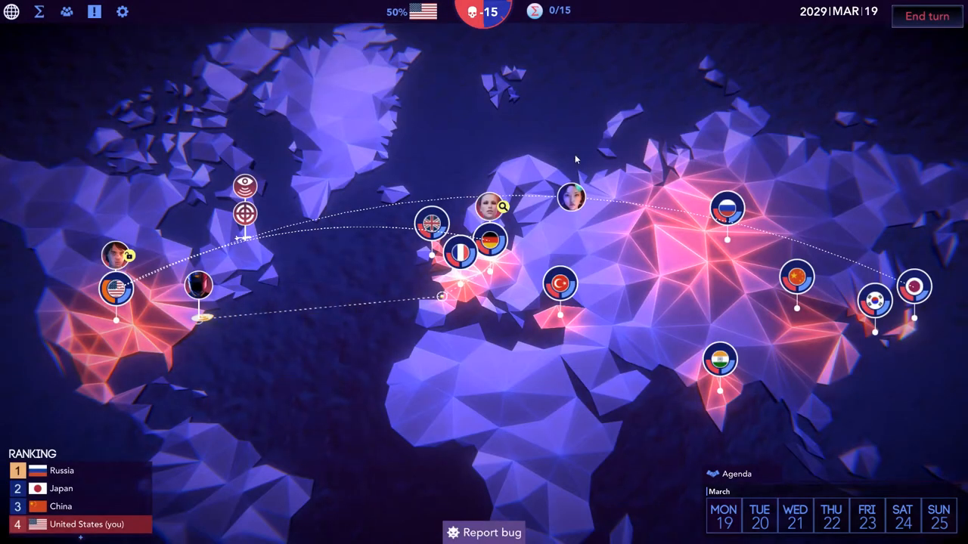
{"action": "mouse_move", "coordinate": [278, 246]}
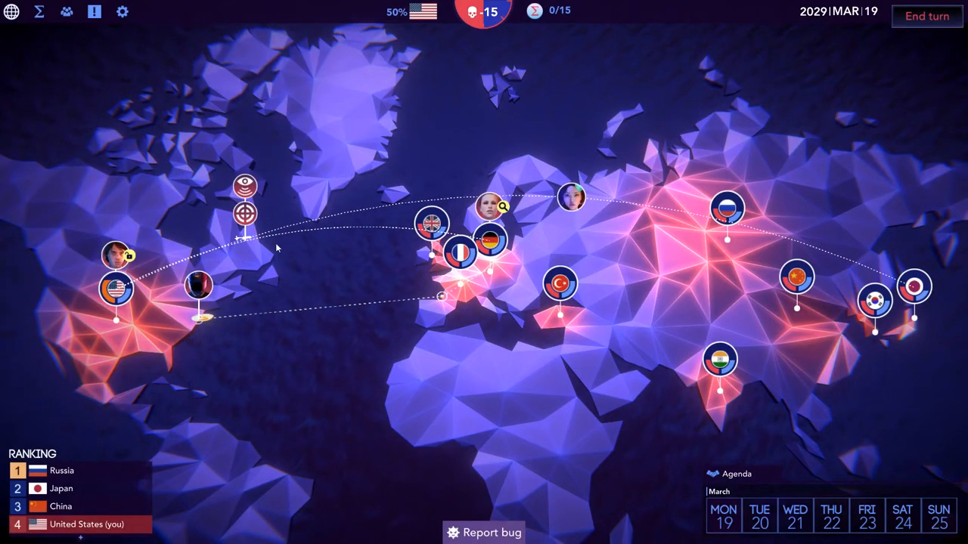
{"action": "mouse_move", "coordinate": [925, 18]}
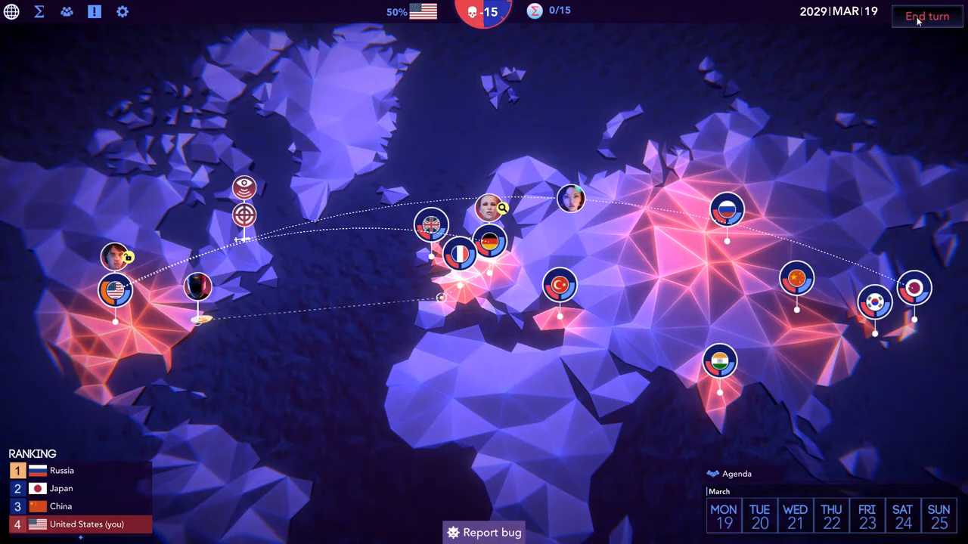
End the turn to March 20, read the Tokyo arrival and German security reports, dismiss them
{"action": "left_click", "coordinate": [925, 15]}
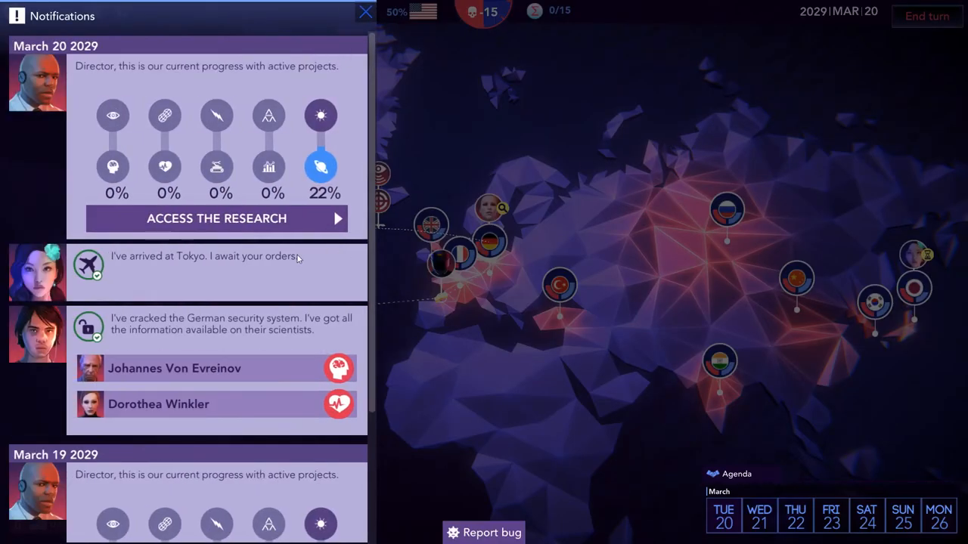
{"action": "mouse_move", "coordinate": [289, 335]}
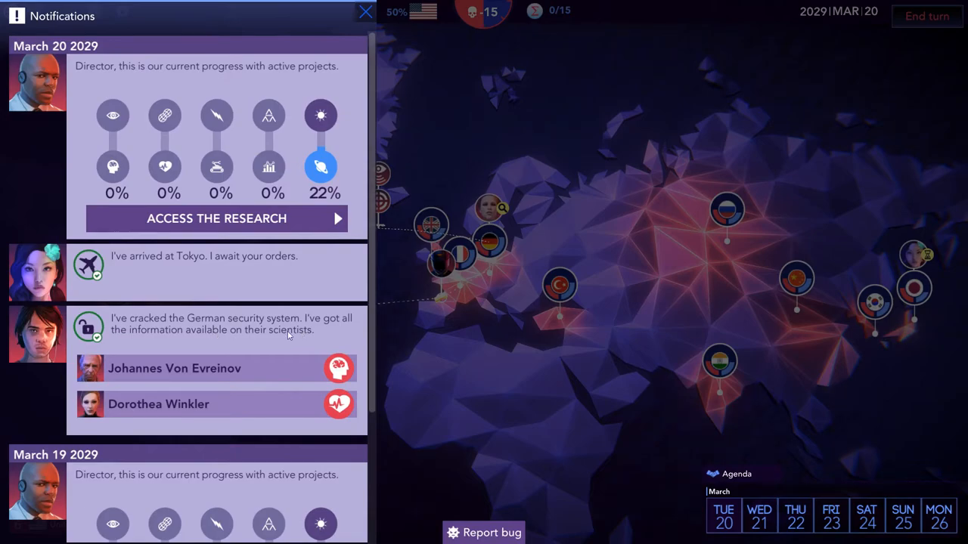
{"action": "mouse_move", "coordinate": [240, 333]}
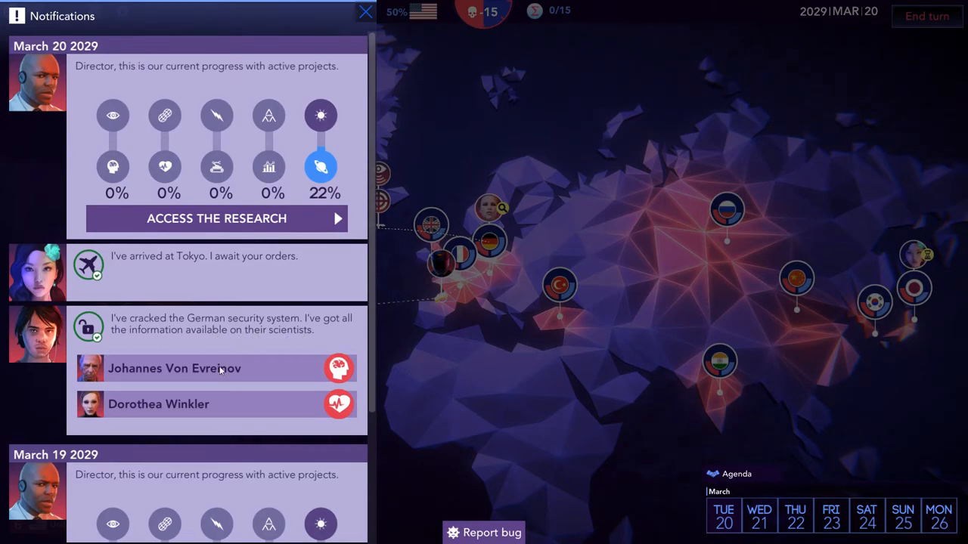
{"action": "mouse_move", "coordinate": [209, 411]}
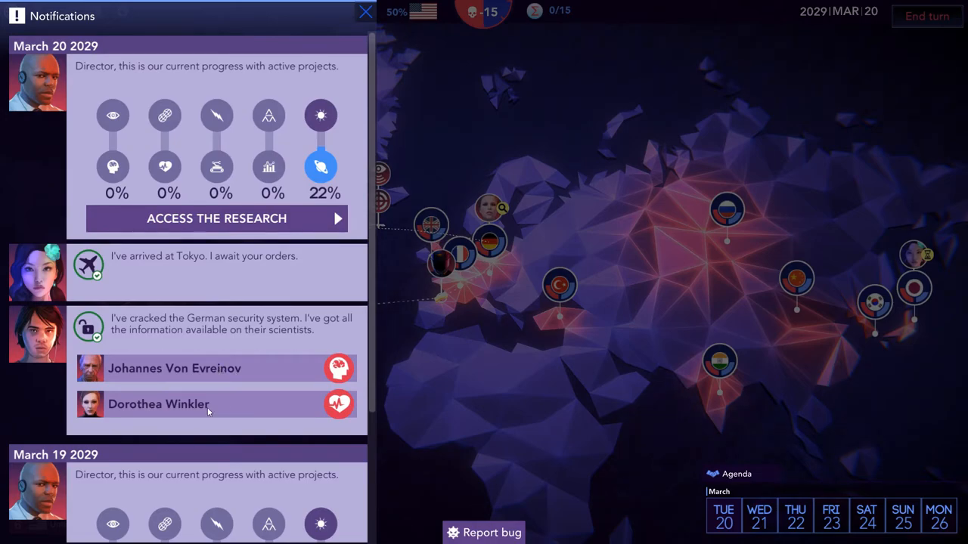
{"action": "scroll", "scroll_direction": "down", "scroll_amount": 3}
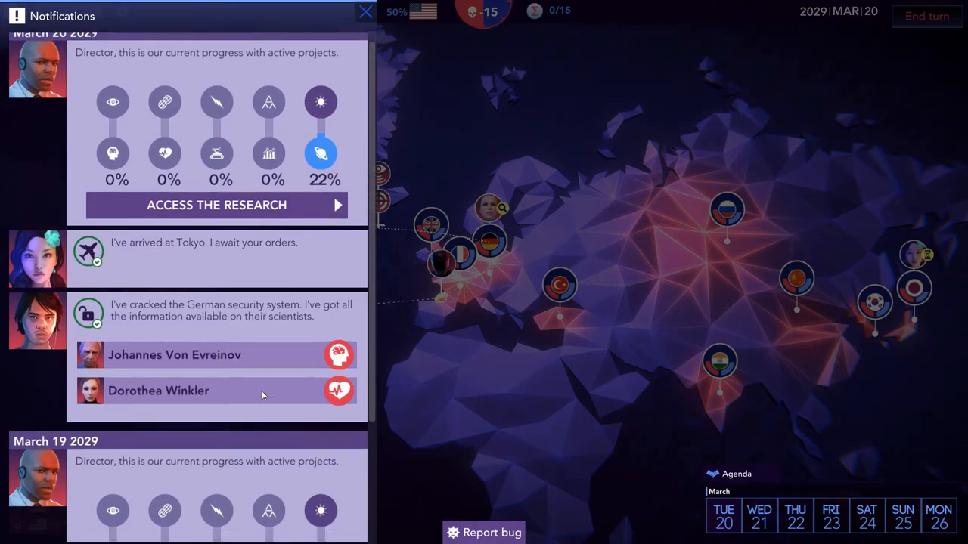
{"action": "scroll", "scroll_direction": "down", "scroll_amount": 3}
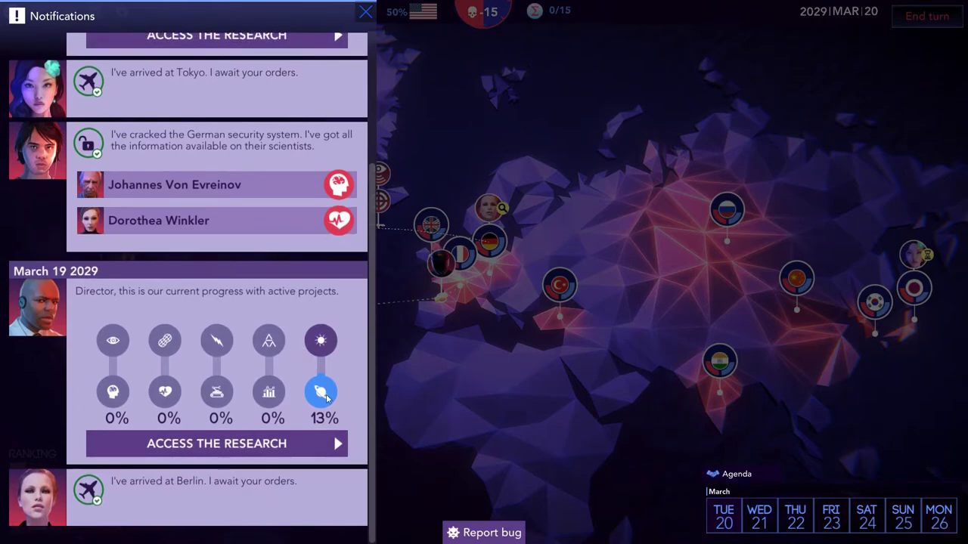
{"action": "mouse_move", "coordinate": [301, 402]}
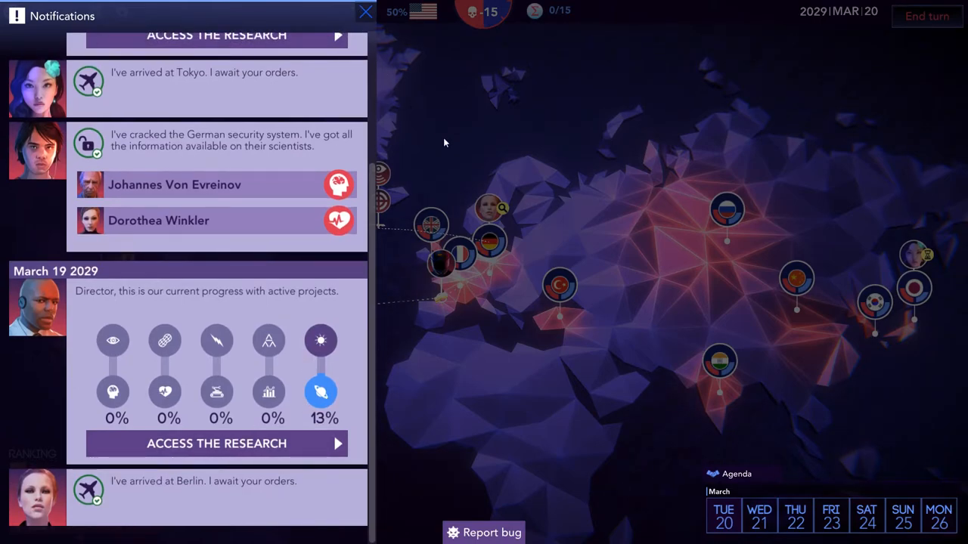
{"action": "left_click", "coordinate": [363, 14]}
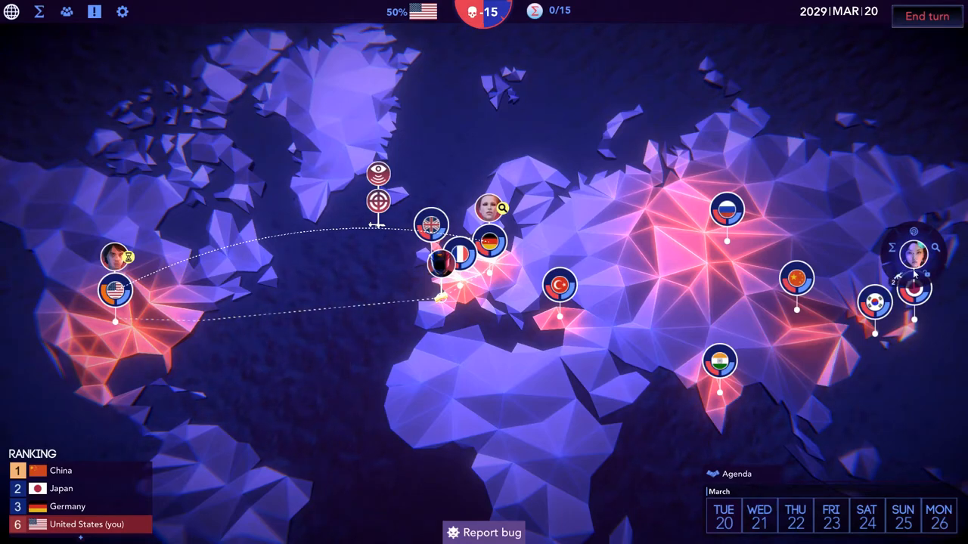
Launch a two-day hacking operation with Gamera from the Hacking Terminal
{"action": "left_click", "coordinate": [915, 287]}
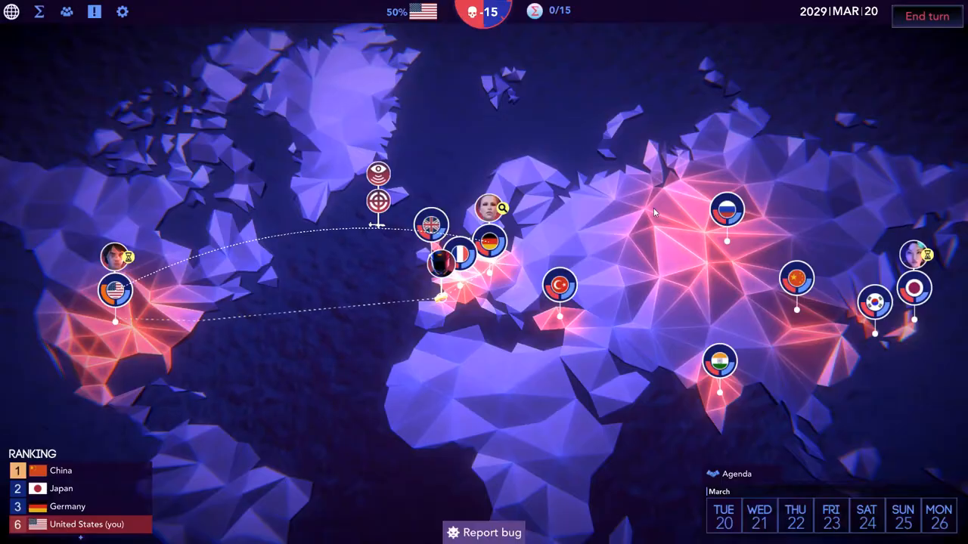
{"action": "left_click", "coordinate": [486, 210]}
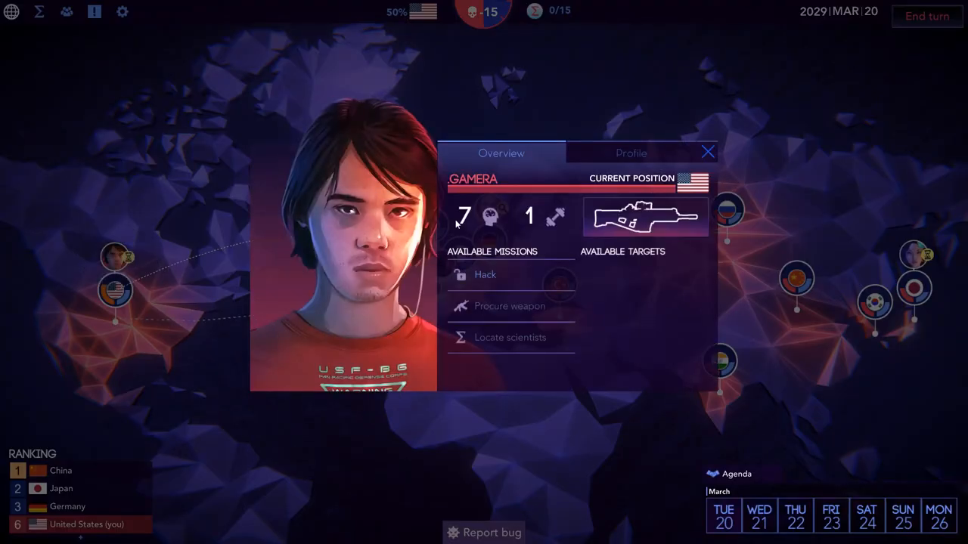
{"action": "left_click", "coordinate": [484, 275]}
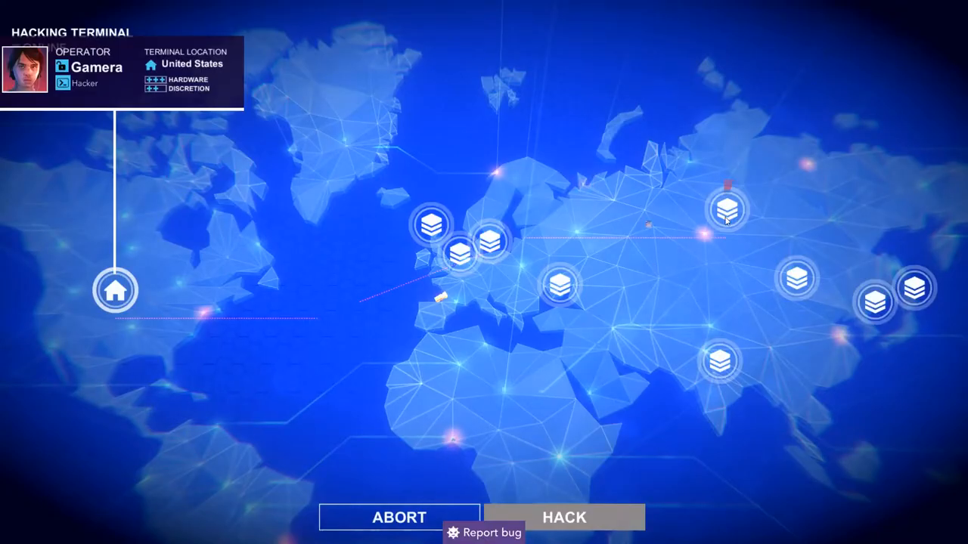
{"action": "left_click", "coordinate": [723, 211]}
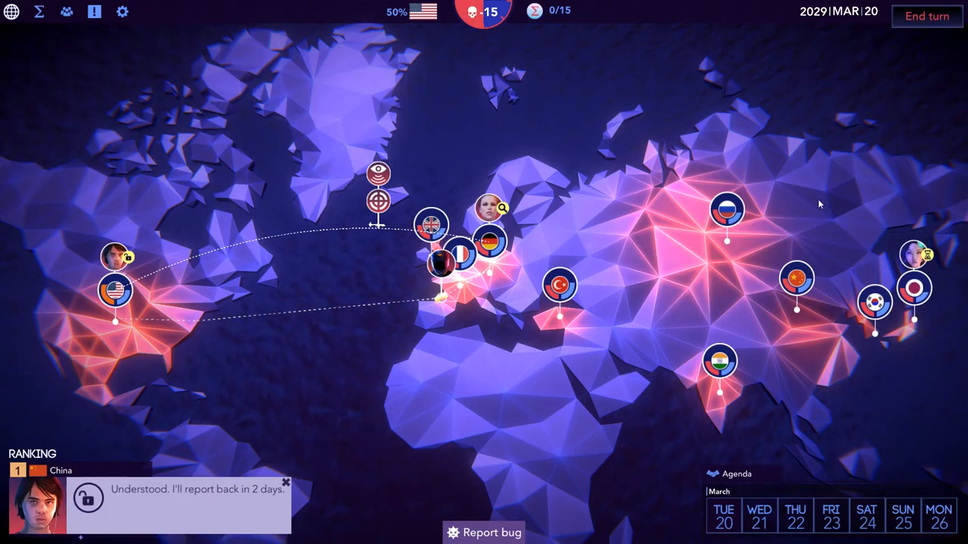
{"action": "mouse_move", "coordinate": [915, 257]}
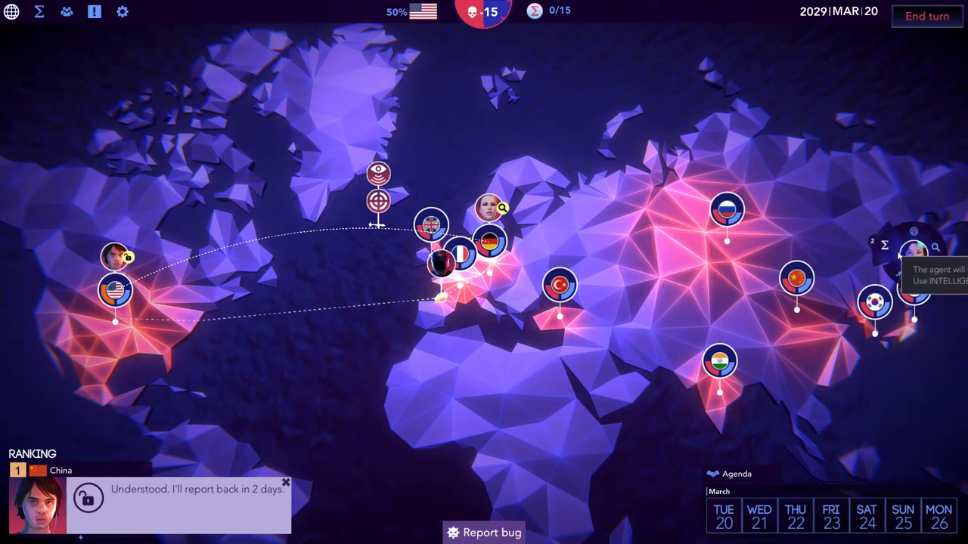
Check target Mitsuko Hayashi, then give Aphrodite a locate-scientists mission in Japan
{"action": "left_click", "coordinate": [918, 251]}
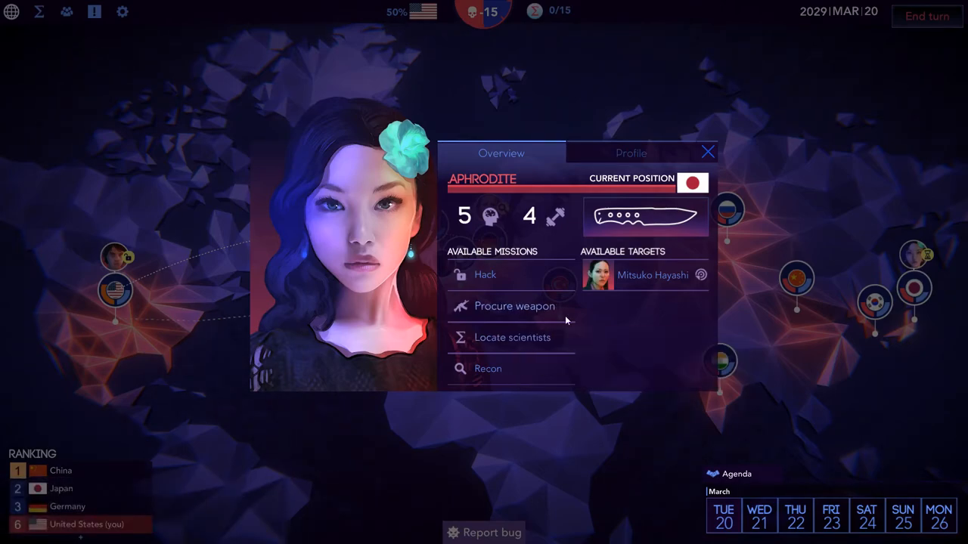
{"action": "left_click", "coordinate": [653, 275]}
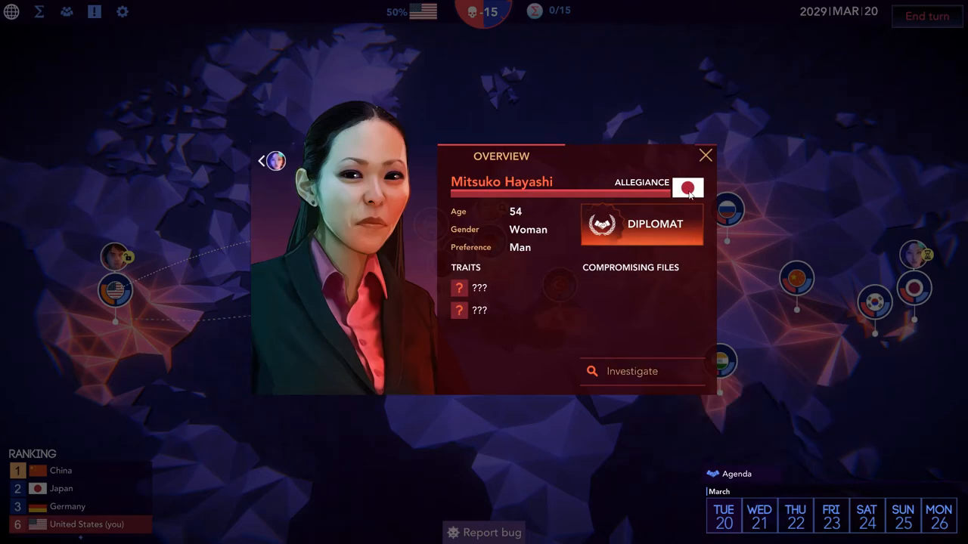
{"action": "left_click", "coordinate": [704, 155]}
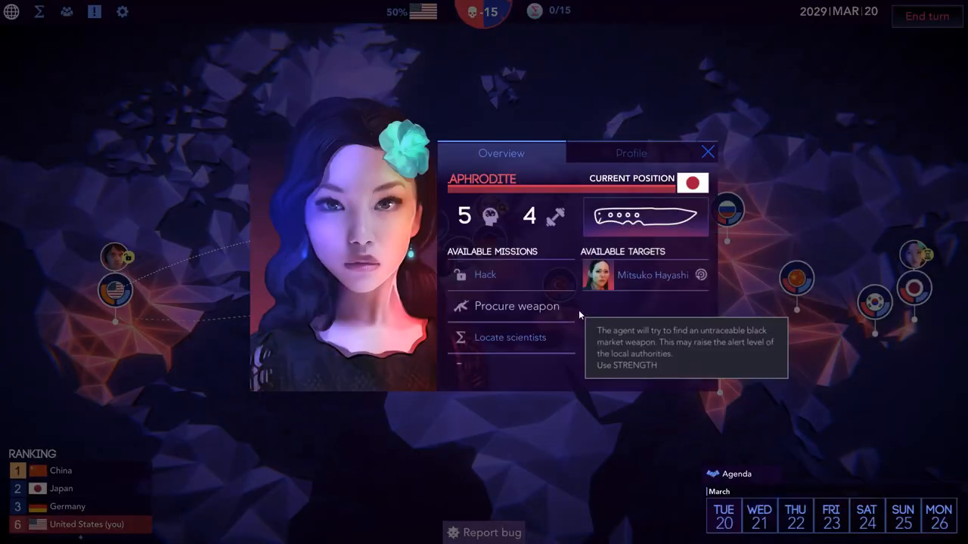
{"action": "mouse_move", "coordinate": [517, 342]}
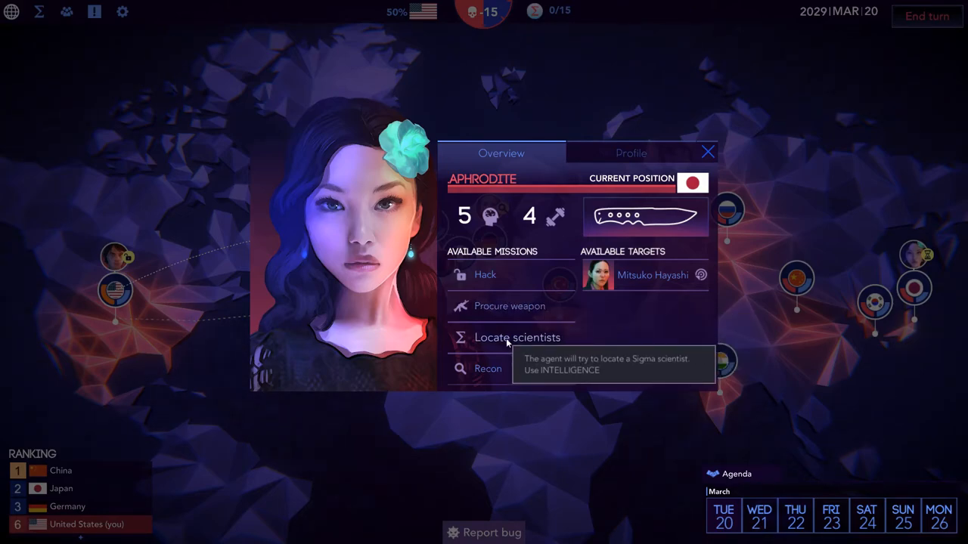
{"action": "left_click", "coordinate": [518, 337]}
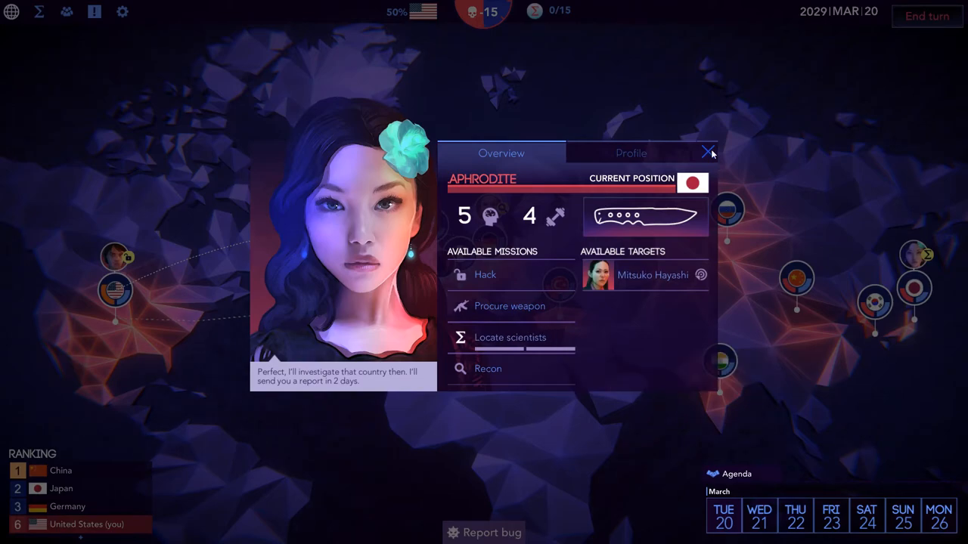
{"action": "left_click", "coordinate": [709, 151]}
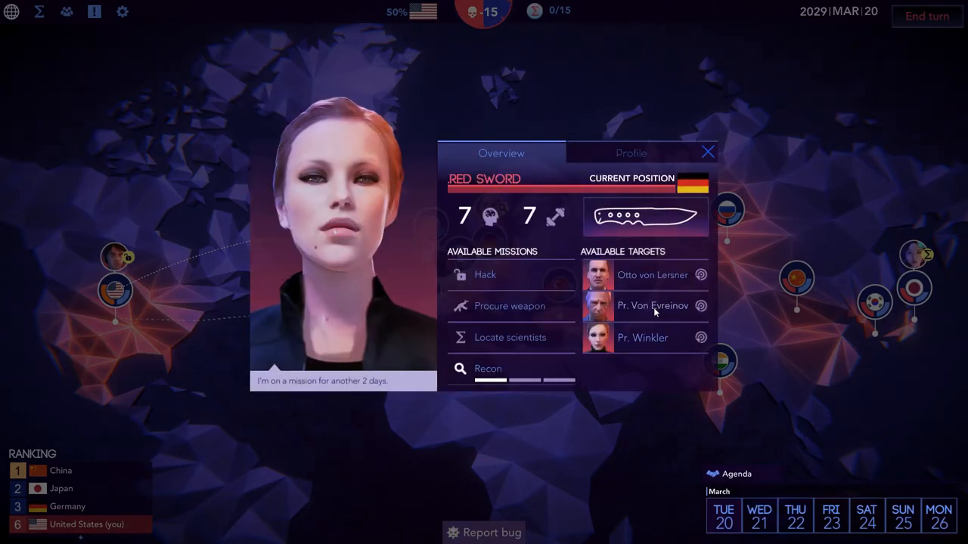
{"action": "left_click", "coordinate": [651, 306]}
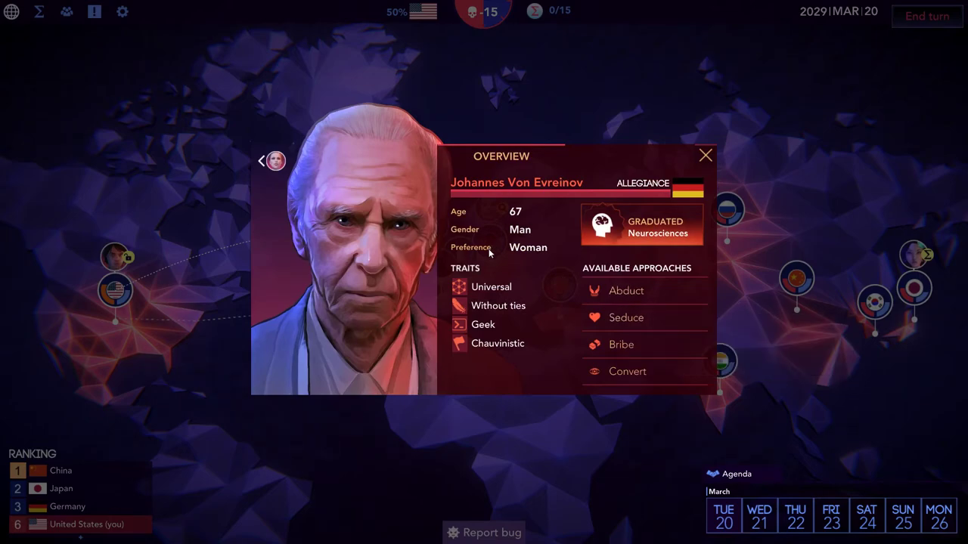
{"action": "mouse_move", "coordinate": [496, 305]}
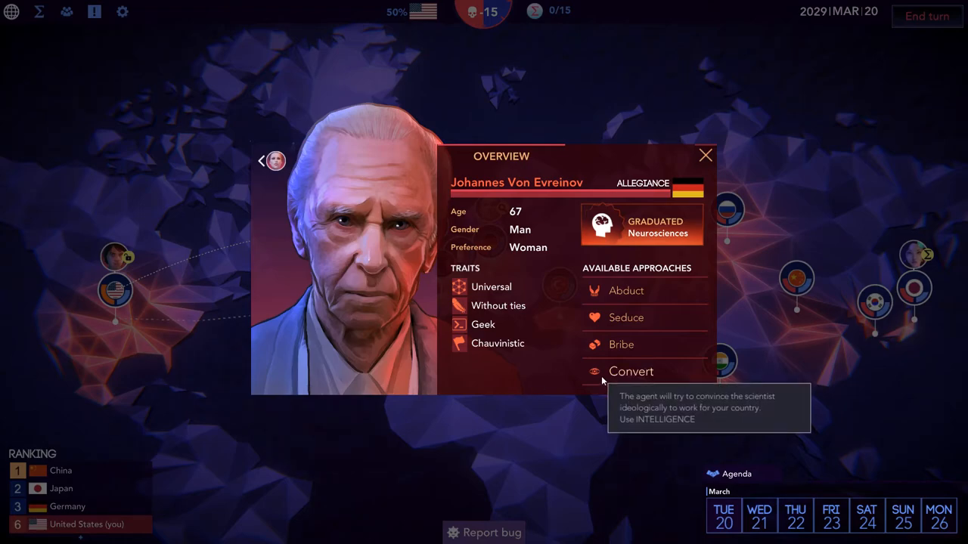
{"action": "mouse_move", "coordinate": [632, 372]}
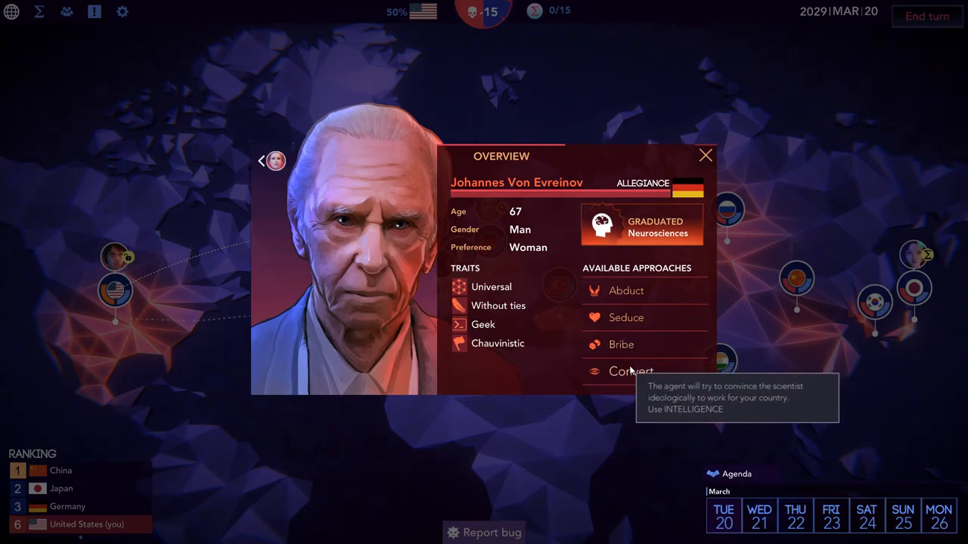
{"action": "mouse_move", "coordinate": [632, 351]}
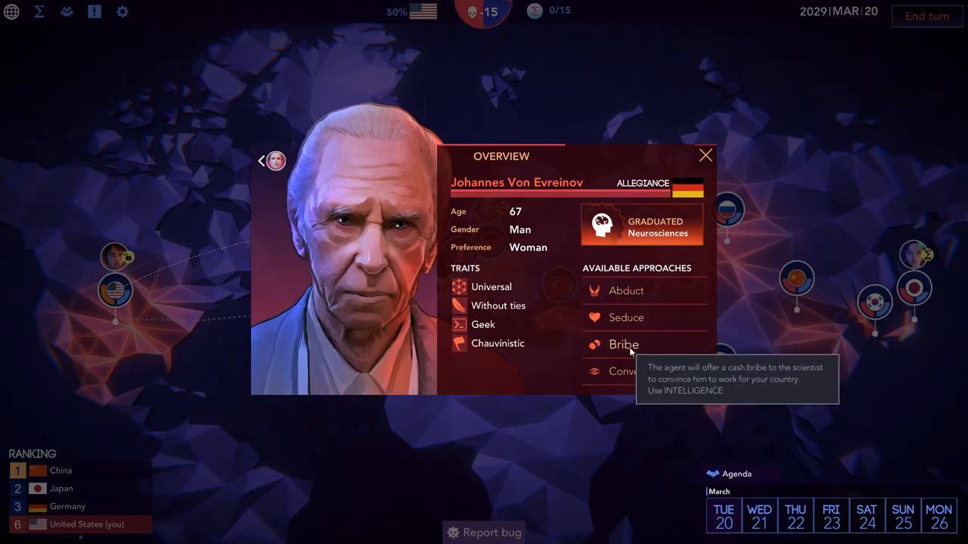
{"action": "mouse_move", "coordinate": [582, 358]}
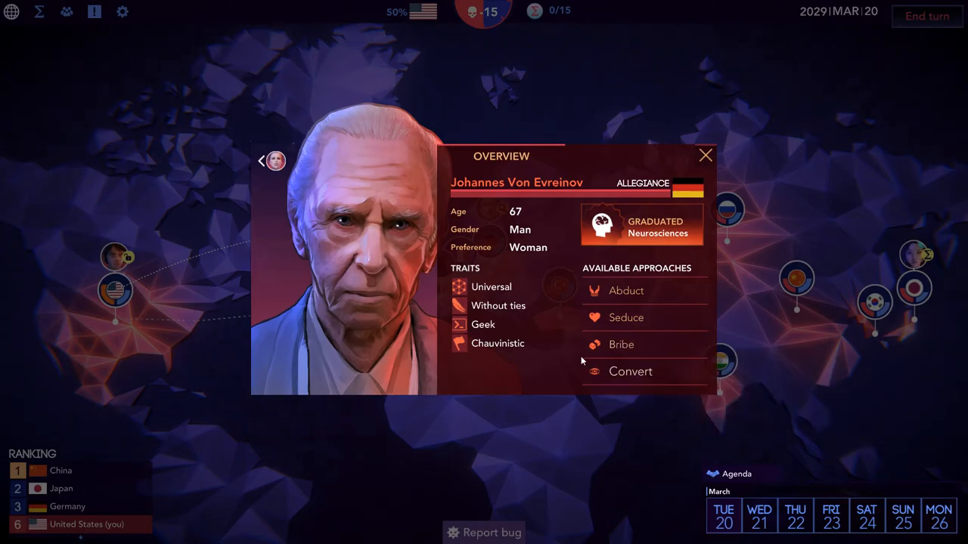
{"action": "mouse_move", "coordinate": [706, 156]}
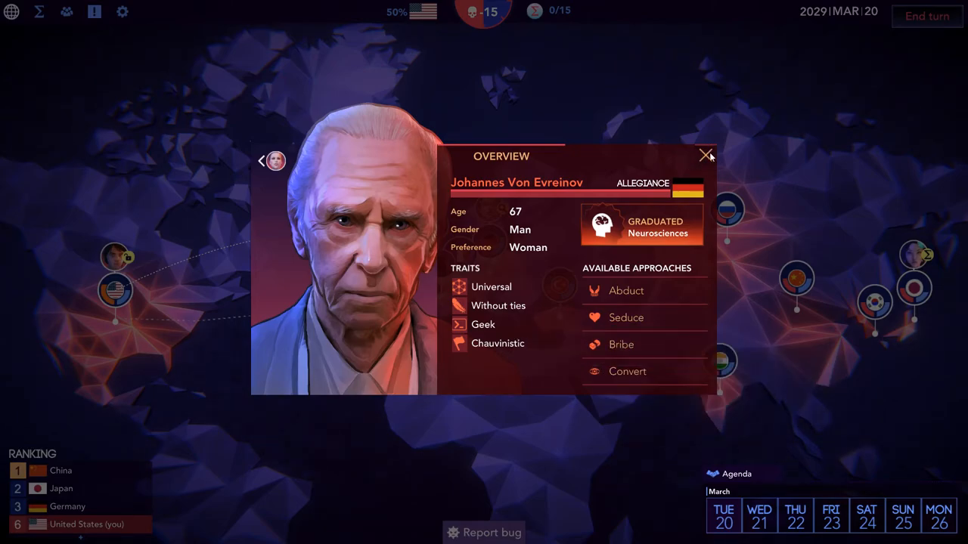
{"action": "left_click", "coordinate": [703, 154]}
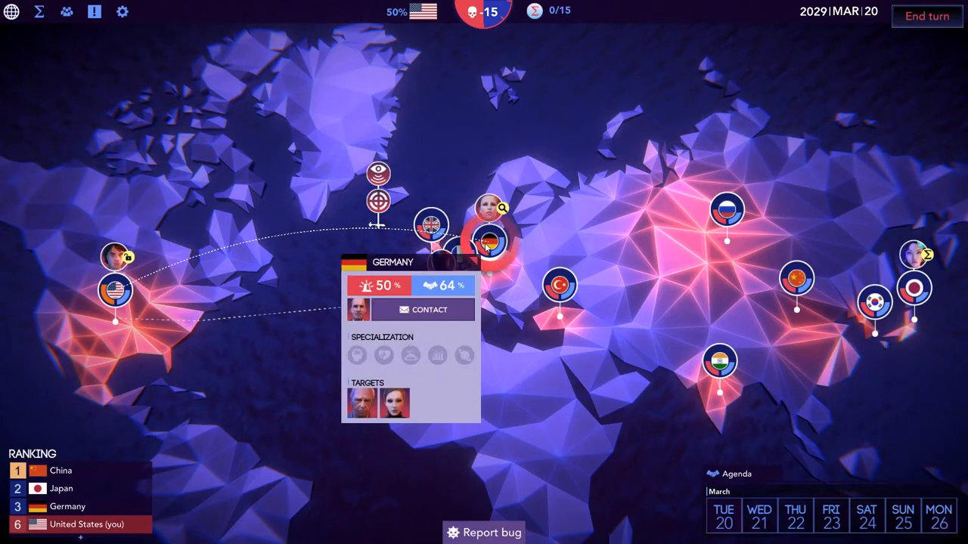
{"action": "left_click", "coordinate": [481, 237]}
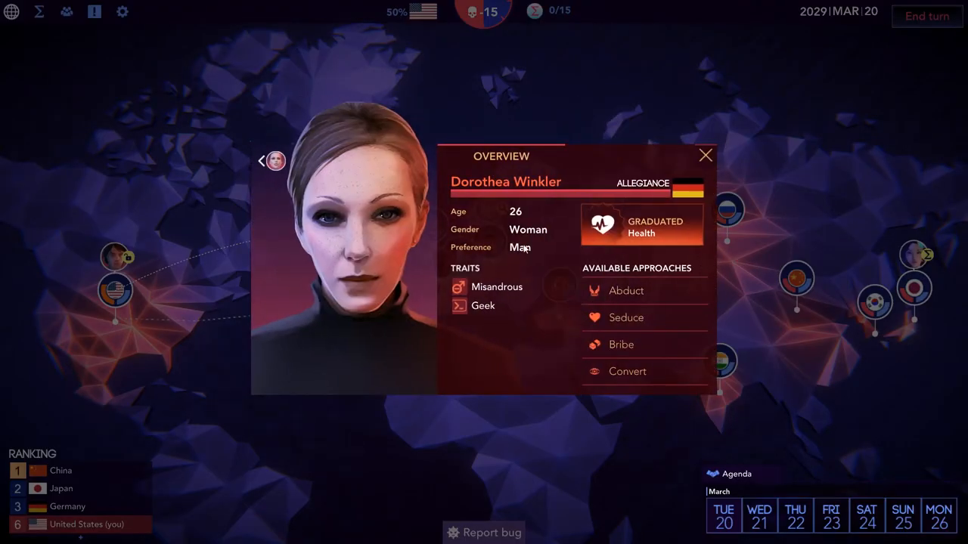
{"action": "mouse_move", "coordinate": [483, 305]}
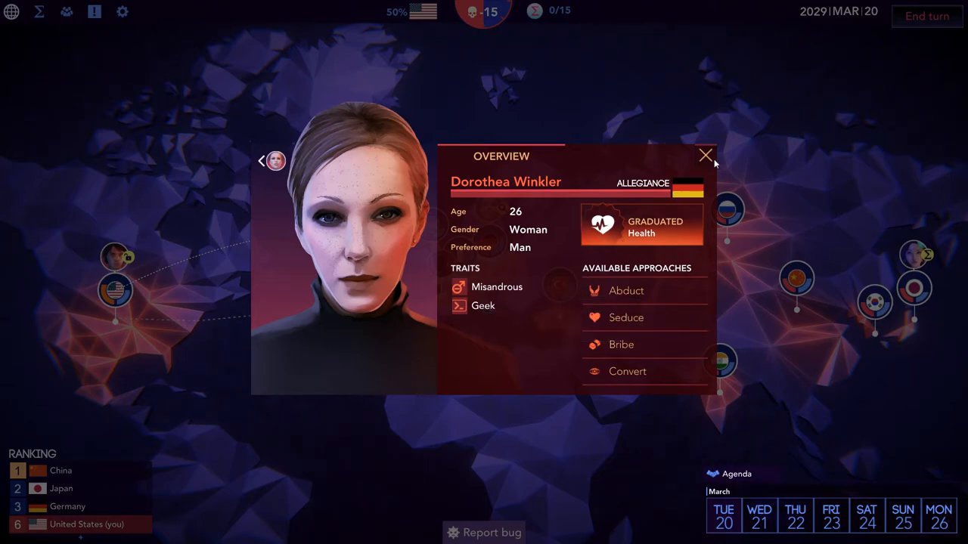
{"action": "left_click", "coordinate": [705, 154]}
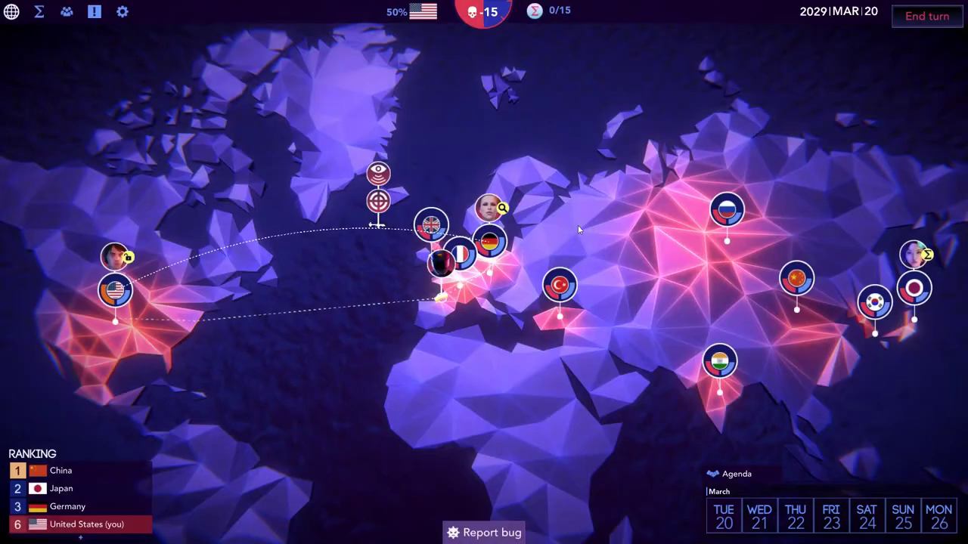
{"action": "left_click", "coordinate": [490, 242]}
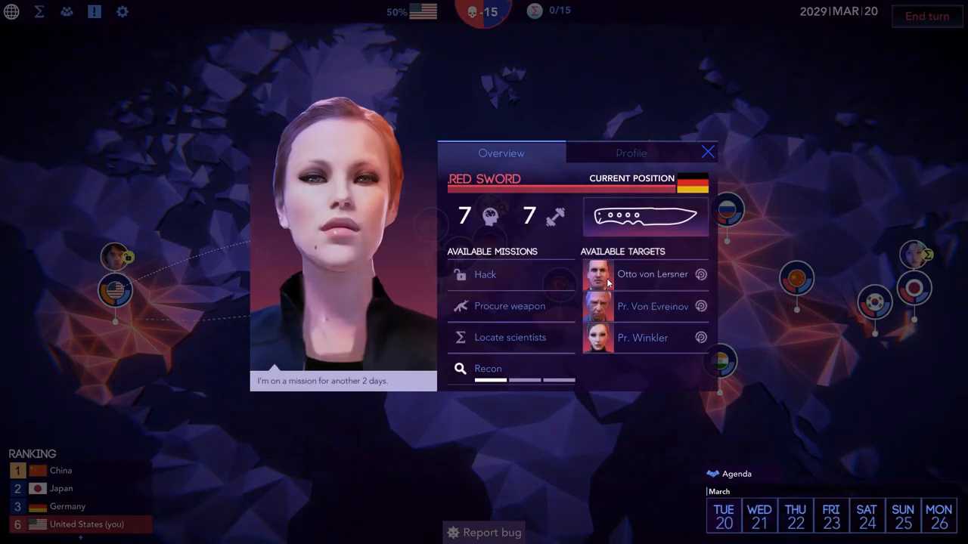
{"action": "left_click", "coordinate": [652, 305]}
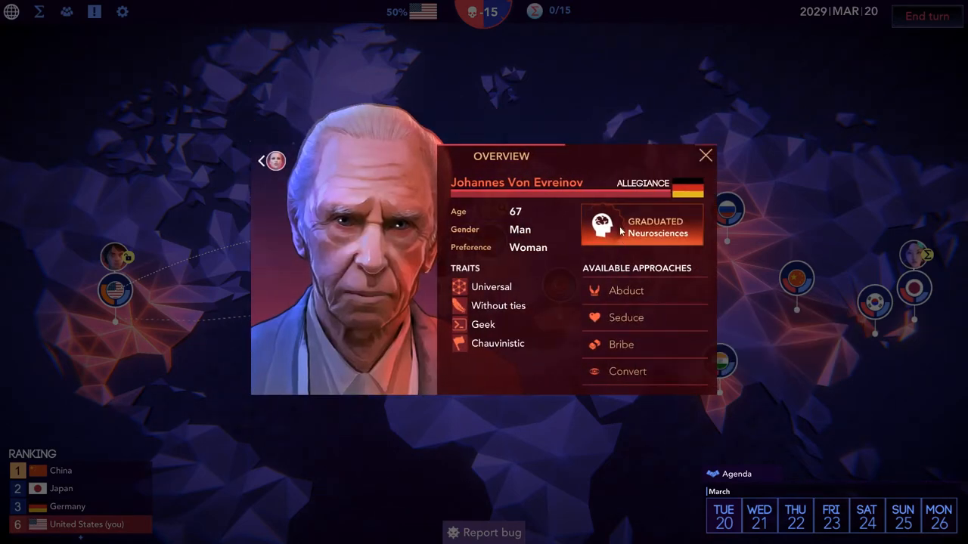
{"action": "mouse_move", "coordinate": [626, 318]}
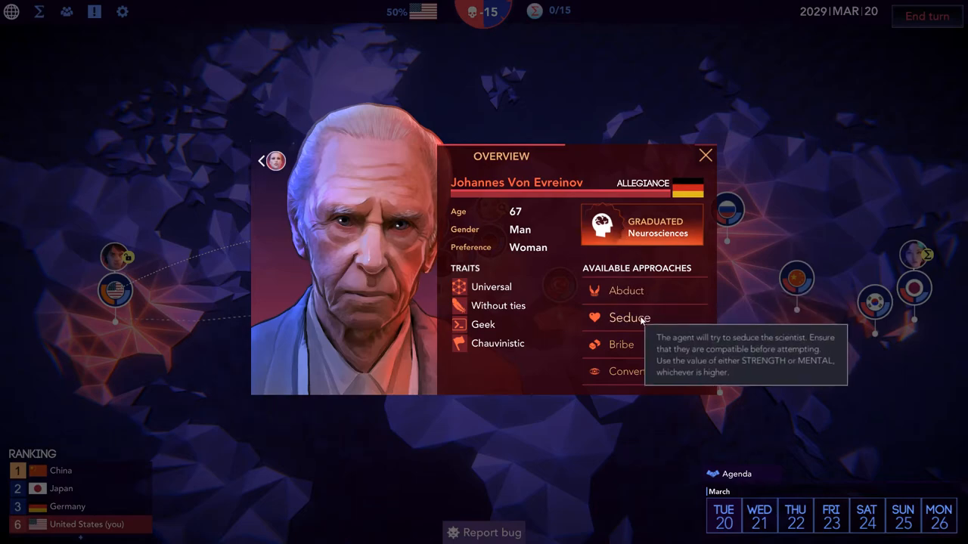
{"action": "mouse_move", "coordinate": [498, 344]}
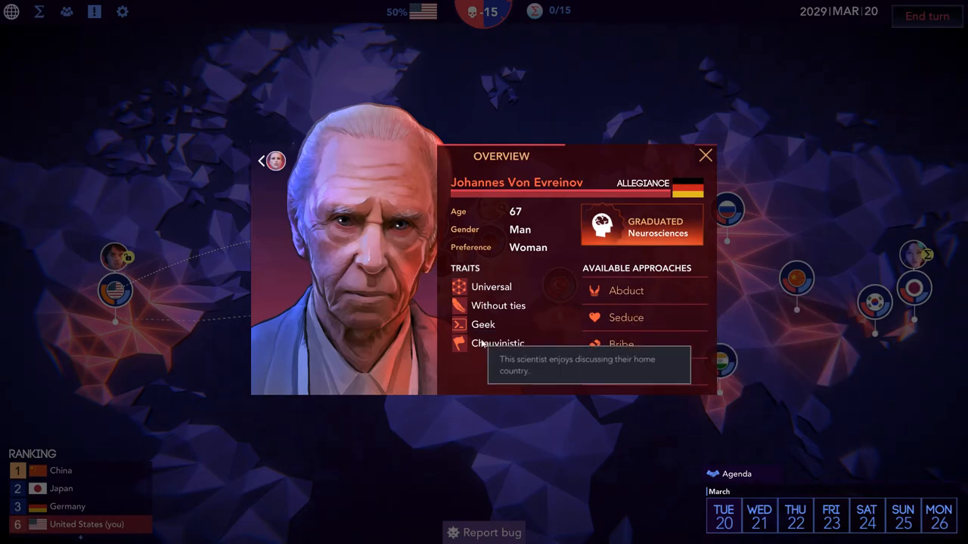
{"action": "mouse_move", "coordinate": [496, 345]}
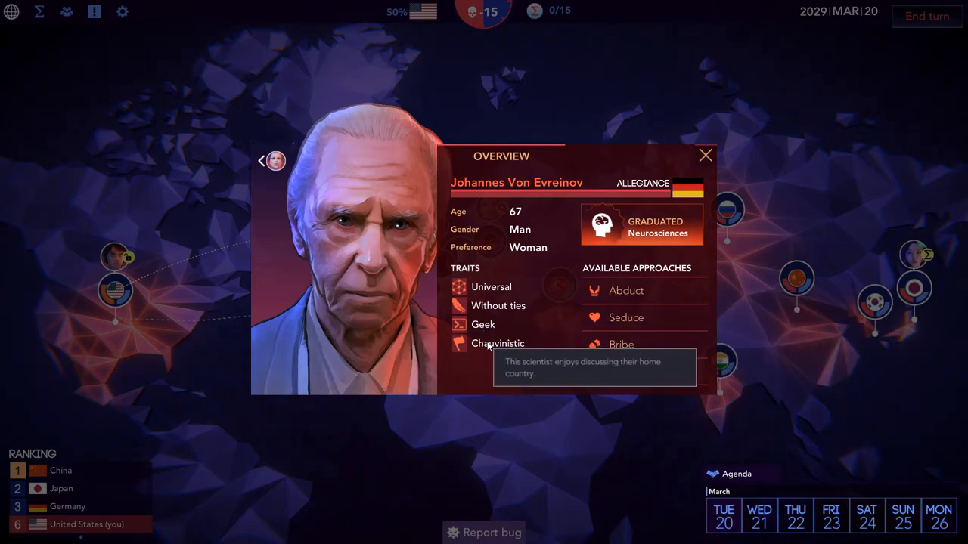
{"action": "mouse_move", "coordinate": [622, 381]}
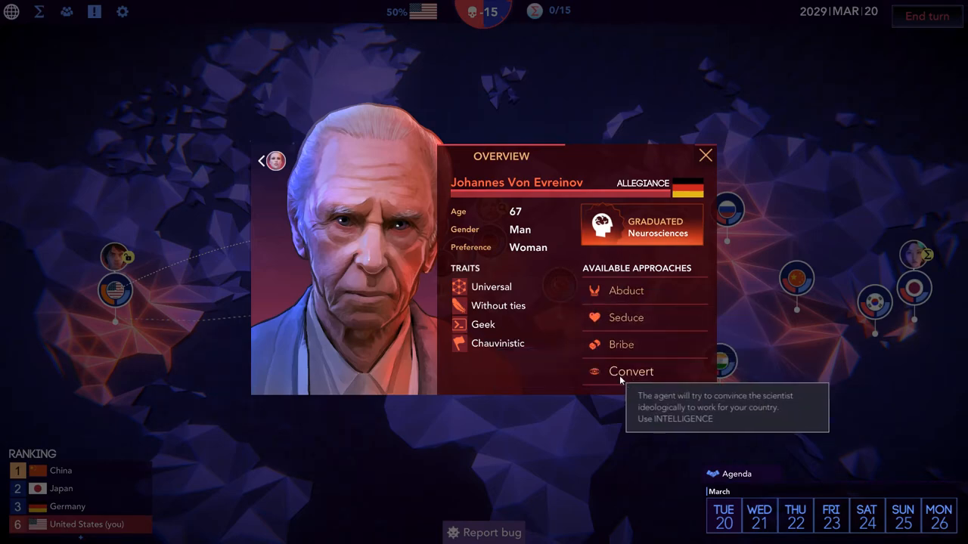
{"action": "mouse_move", "coordinate": [491, 287]}
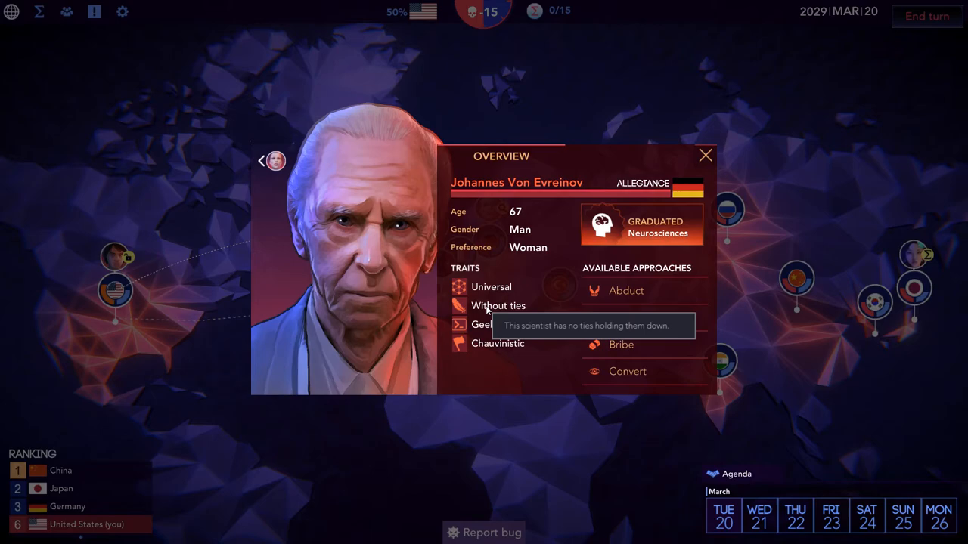
{"action": "mouse_move", "coordinate": [647, 233]}
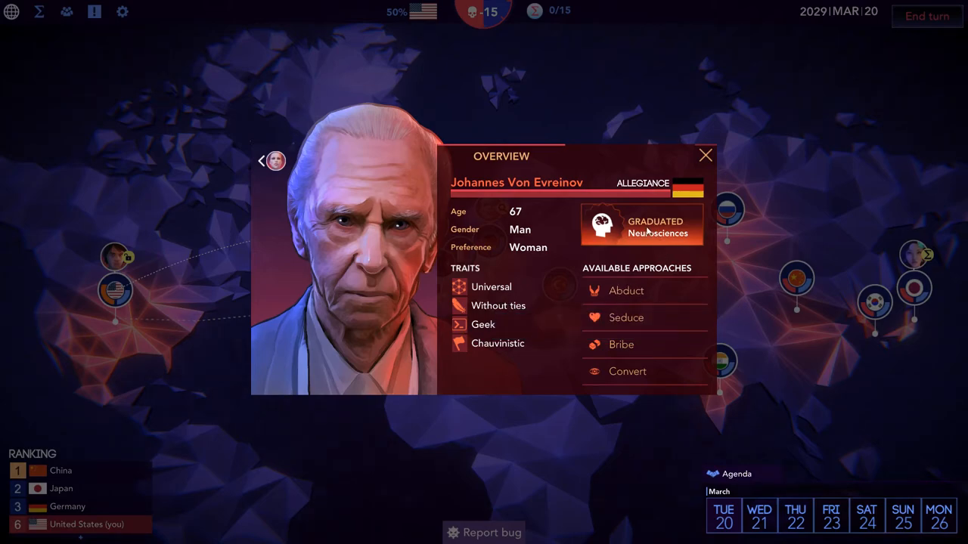
{"action": "mouse_move", "coordinate": [623, 346]}
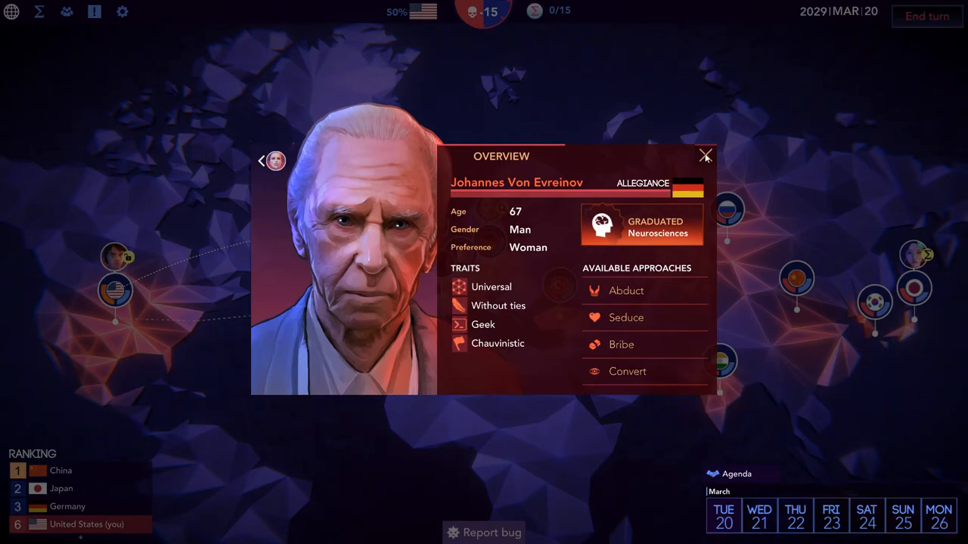
{"action": "left_click", "coordinate": [704, 155]}
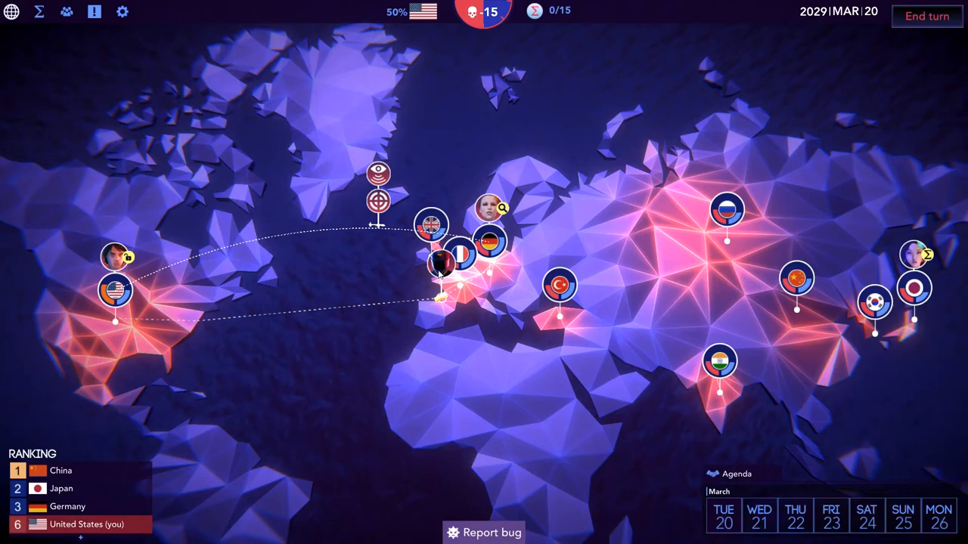
{"action": "mouse_move", "coordinate": [668, 175]}
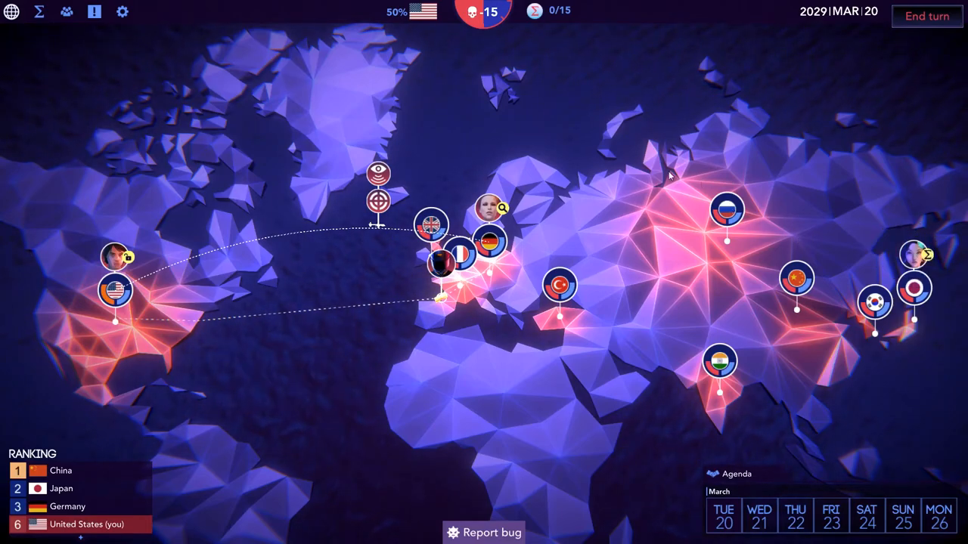
{"action": "mouse_move", "coordinate": [896, 73]}
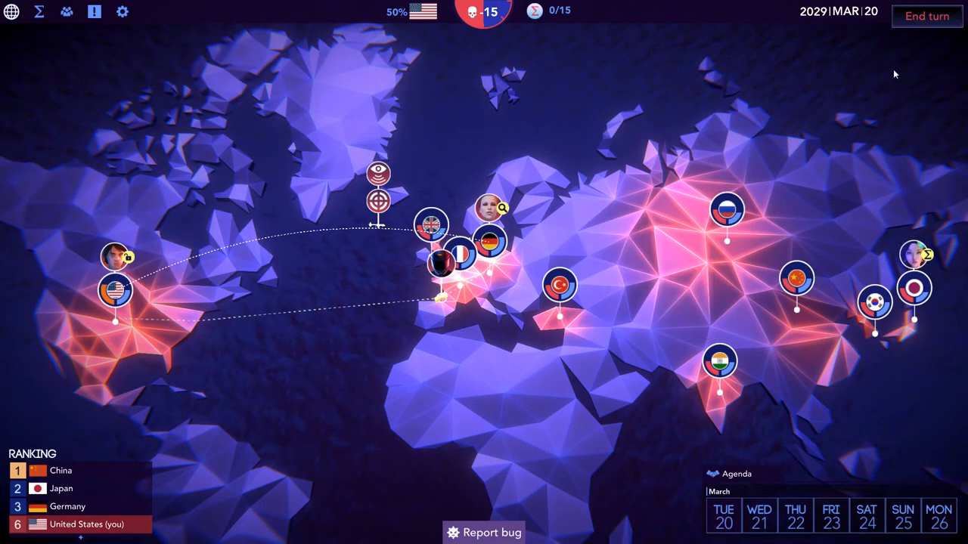
End the turn to March 21, scroll through the research progress reports and dismiss them
{"action": "left_click", "coordinate": [925, 15]}
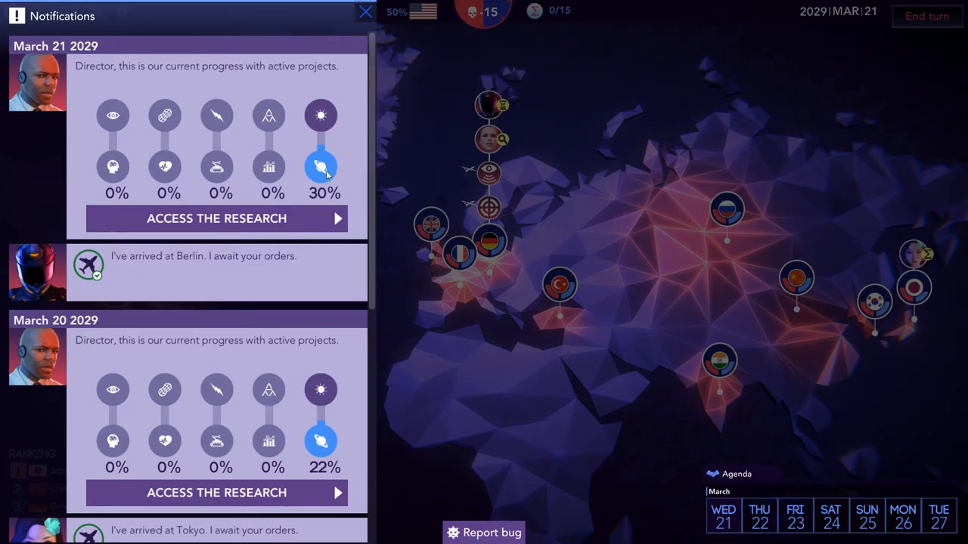
{"action": "scroll", "scroll_direction": "down", "scroll_amount": 3}
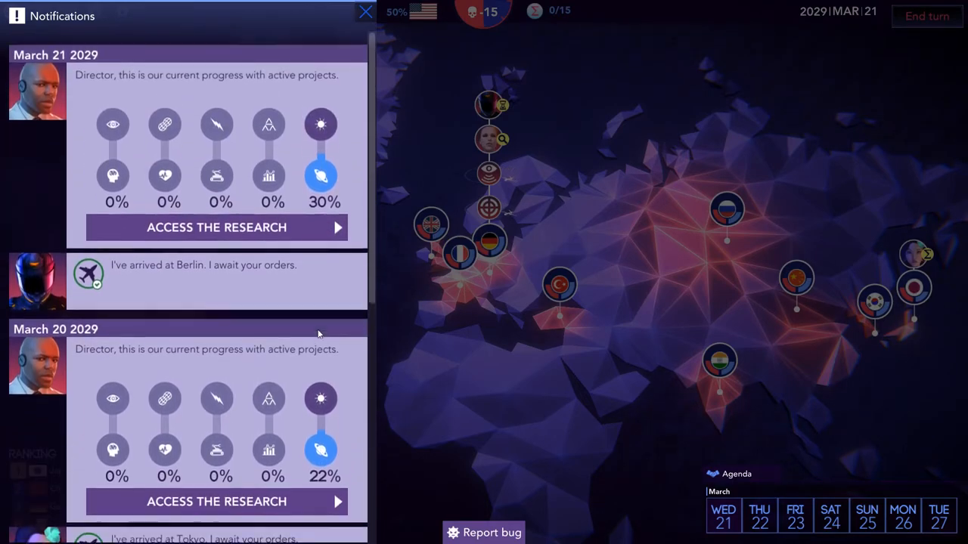
{"action": "scroll", "scroll_direction": "down", "scroll_amount": 3}
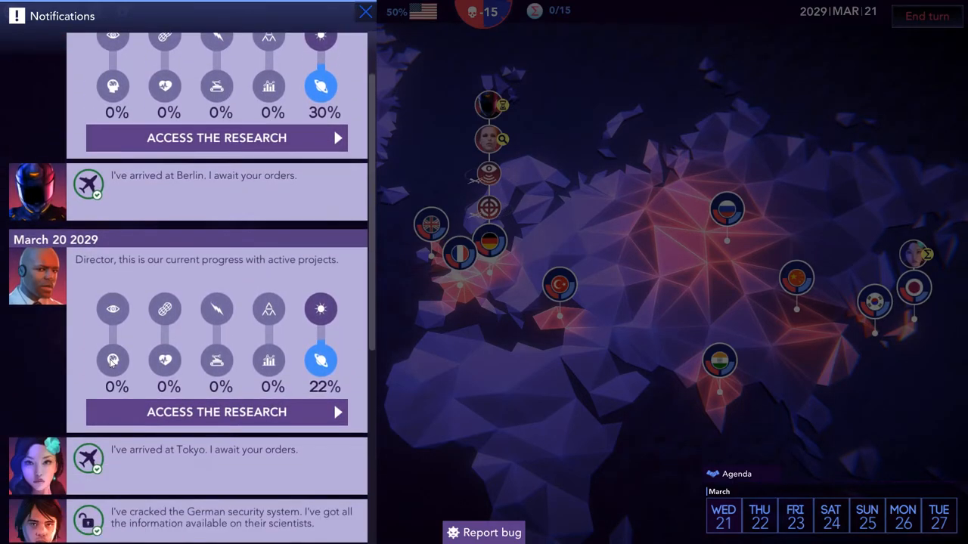
{"action": "scroll", "scroll_direction": "down", "scroll_amount": 3}
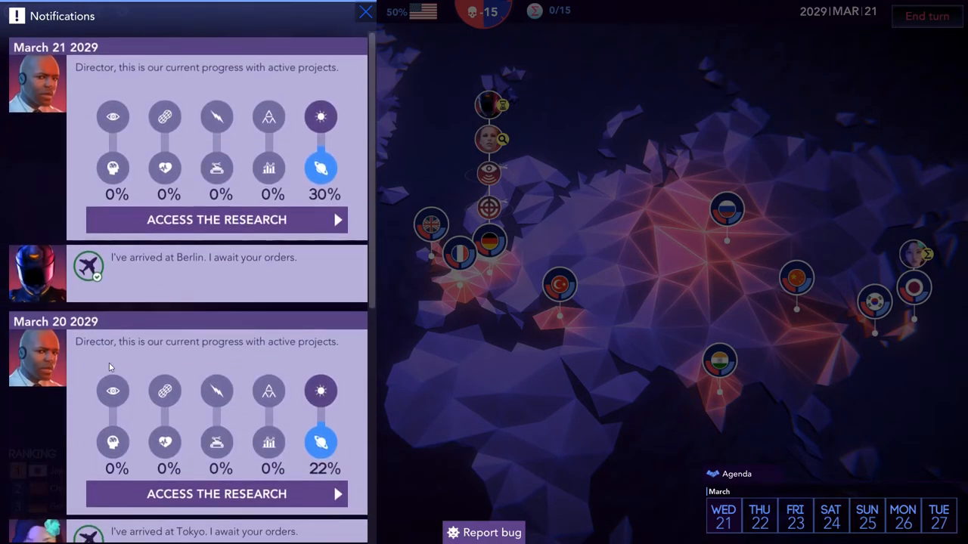
{"action": "left_click", "coordinate": [360, 12]}
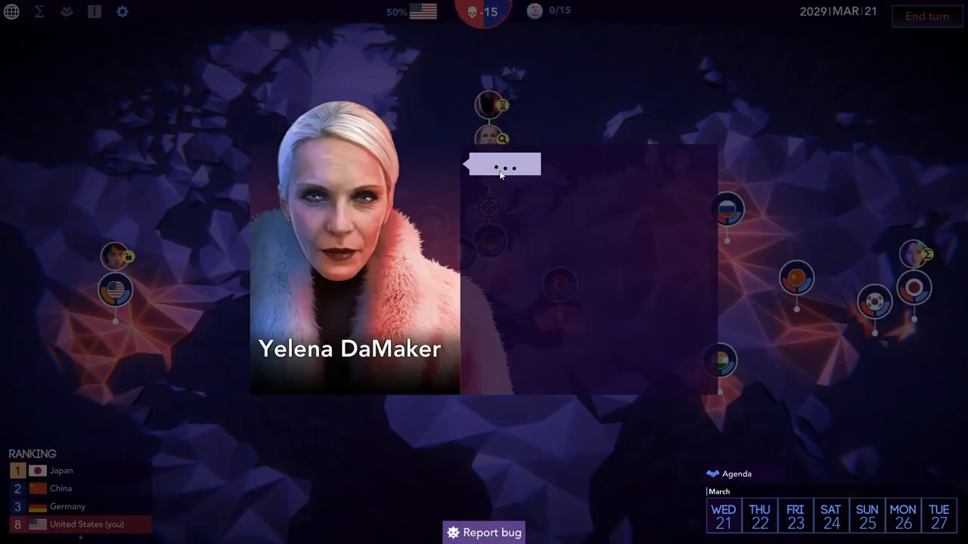
Agree to lend Pr. Hawking for the Russia talks with 'OK, but I'm counting on your support.'
{"action": "left_click", "coordinate": [507, 166]}
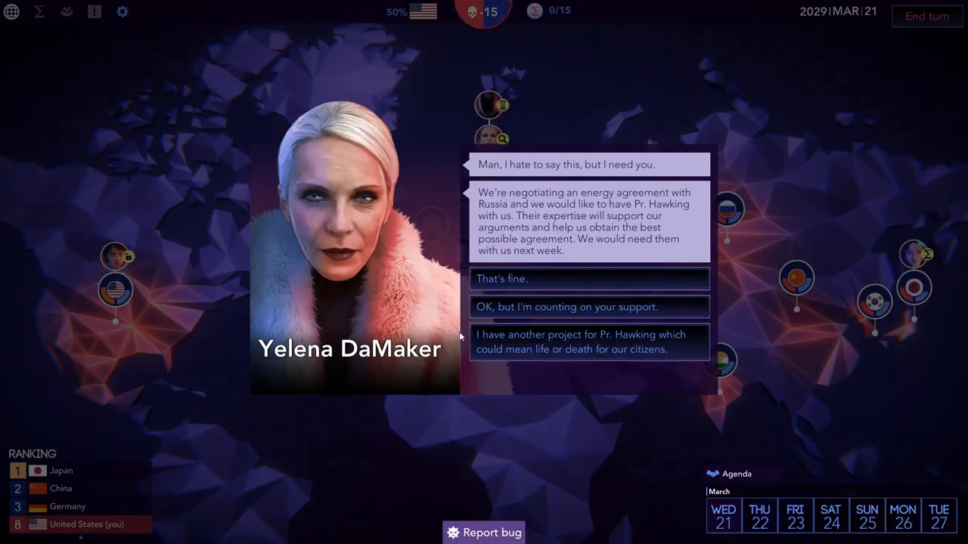
{"action": "mouse_move", "coordinate": [444, 236]}
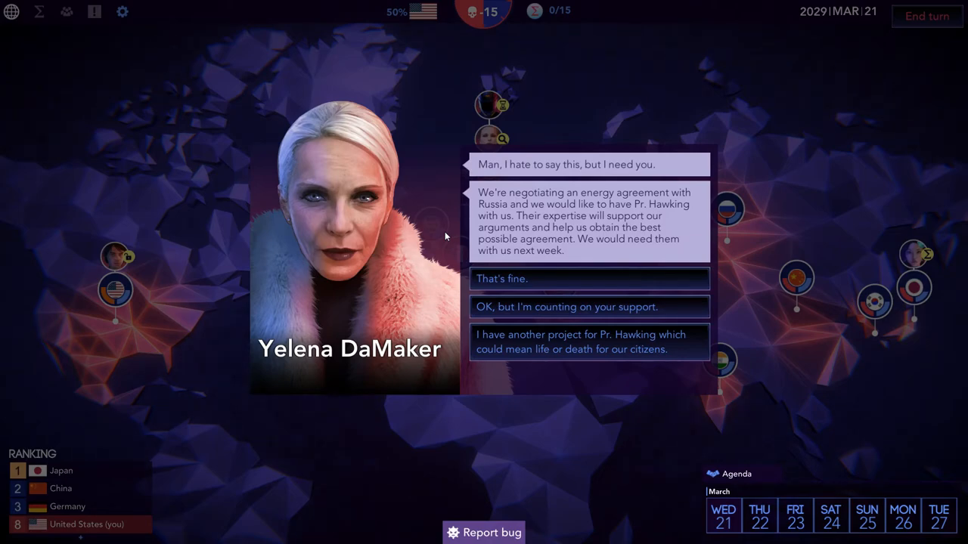
{"action": "mouse_move", "coordinate": [528, 307]}
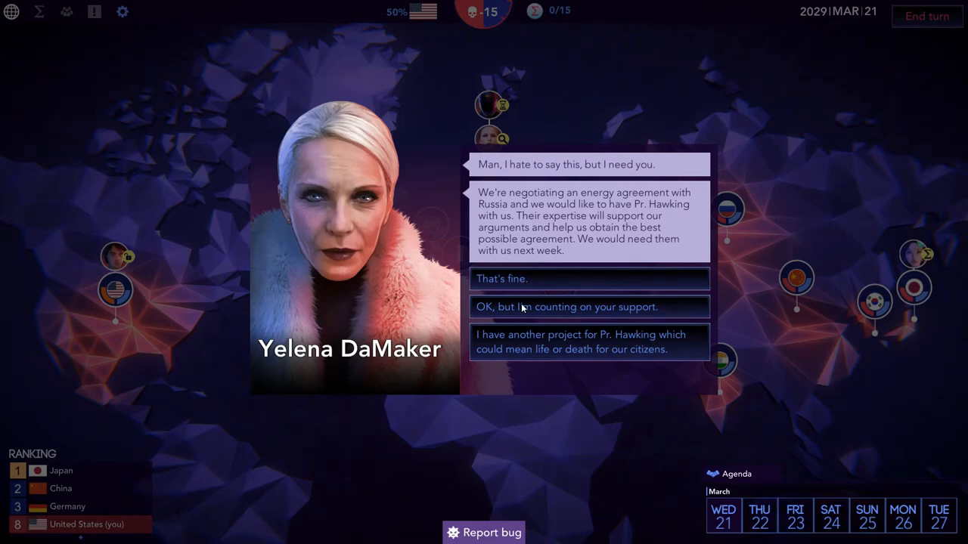
{"action": "left_click", "coordinate": [588, 307]}
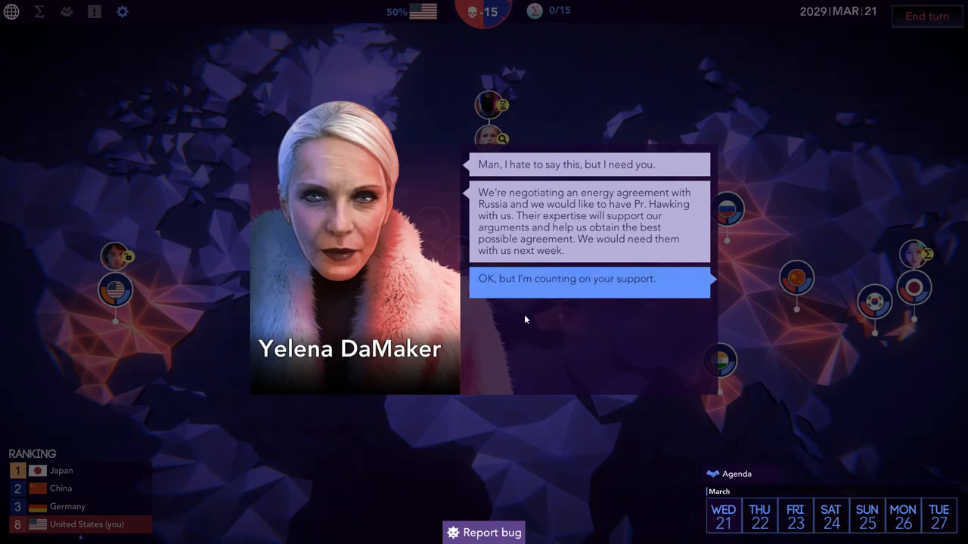
{"action": "left_click", "coordinate": [590, 278]}
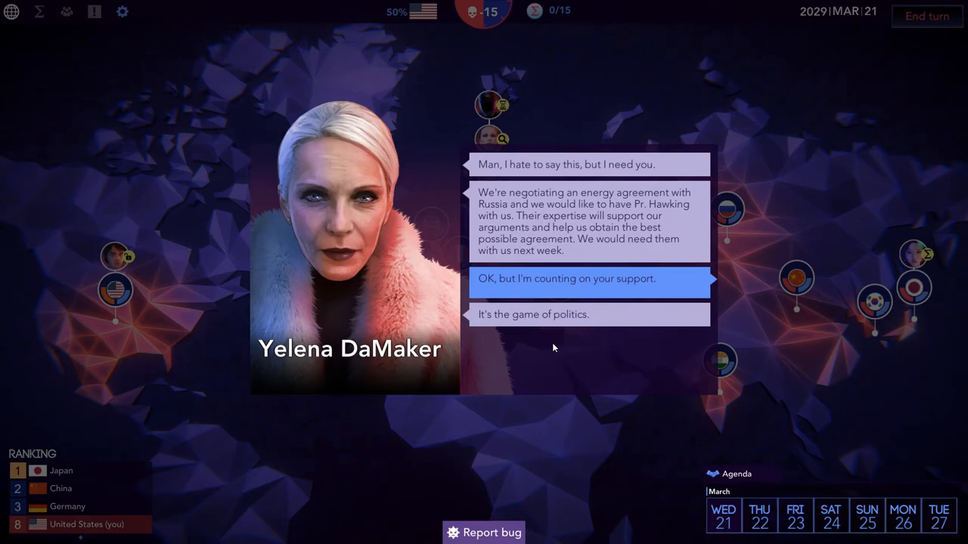
{"action": "left_click", "coordinate": [588, 279]}
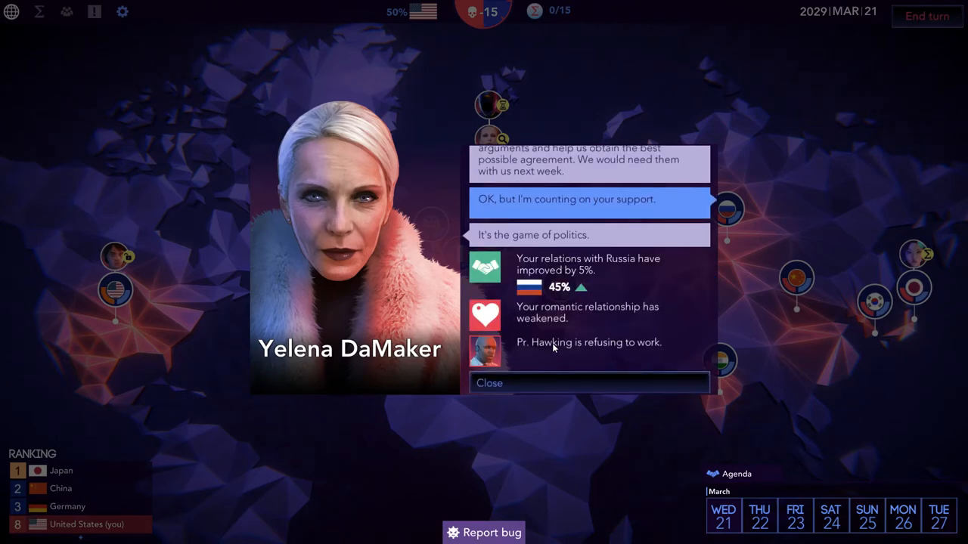
{"action": "mouse_move", "coordinate": [566, 312]}
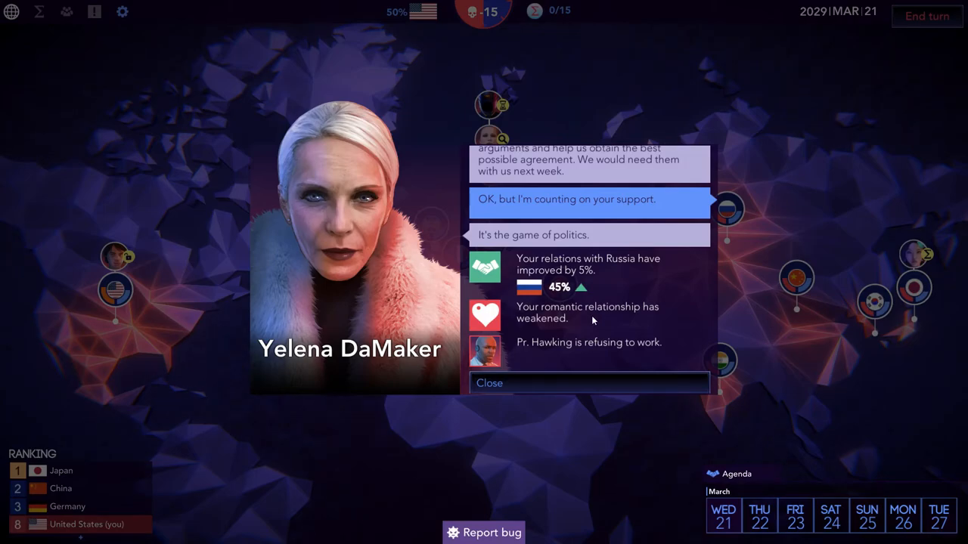
{"action": "mouse_move", "coordinate": [511, 384]}
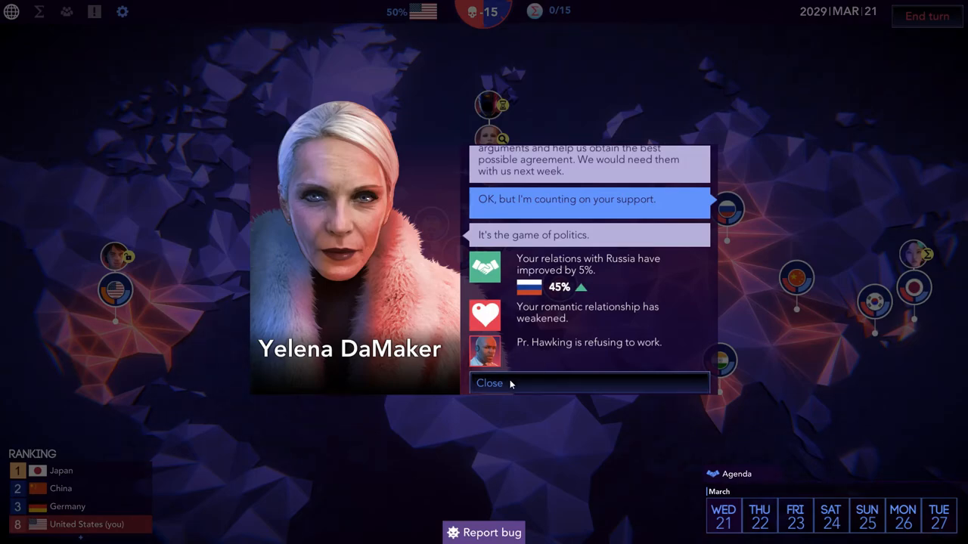
{"action": "left_click", "coordinate": [490, 384]}
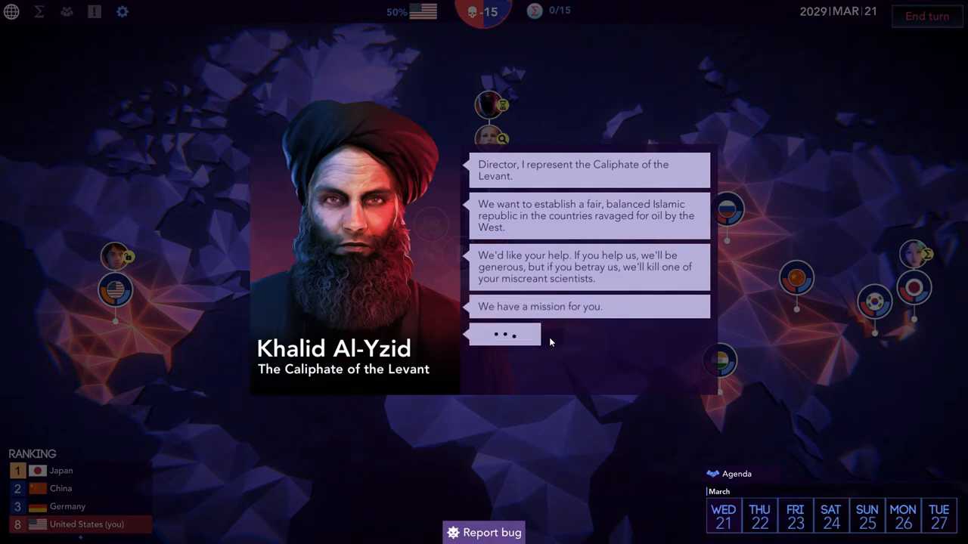
Accept Khalid Al-Yzid's ransomware mission on British servers and return to the world map
{"action": "left_click", "coordinate": [502, 334]}
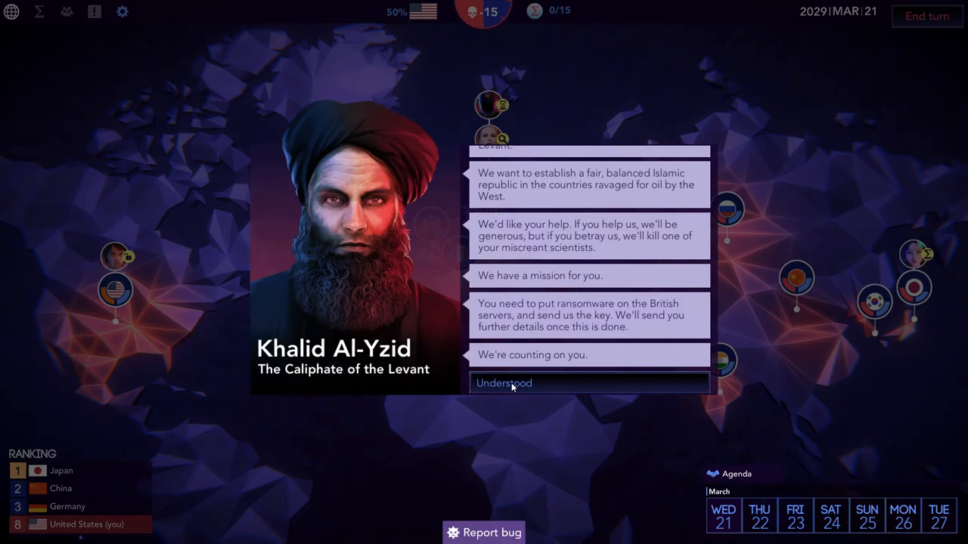
{"action": "left_click", "coordinate": [505, 384]}
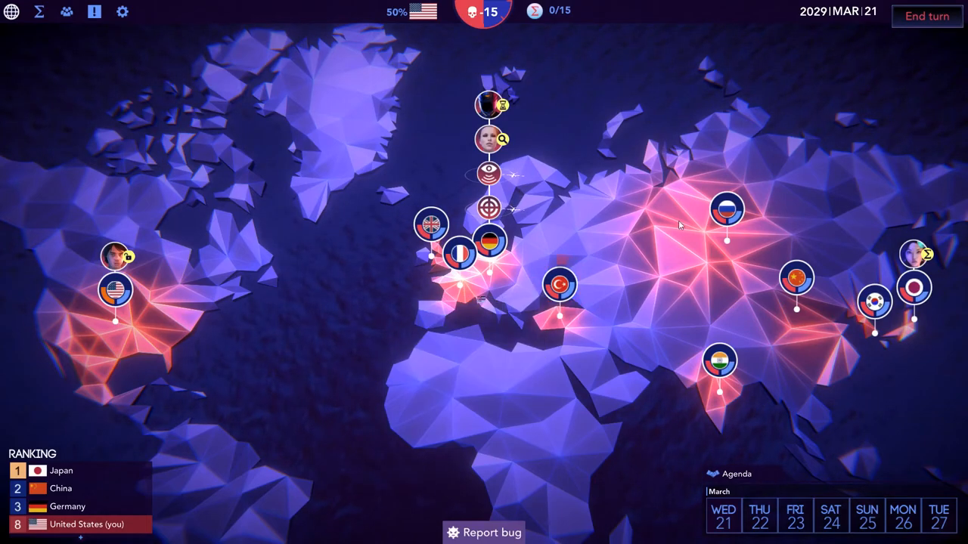
{"action": "mouse_move", "coordinate": [118, 24]}
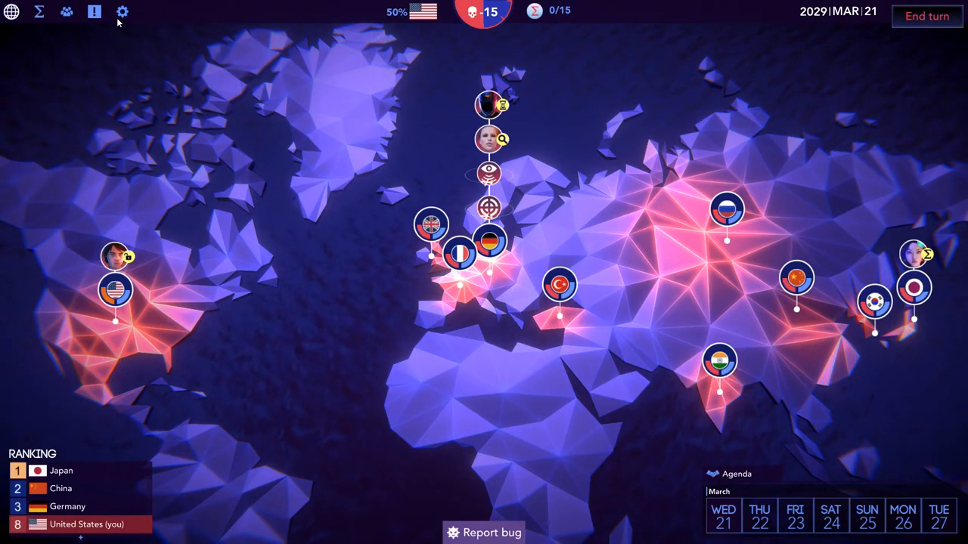
{"action": "left_click", "coordinate": [67, 15]}
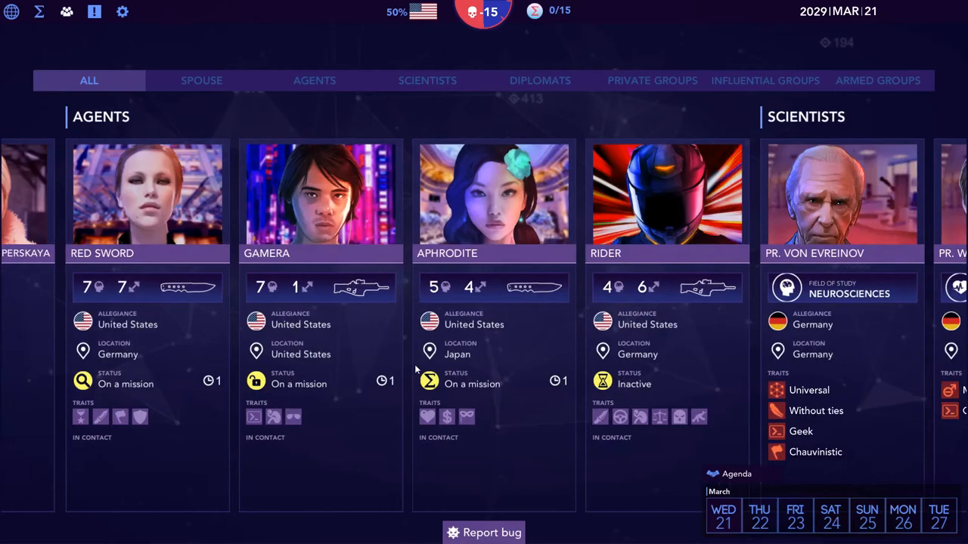
{"action": "left_click", "coordinate": [878, 78]}
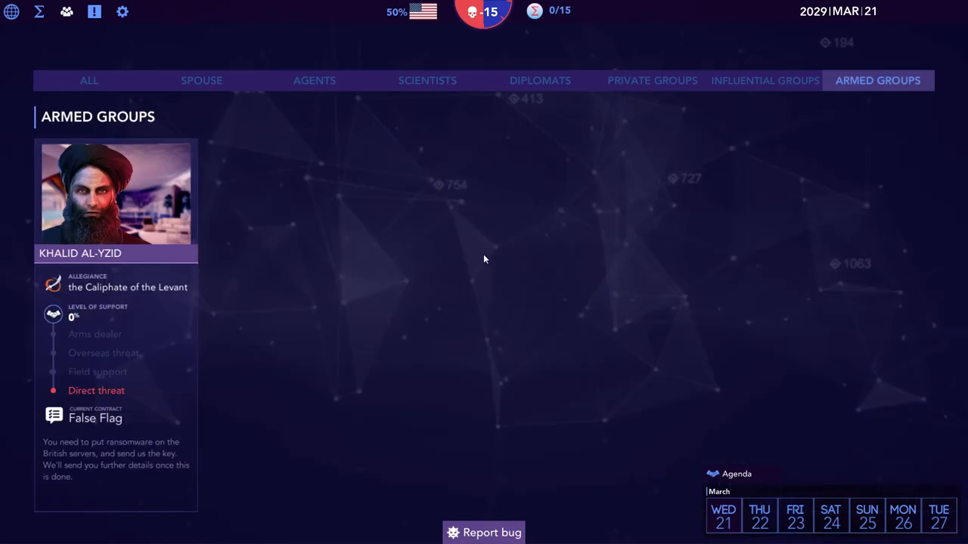
{"action": "mouse_move", "coordinate": [120, 299]}
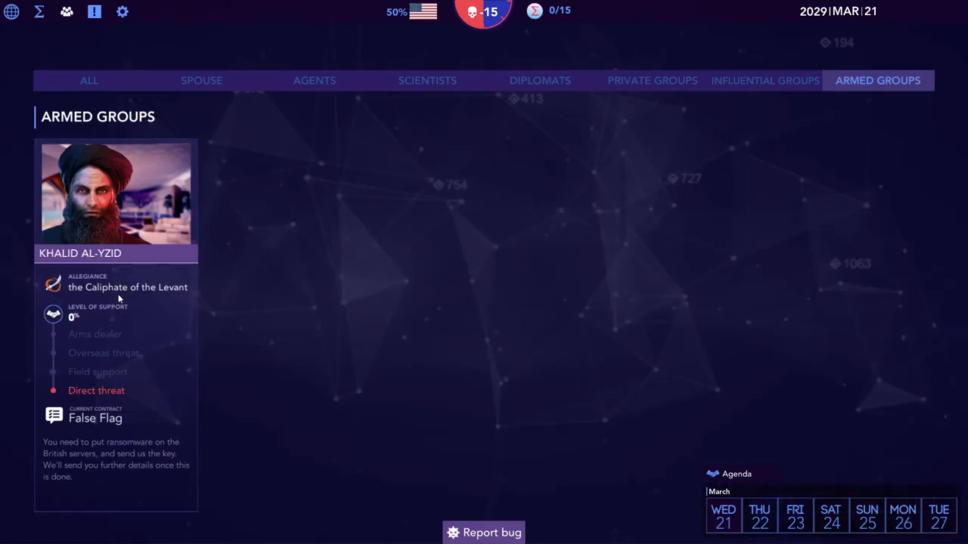
{"action": "mouse_move", "coordinate": [106, 399]}
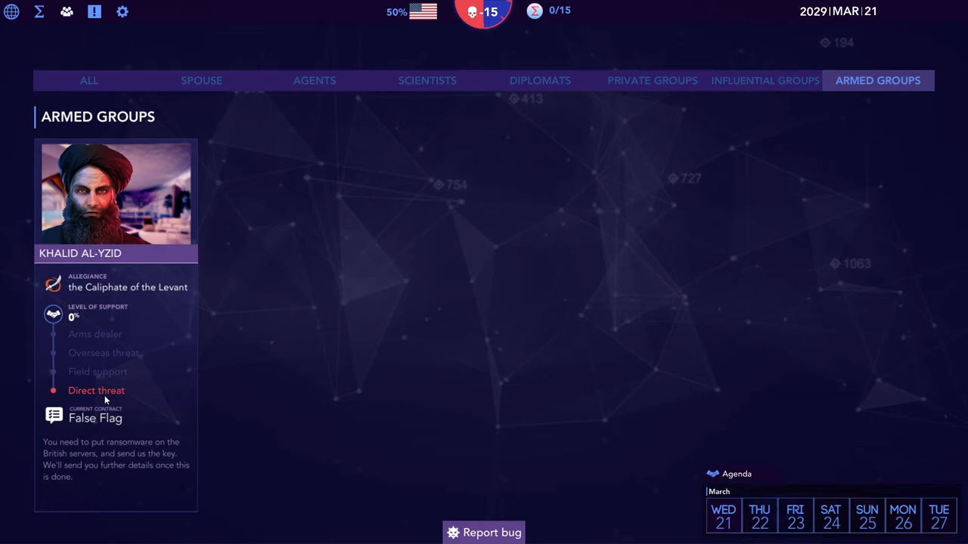
{"action": "mouse_move", "coordinate": [121, 372]}
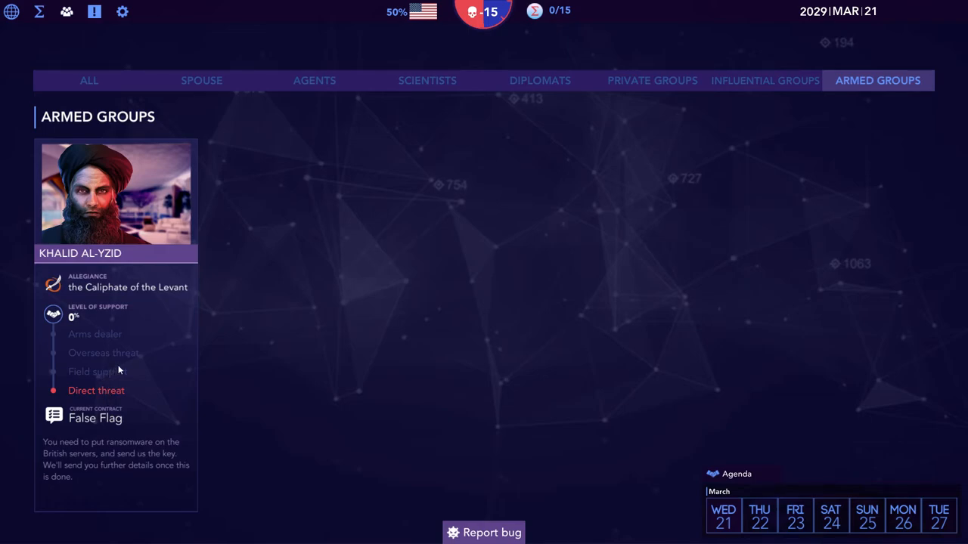
{"action": "mouse_move", "coordinate": [245, 263]}
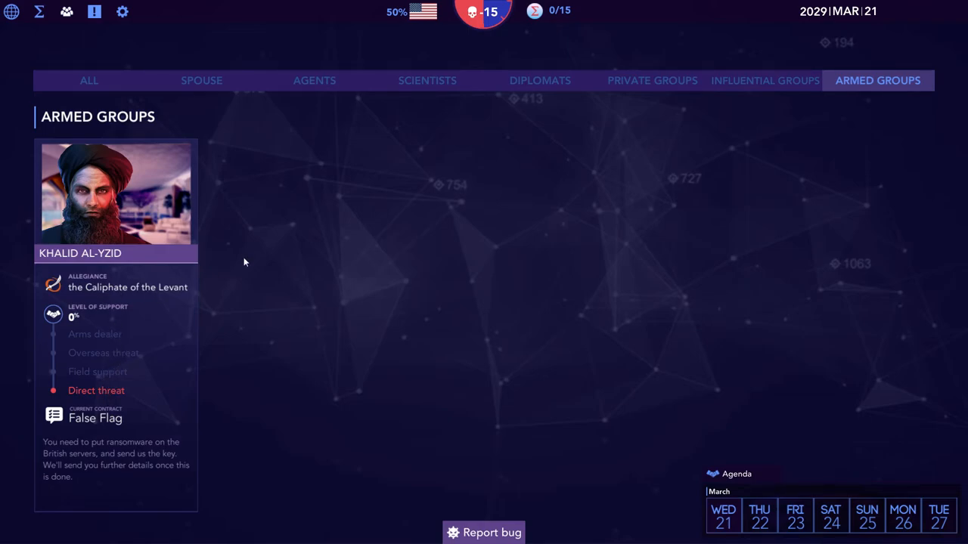
{"action": "mouse_move", "coordinate": [483, 16]}
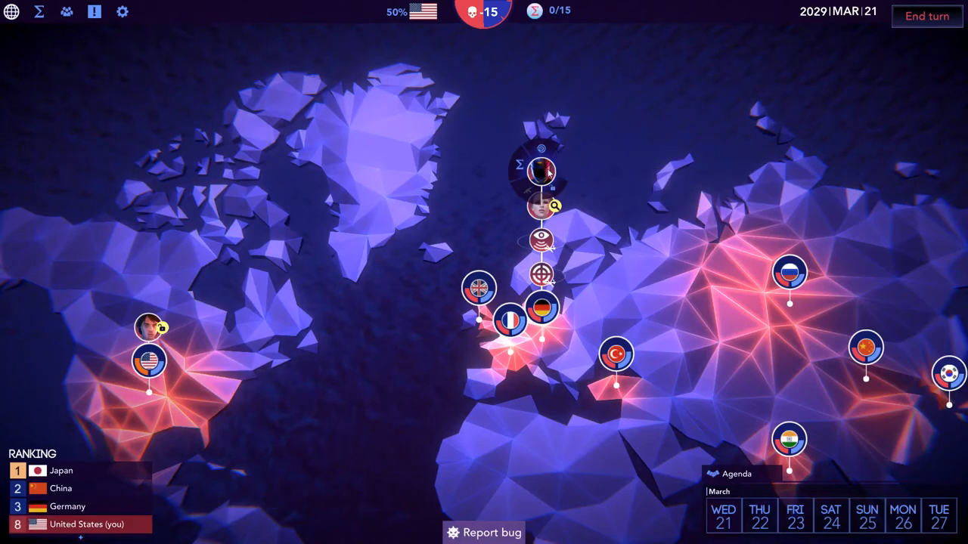
Bring up Rider's overview with his Hack mission and German scientist targets
{"action": "left_click", "coordinate": [541, 172]}
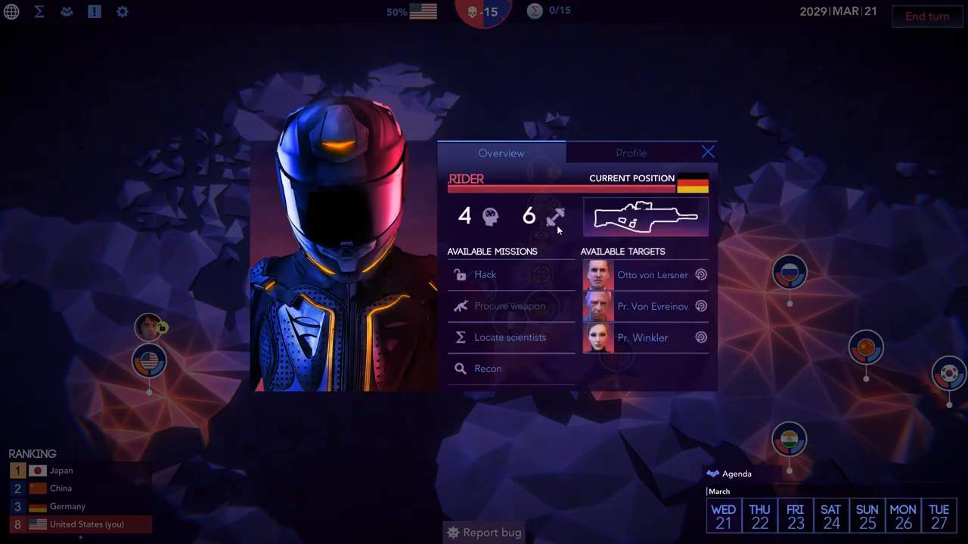
{"action": "mouse_move", "coordinate": [511, 232]}
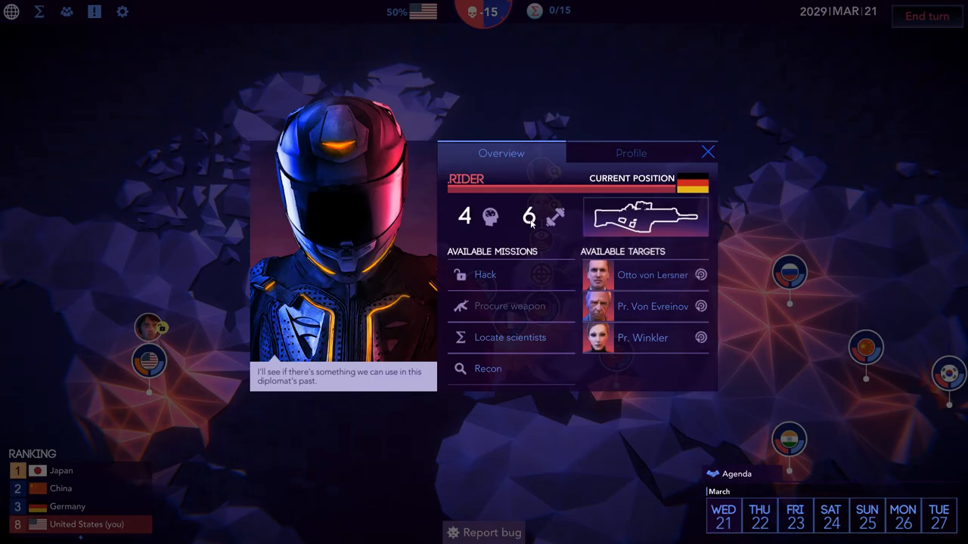
{"action": "mouse_move", "coordinate": [641, 275]}
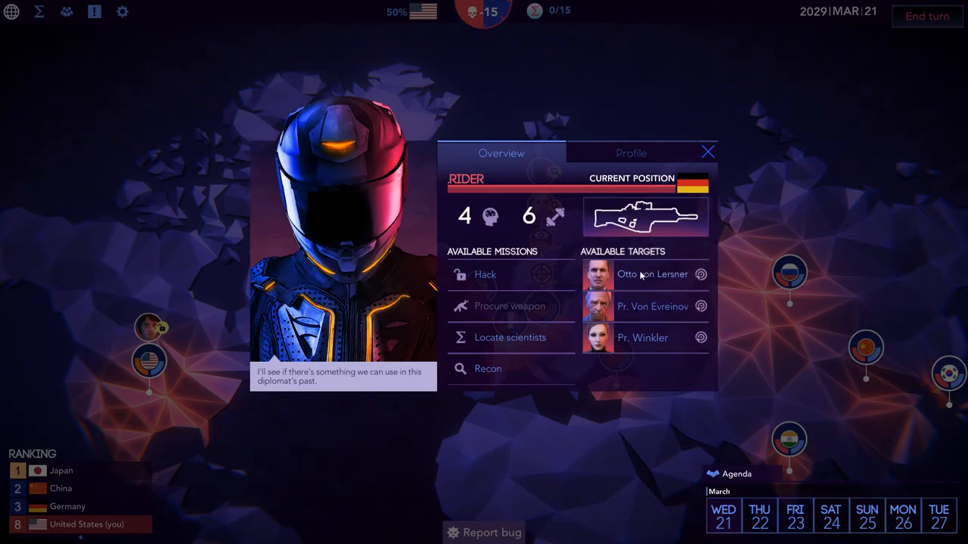
{"action": "mouse_move", "coordinate": [650, 281]}
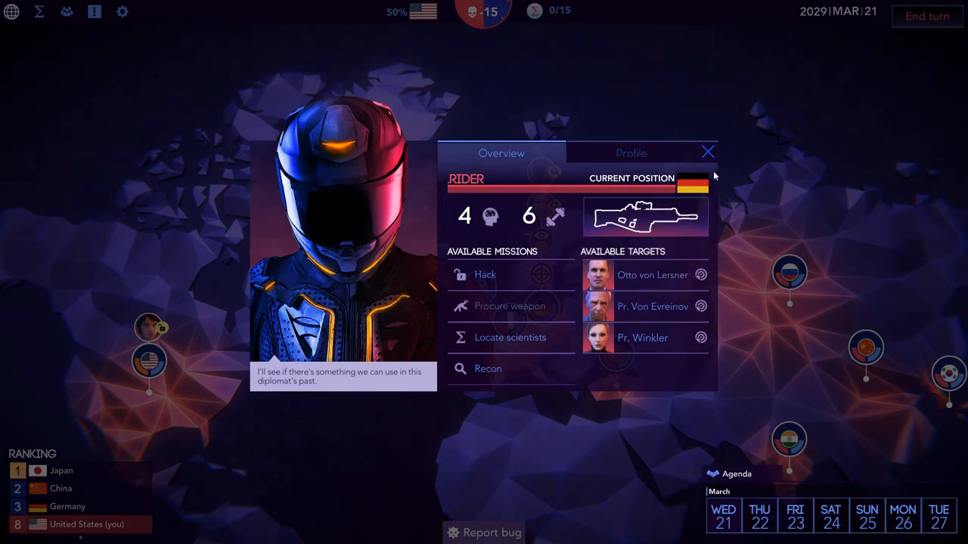
Close Rider's overview without assigning a mission, returning to the world map
{"action": "left_click", "coordinate": [707, 151]}
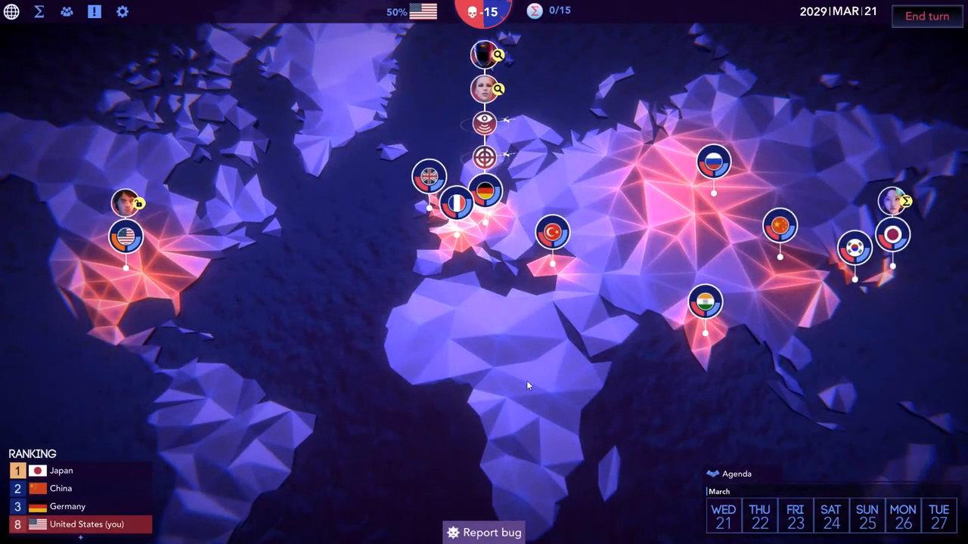
{"action": "mouse_move", "coordinate": [629, 282]}
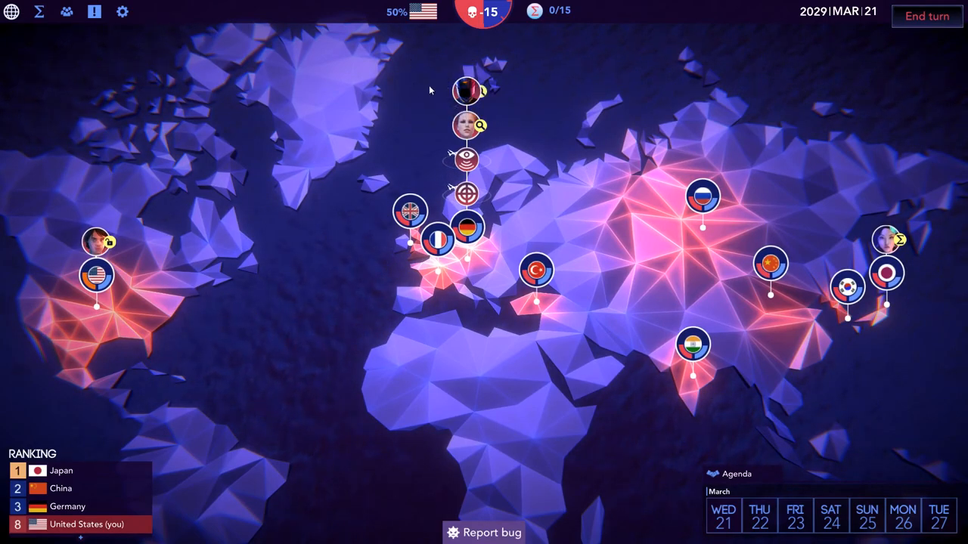
{"action": "mouse_move", "coordinate": [393, 15]}
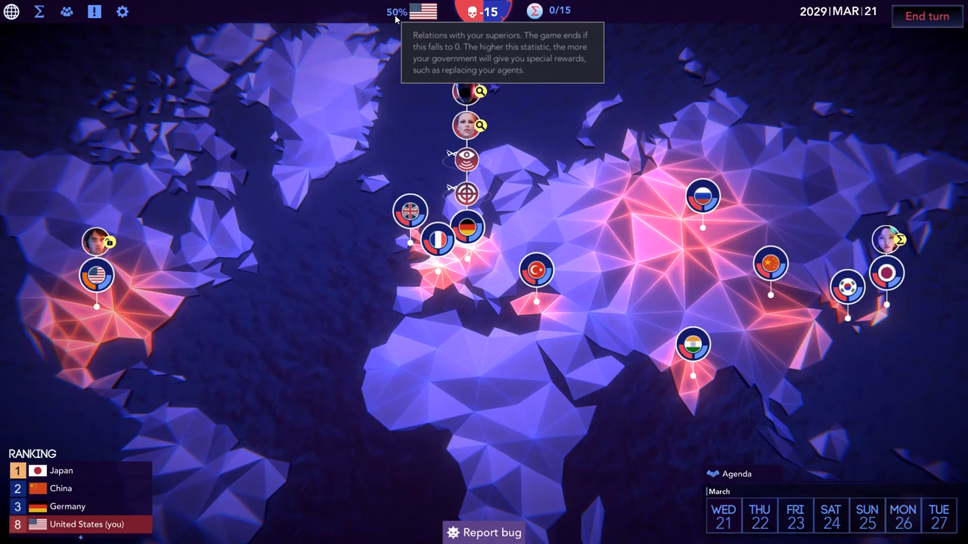
{"action": "mouse_move", "coordinate": [393, 27]}
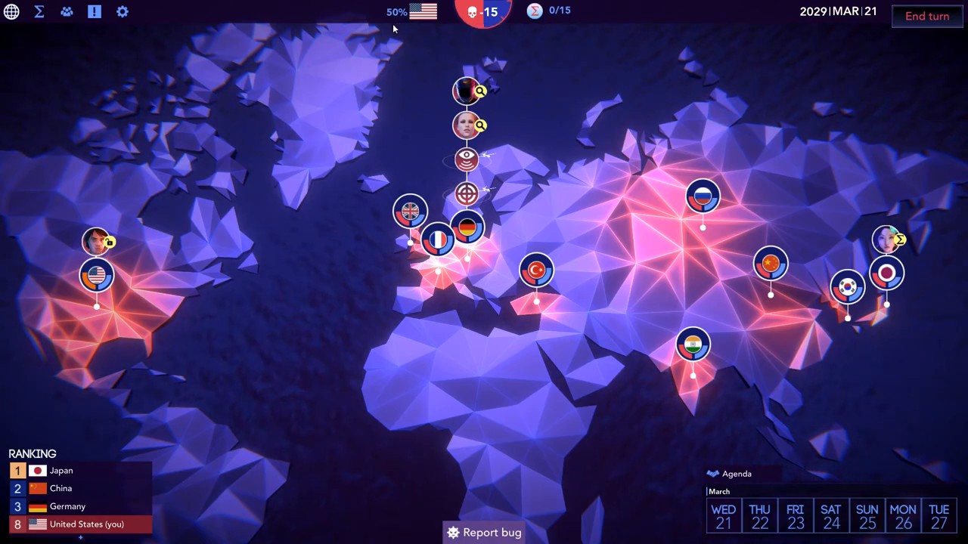
{"action": "mouse_move", "coordinate": [484, 12]}
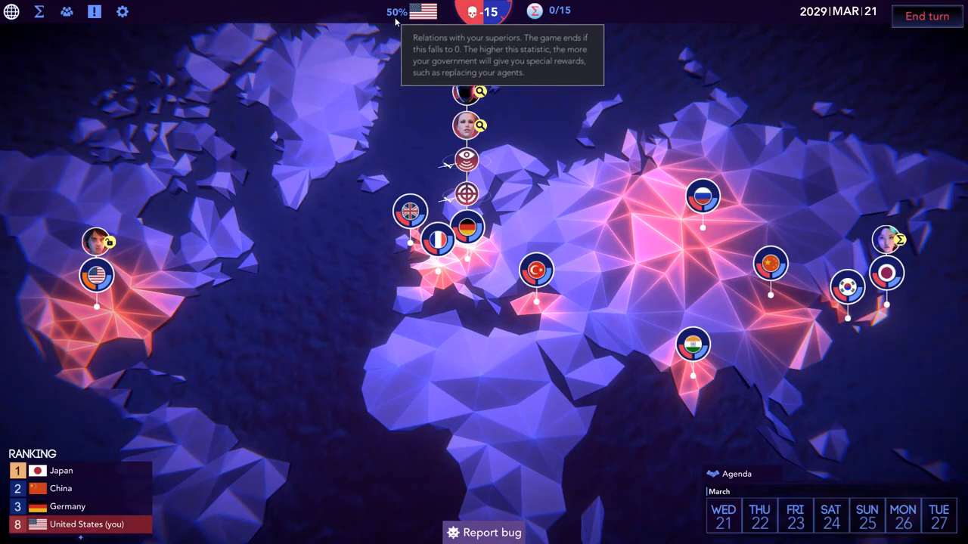
{"action": "mouse_move", "coordinate": [293, 160]}
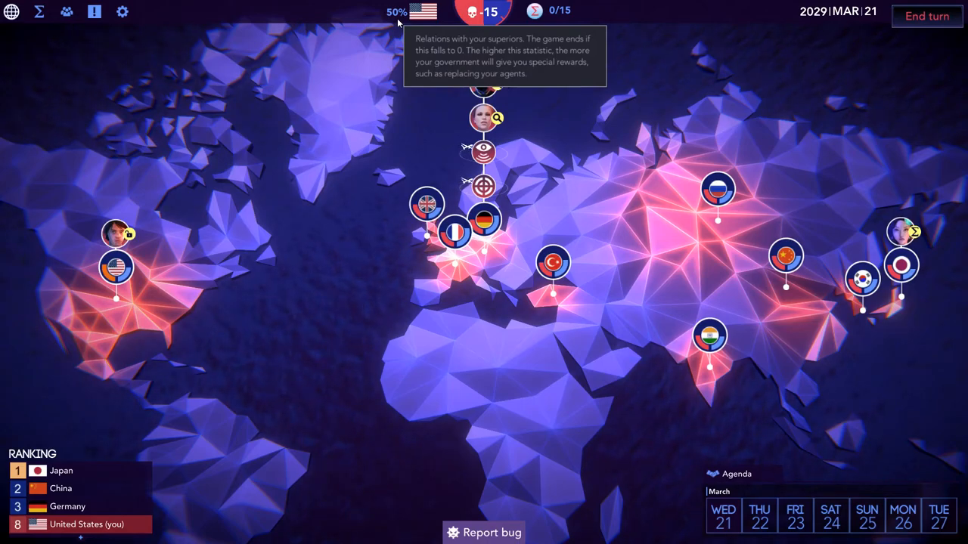
{"action": "mouse_move", "coordinate": [420, 103]}
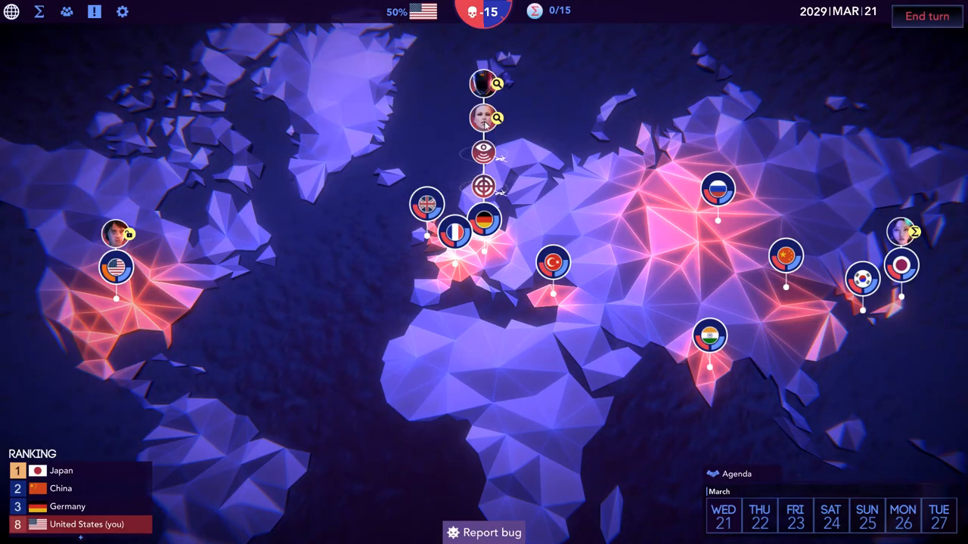
{"action": "left_click", "coordinate": [483, 118]}
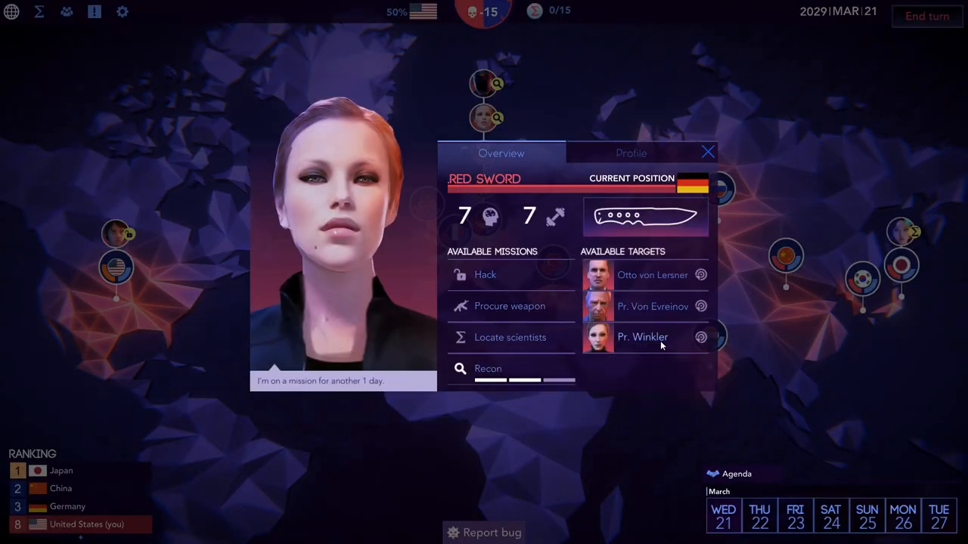
{"action": "left_click", "coordinate": [631, 154]}
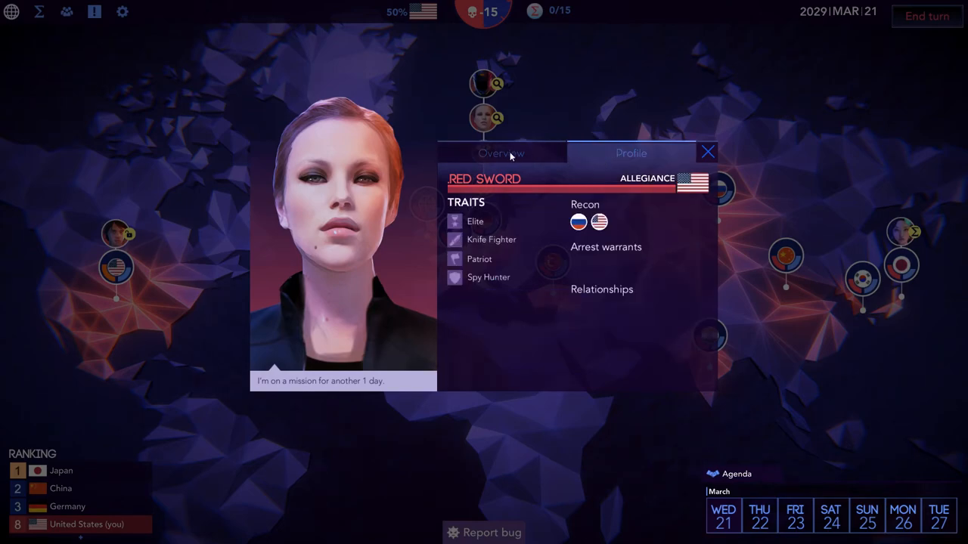
{"action": "mouse_move", "coordinate": [503, 145]}
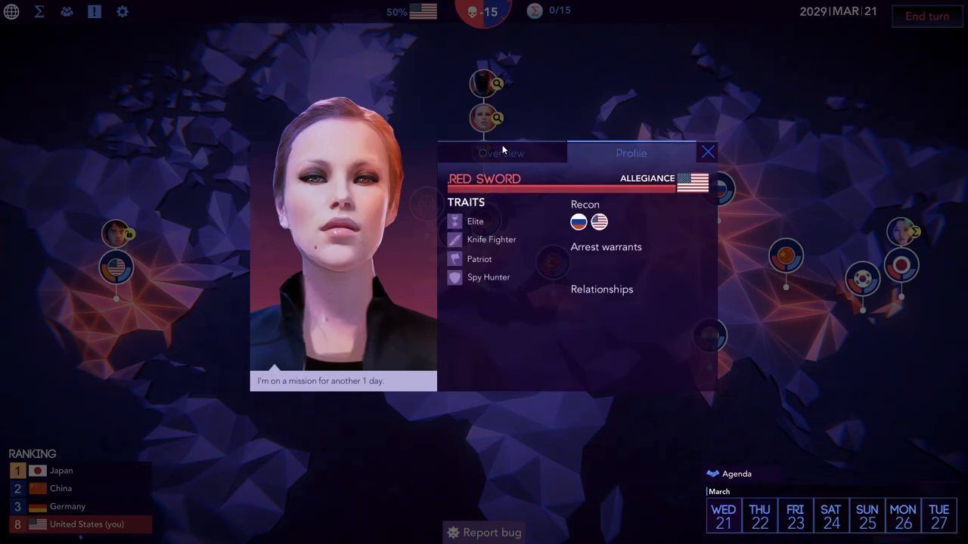
{"action": "mouse_move", "coordinate": [491, 157]}
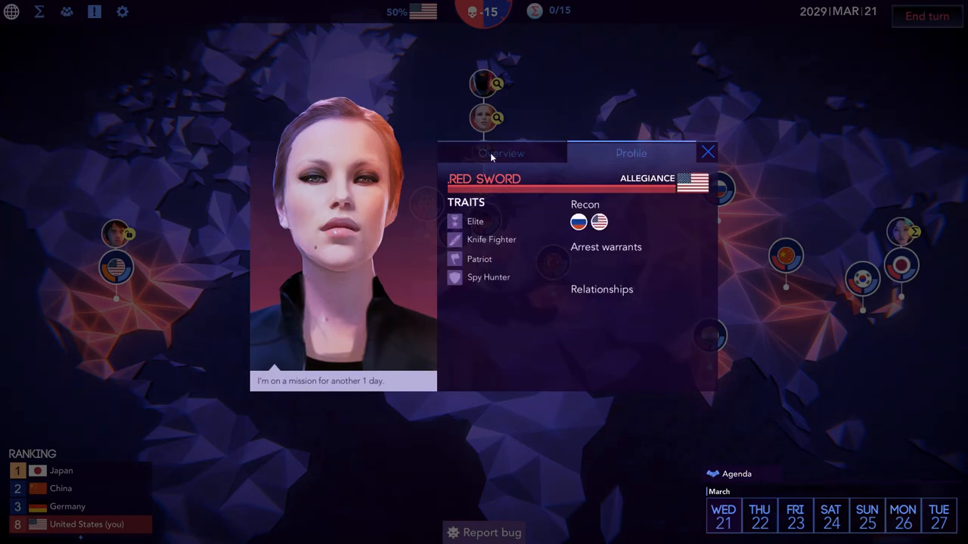
{"action": "left_click", "coordinate": [501, 153]}
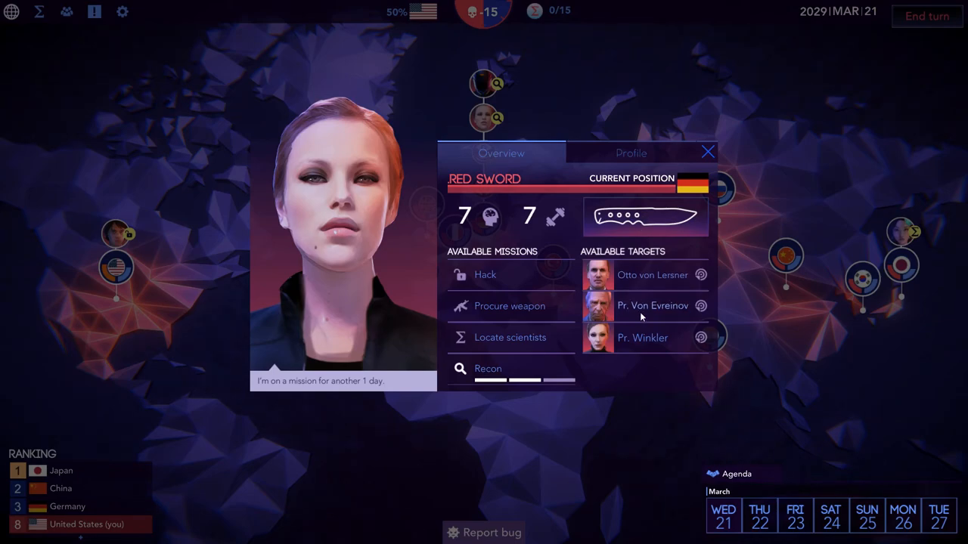
Review Pr. Von Evreinov's approach options twice from Red Sword's overview, ending back on her overview
{"action": "left_click", "coordinate": [652, 305]}
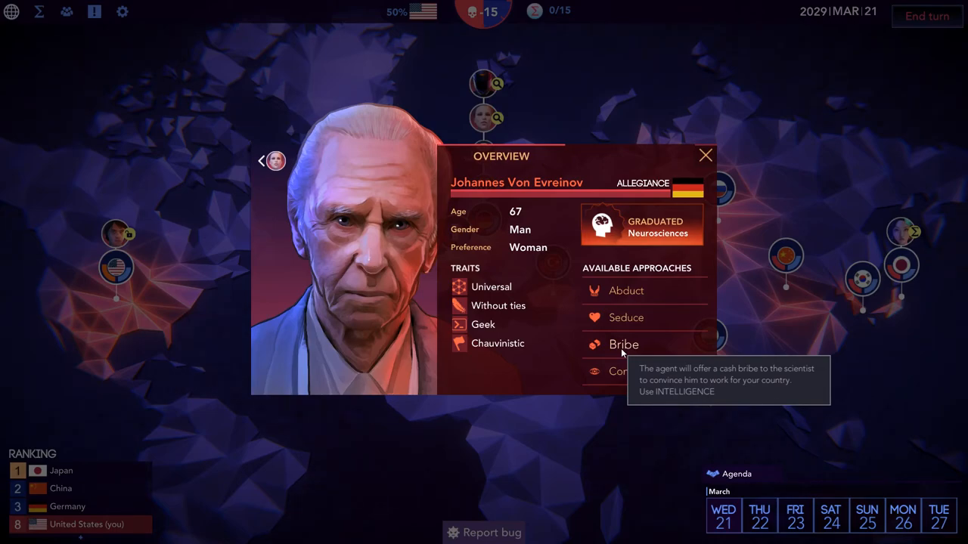
{"action": "mouse_move", "coordinate": [597, 372]}
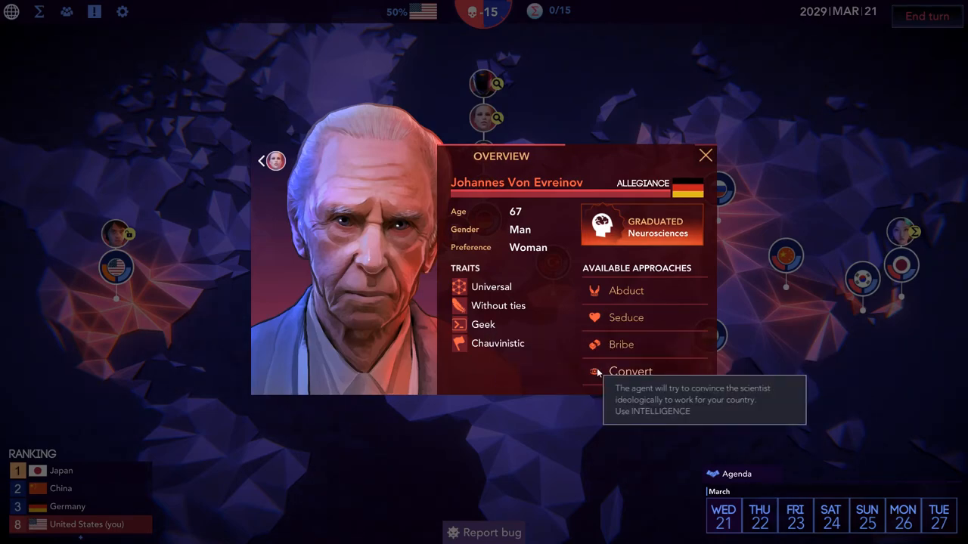
{"action": "mouse_move", "coordinate": [497, 305]}
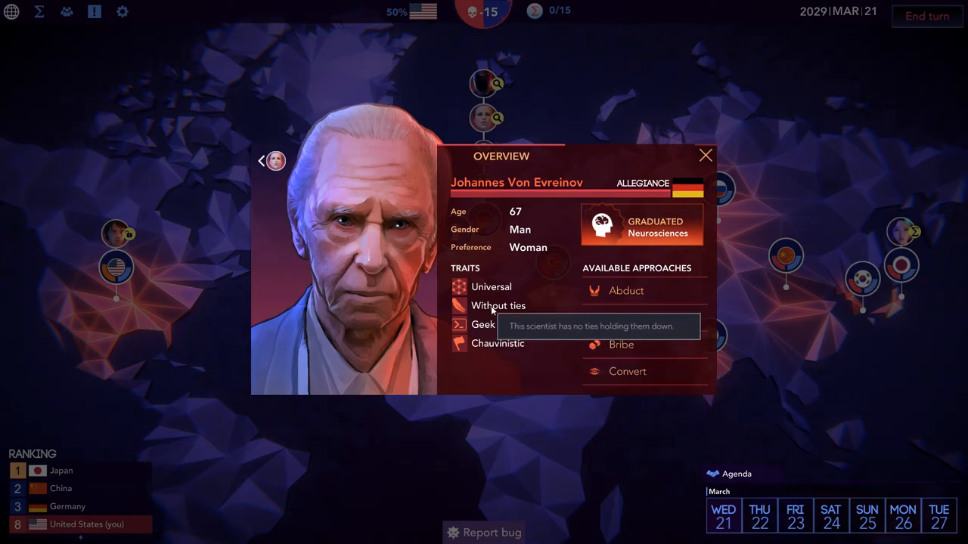
{"action": "mouse_move", "coordinate": [632, 381]}
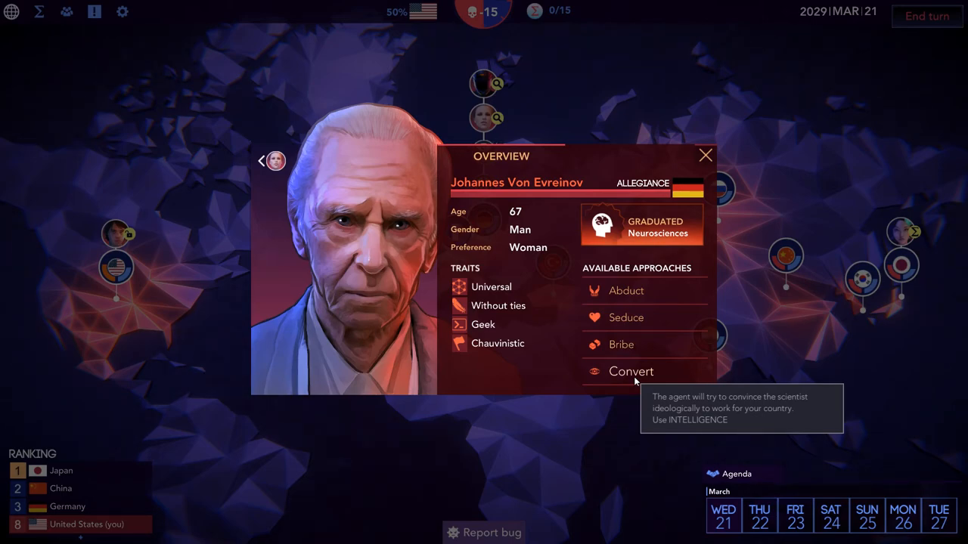
{"action": "mouse_move", "coordinate": [624, 327]}
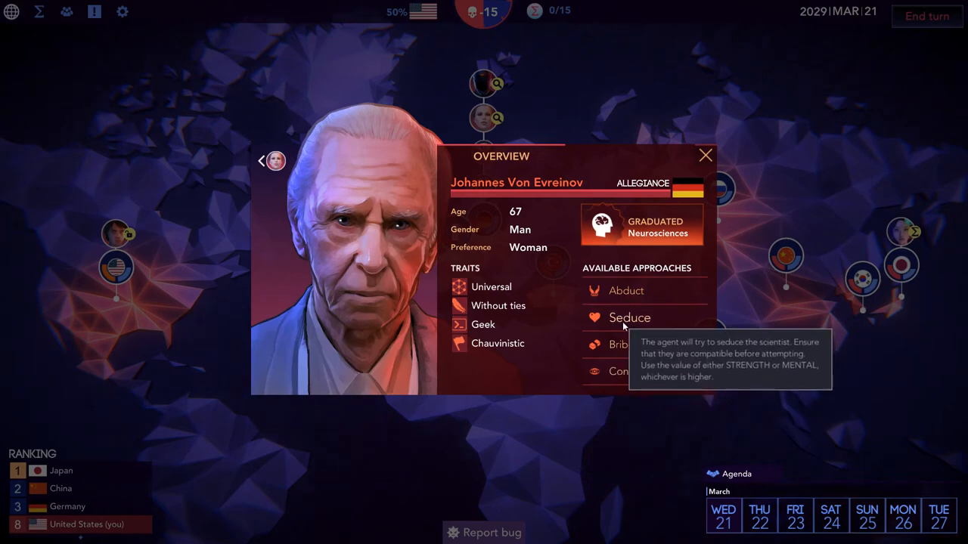
{"action": "mouse_move", "coordinate": [638, 372]}
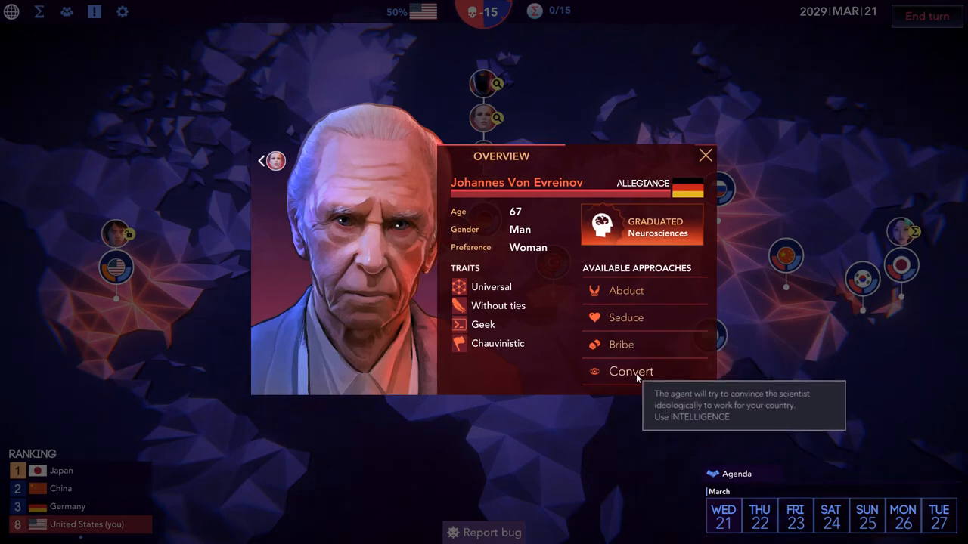
{"action": "mouse_move", "coordinate": [539, 440]}
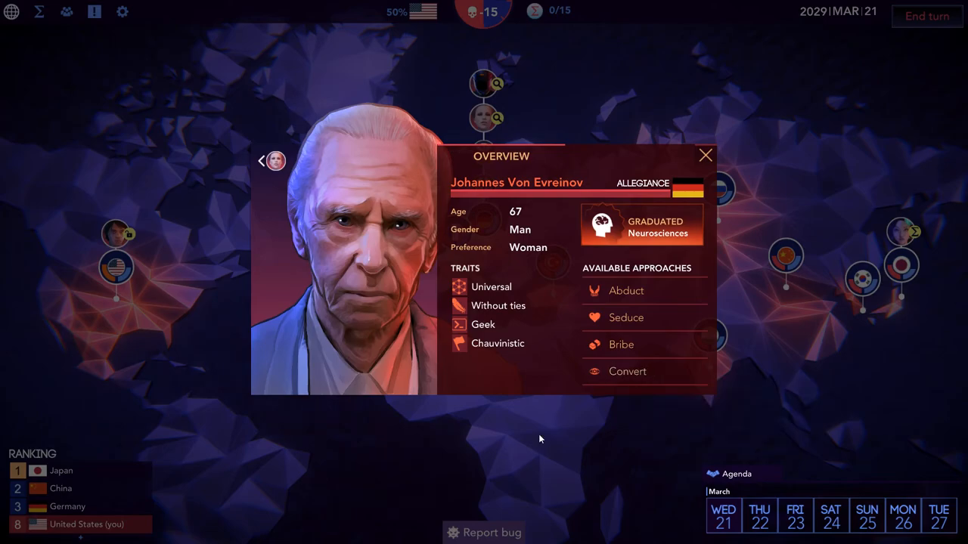
{"action": "mouse_move", "coordinate": [588, 381]}
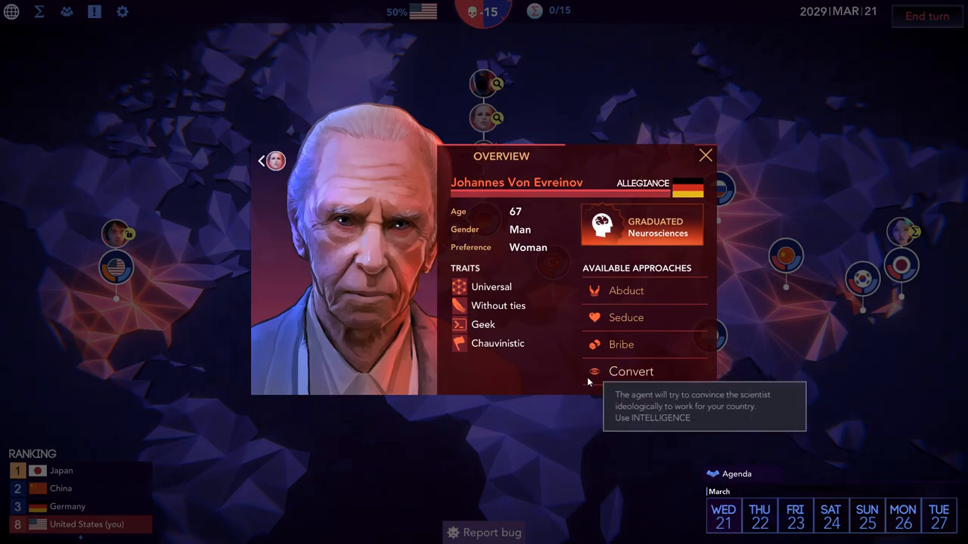
{"action": "left_click", "coordinate": [705, 154]}
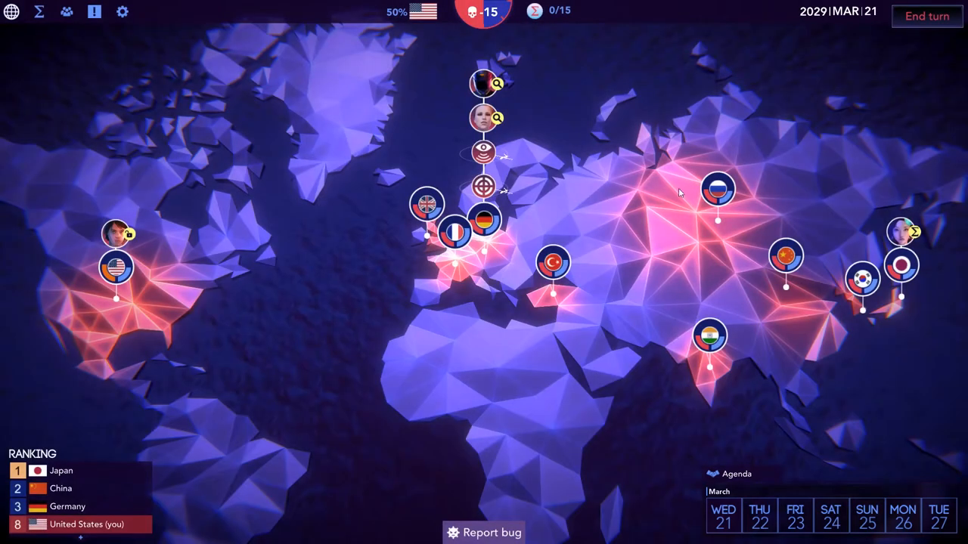
{"action": "left_click", "coordinate": [481, 118]}
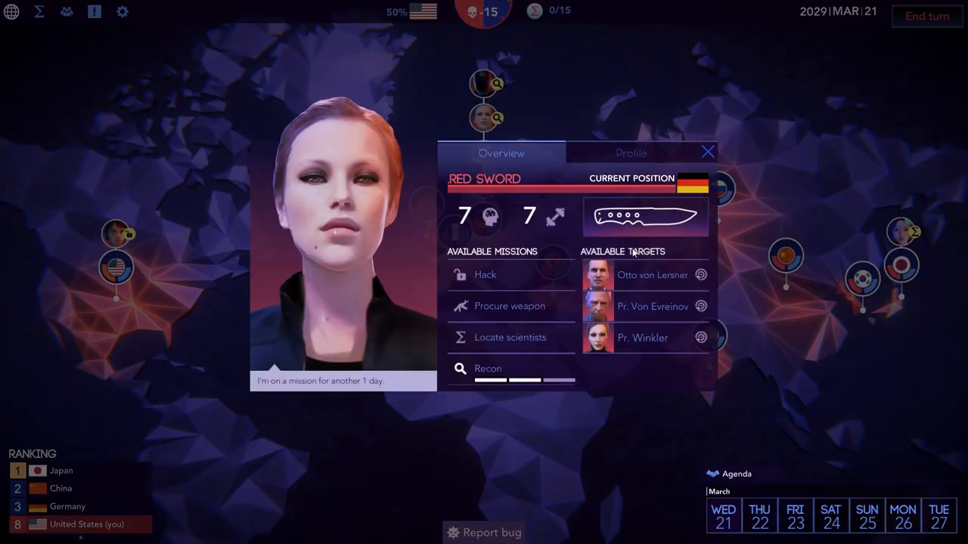
{"action": "left_click", "coordinate": [651, 305]}
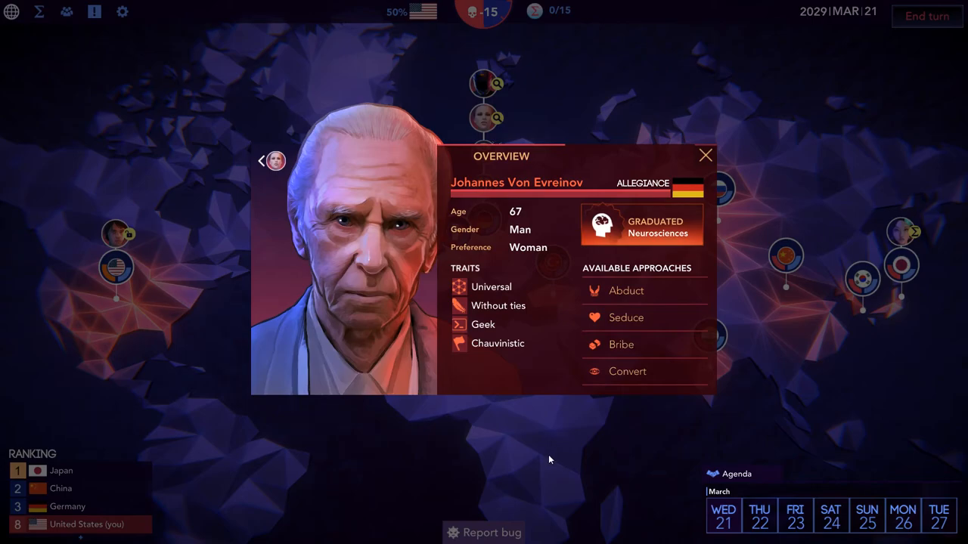
{"action": "left_click", "coordinate": [704, 156]}
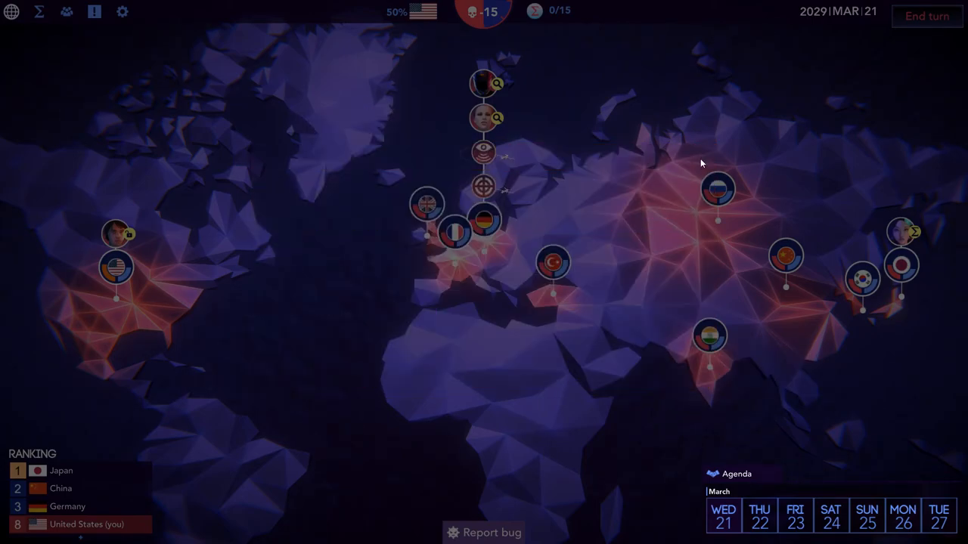
{"action": "left_click", "coordinate": [487, 118]}
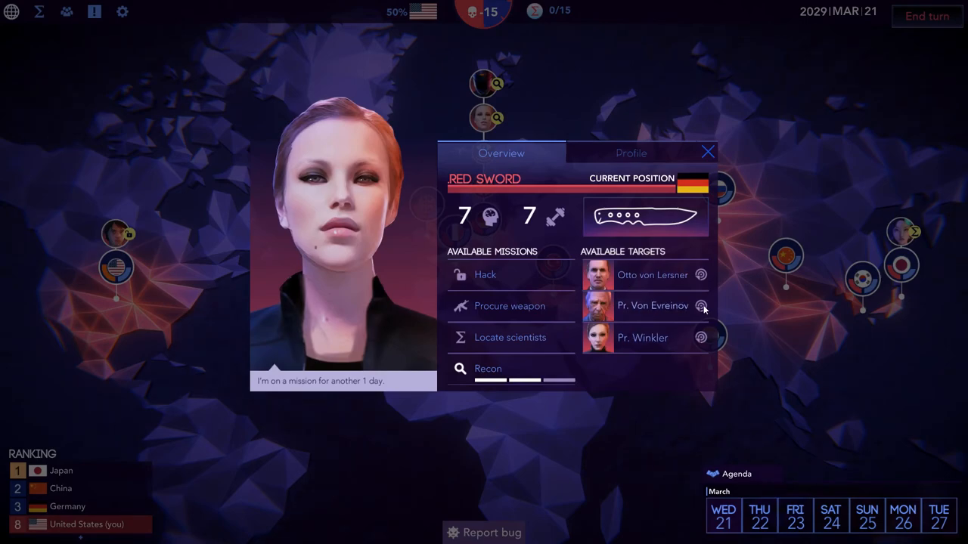
{"action": "mouse_move", "coordinate": [708, 159]}
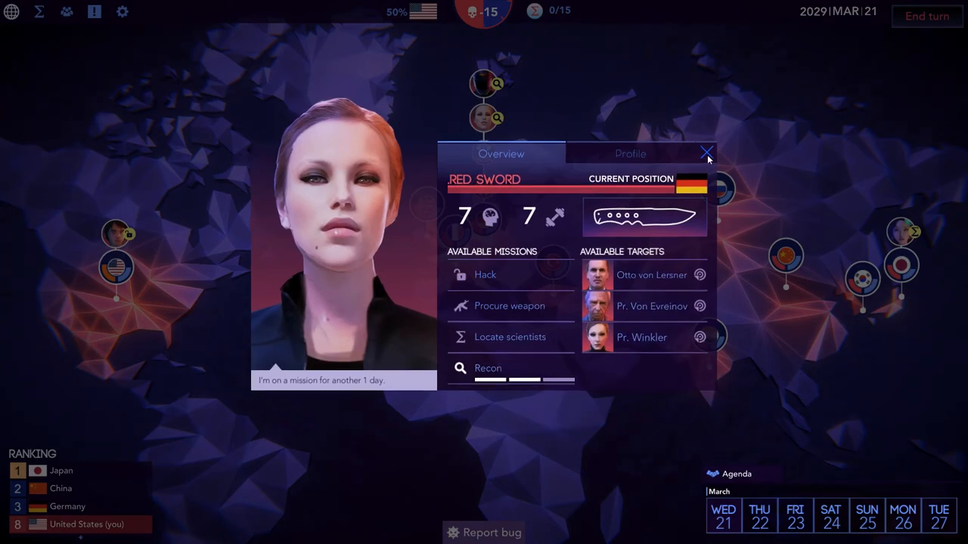
Close Red Sword's file and briefly check the United Kingdom's details on the map
{"action": "left_click", "coordinate": [483, 84]}
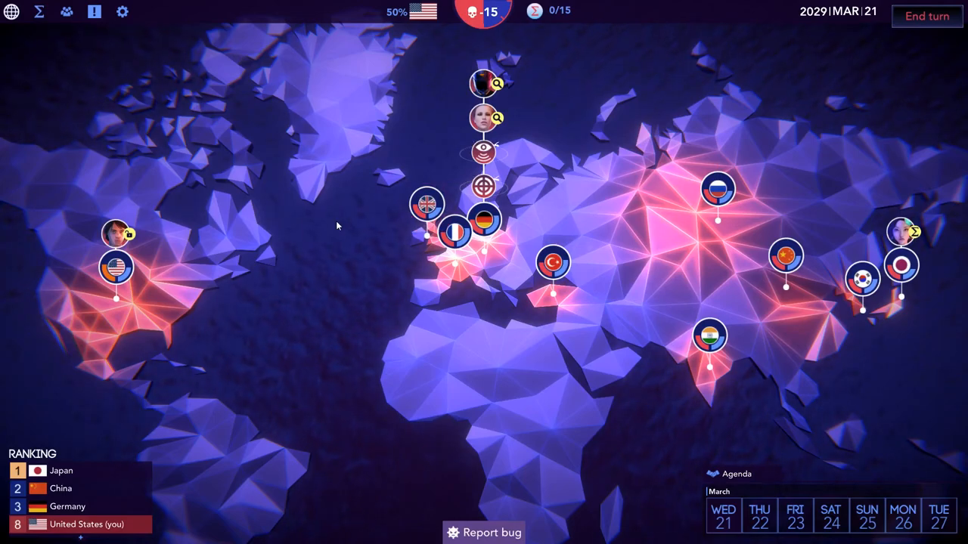
{"action": "mouse_move", "coordinate": [224, 222]}
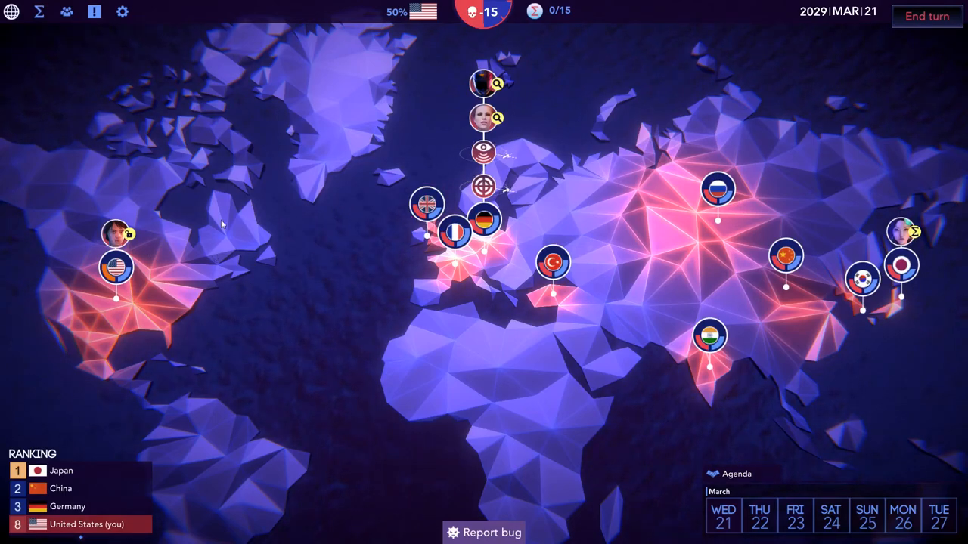
{"action": "left_click", "coordinate": [425, 207]}
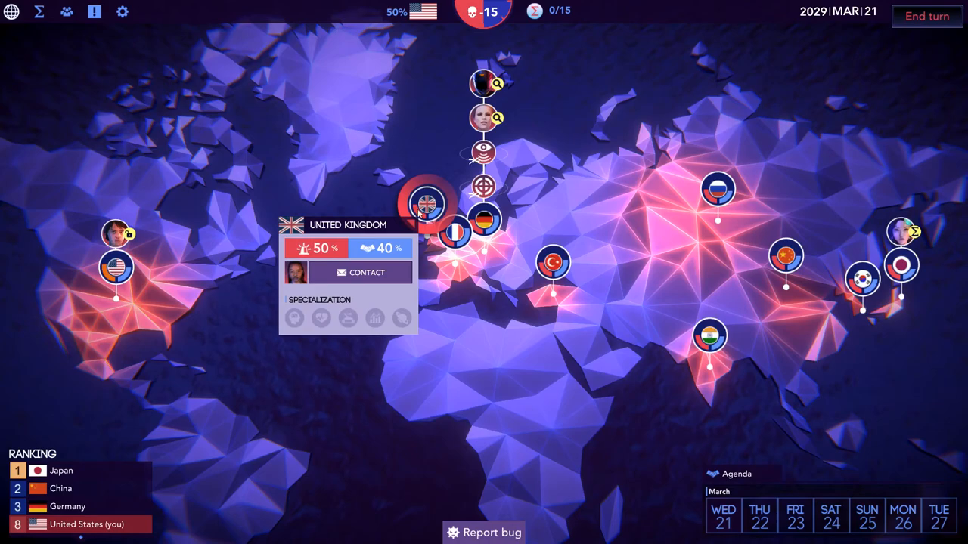
{"action": "left_click", "coordinate": [348, 223]}
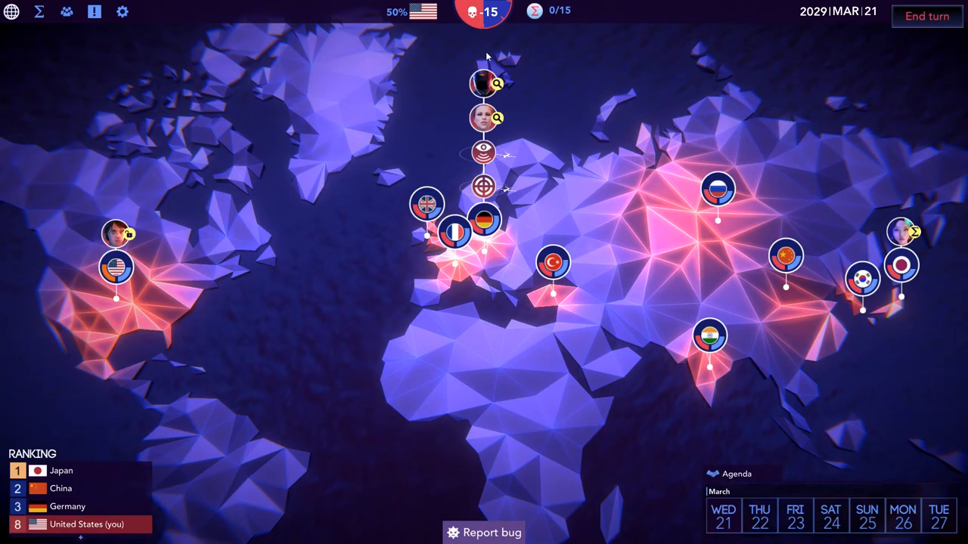
{"action": "mouse_move", "coordinate": [888, 63]}
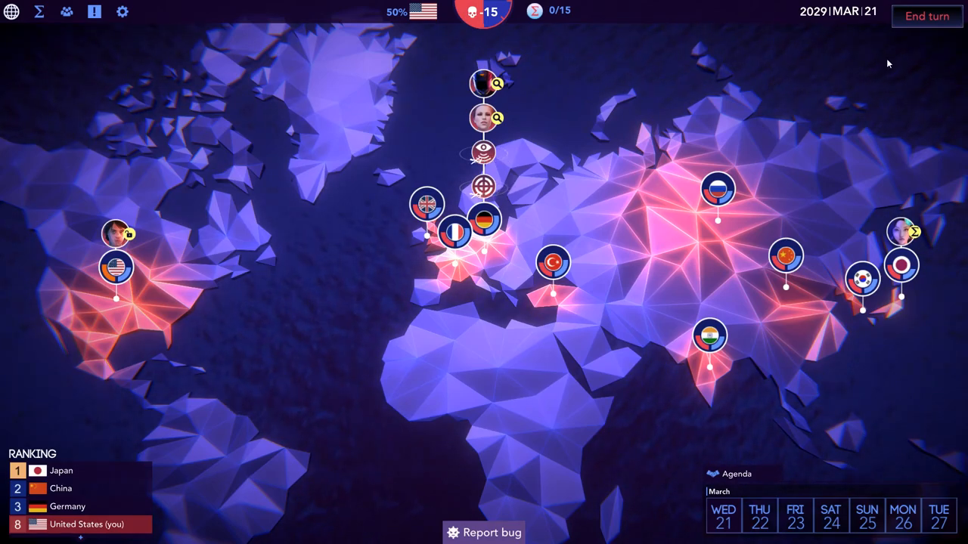
End the turn to March 22 and read through the agents' mission reports before closing them
{"action": "left_click", "coordinate": [925, 15]}
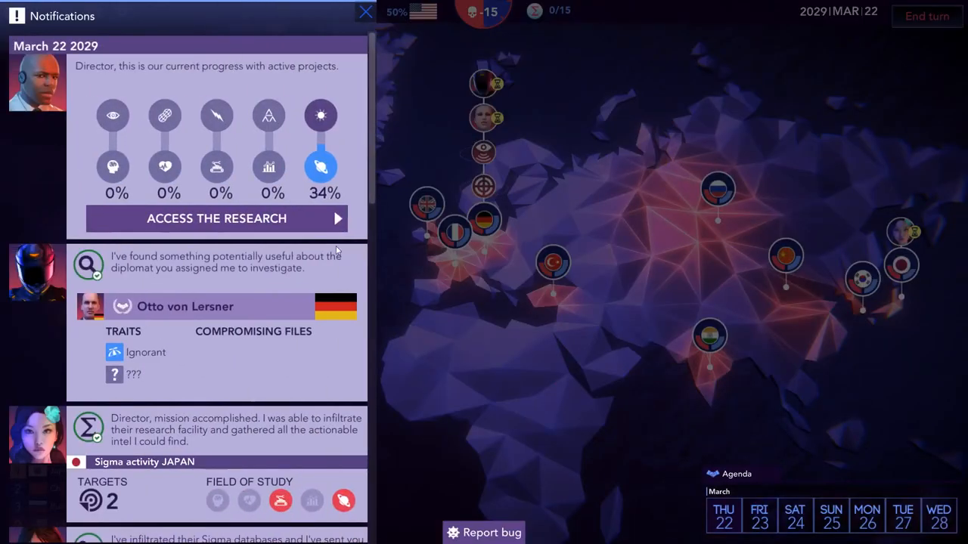
{"action": "mouse_move", "coordinate": [271, 290]}
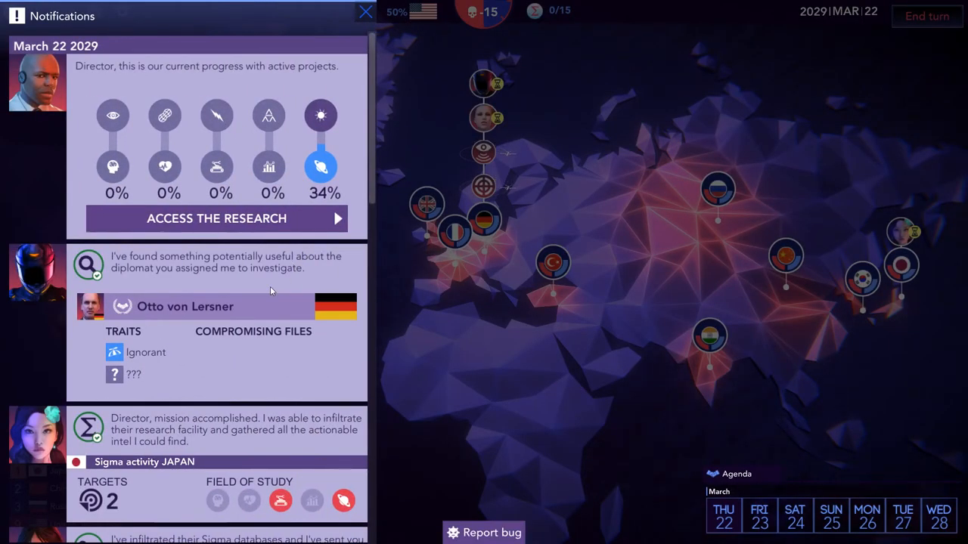
{"action": "mouse_move", "coordinate": [115, 352]}
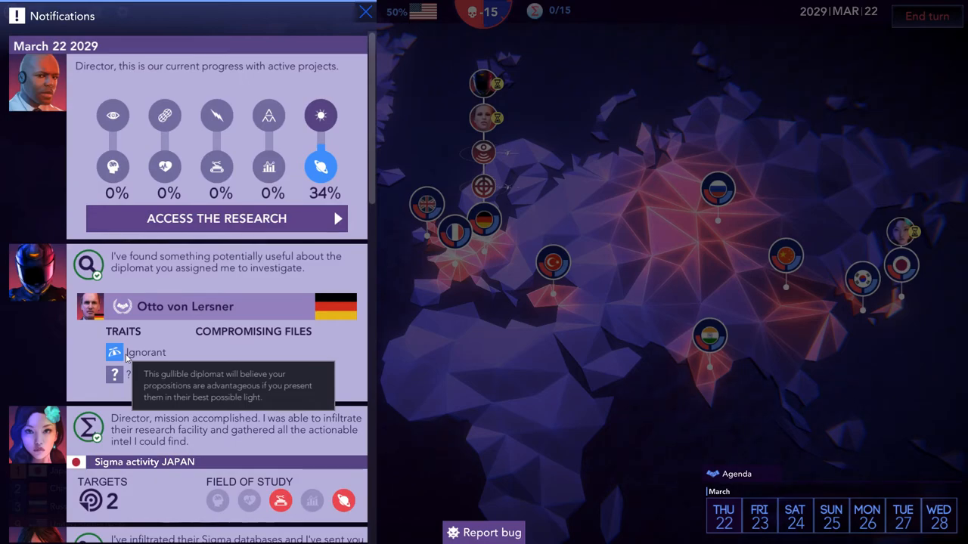
{"action": "mouse_move", "coordinate": [266, 356]}
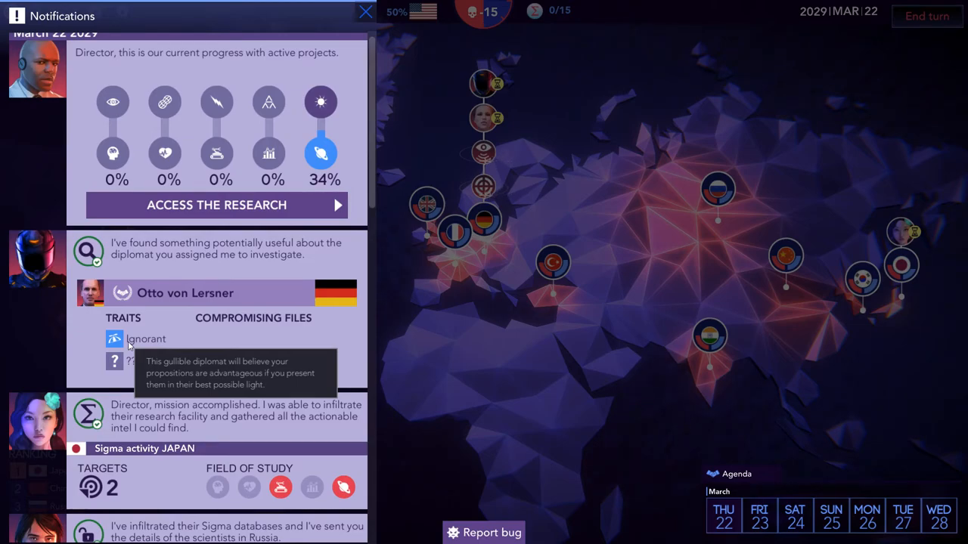
{"action": "scroll", "scroll_direction": "down", "scroll_amount": 3}
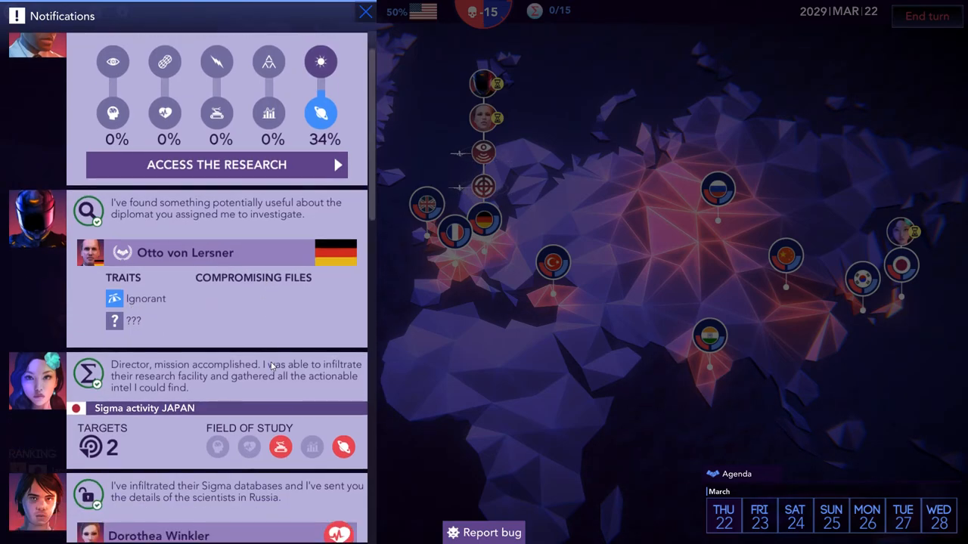
{"action": "scroll", "scroll_direction": "down", "scroll_amount": 3}
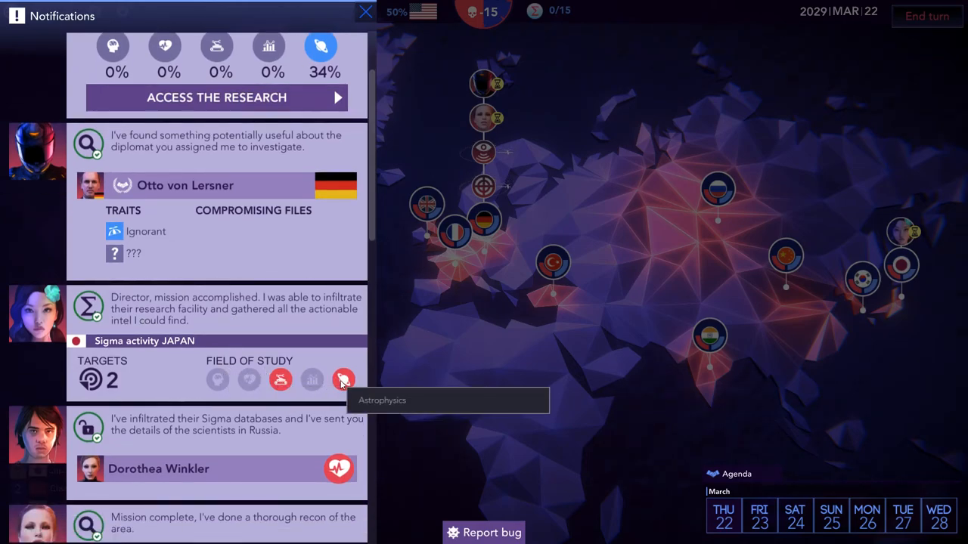
{"action": "scroll", "scroll_direction": "down", "scroll_amount": 3}
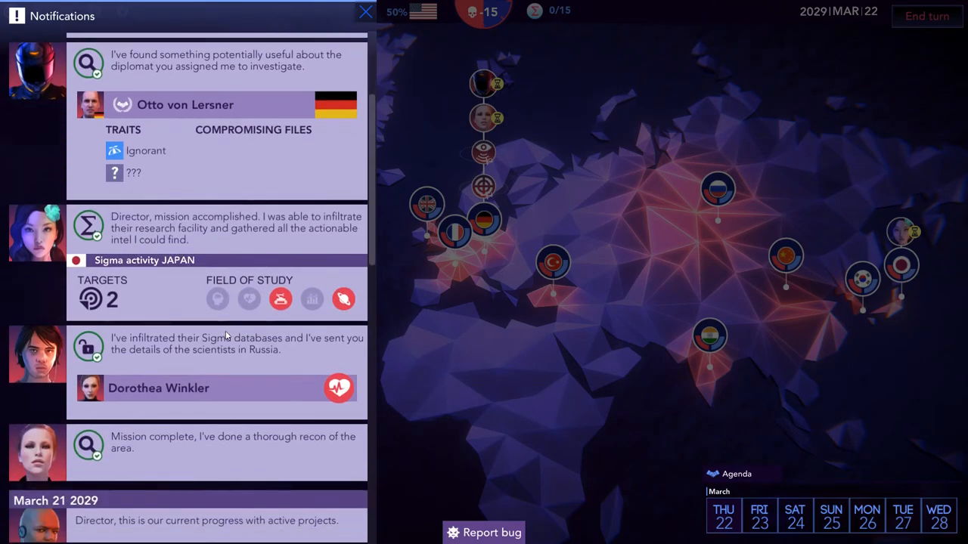
{"action": "mouse_move", "coordinate": [187, 394]}
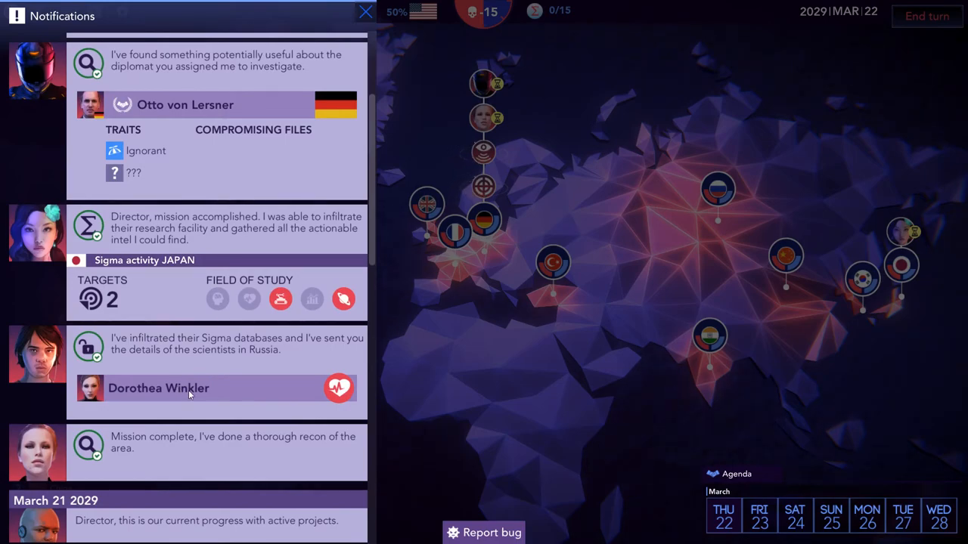
{"action": "scroll", "scroll_direction": "down", "scroll_amount": 3}
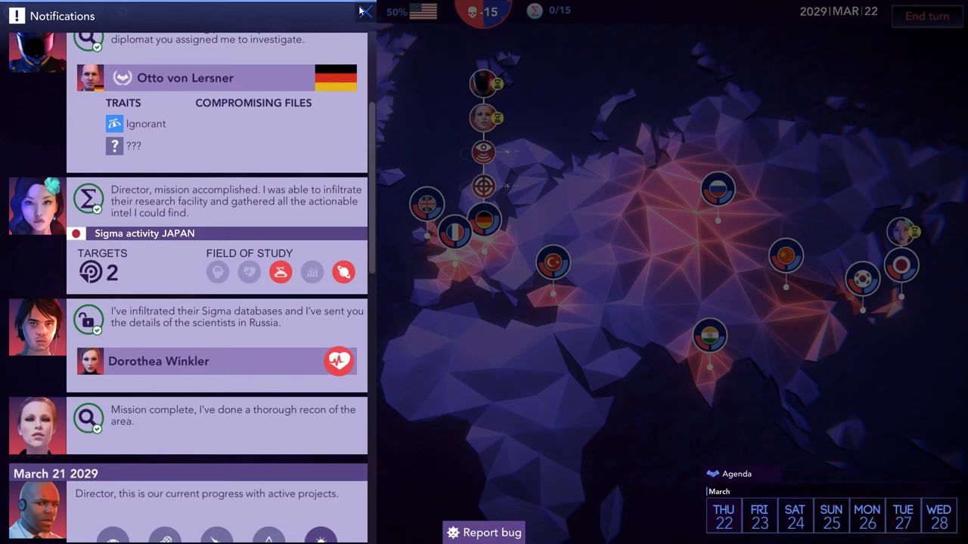
{"action": "left_click", "coordinate": [360, 9]}
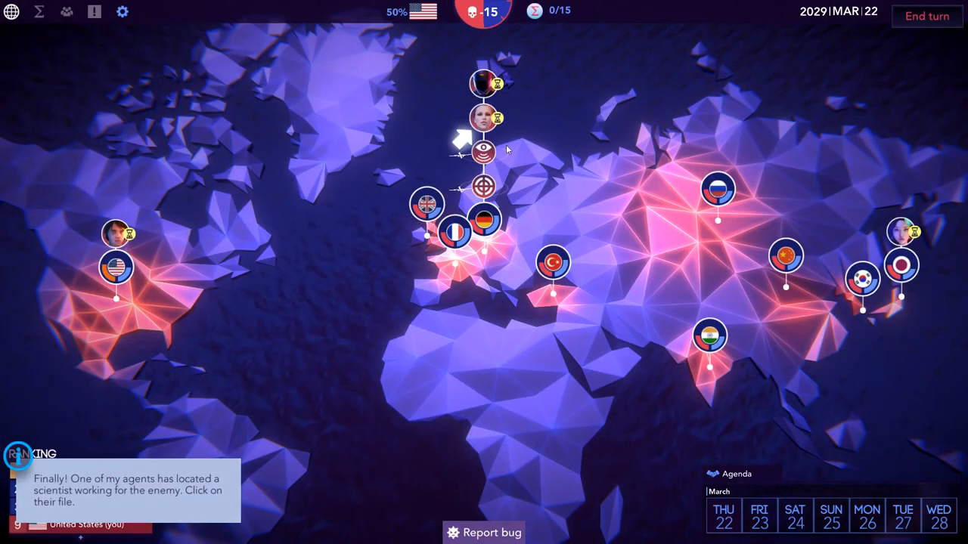
Review Pr. Von Evreinov's file from Red Sword's overview and go through the advisor's tips
{"action": "left_click", "coordinate": [485, 118]}
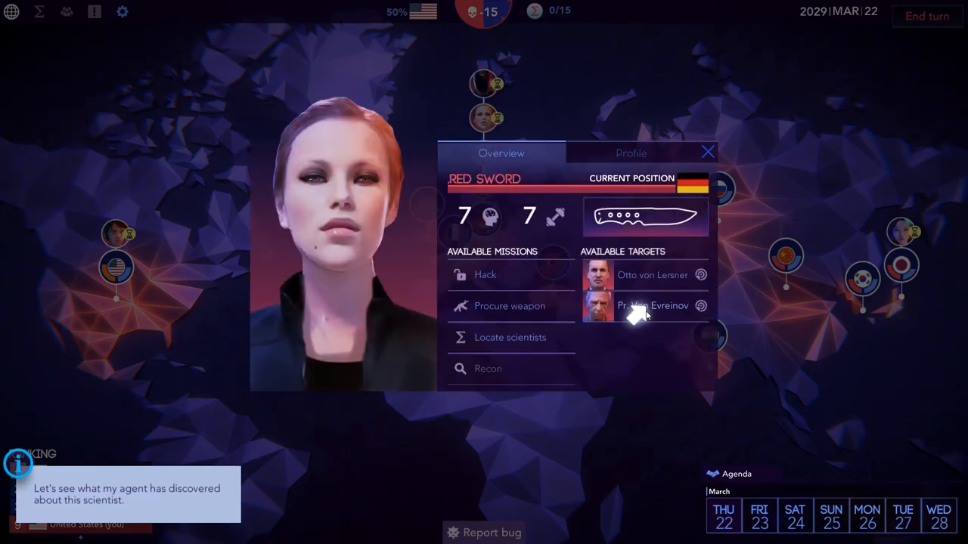
{"action": "left_click", "coordinate": [647, 306]}
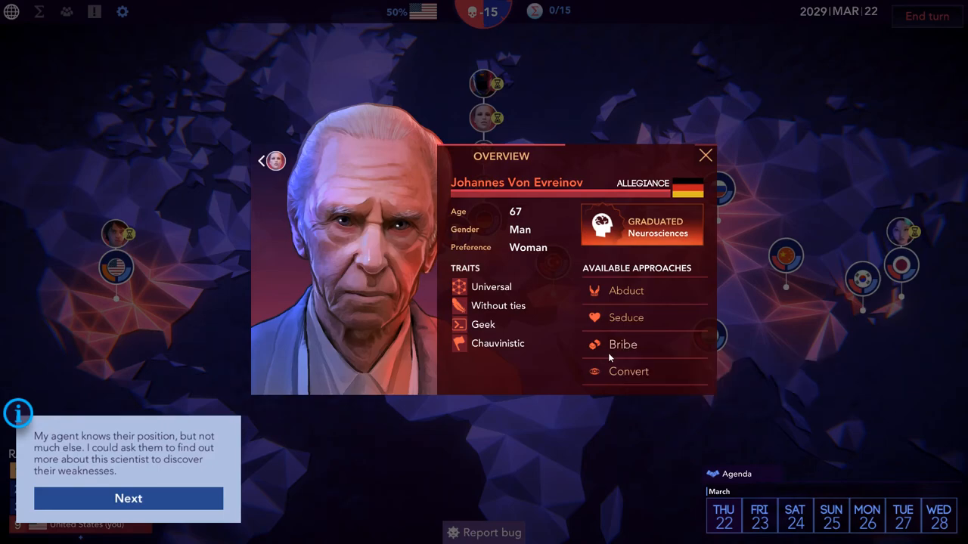
{"action": "mouse_move", "coordinate": [133, 511]}
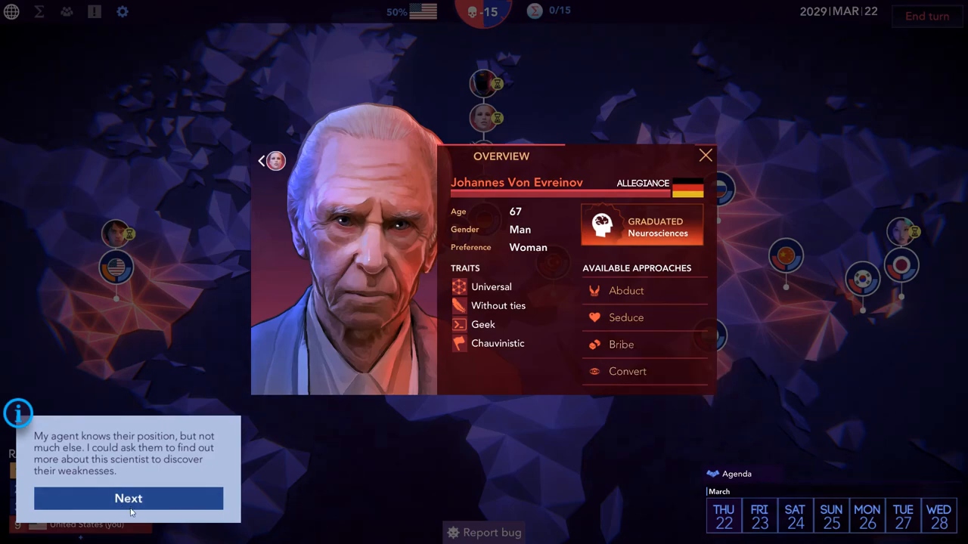
{"action": "mouse_move", "coordinate": [682, 157]}
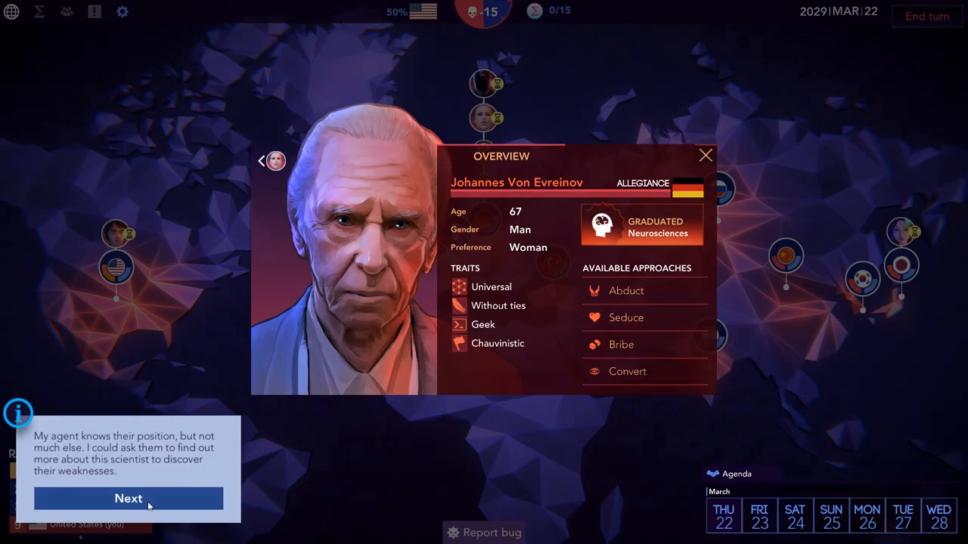
{"action": "left_click", "coordinate": [129, 499]}
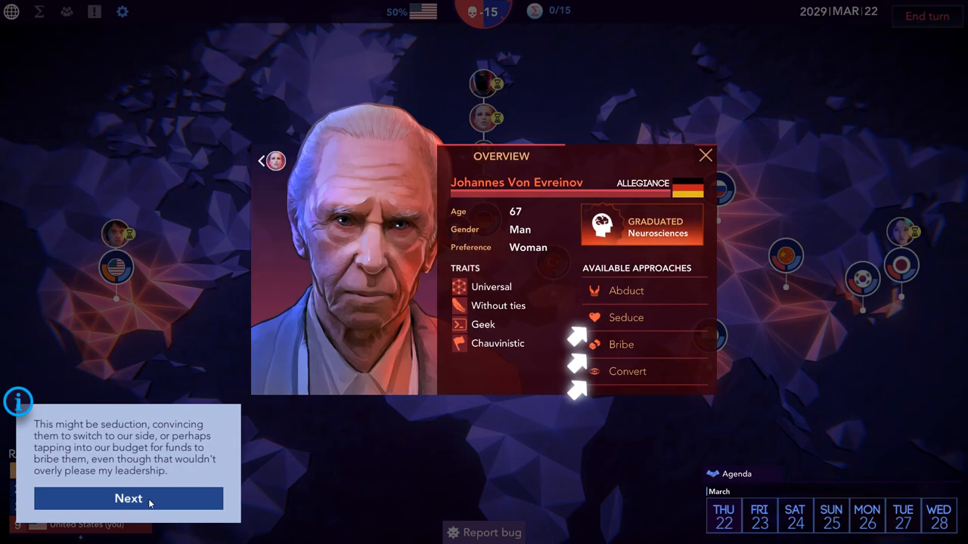
{"action": "left_click", "coordinate": [127, 499]}
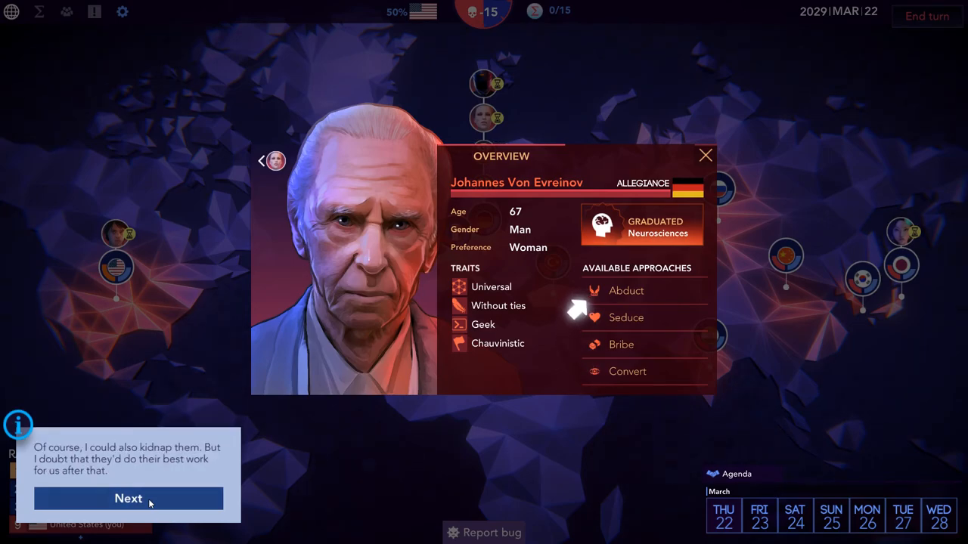
{"action": "left_click", "coordinate": [128, 499]}
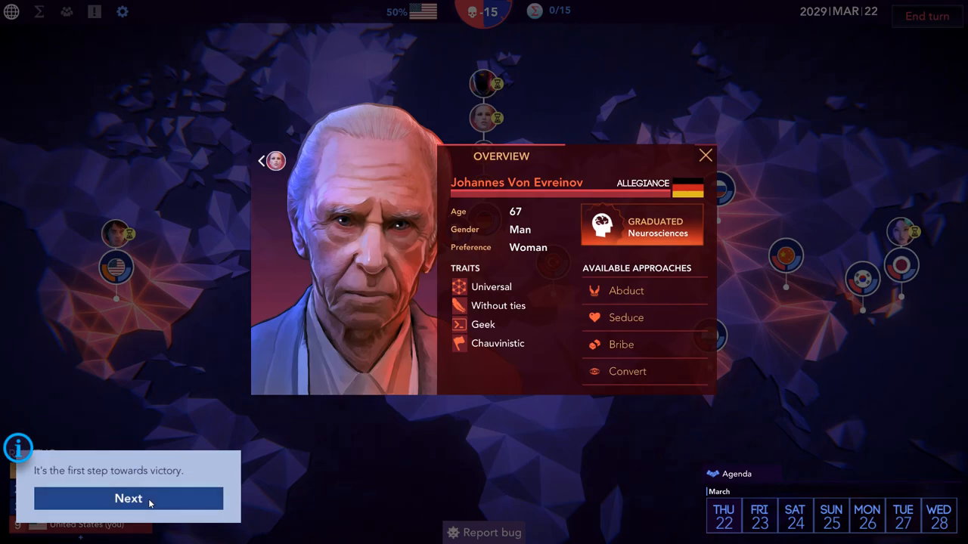
{"action": "left_click", "coordinate": [128, 499]}
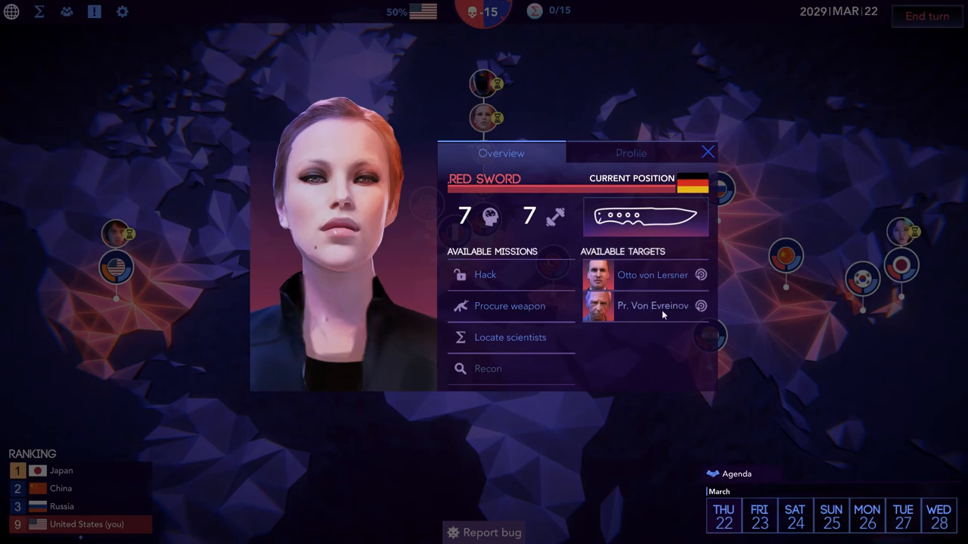
{"action": "mouse_move", "coordinate": [658, 313]}
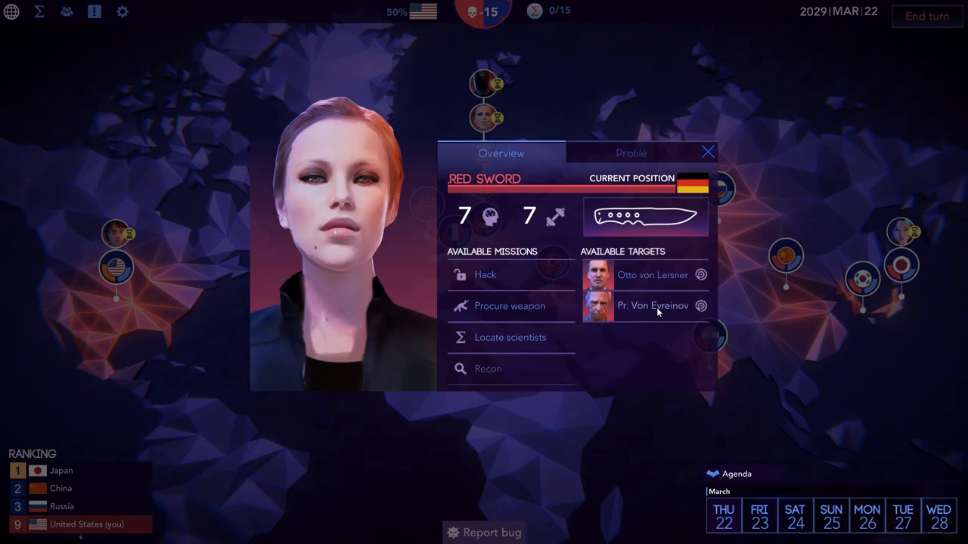
Order Red Sword to convert Pr. Von Evreinov to the US cause and return to the map
{"action": "left_click", "coordinate": [652, 305]}
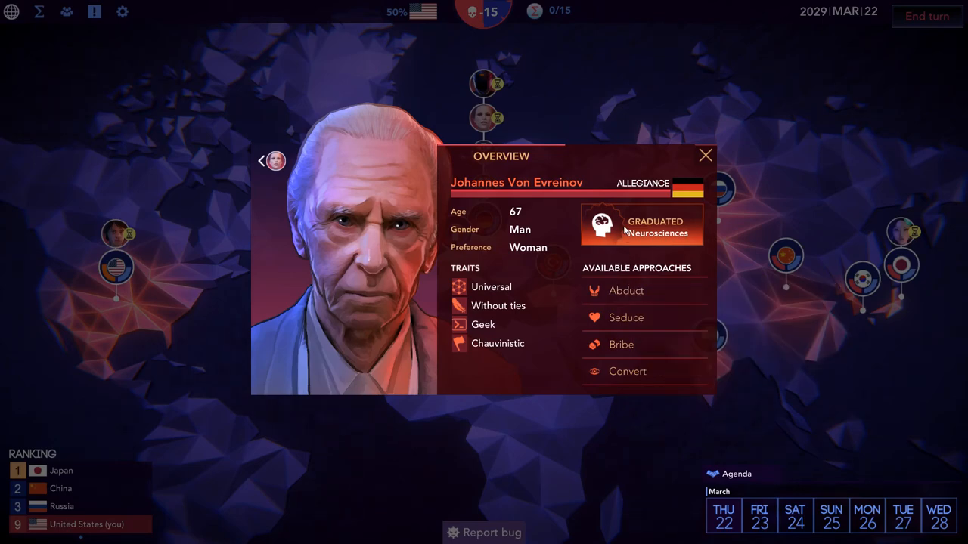
{"action": "mouse_move", "coordinate": [611, 236]}
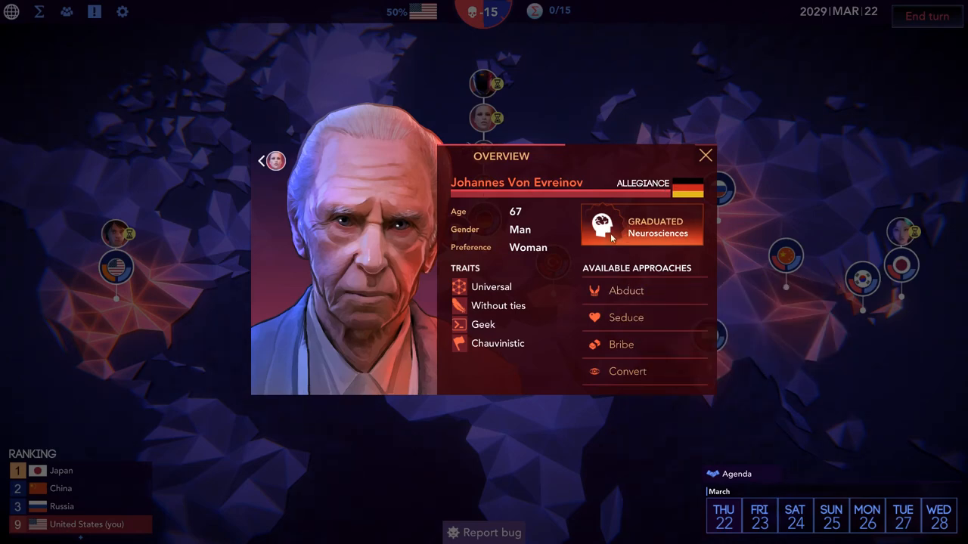
{"action": "mouse_move", "coordinate": [483, 324]}
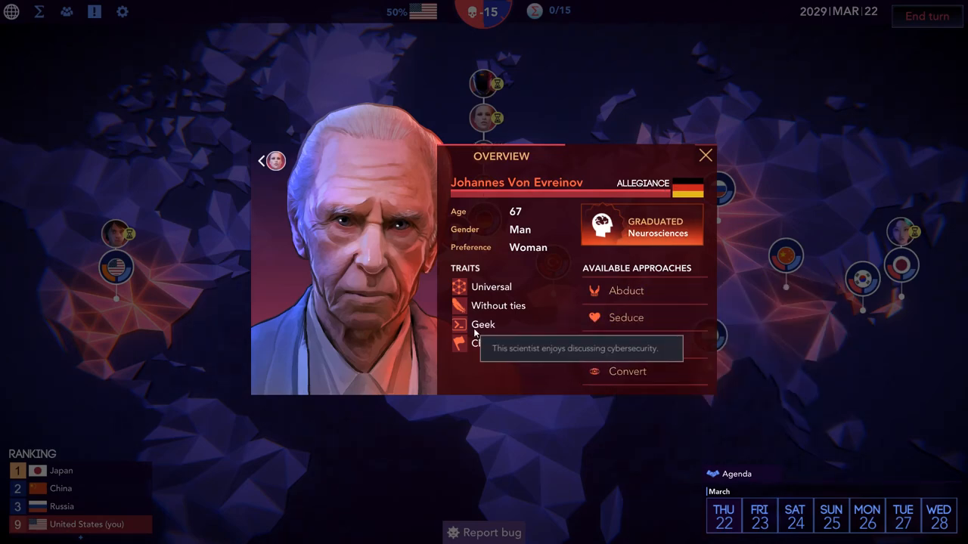
{"action": "mouse_move", "coordinate": [496, 343]}
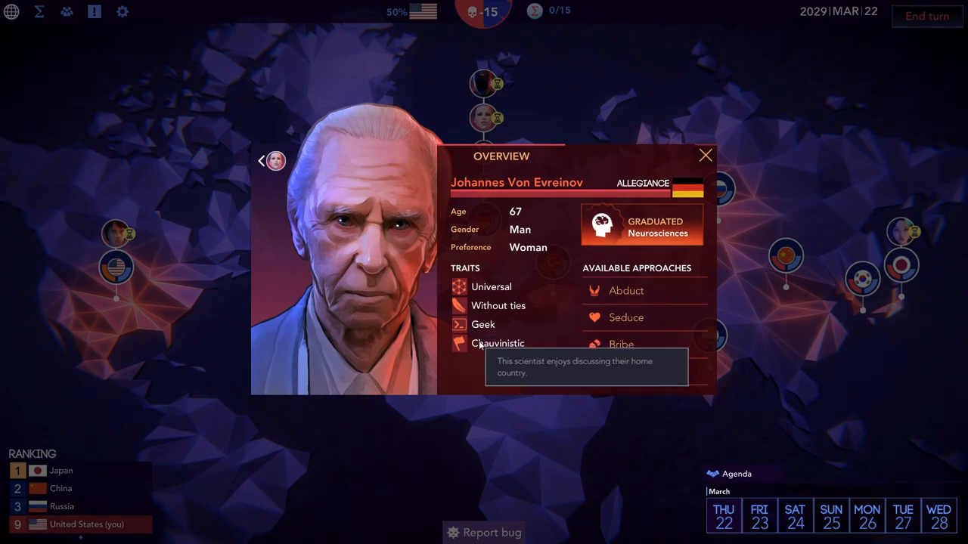
{"action": "mouse_move", "coordinate": [632, 372]}
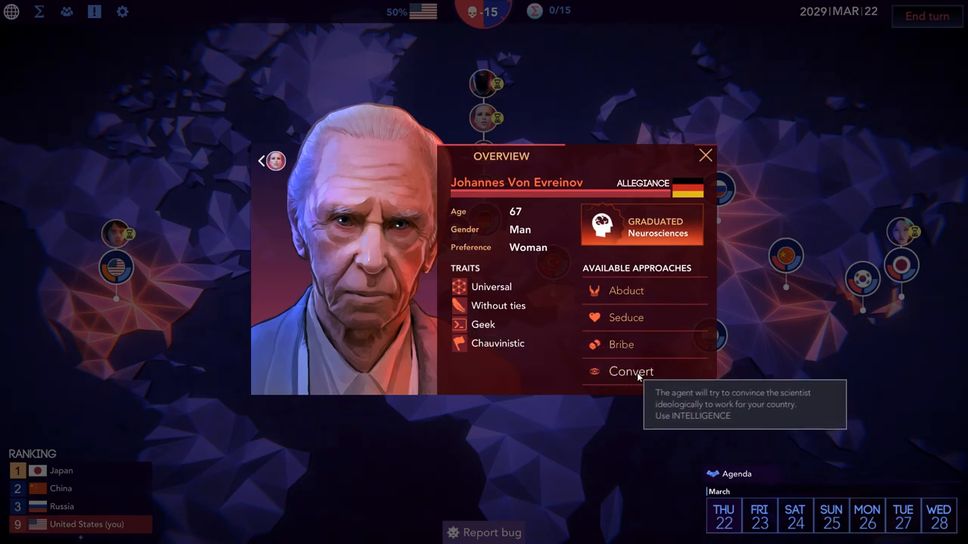
{"action": "left_click", "coordinate": [632, 372]}
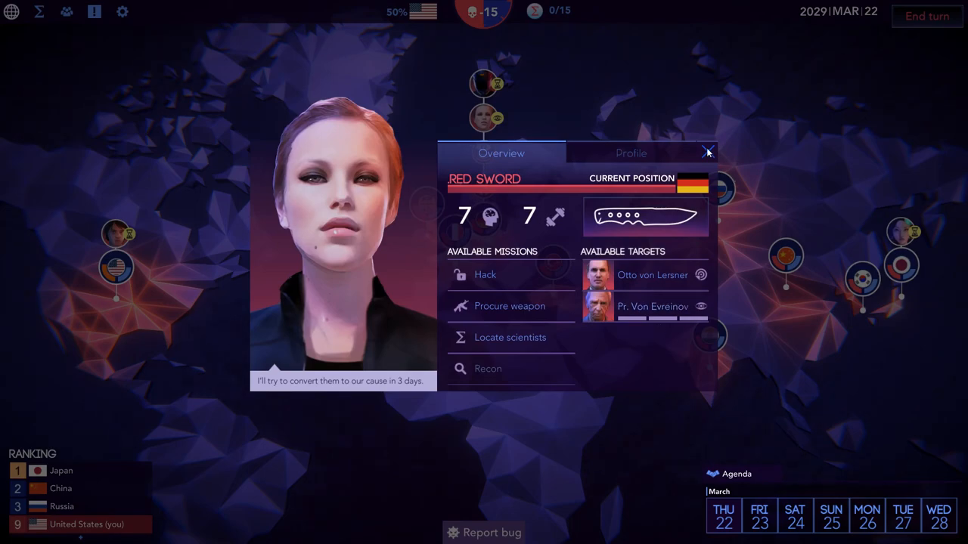
{"action": "left_click", "coordinate": [705, 151]}
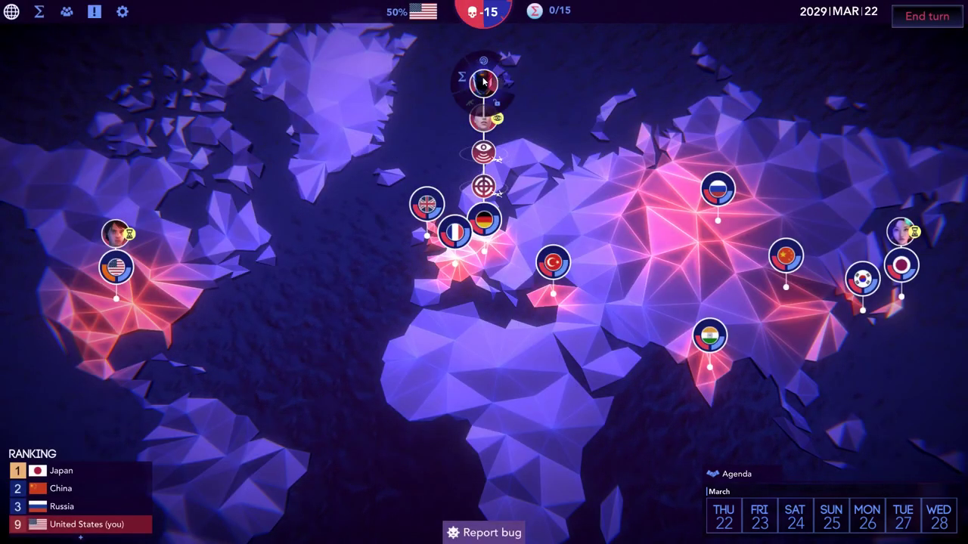
Send Rider to investigate German diplomat Otto von Lersner
{"action": "left_click", "coordinate": [478, 85]}
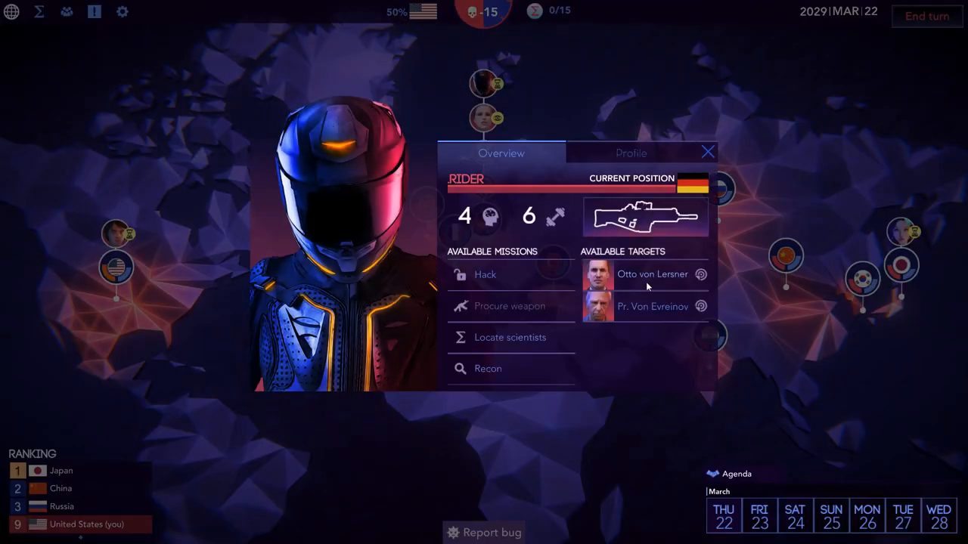
{"action": "left_click", "coordinate": [647, 305]}
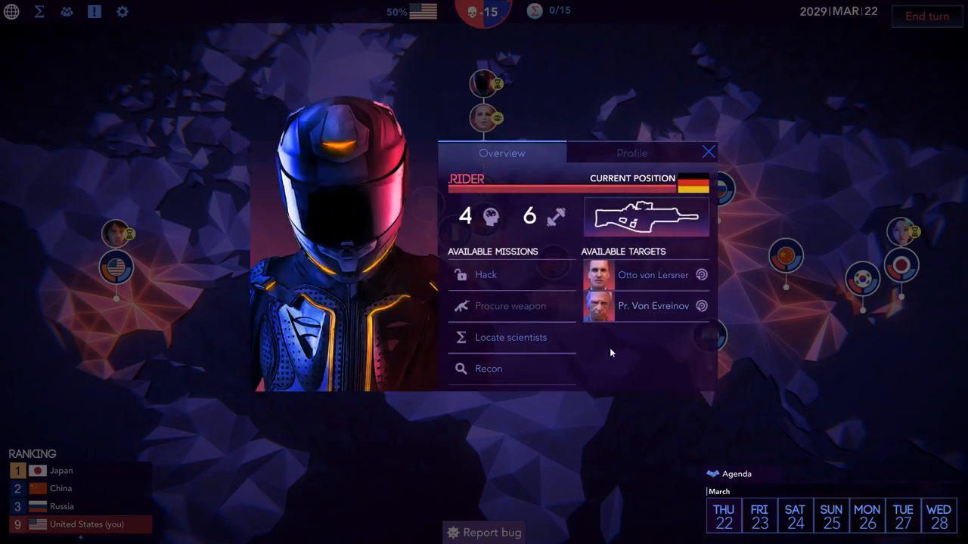
{"action": "left_click", "coordinate": [653, 276]}
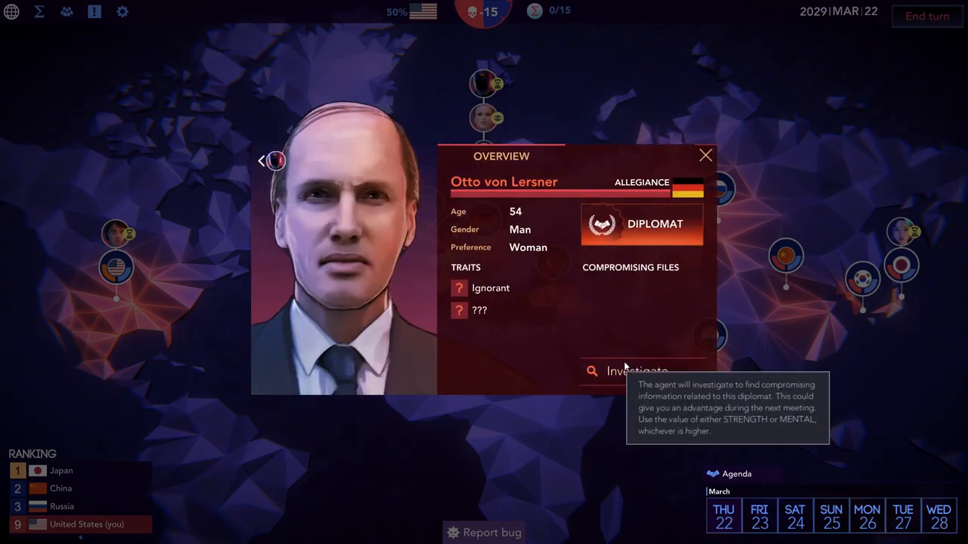
{"action": "left_click", "coordinate": [705, 156]}
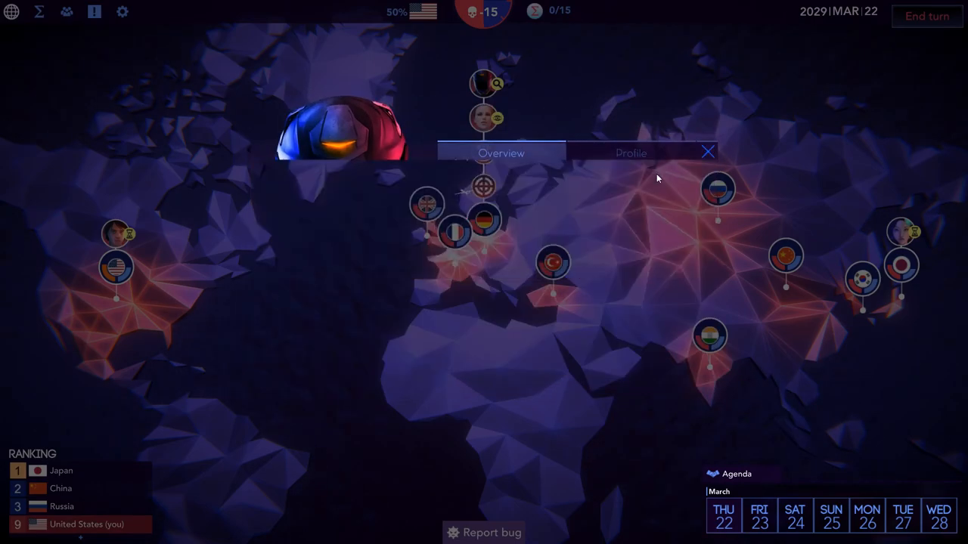
Contact Germany's diplomat and request a meeting, booked for March 25
{"action": "left_click", "coordinate": [484, 220]}
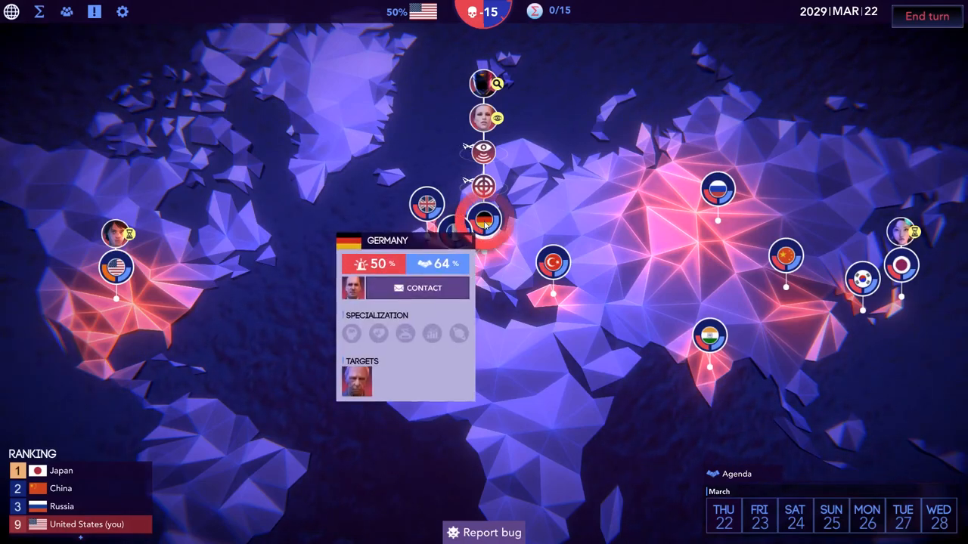
{"action": "left_click", "coordinate": [417, 288]}
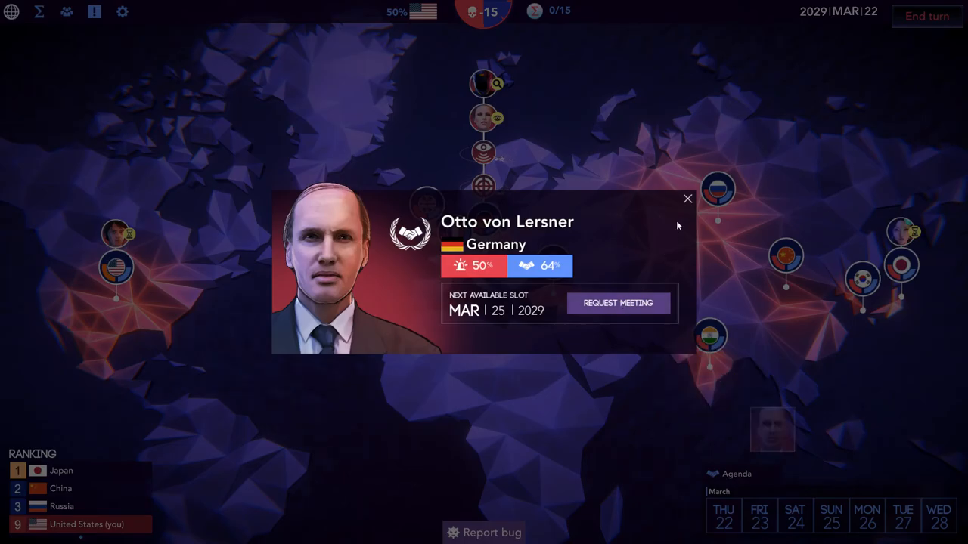
{"action": "left_click", "coordinate": [619, 302]}
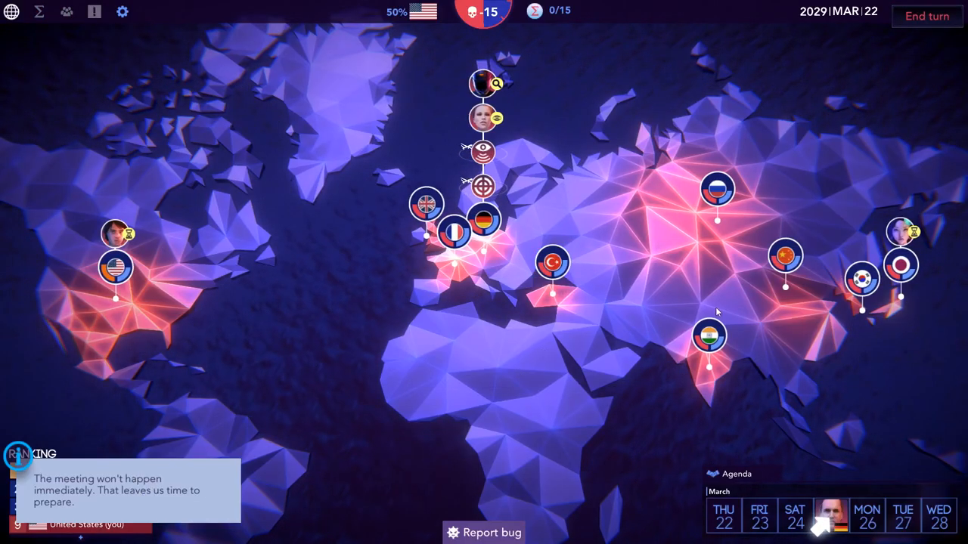
Dismiss the meeting-delay and diplomat-file tips and close Von Lersner's file
{"action": "left_click", "coordinate": [902, 264]}
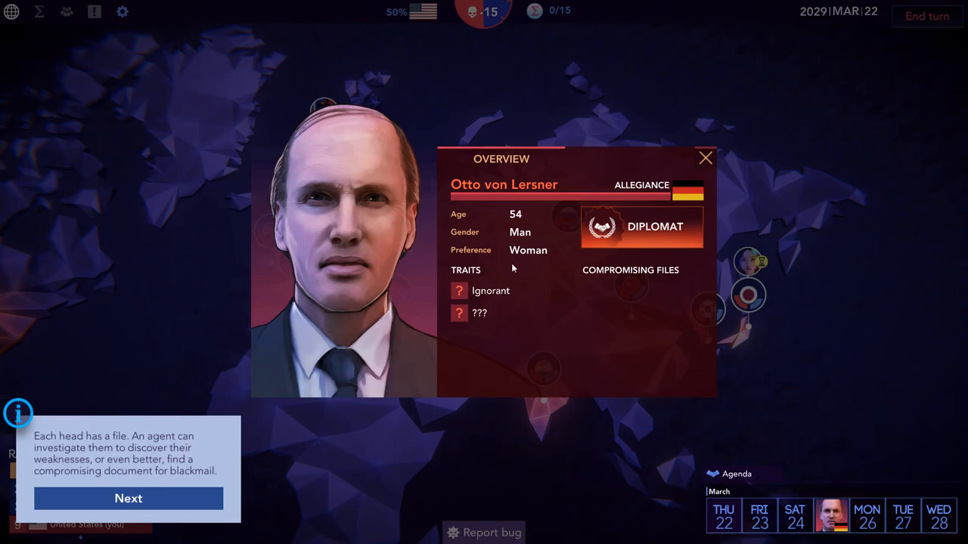
{"action": "left_click", "coordinate": [128, 499]}
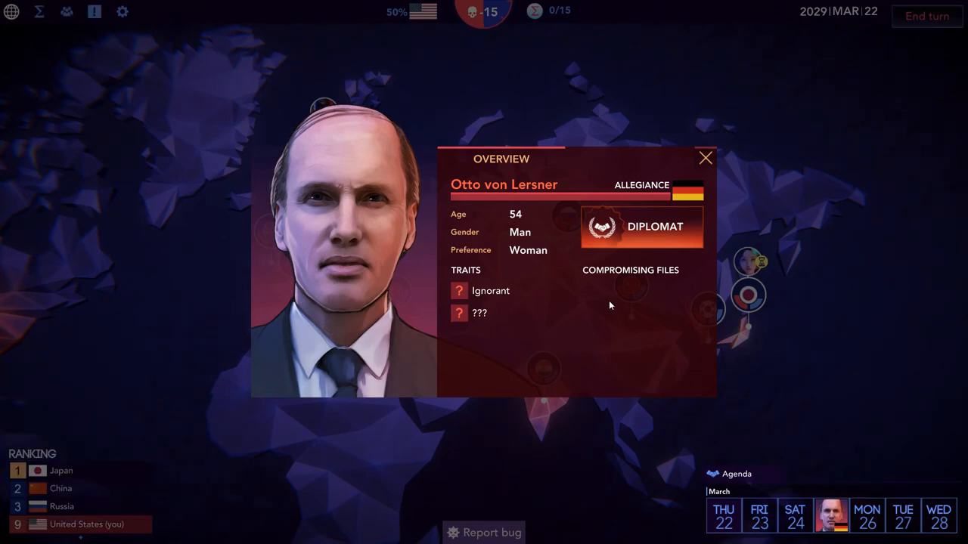
{"action": "left_click", "coordinate": [705, 157]}
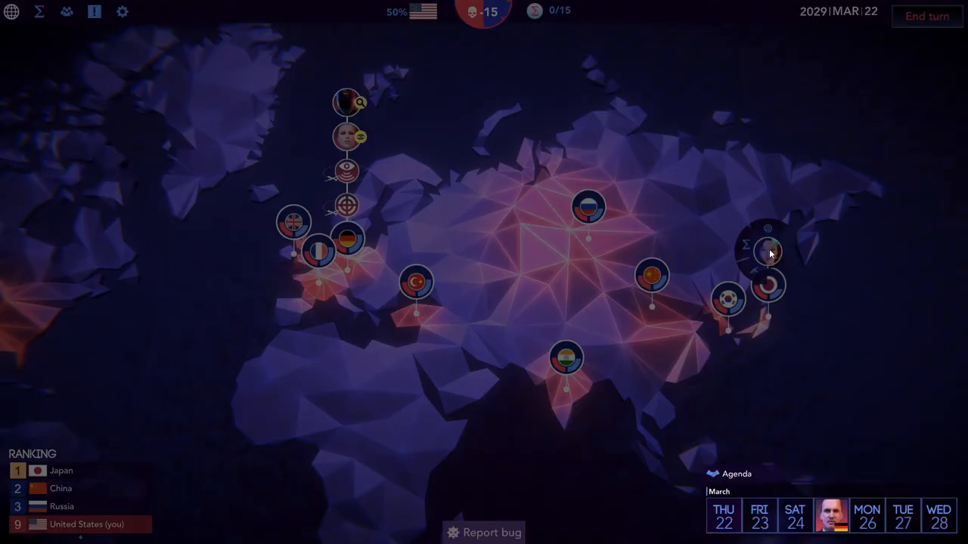
Assign Aphrodite in Japan to identify the unknown '??' scientist and return to the map
{"action": "left_click", "coordinate": [768, 254]}
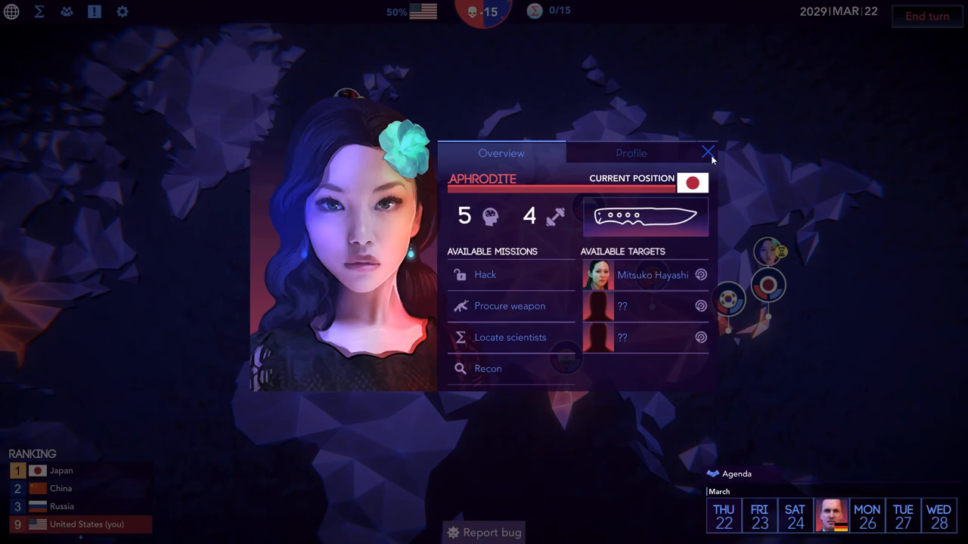
{"action": "mouse_move", "coordinate": [708, 158]}
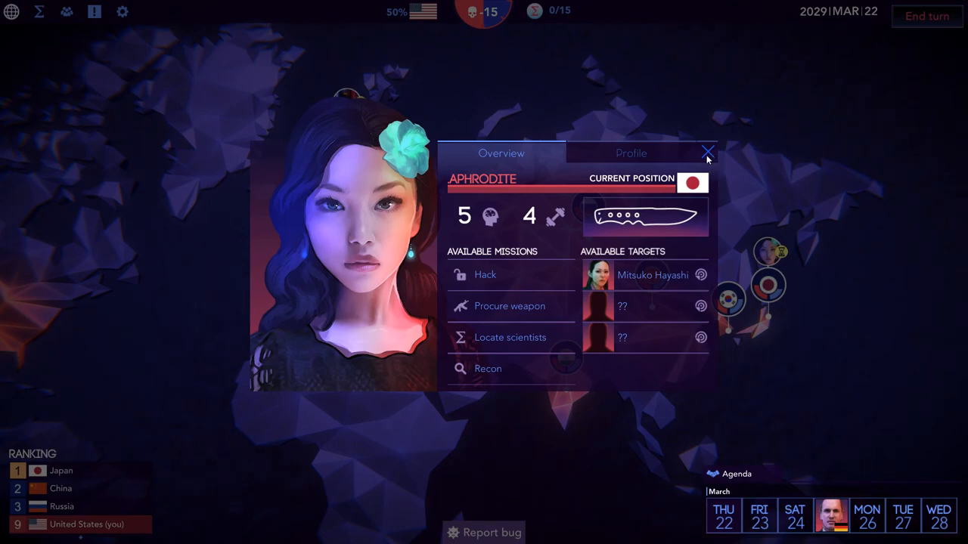
{"action": "mouse_move", "coordinate": [637, 313]}
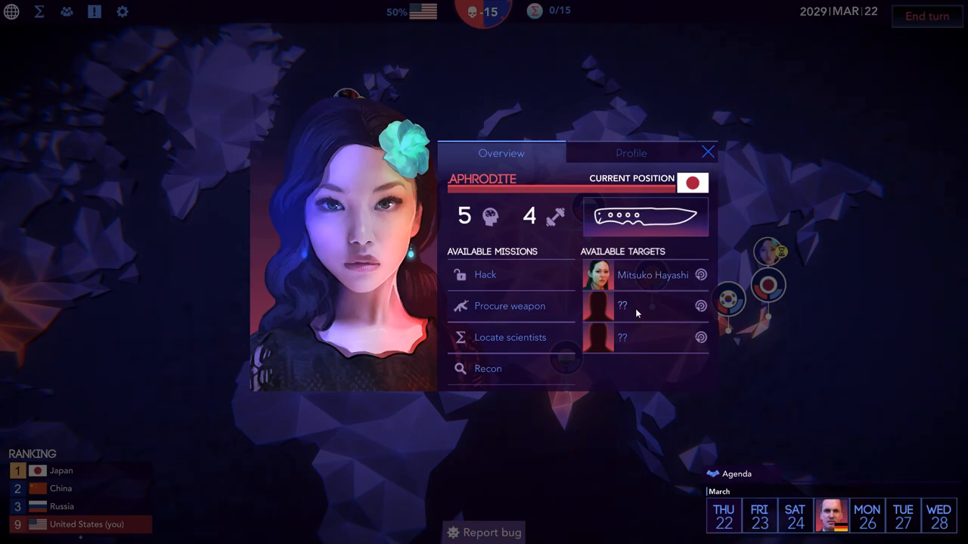
{"action": "left_click", "coordinate": [623, 305]}
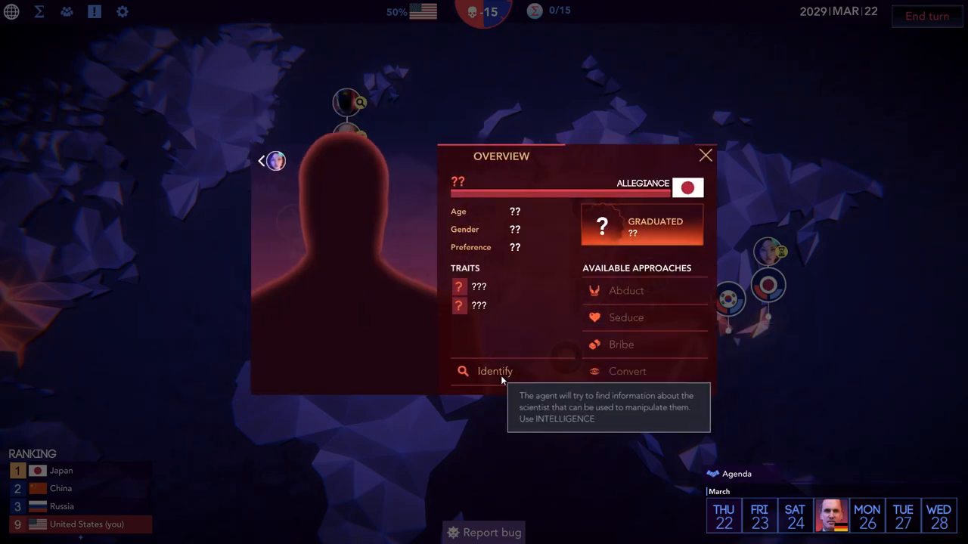
{"action": "left_click", "coordinate": [493, 372]}
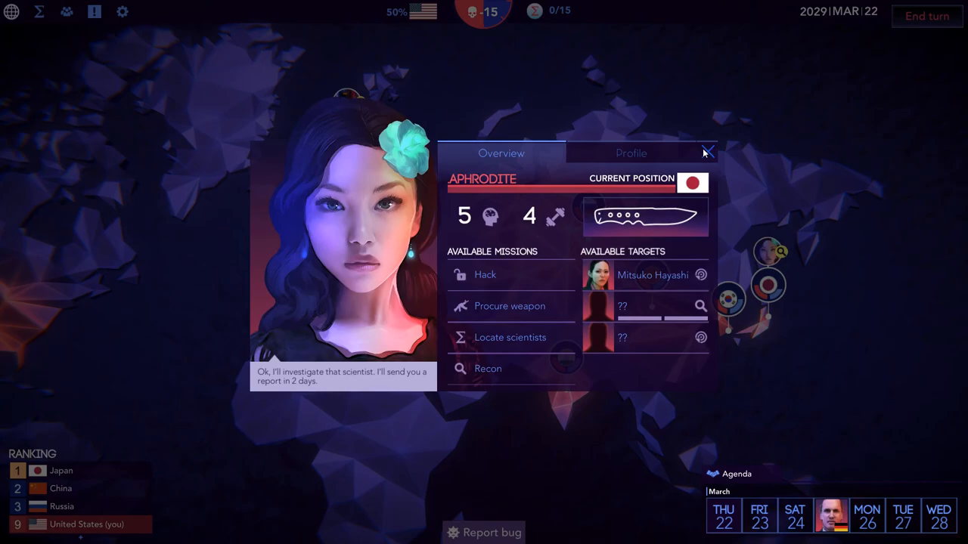
{"action": "left_click", "coordinate": [706, 151]}
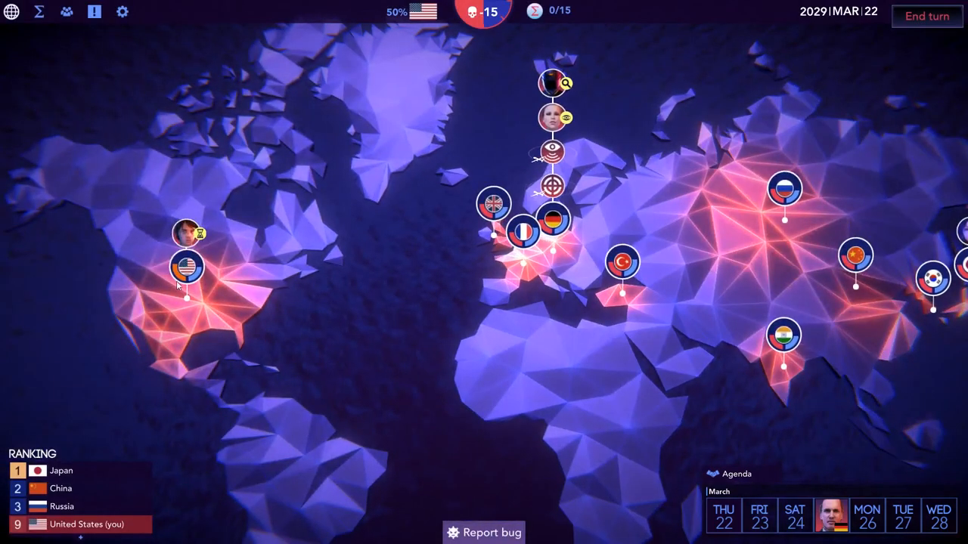
Launch Gamera's hacking terminal targeting the United Kingdom's Sigma database
{"action": "left_click", "coordinate": [186, 266]}
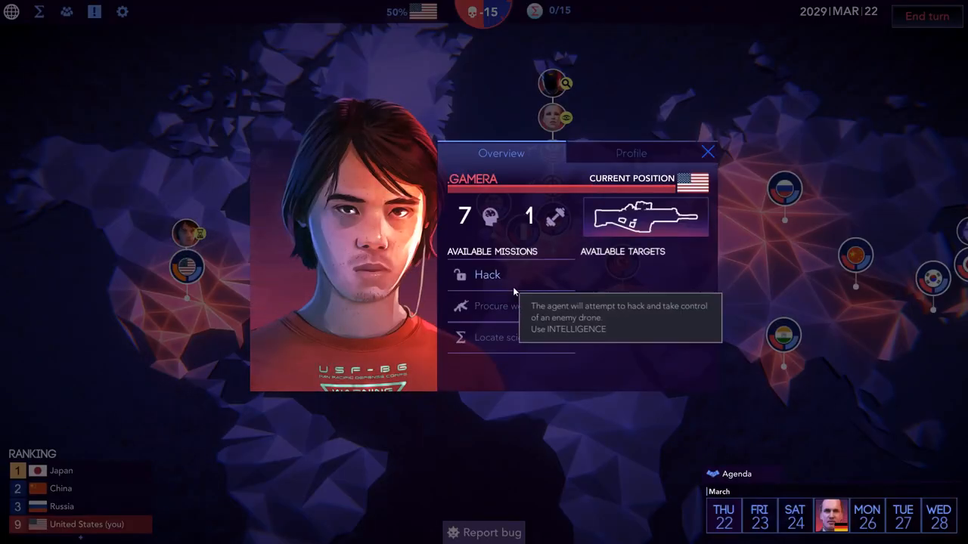
{"action": "left_click", "coordinate": [487, 276]}
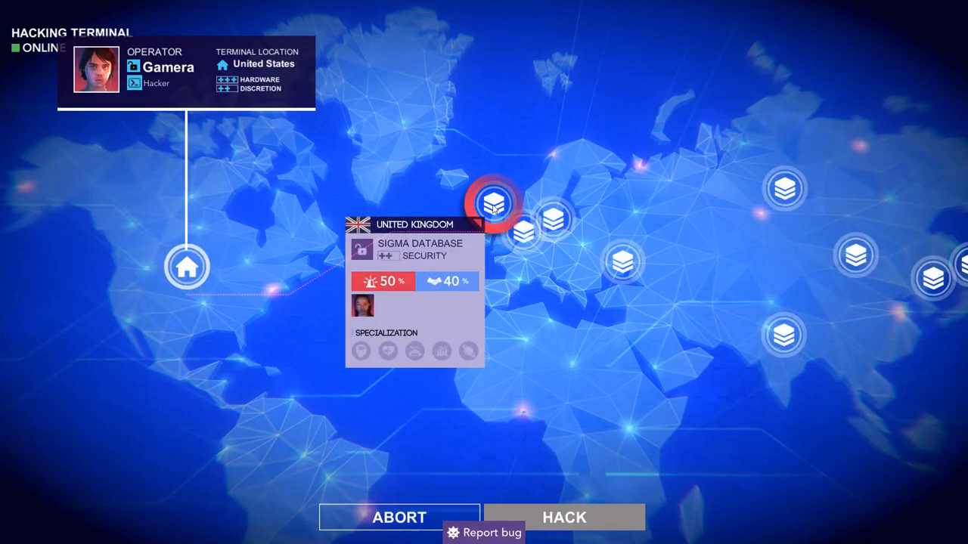
{"action": "left_click", "coordinate": [569, 517]}
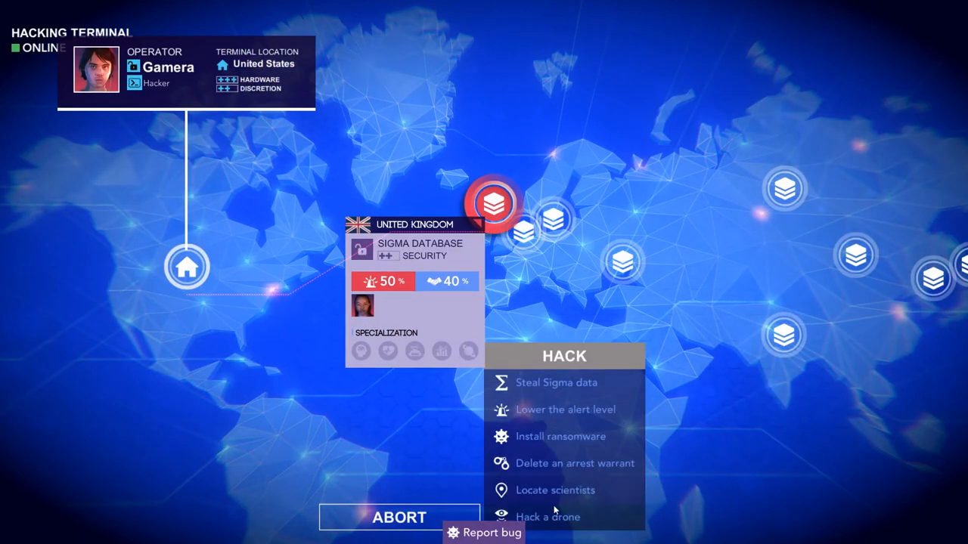